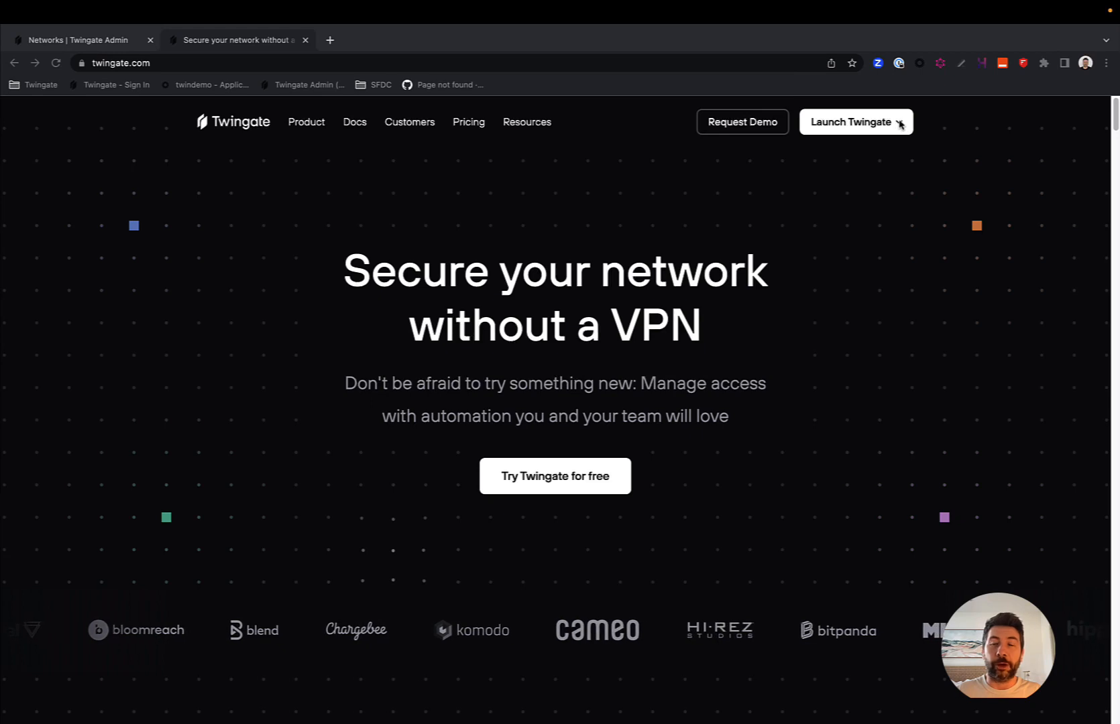
Step: Launch Twingate from twingate.com and enter the enablement network's admin console
click(854, 122)
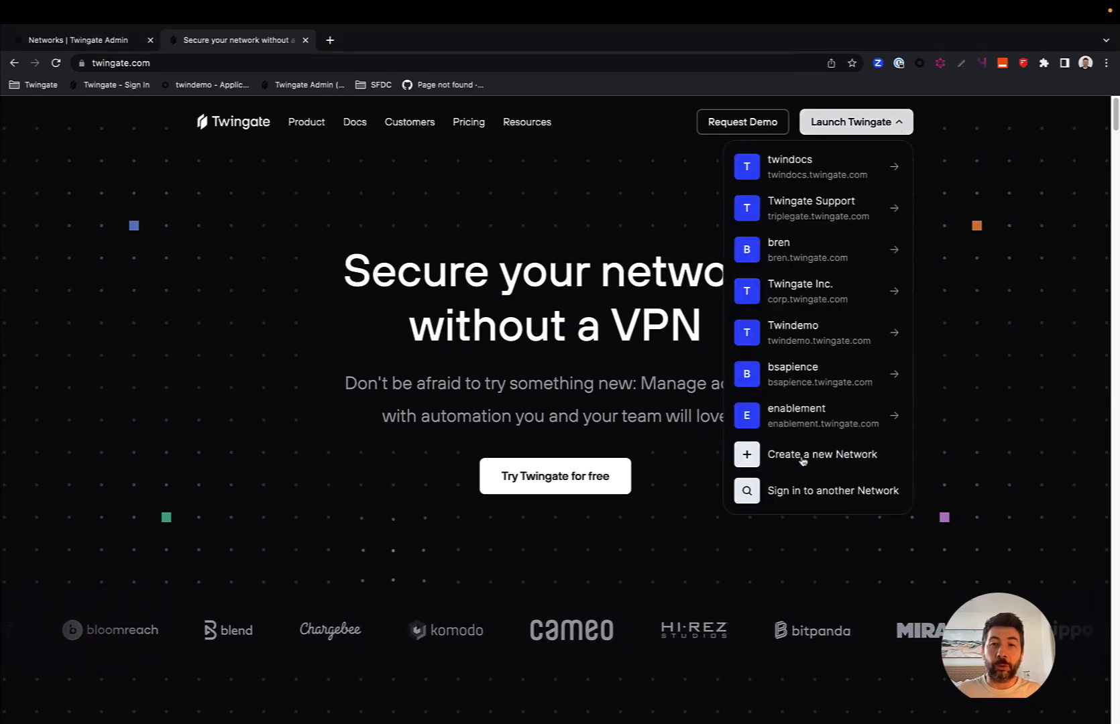
mouse_move(843, 457)
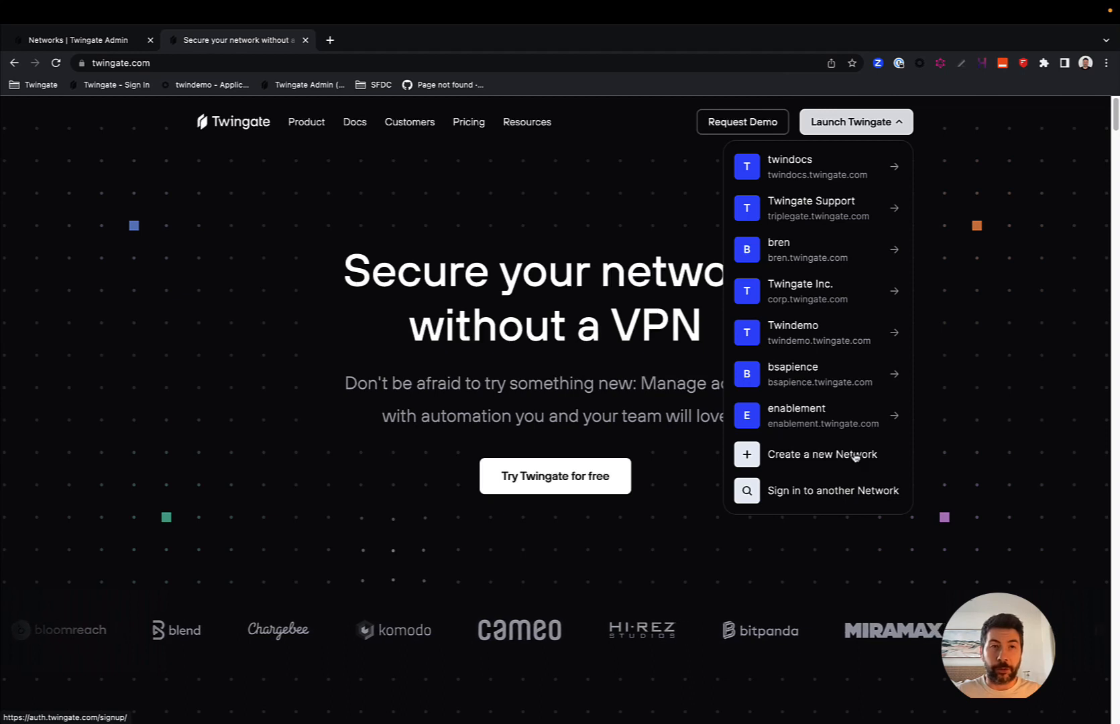
click(796, 416)
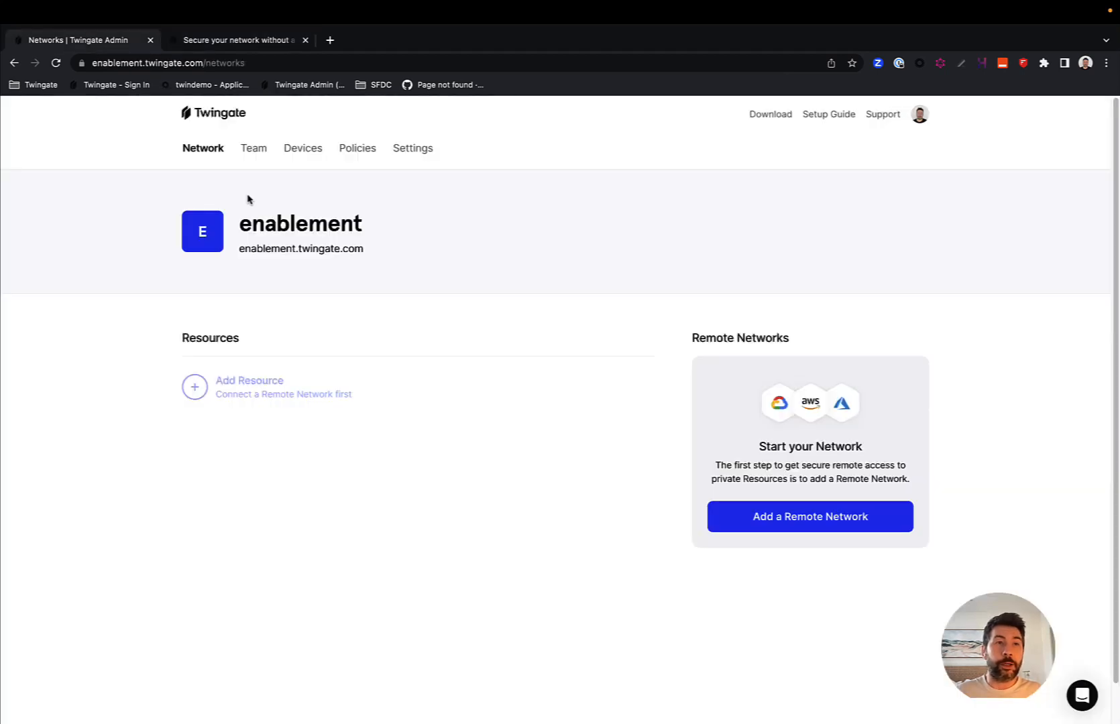
mouse_move(149, 115)
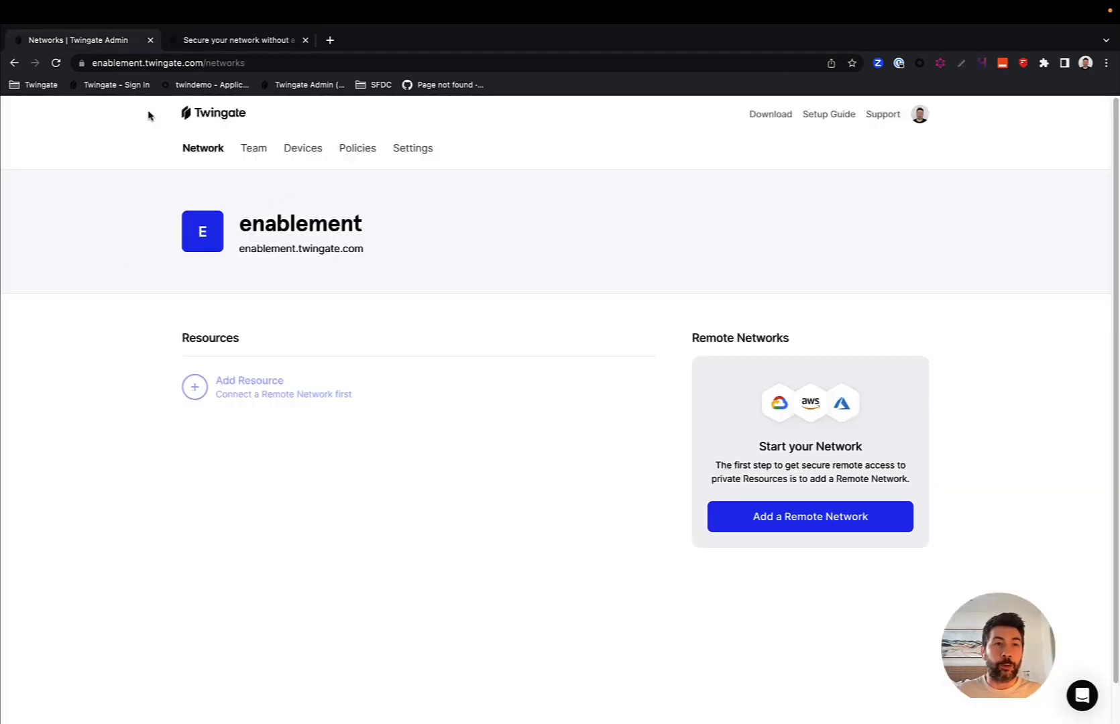
click(172, 63)
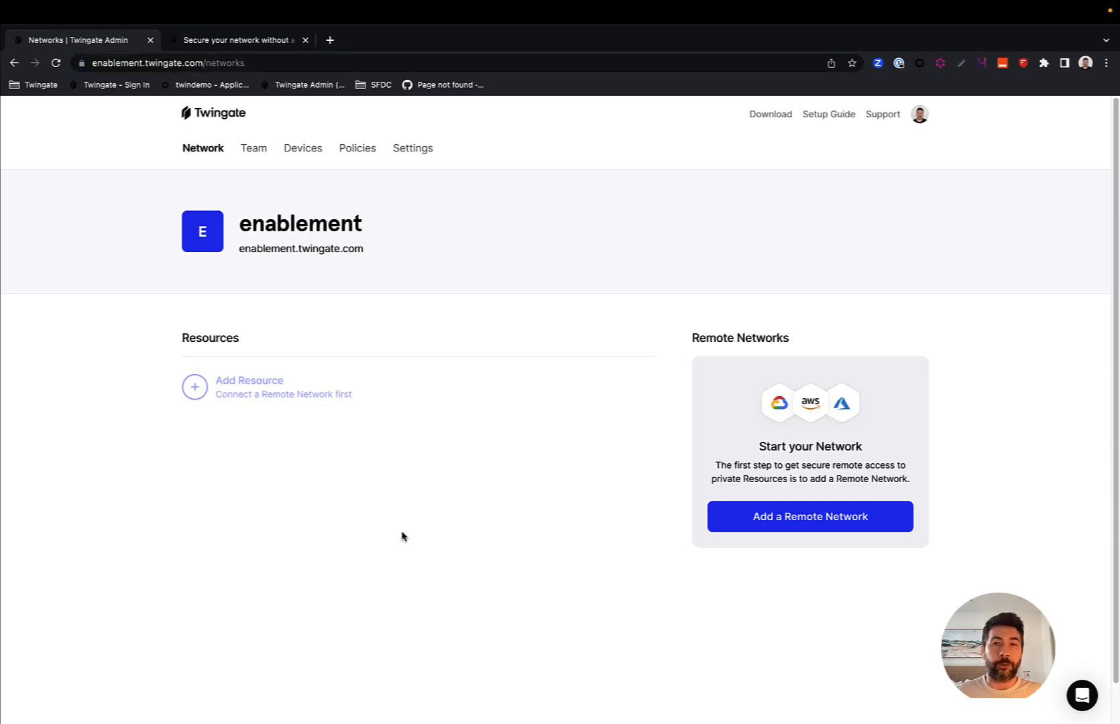
mouse_move(457, 603)
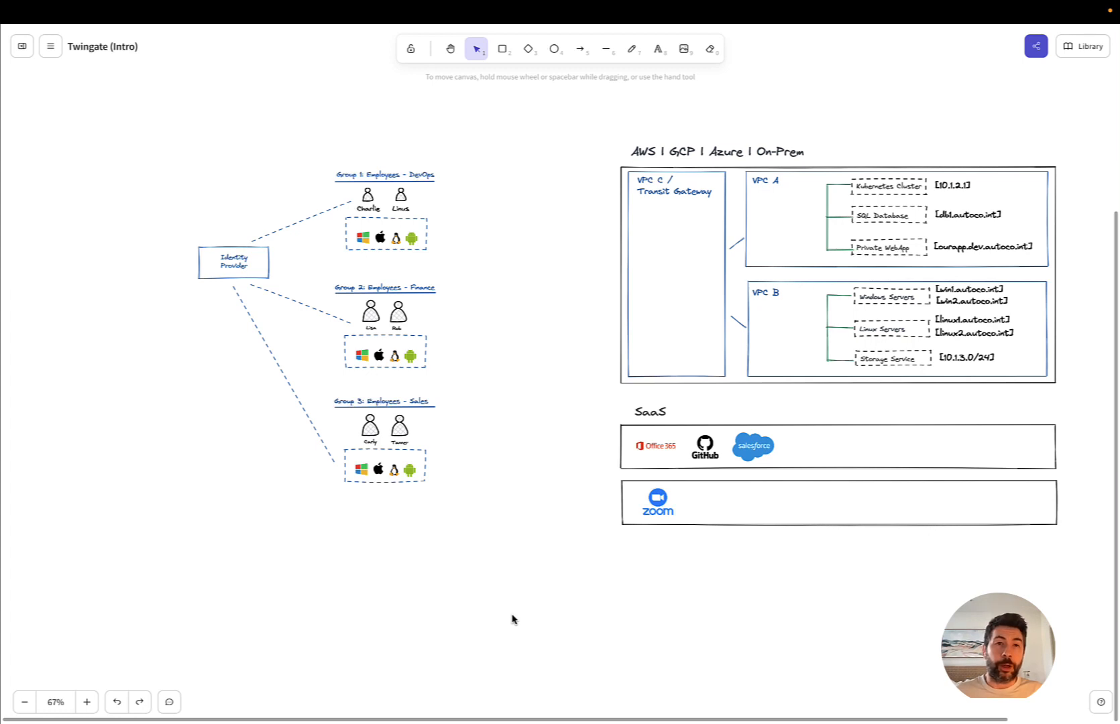
mouse_move(449, 571)
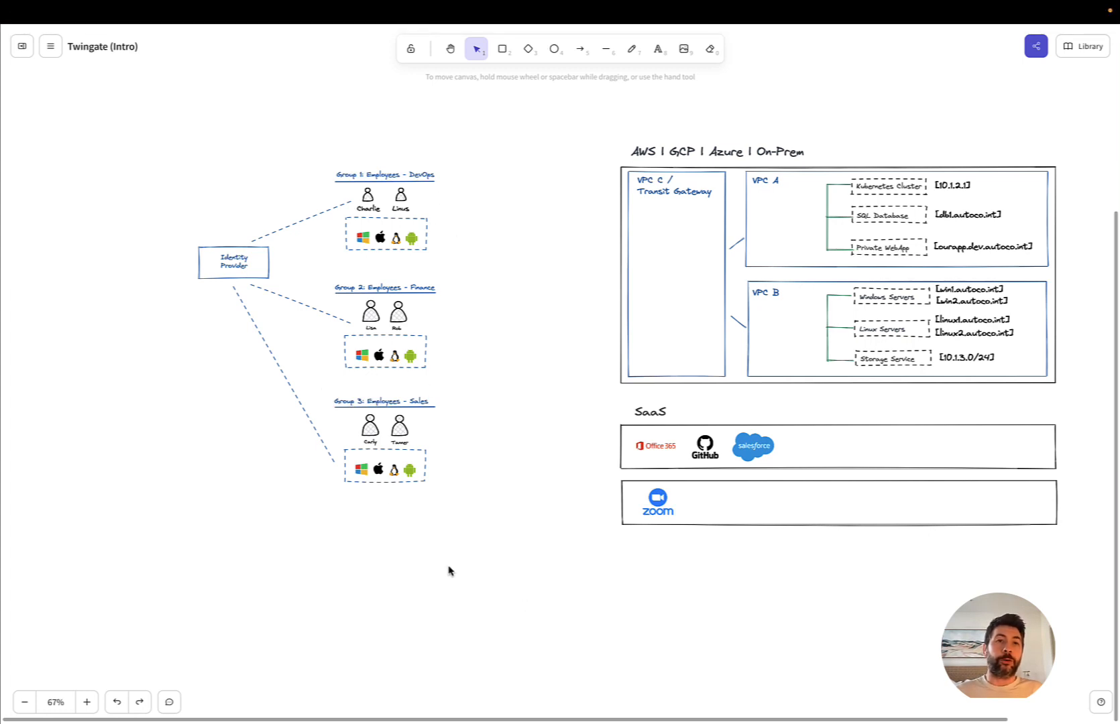
mouse_move(488, 573)
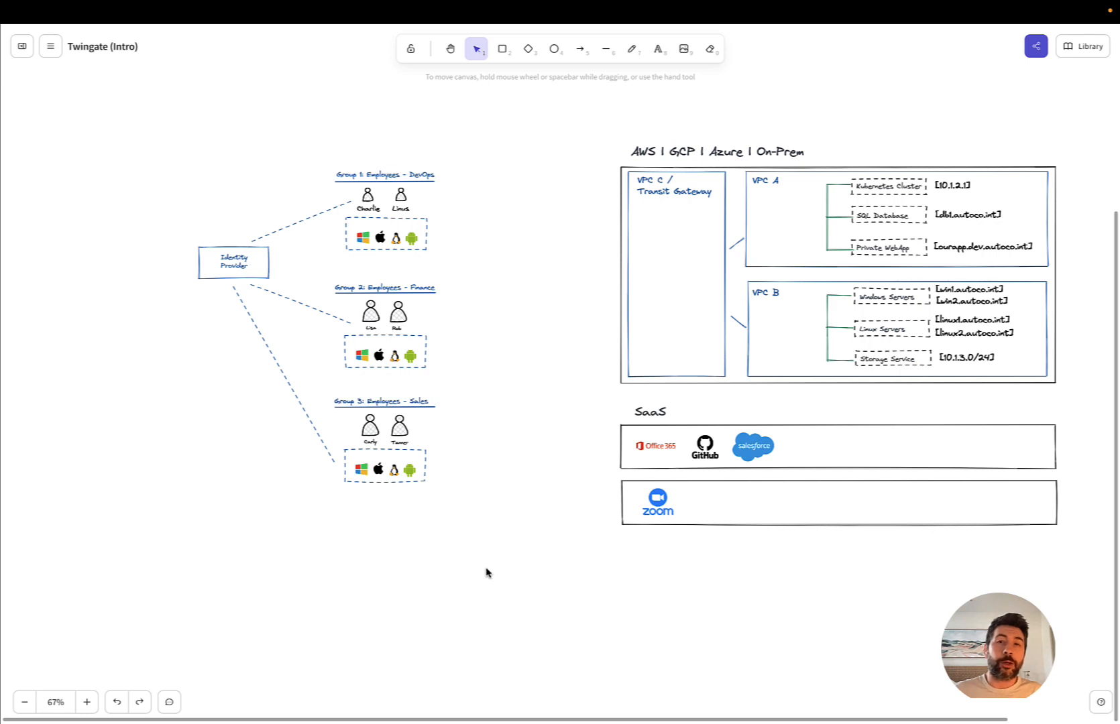
mouse_move(926, 208)
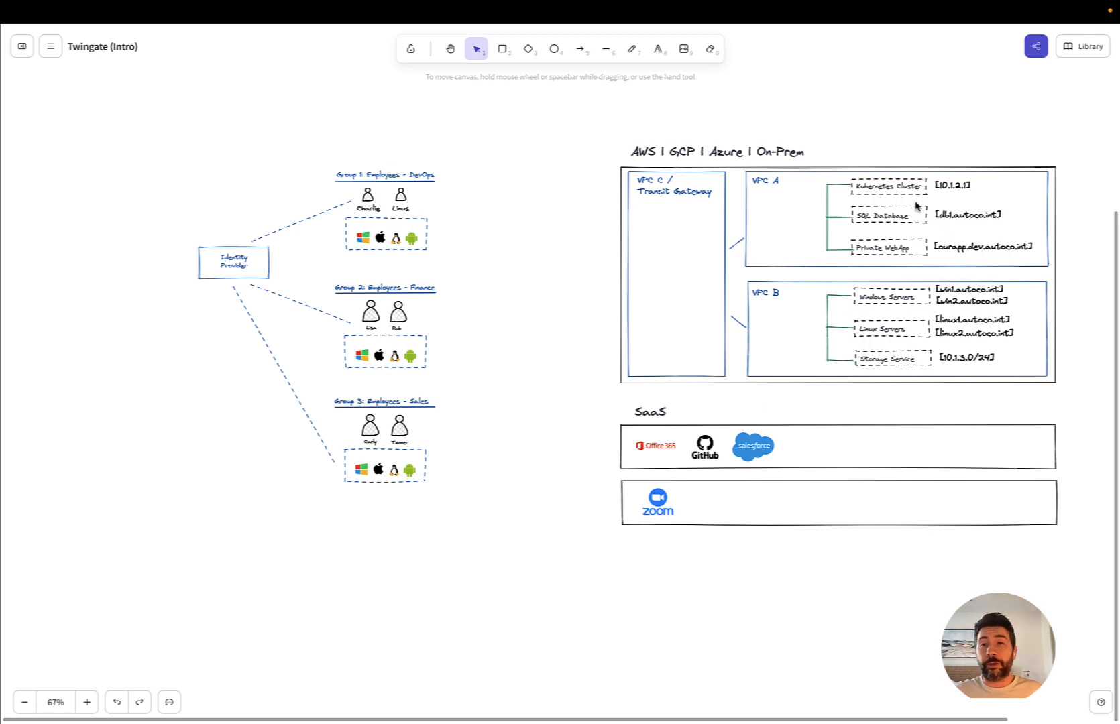
mouse_move(877, 216)
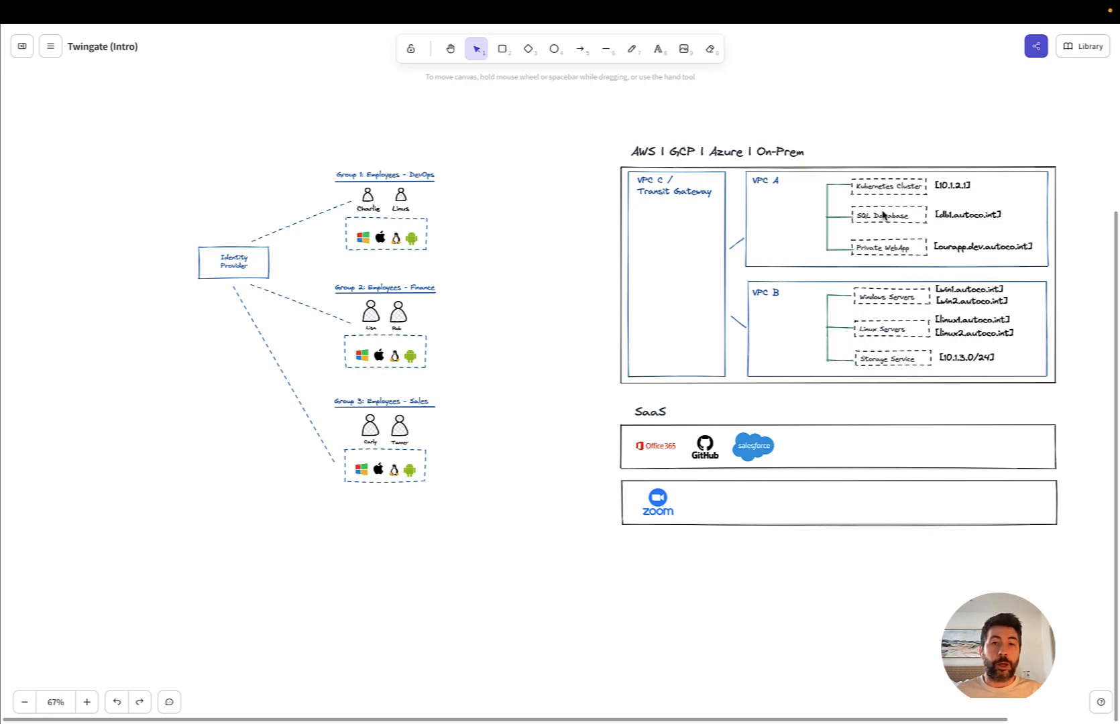
mouse_move(962, 221)
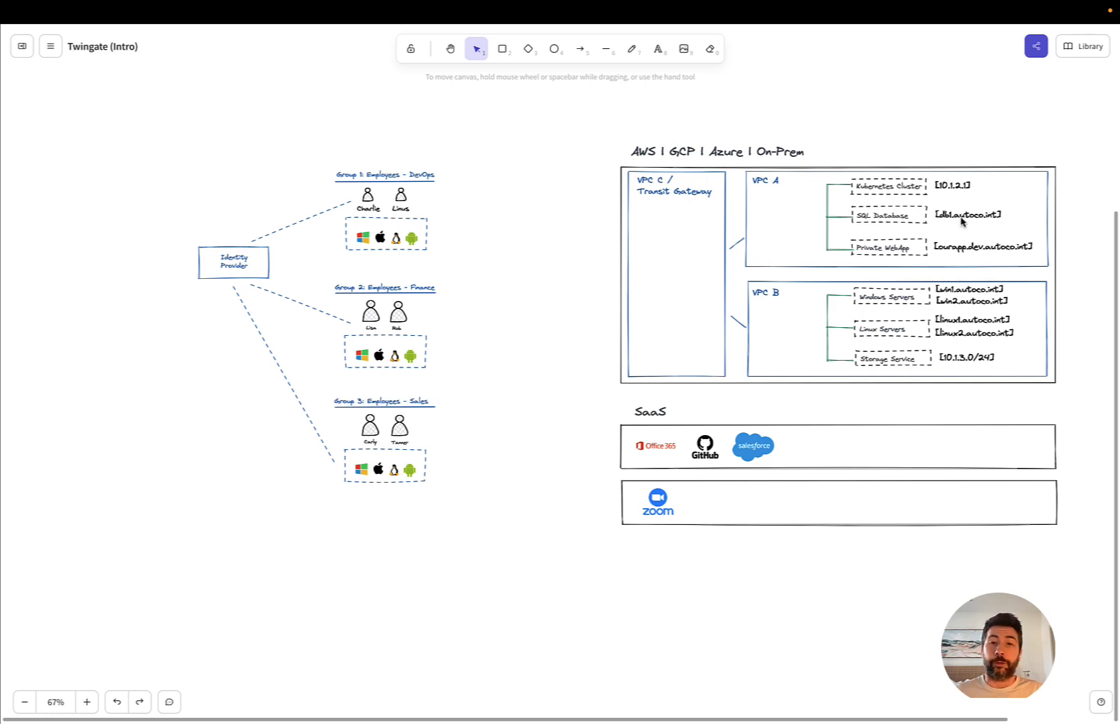
mouse_move(717, 488)
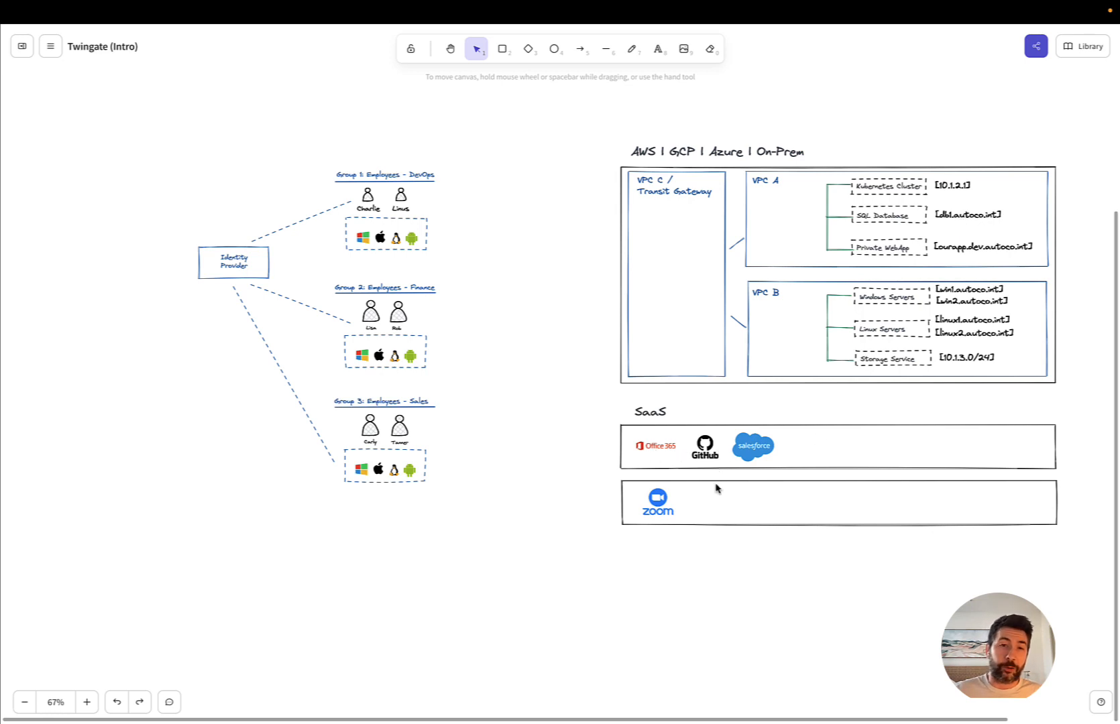
mouse_move(646, 588)
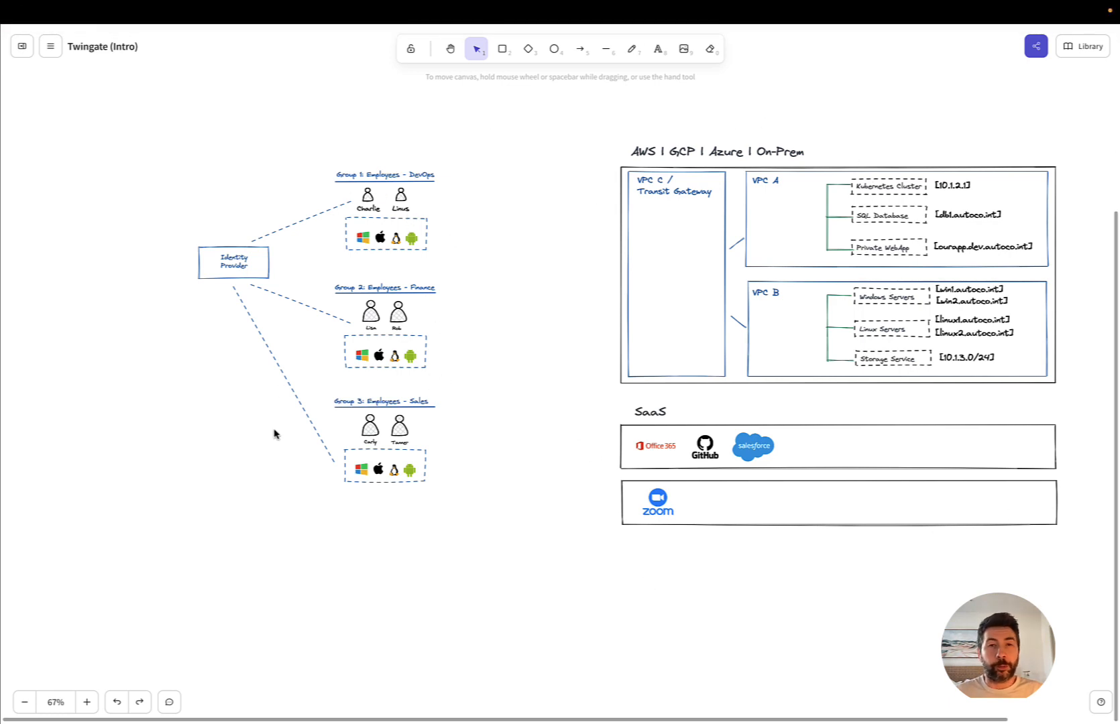
mouse_move(365, 333)
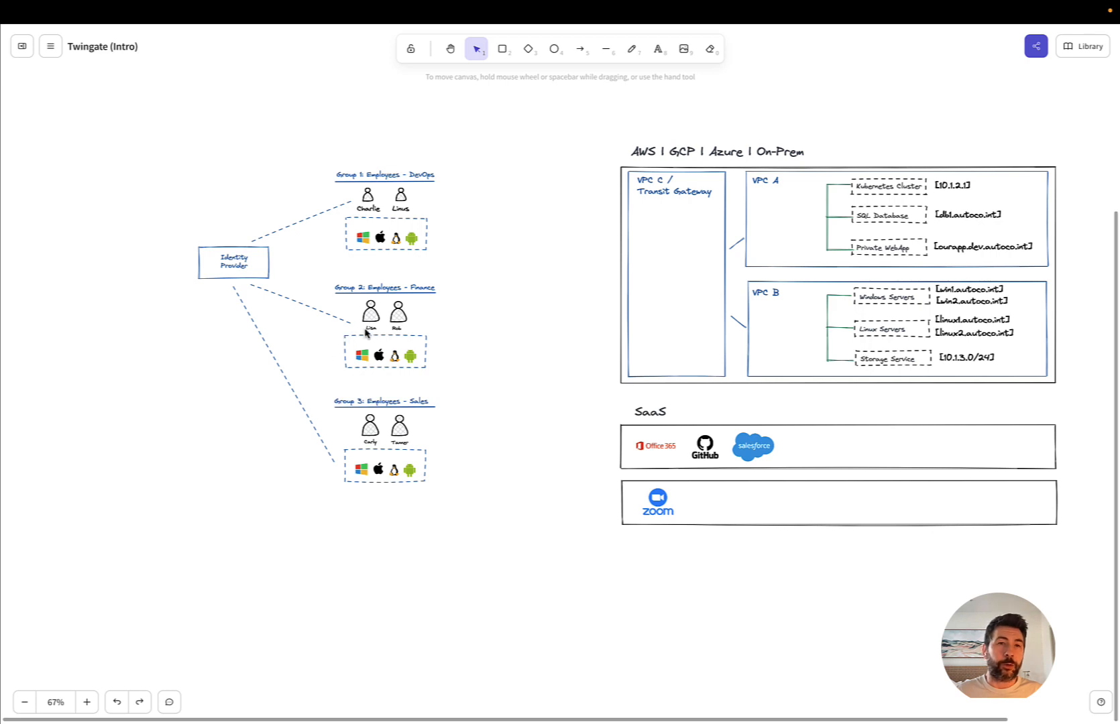
mouse_move(400, 240)
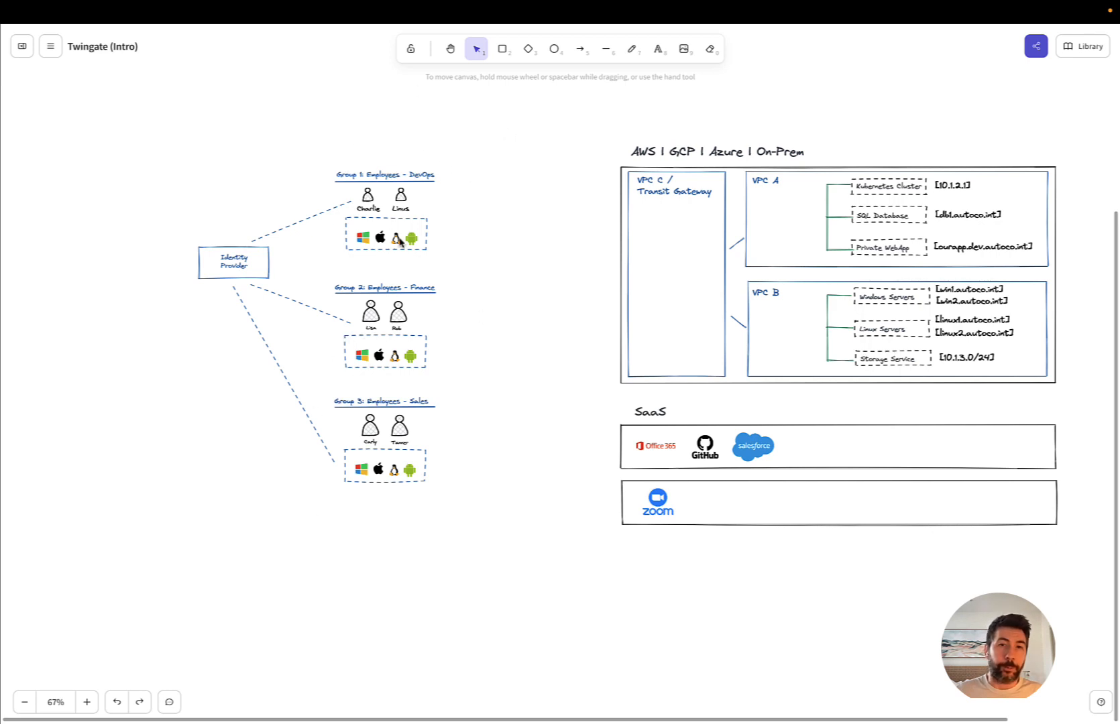
mouse_move(648, 606)
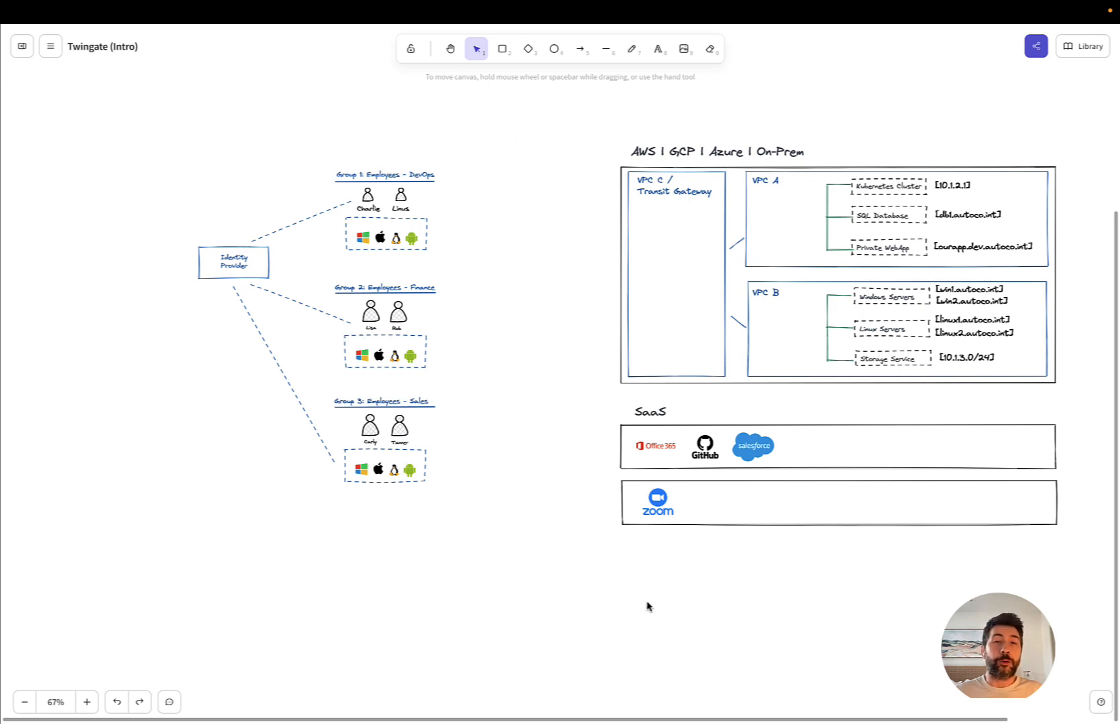
mouse_move(640, 602)
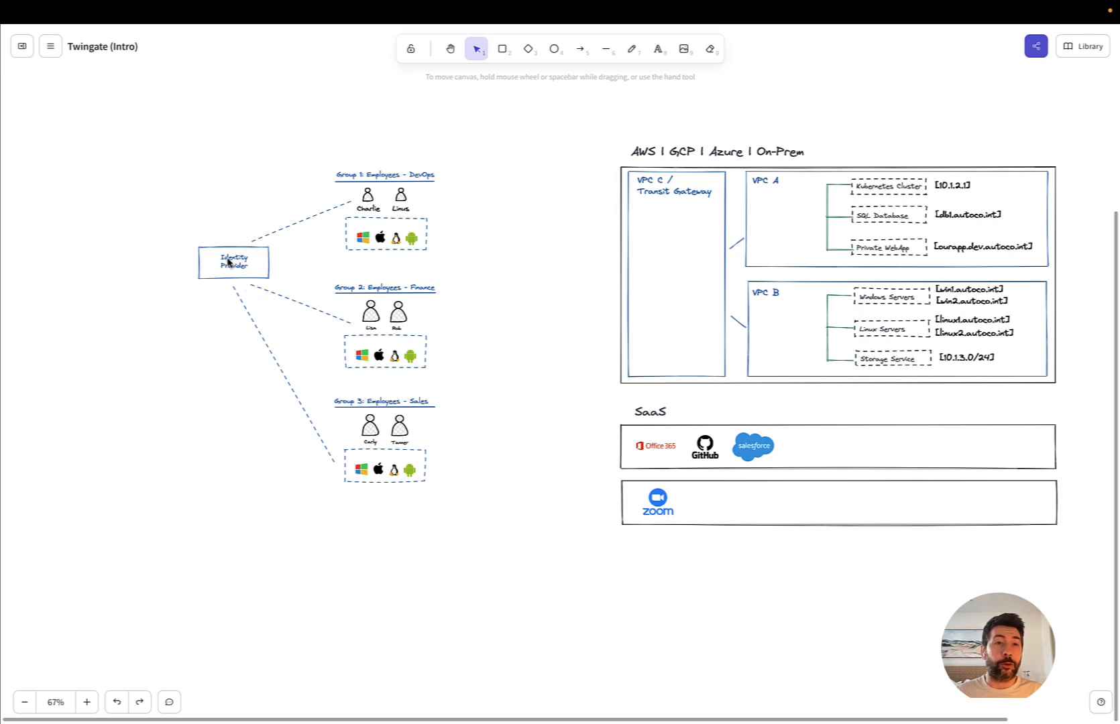
mouse_move(255, 267)
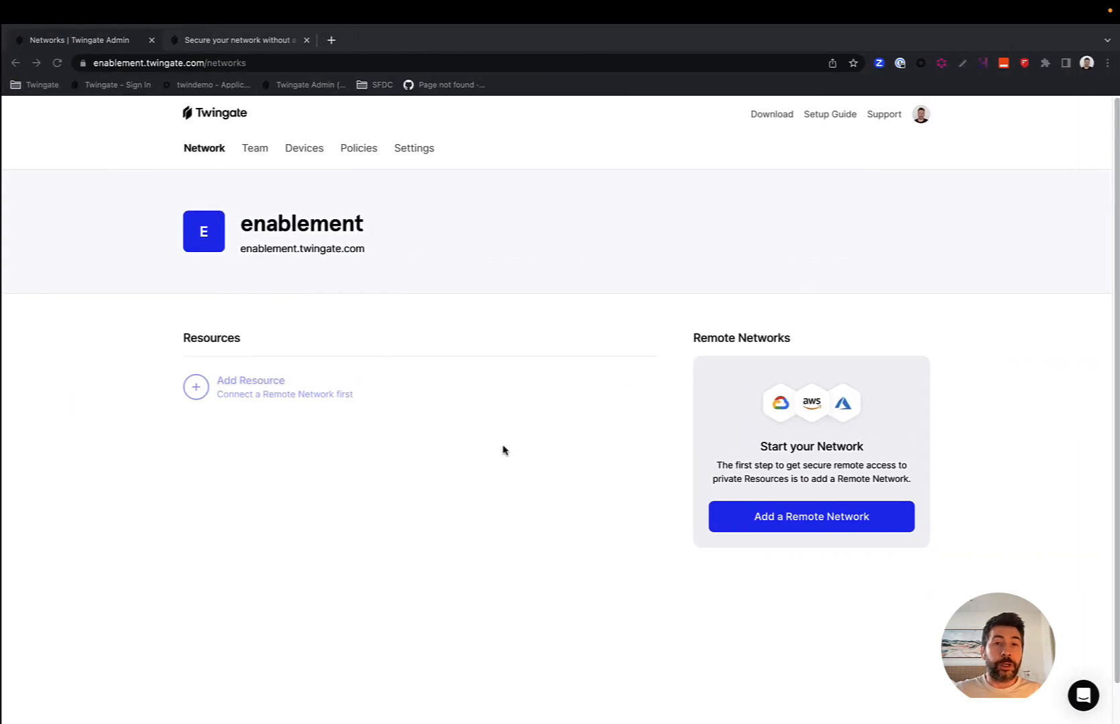
Step: Review the identity provider options under the network's Settings
click(413, 148)
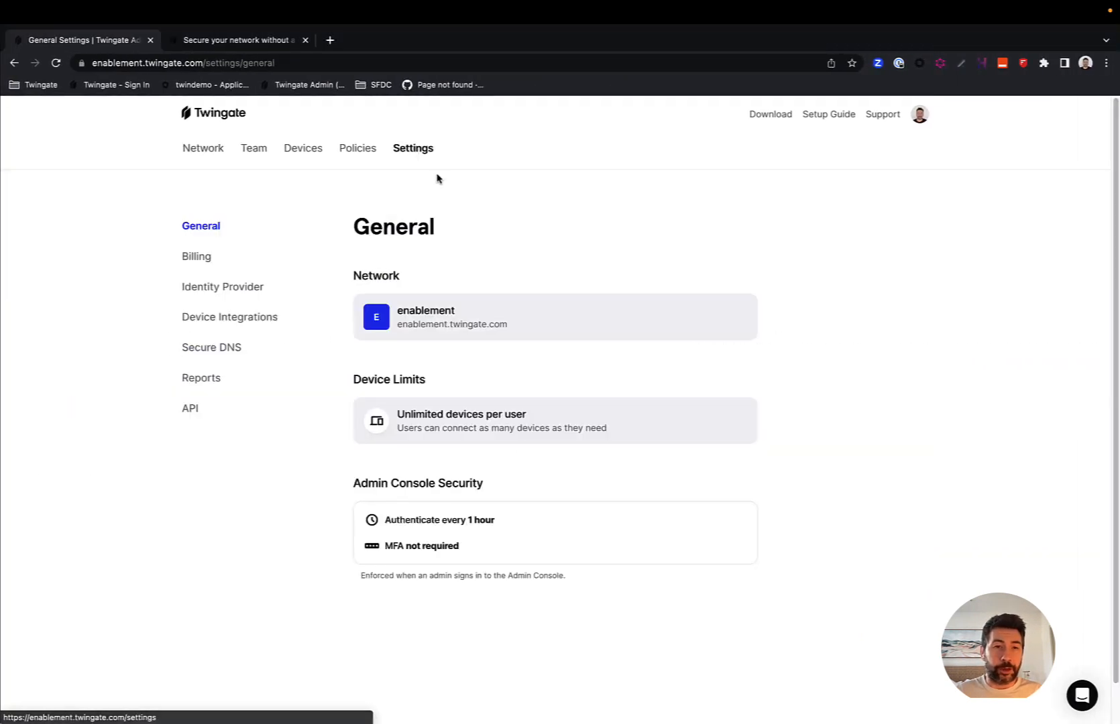
click(223, 287)
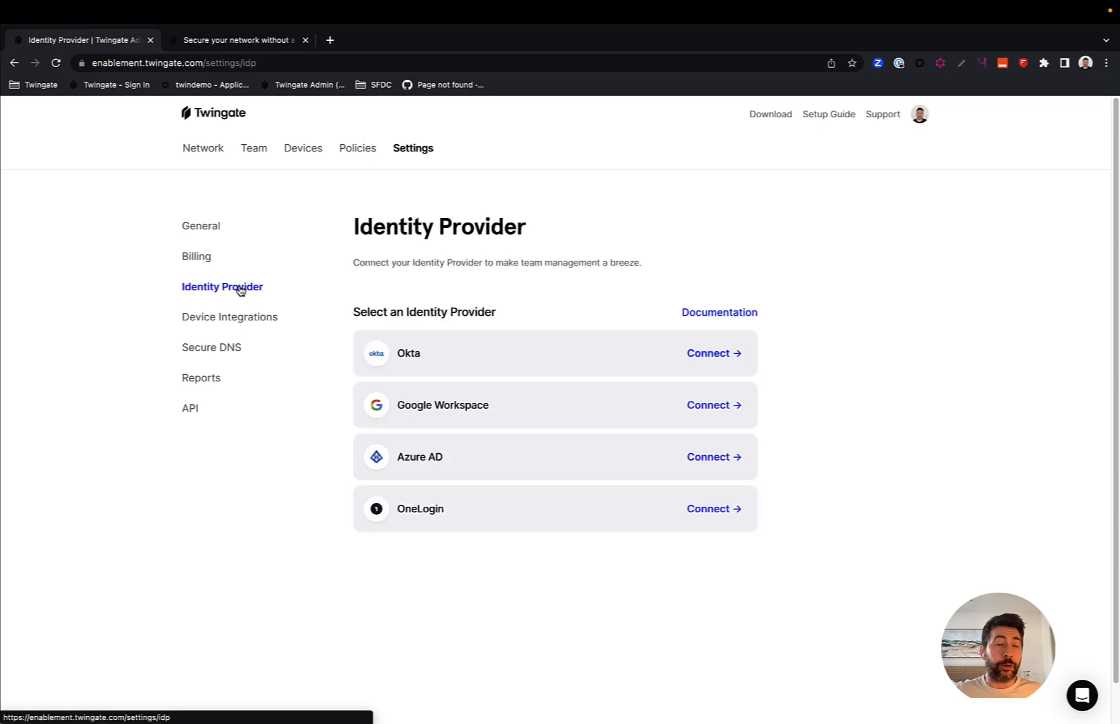
mouse_move(419, 259)
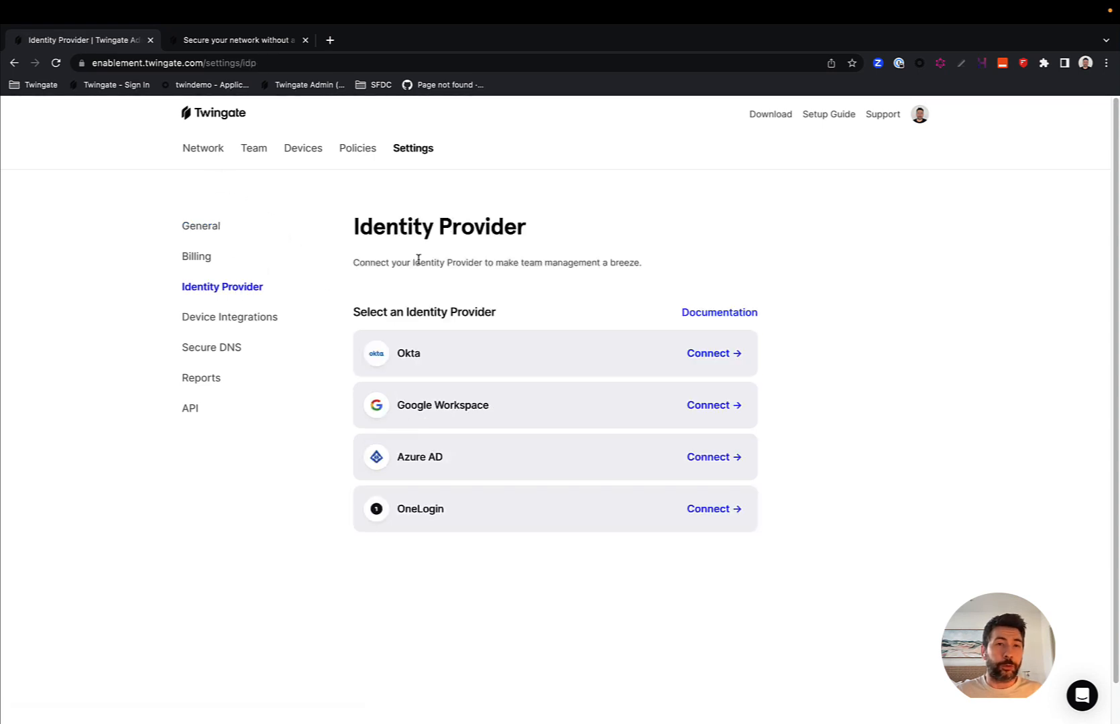
mouse_move(221, 287)
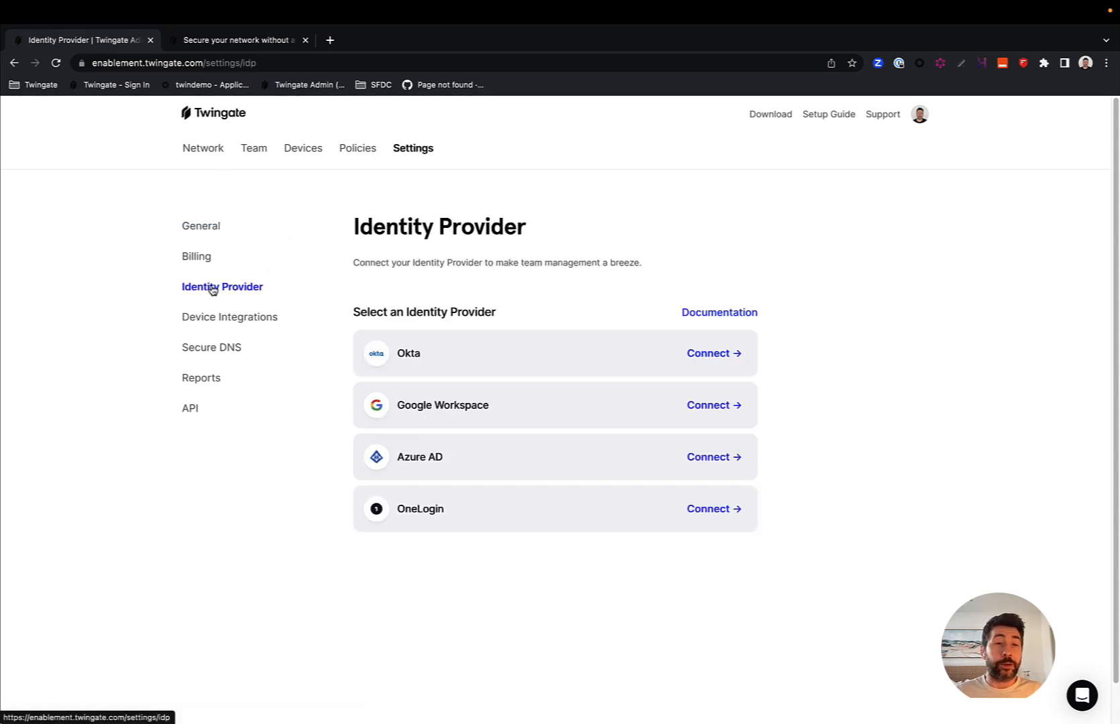
mouse_move(700, 484)
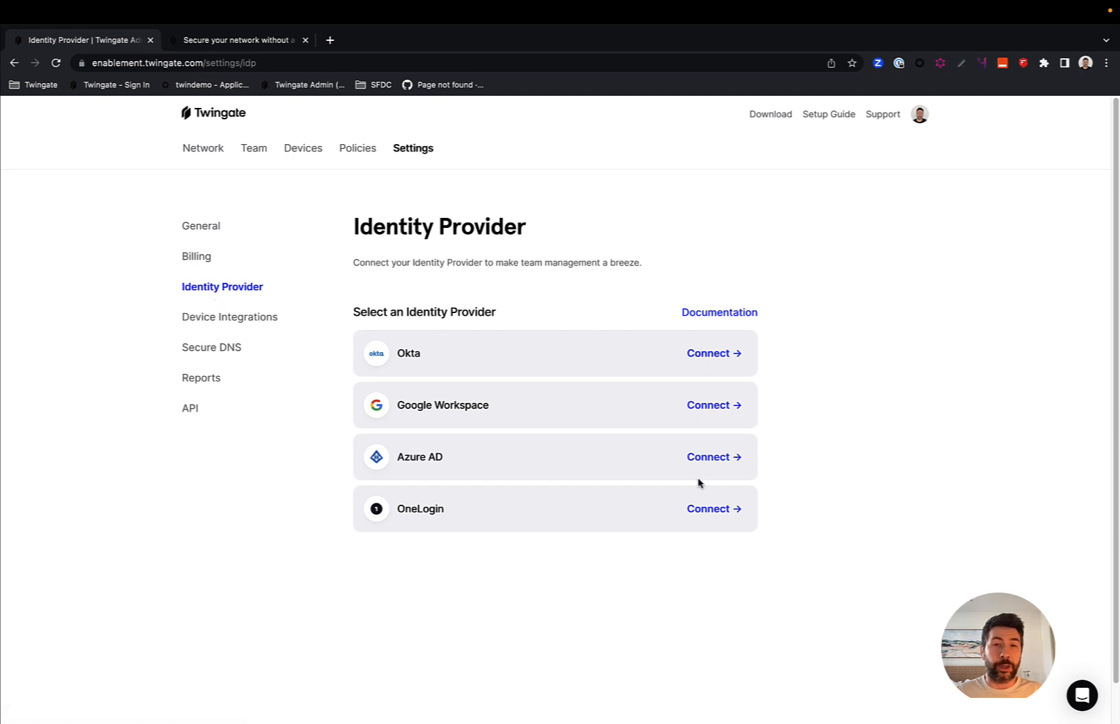
mouse_move(700, 405)
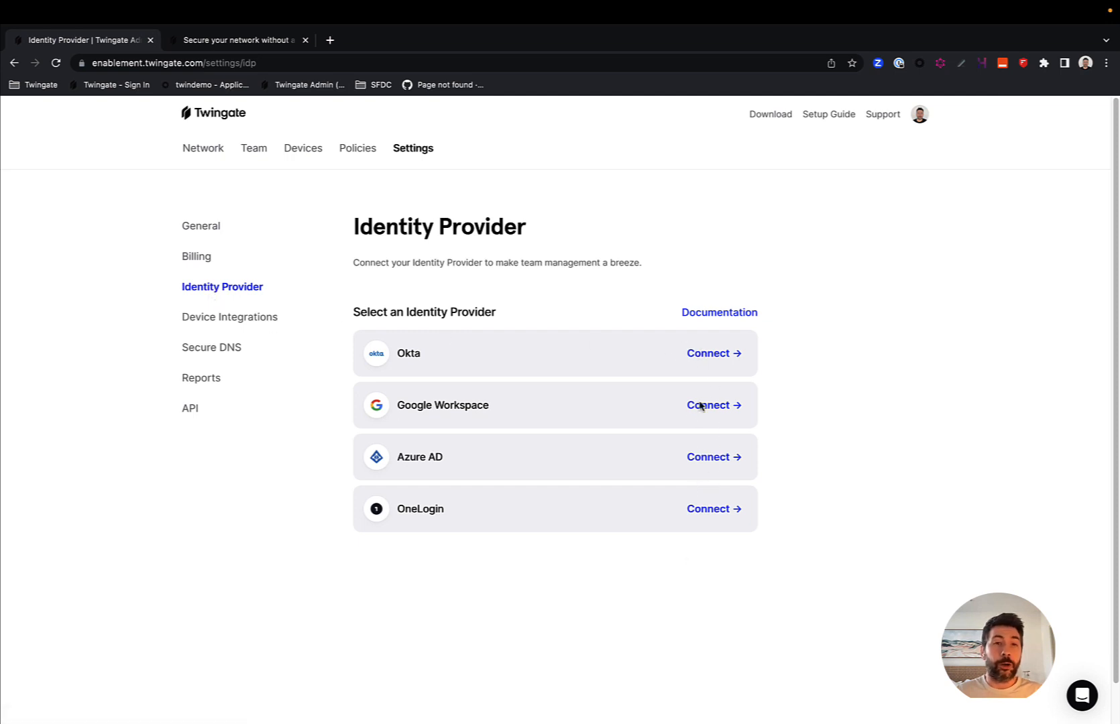
mouse_move(689, 363)
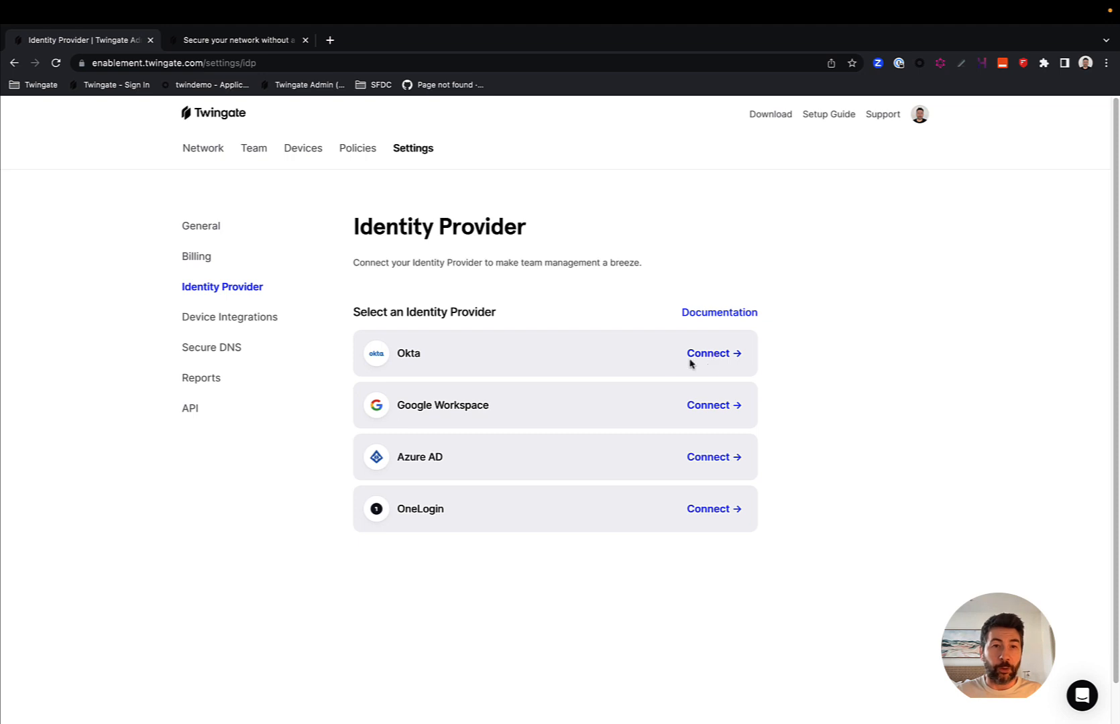
Step: View the Team users and the single Everyone group, then return to the diagram page
click(254, 148)
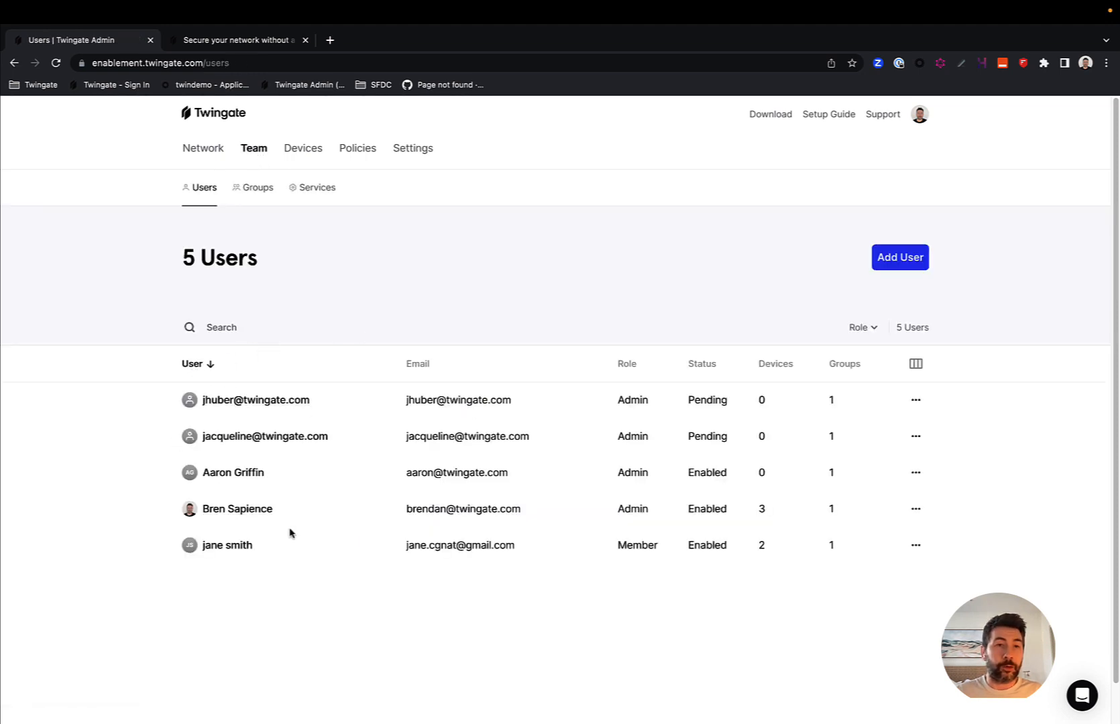
click(257, 188)
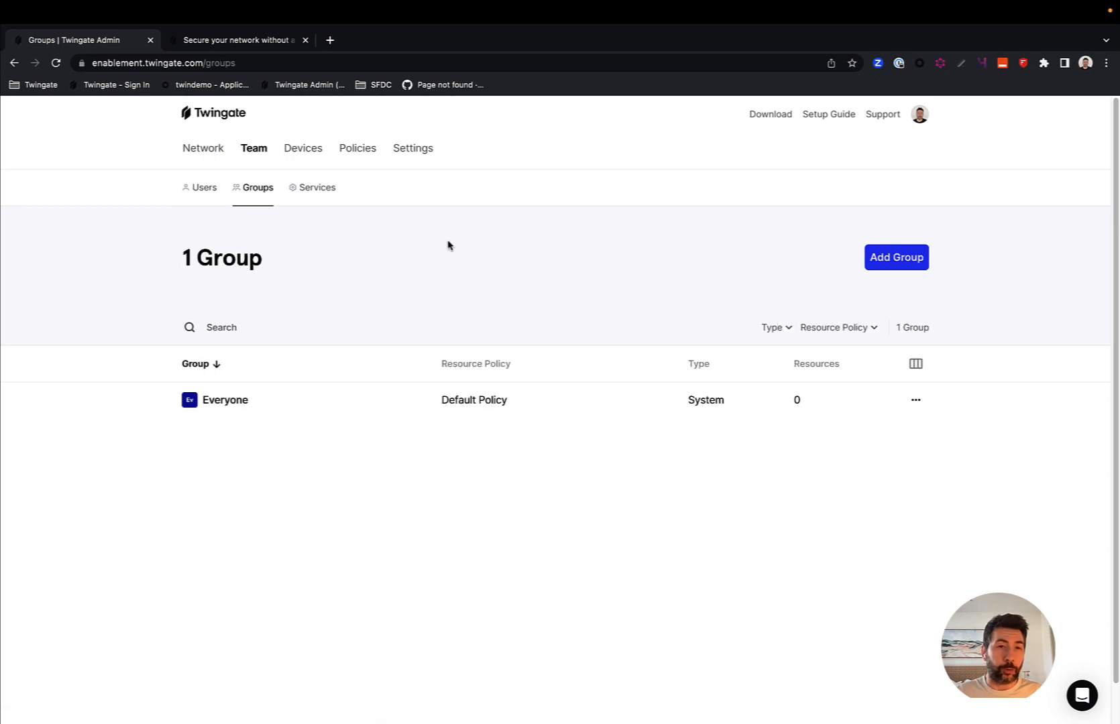
mouse_move(177, 350)
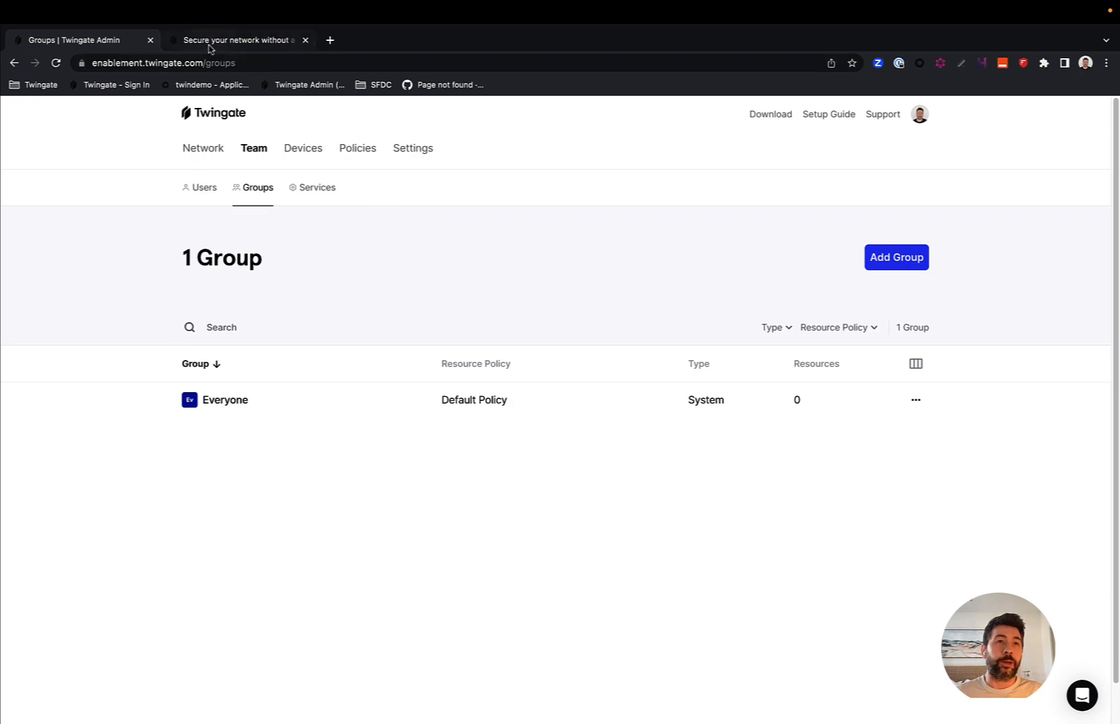
click(237, 40)
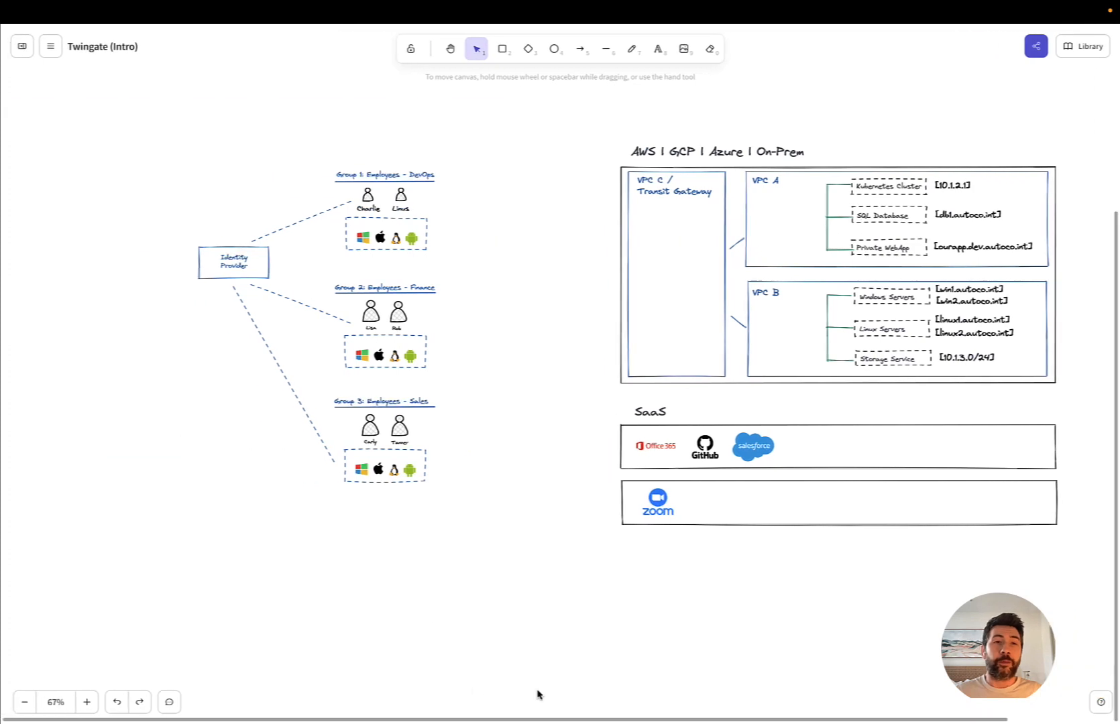
mouse_move(543, 653)
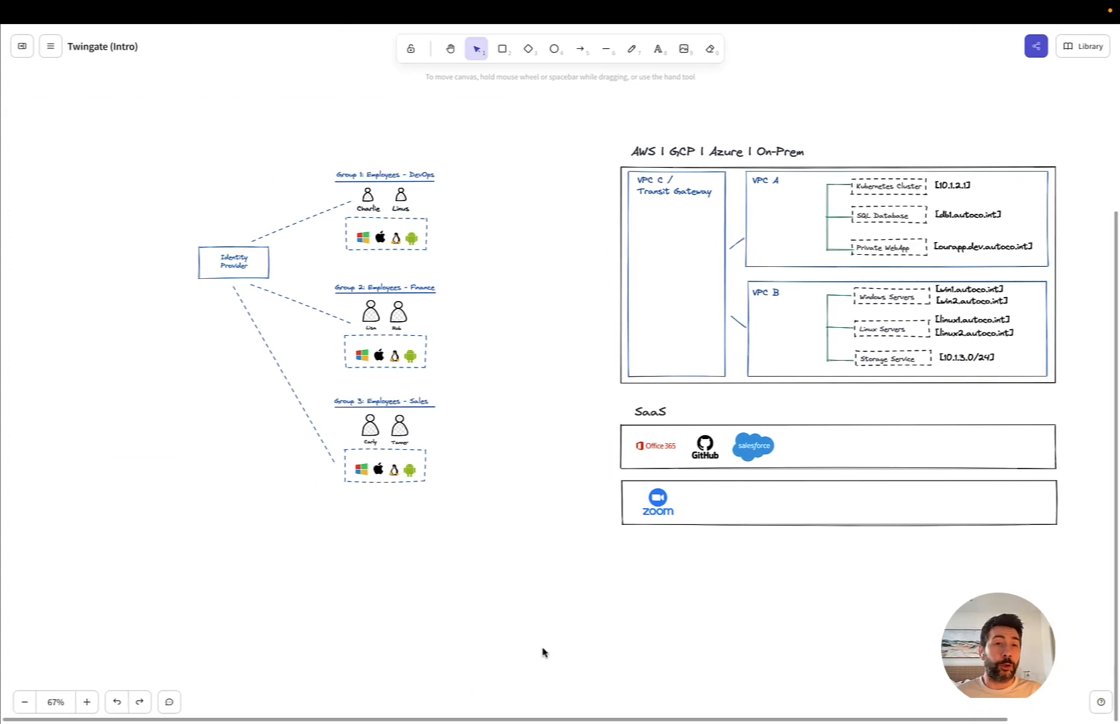
mouse_move(964, 207)
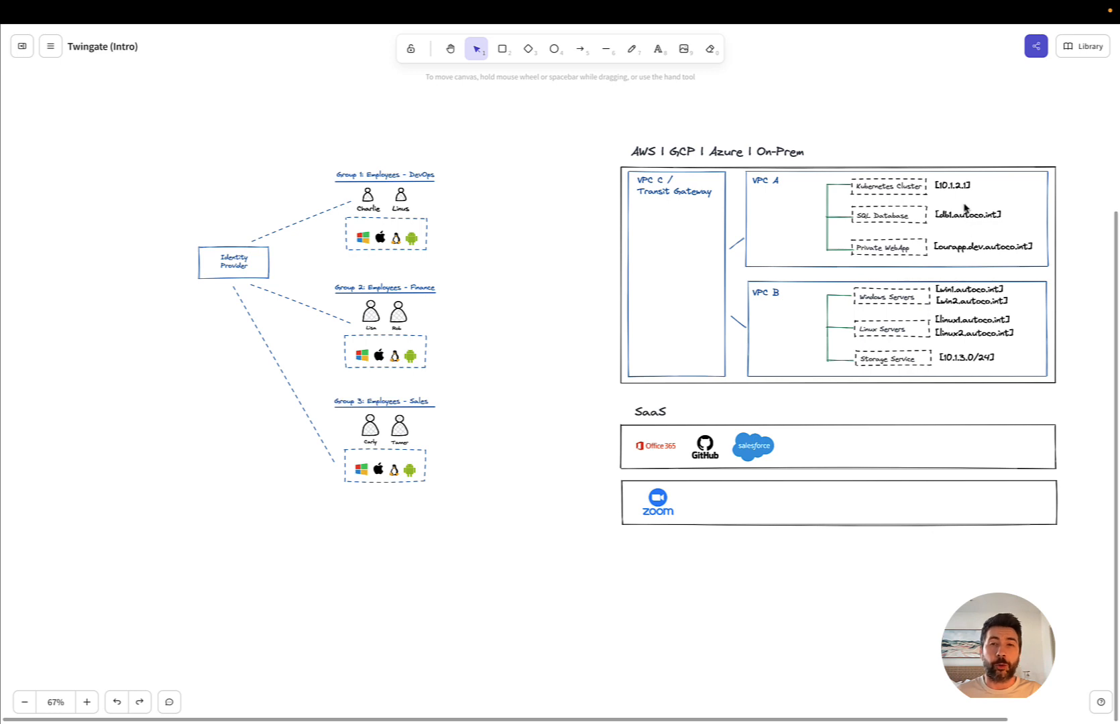
mouse_move(430, 620)
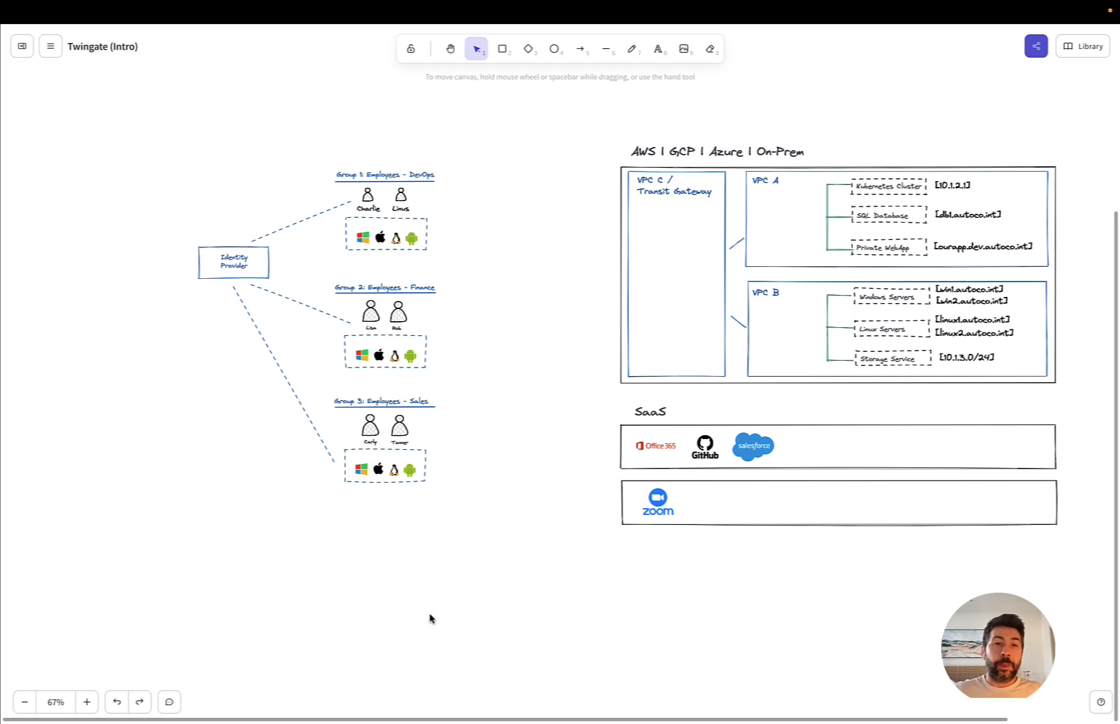
mouse_move(432, 402)
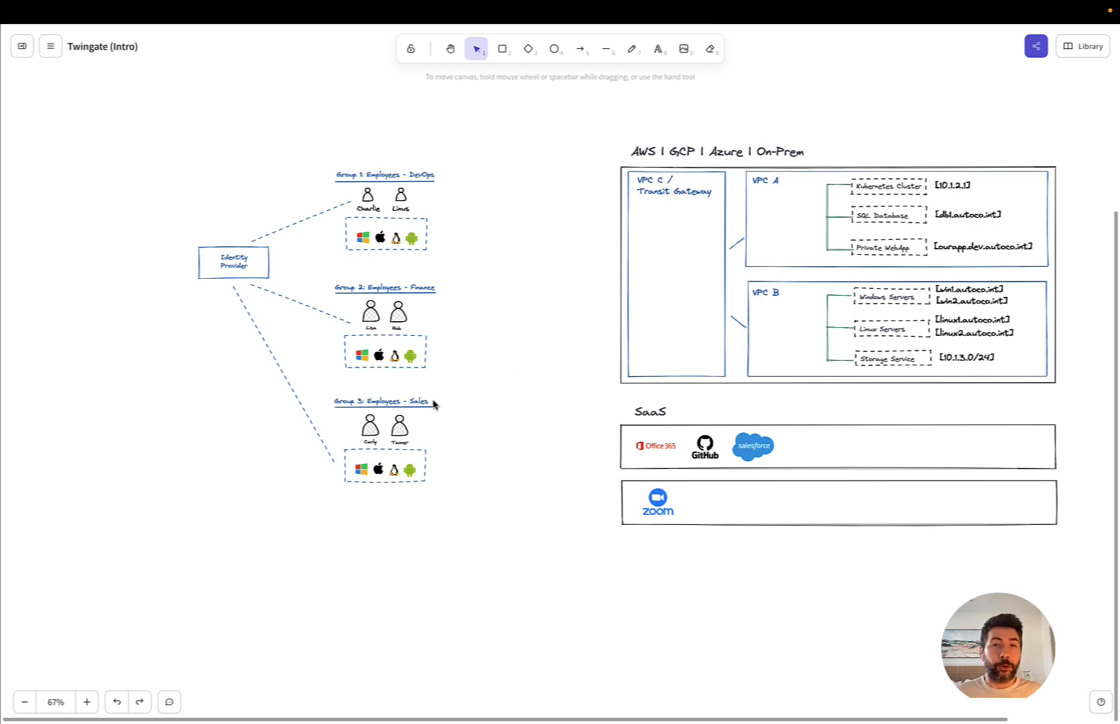
mouse_move(355, 214)
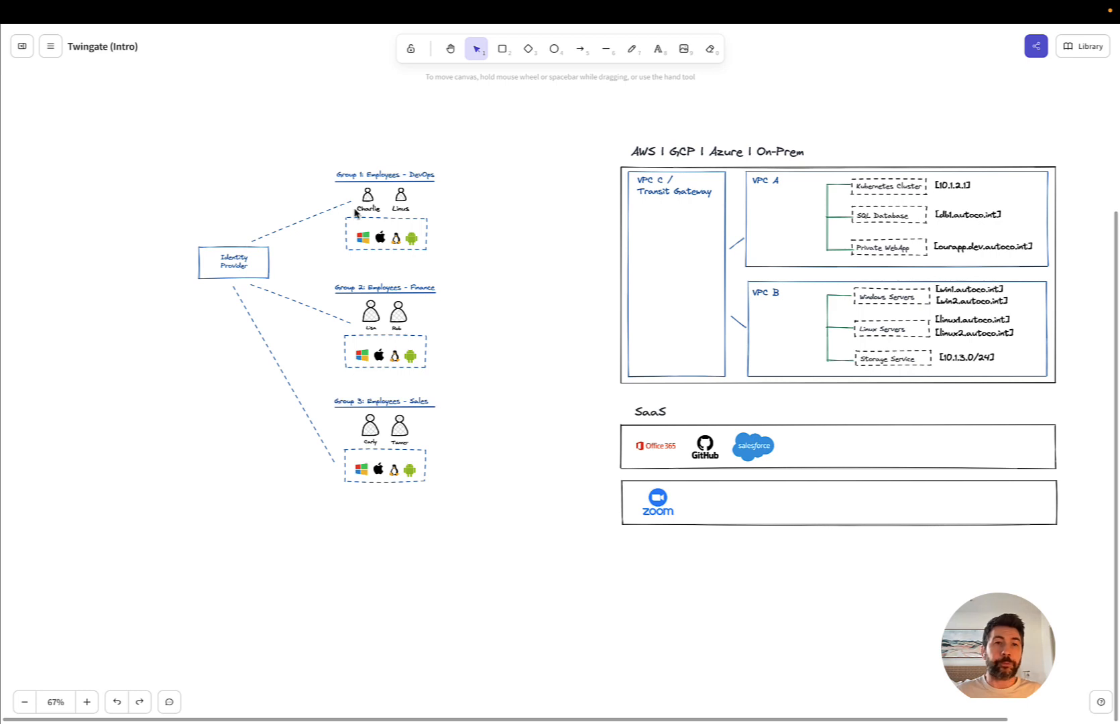
mouse_move(606, 204)
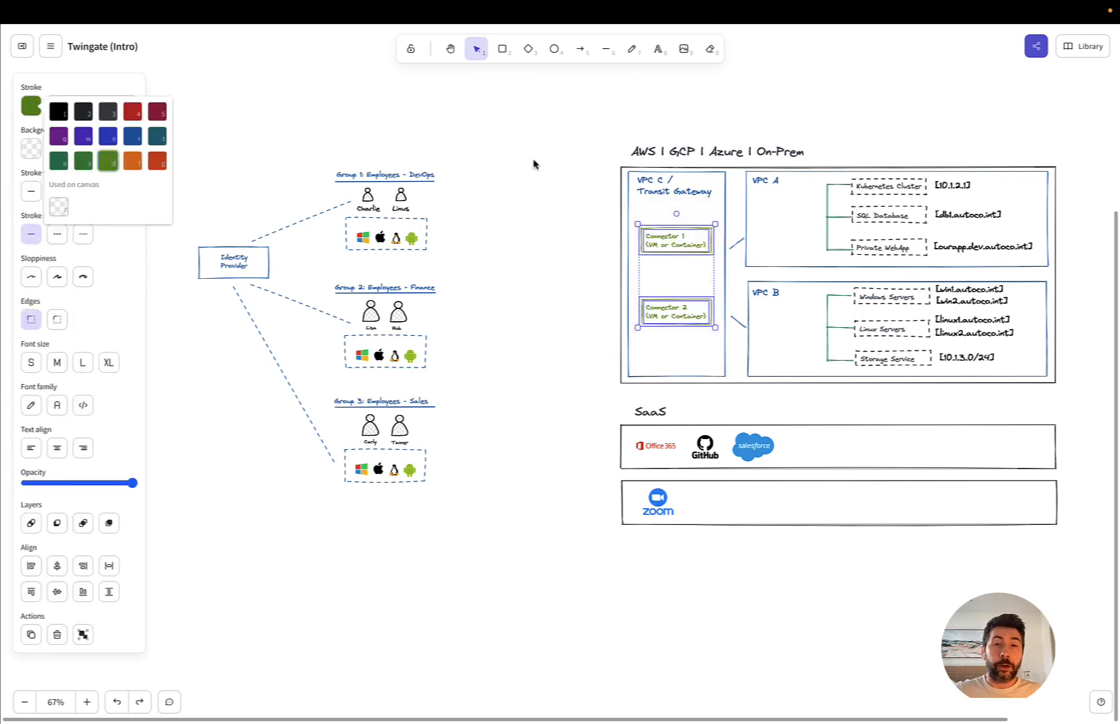
Step: Place Connector 1 and Connector 2 (VM or Container) boxes in the VPC C / Transit Gateway column
click(528, 274)
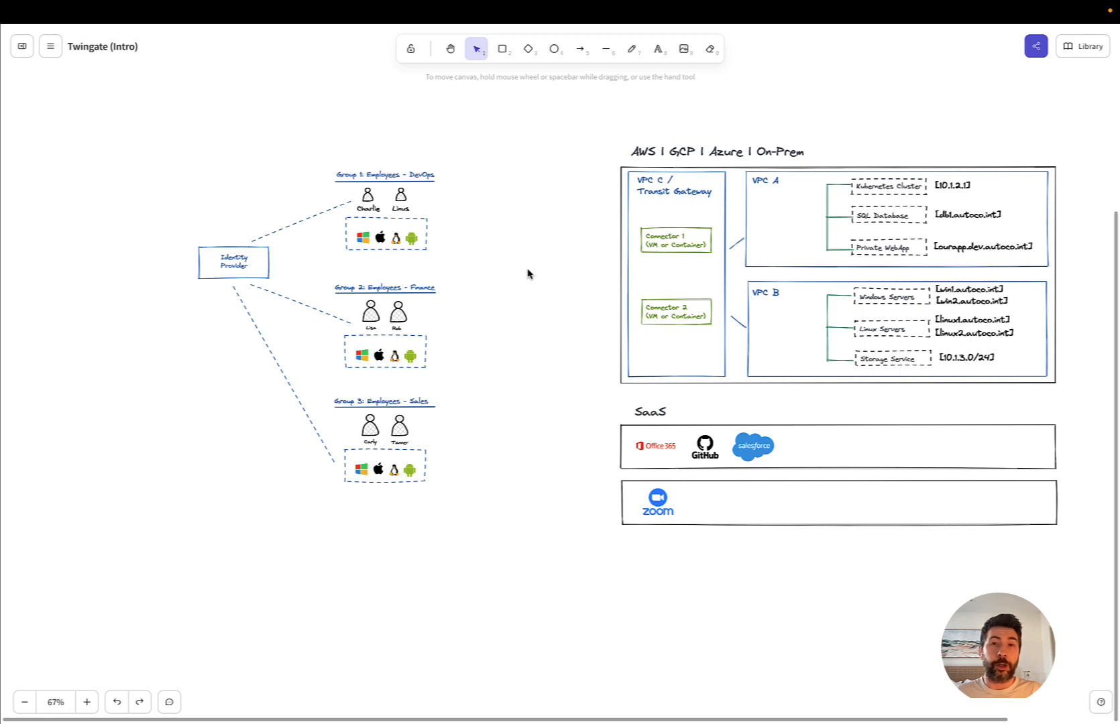
mouse_move(689, 273)
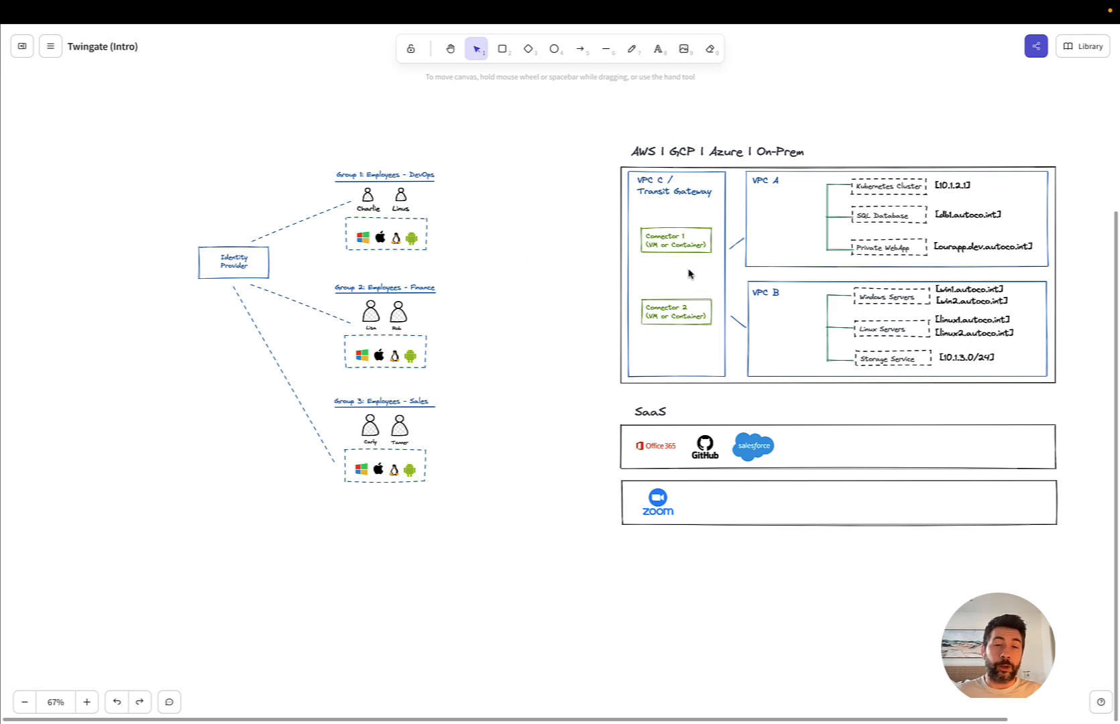
mouse_move(676, 304)
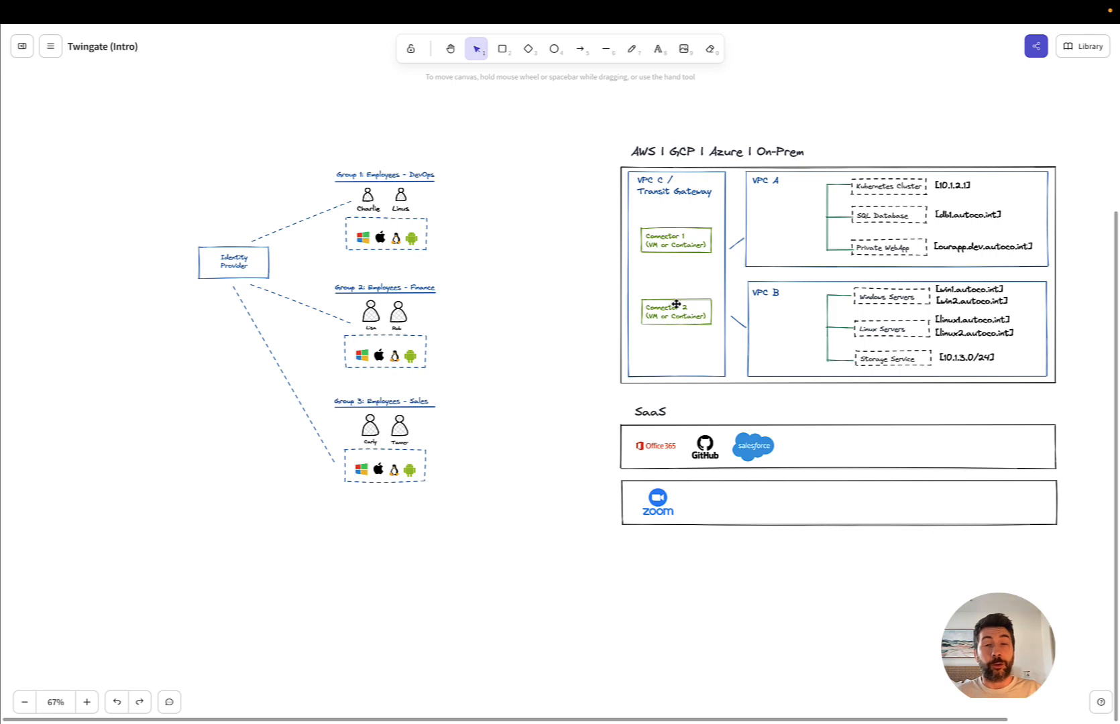
mouse_move(678, 283)
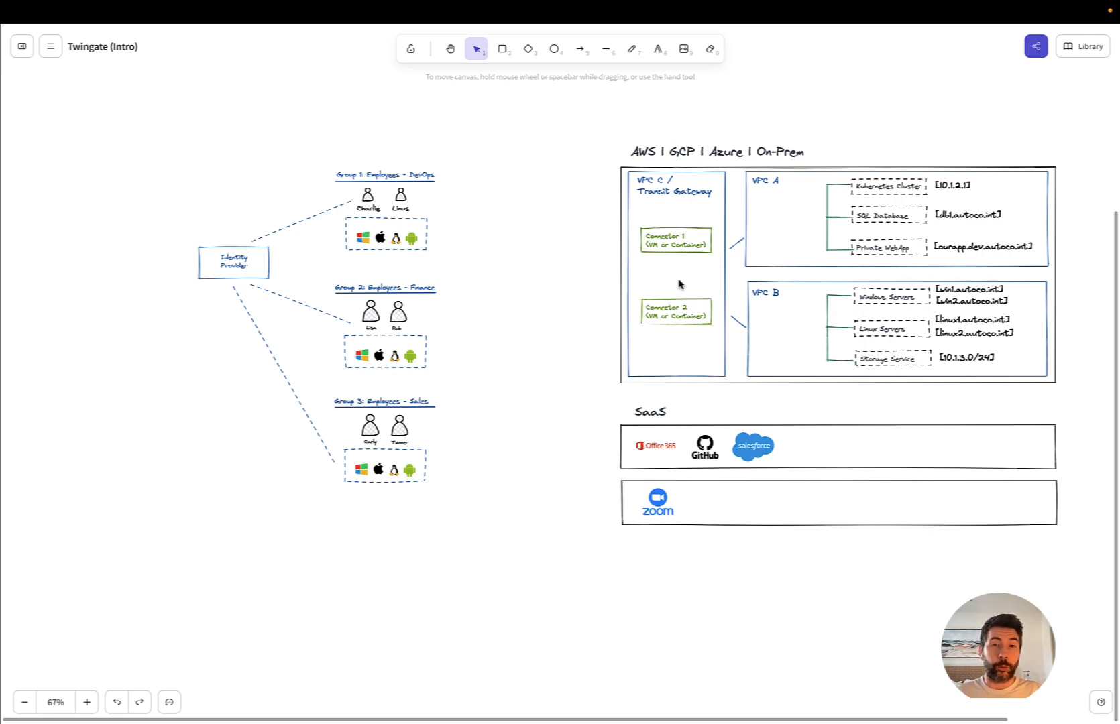
mouse_move(682, 236)
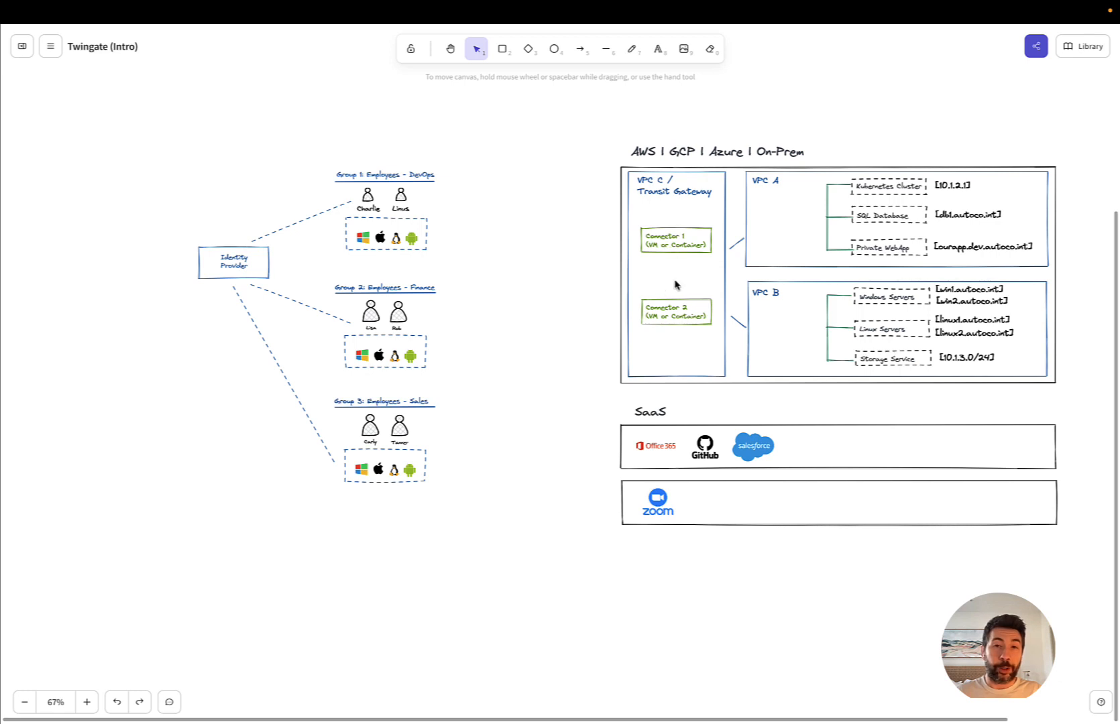
mouse_move(622, 305)
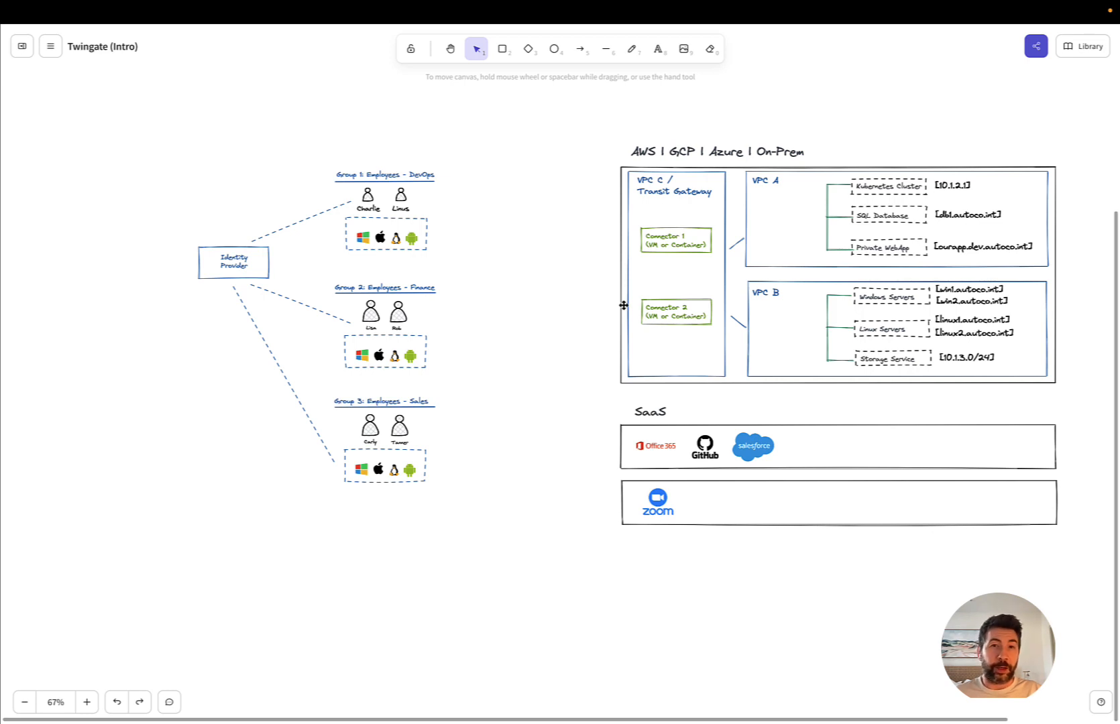
mouse_move(732, 280)
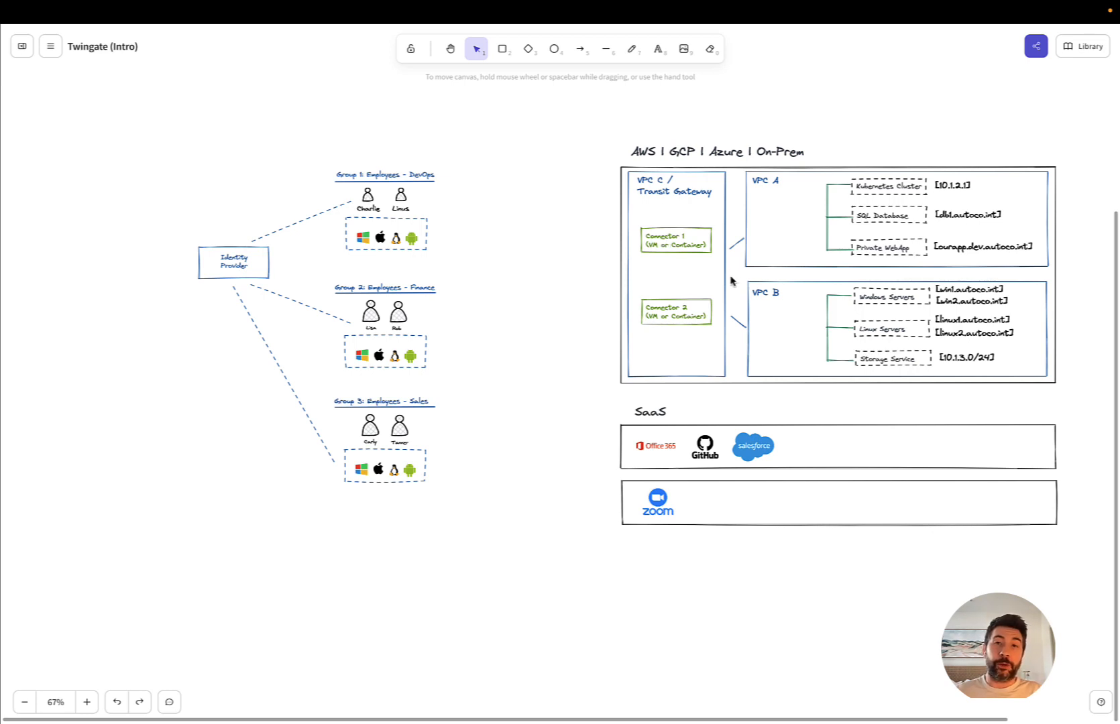
mouse_move(985, 339)
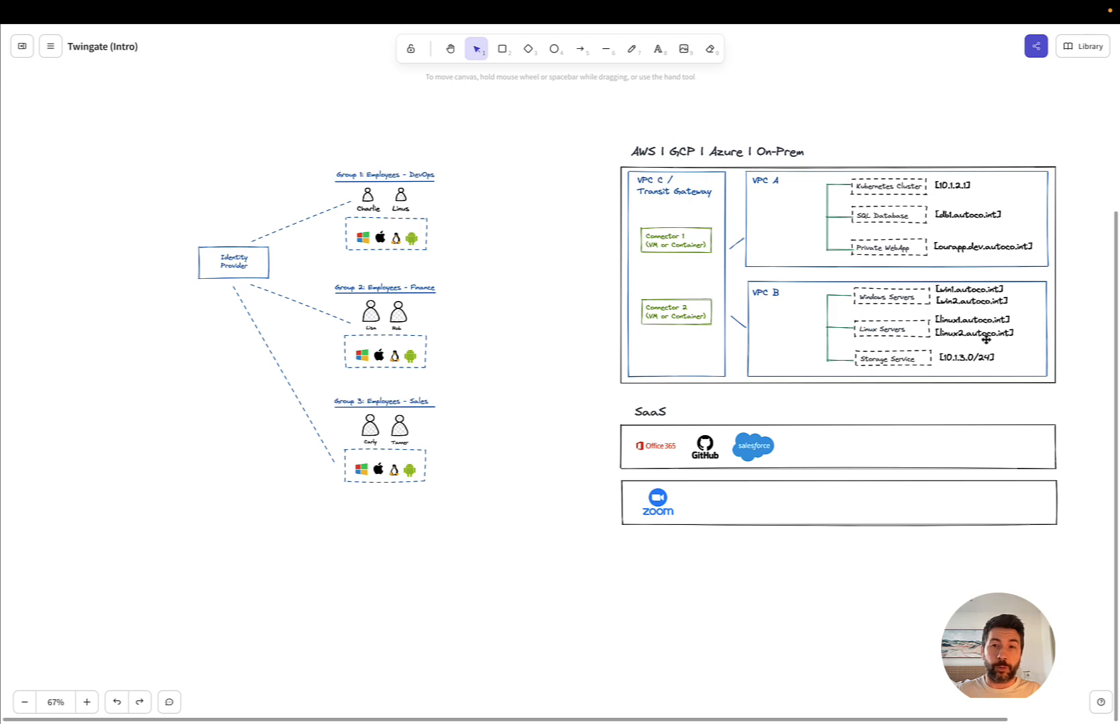
mouse_move(877, 257)
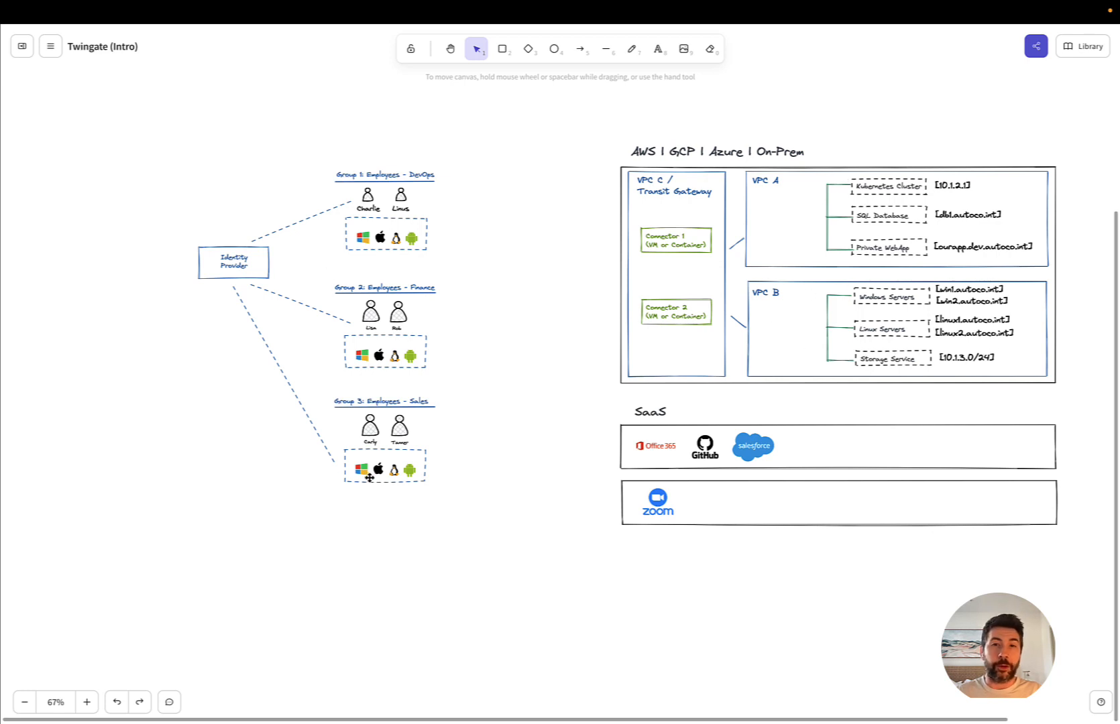
Step: Move both connector boxes into VPC A, then return them to VPC C
click(782, 221)
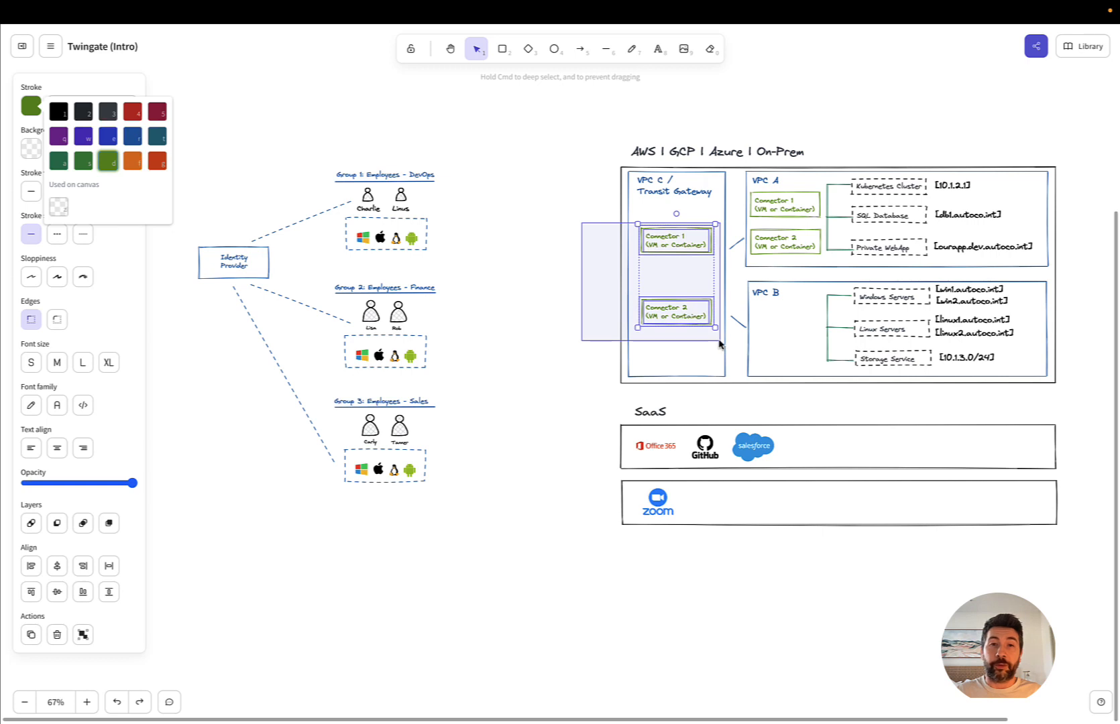
click(496, 124)
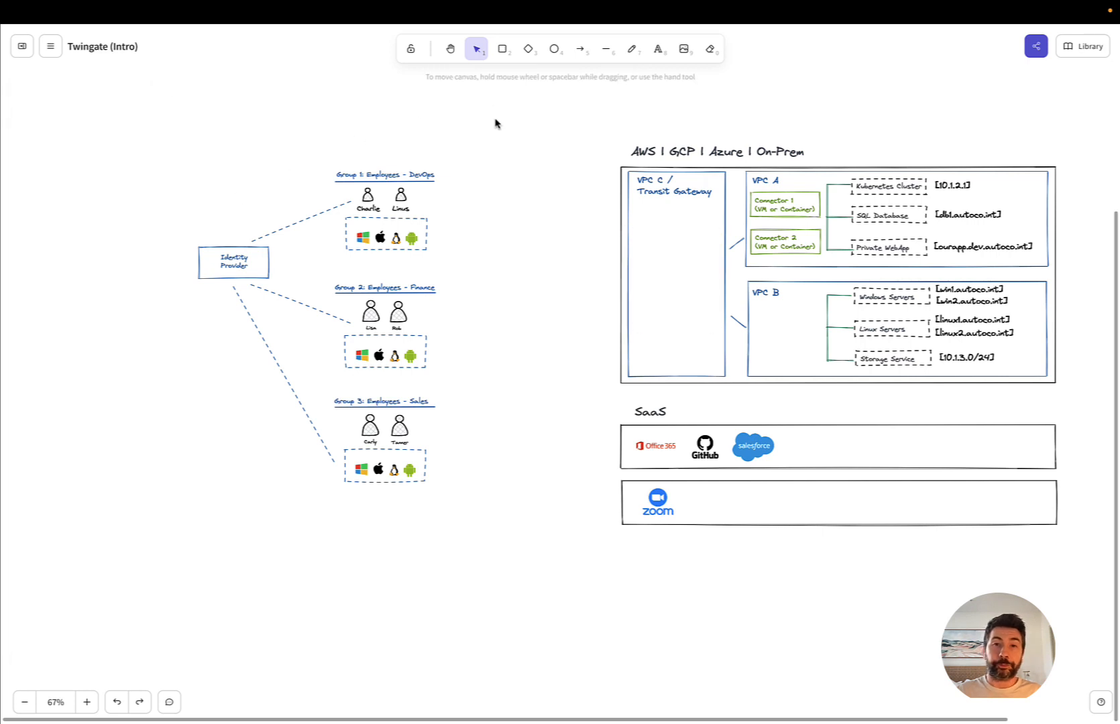
mouse_move(539, 227)
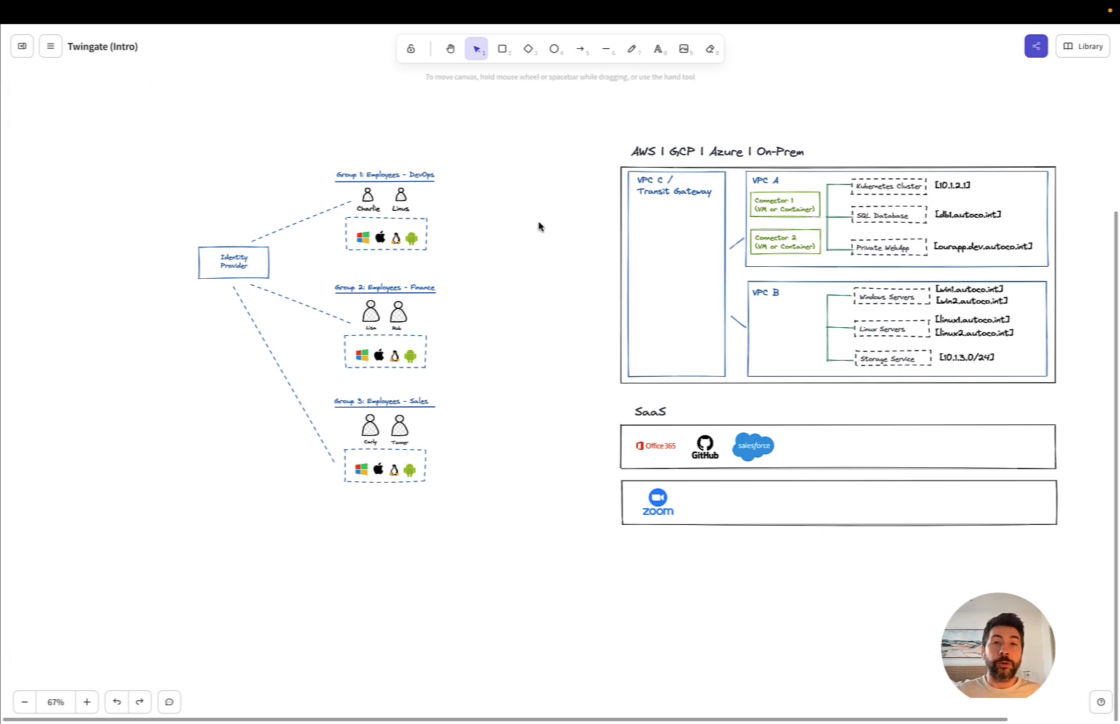
mouse_move(557, 233)
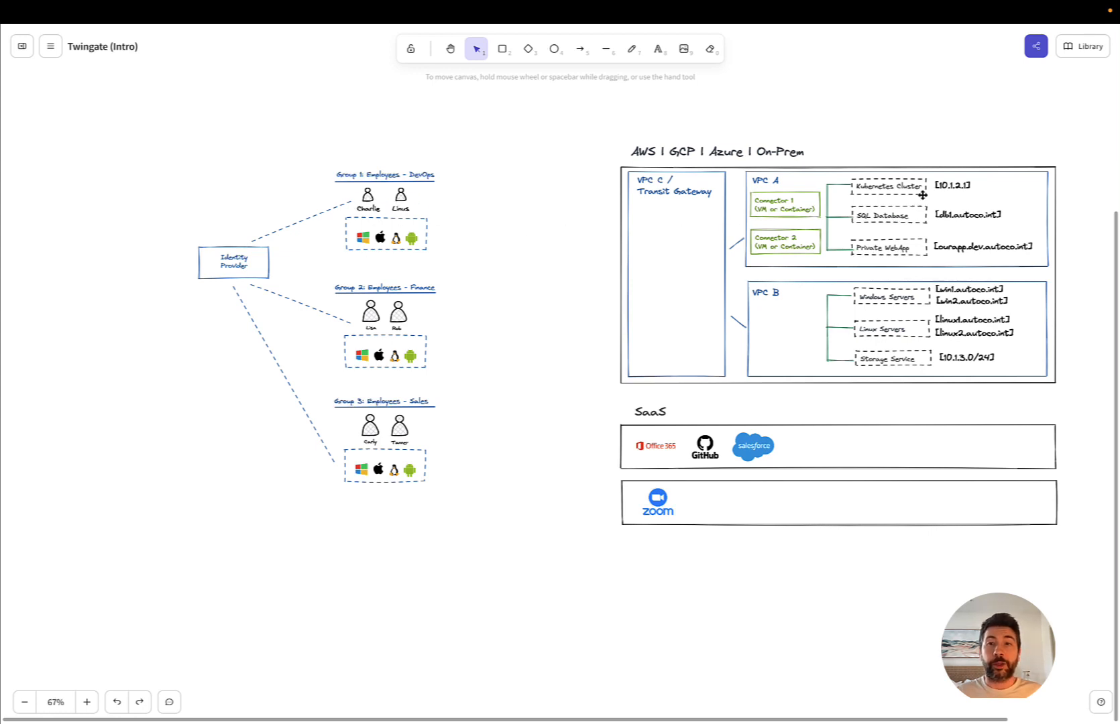
mouse_move(404, 106)
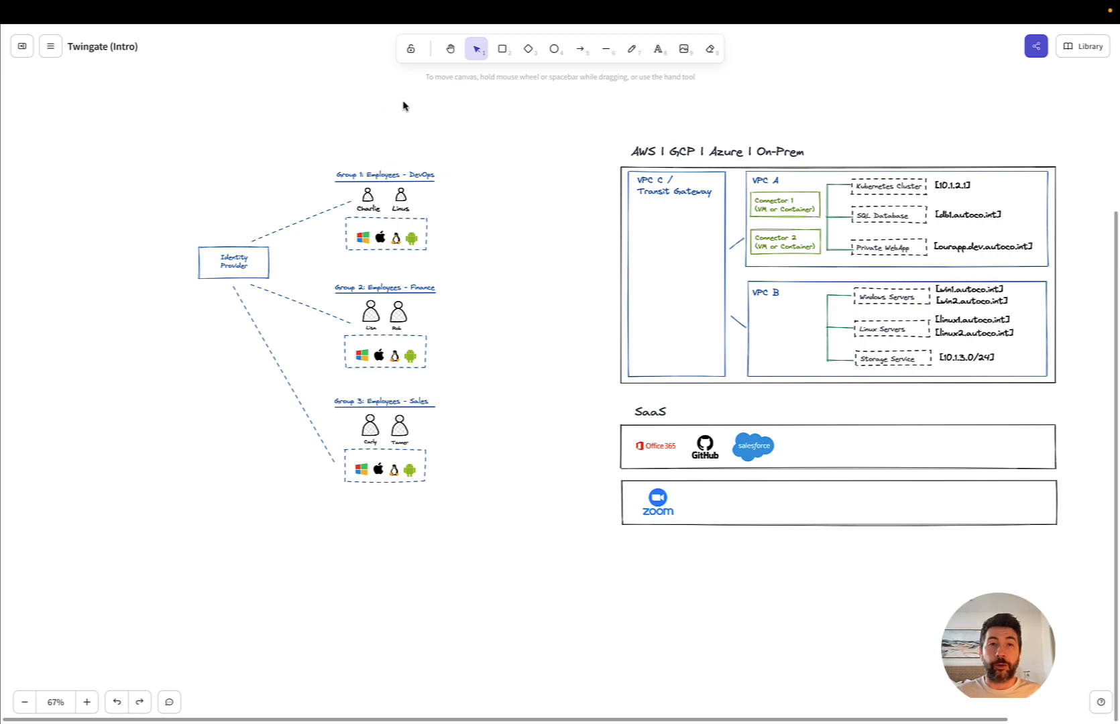
click(785, 225)
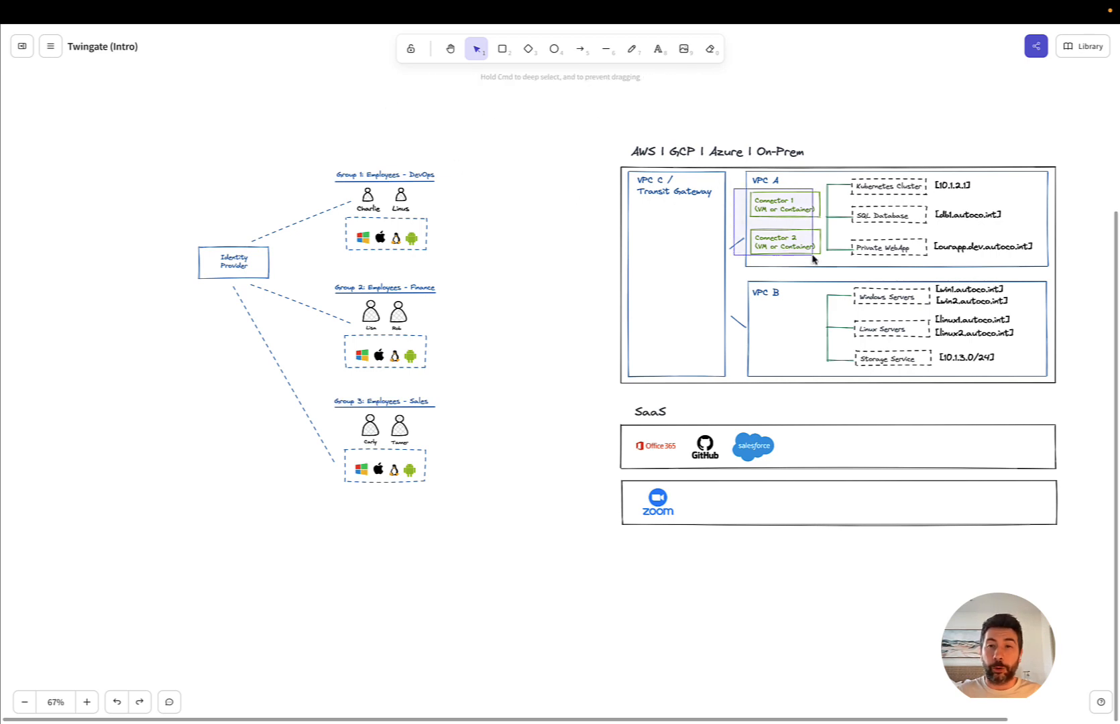
click(782, 221)
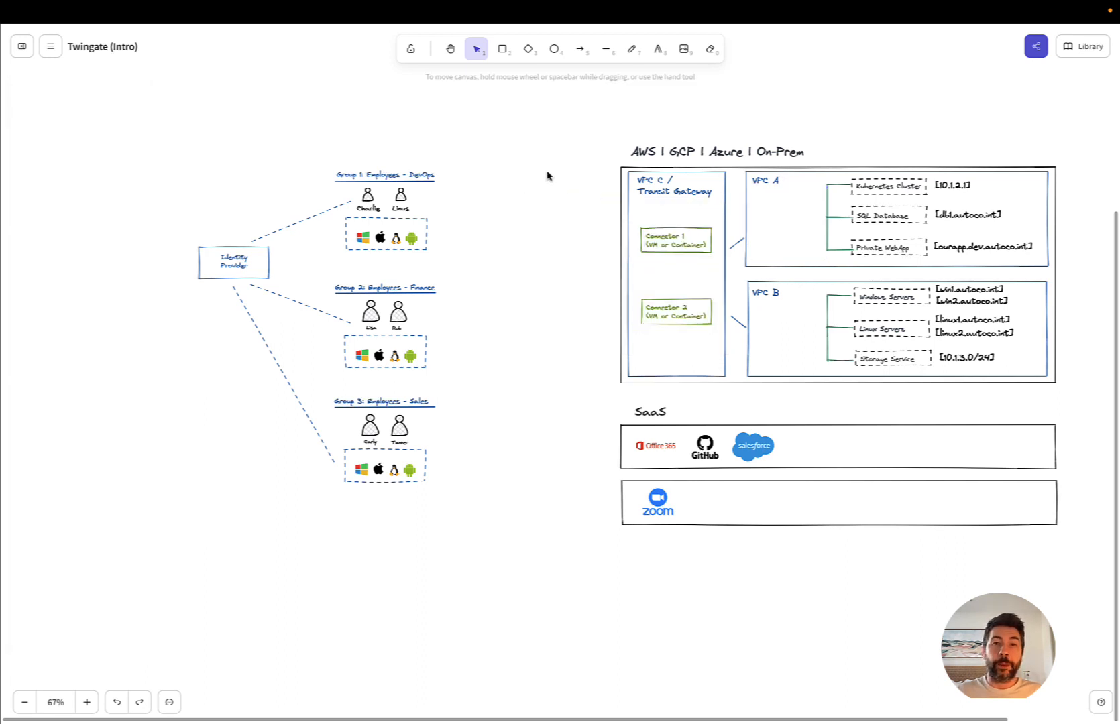
mouse_move(557, 212)
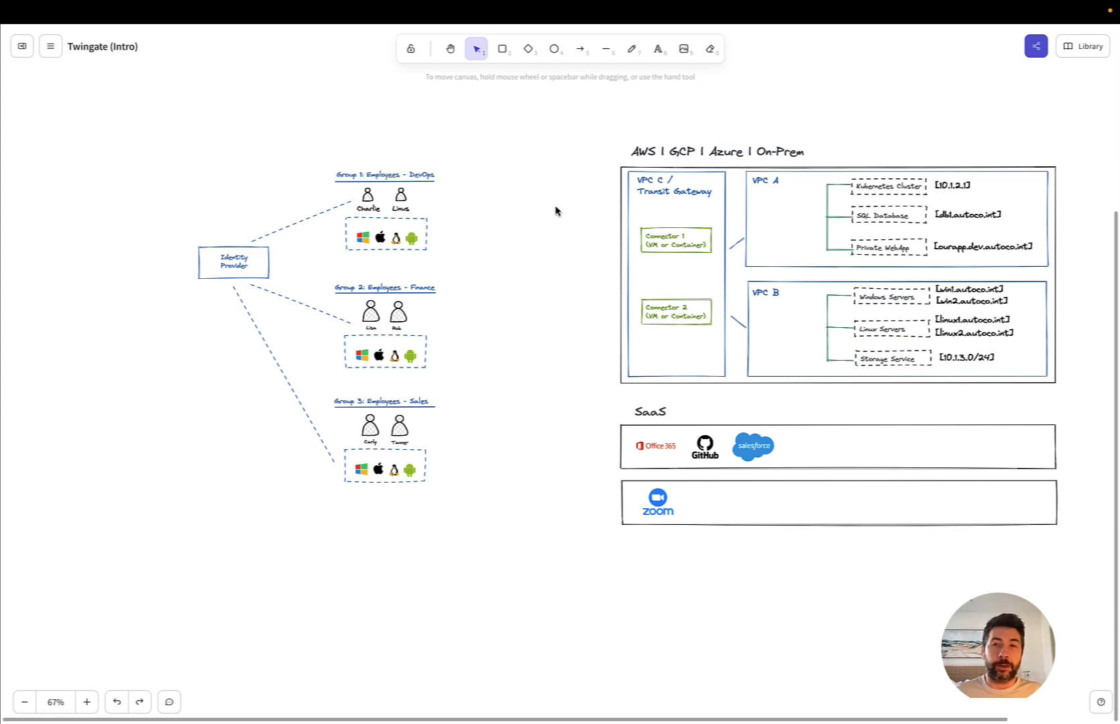
mouse_move(971, 183)
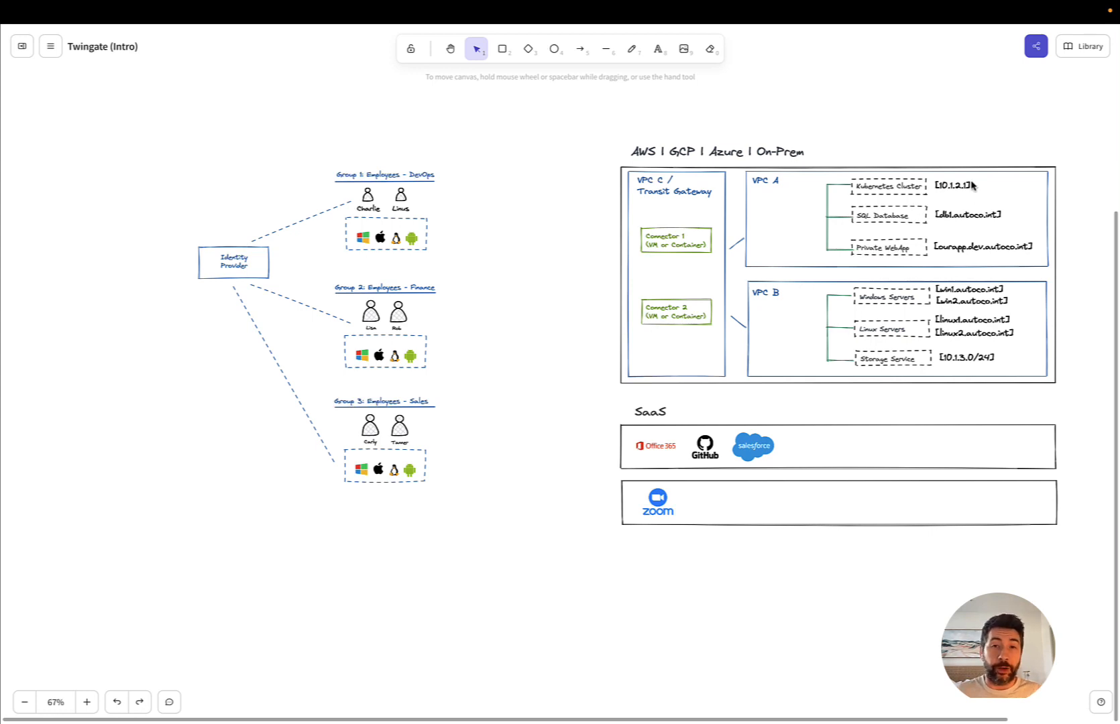
mouse_move(634, 350)
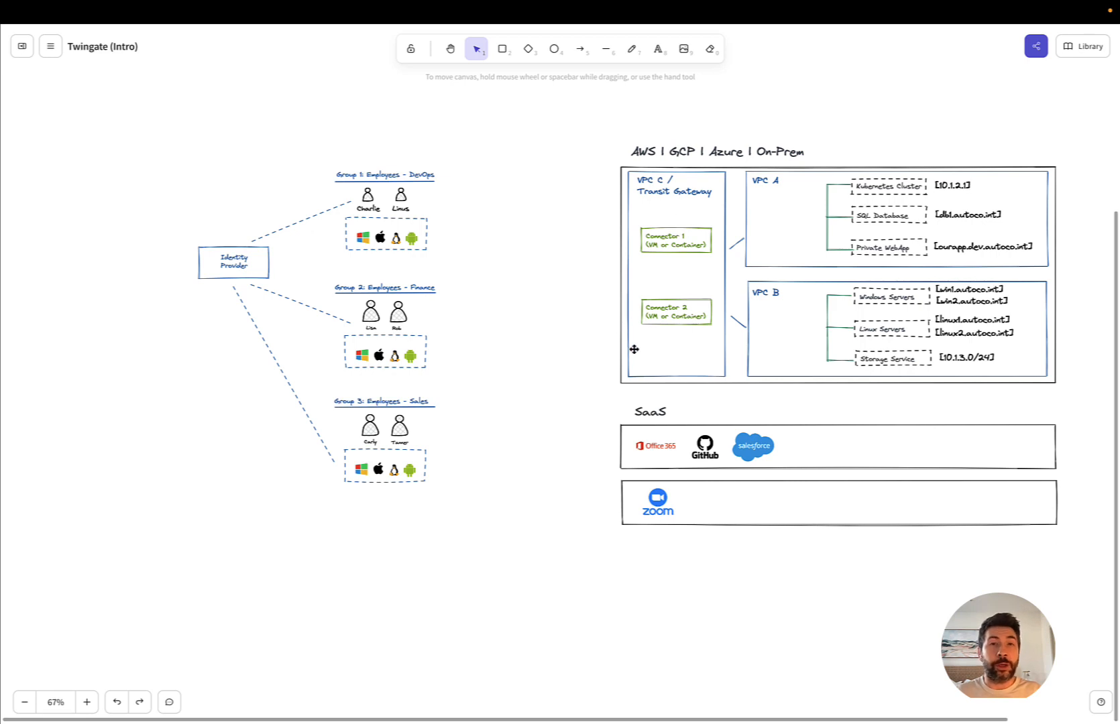
mouse_move(617, 263)
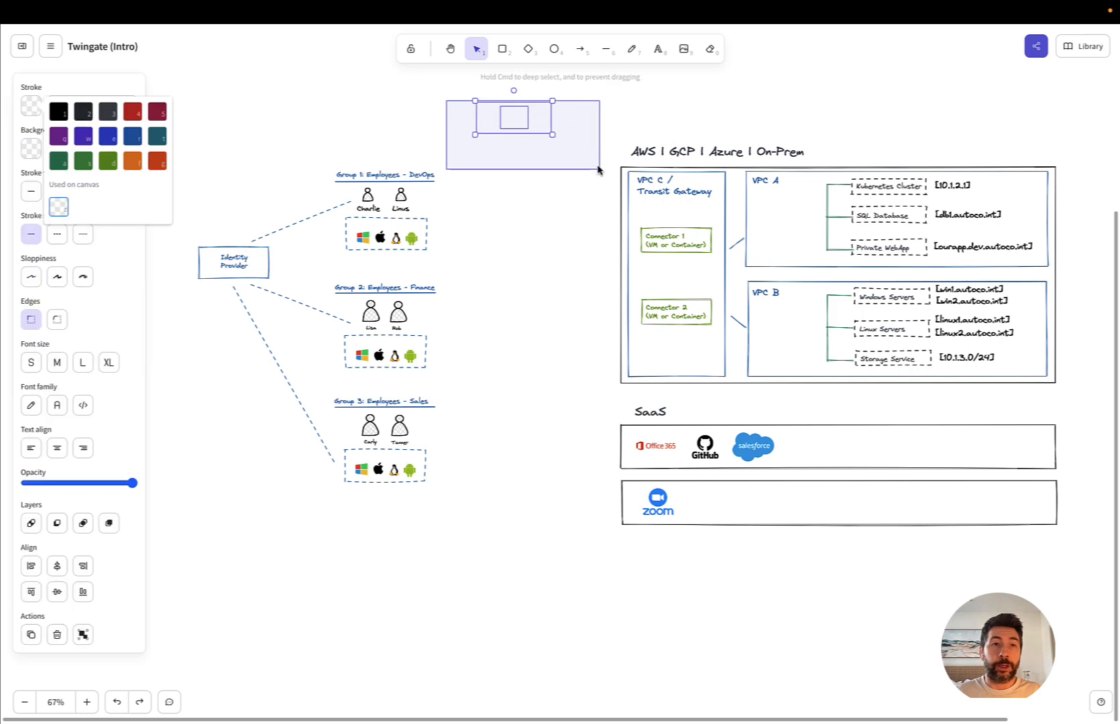
Step: Place the red Relays (GCP) box at the top centre above the cloud diagram
click(548, 264)
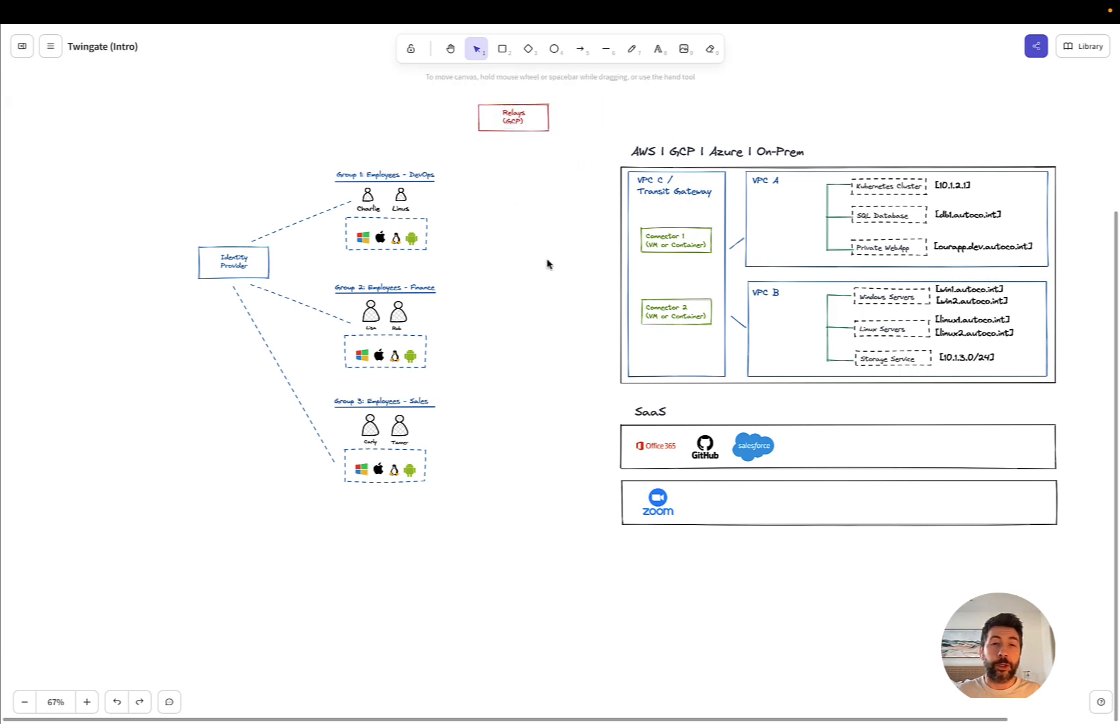
mouse_move(542, 288)
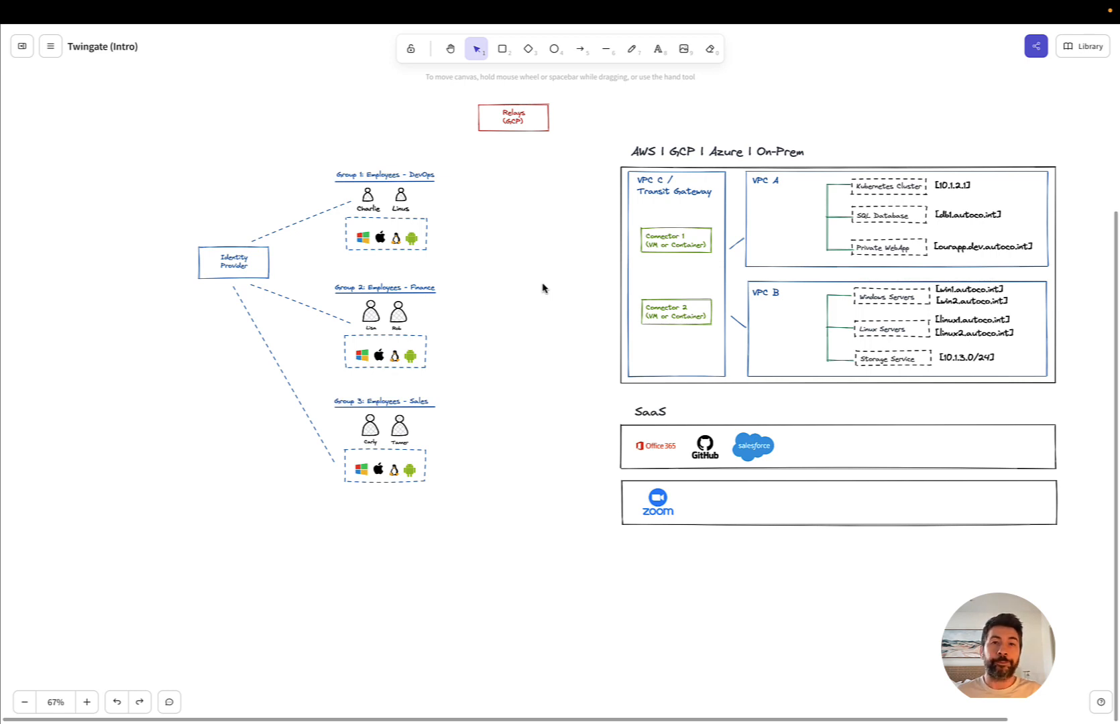
mouse_move(559, 149)
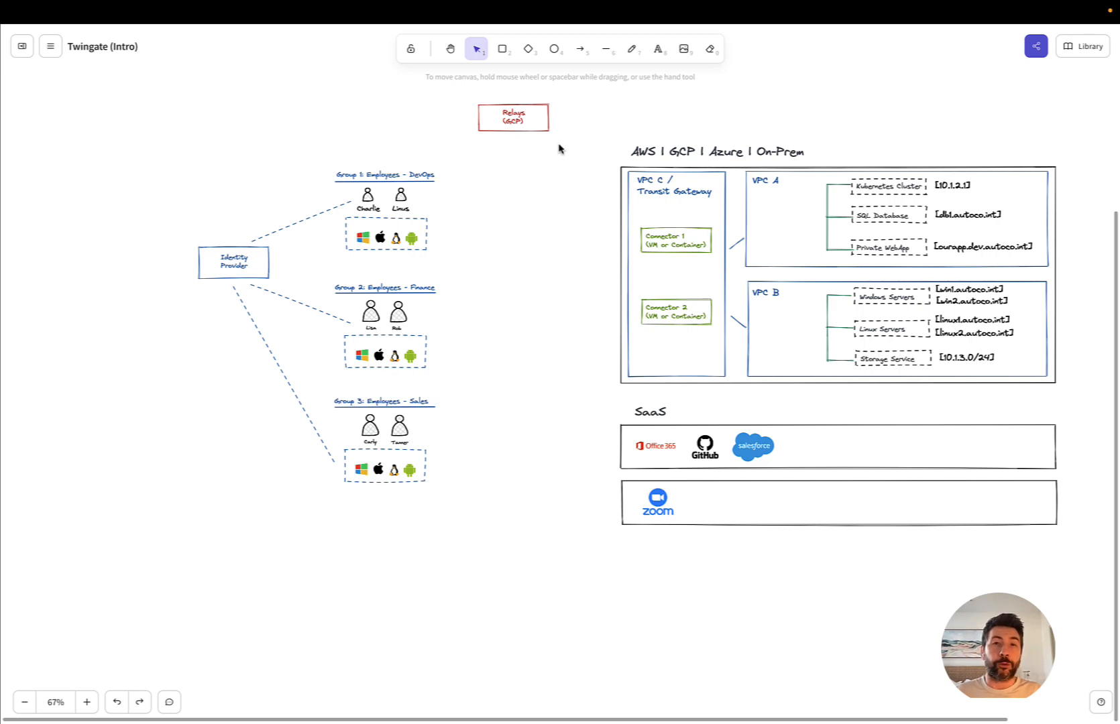
mouse_move(483, 179)
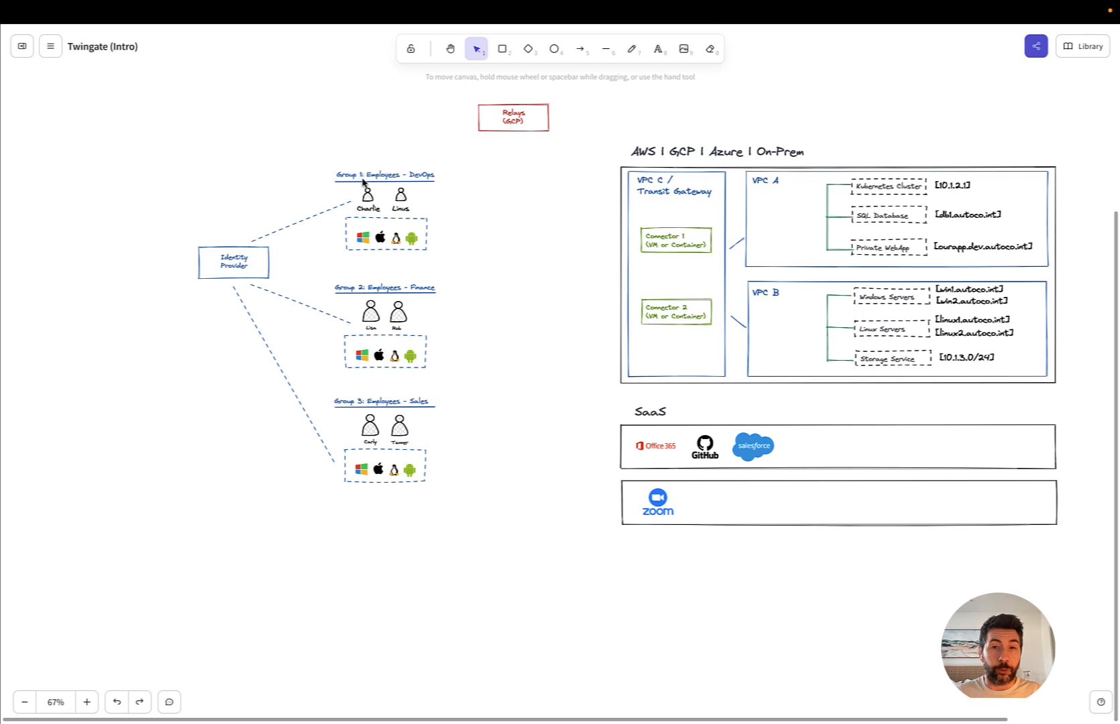
mouse_move(570, 82)
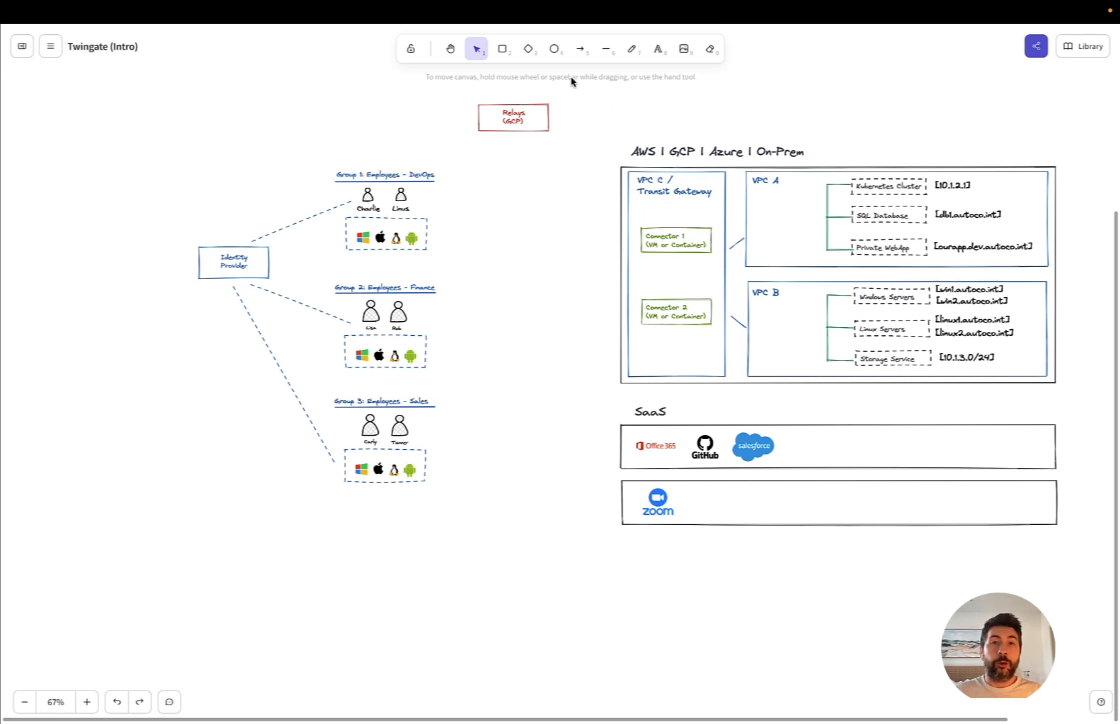
Step: Draw dashed lines from Relays and the DevOps devices directly to Connector 1
click(579, 48)
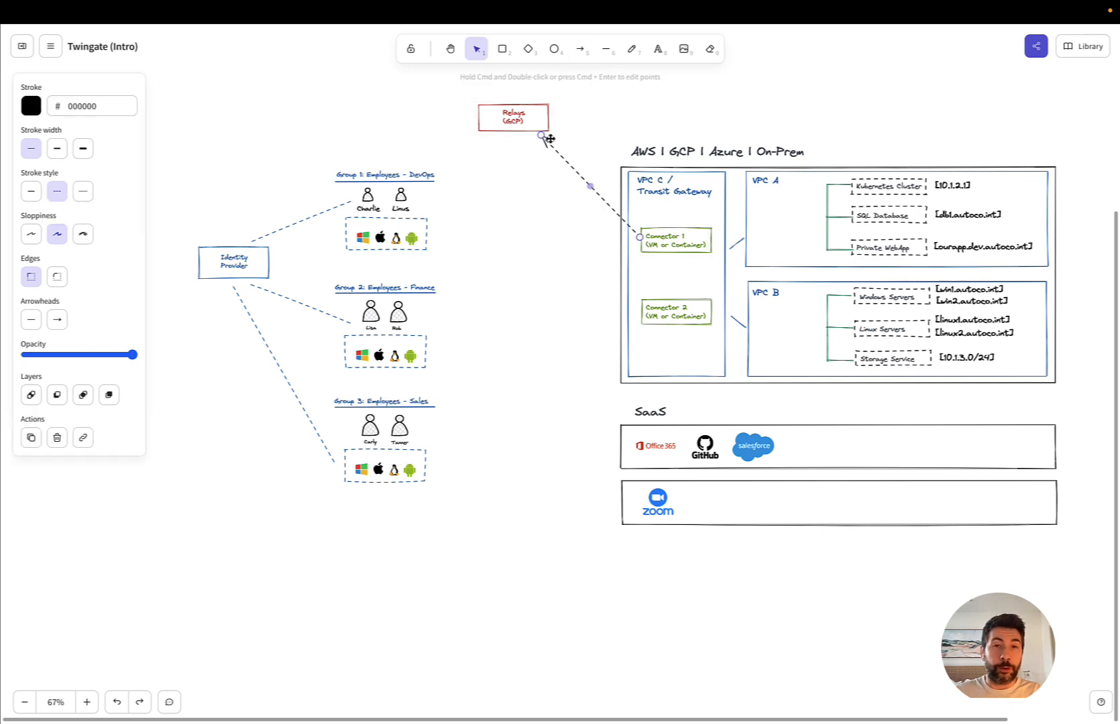
mouse_move(521, 206)
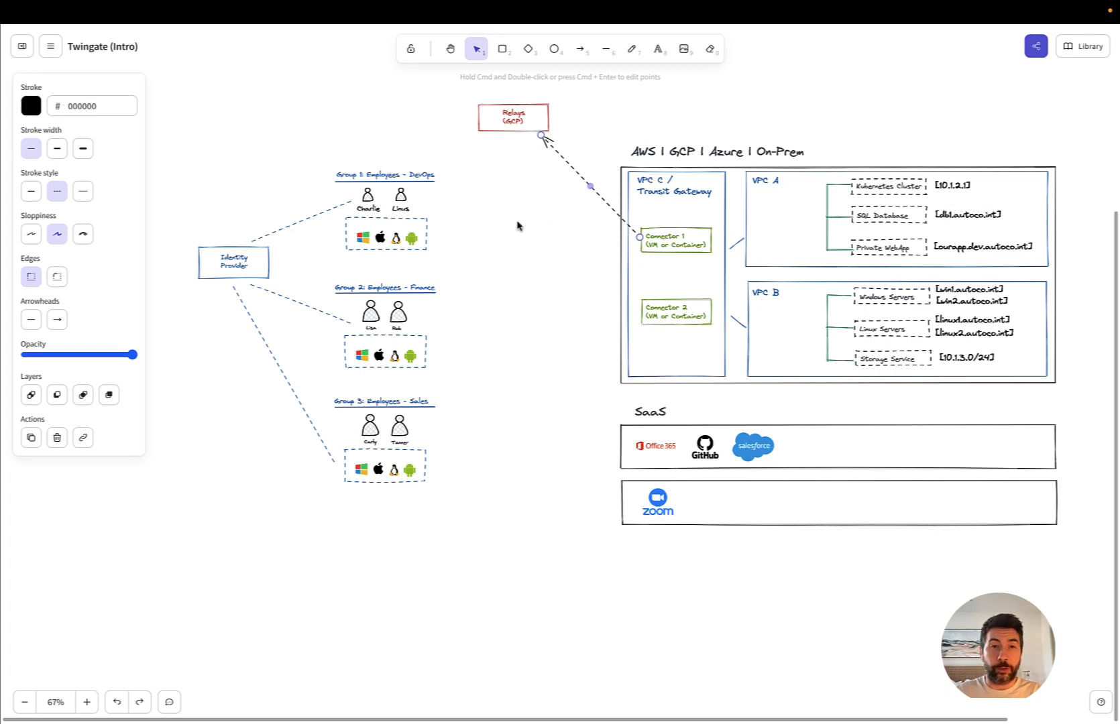
mouse_move(423, 214)
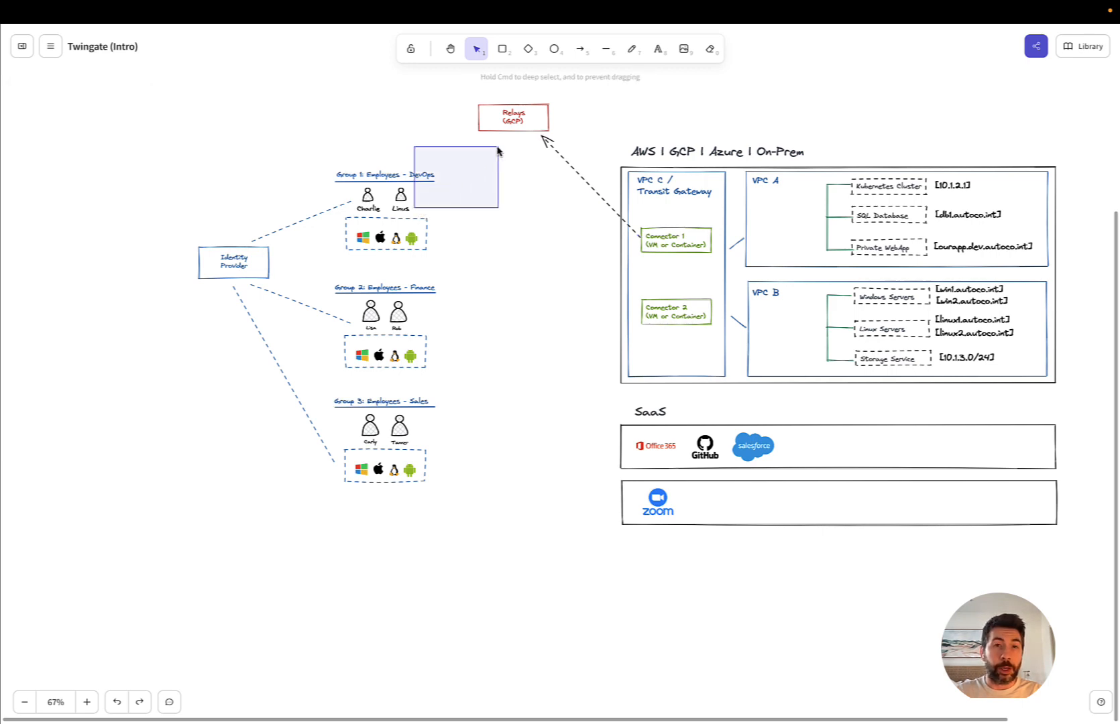
click(581, 49)
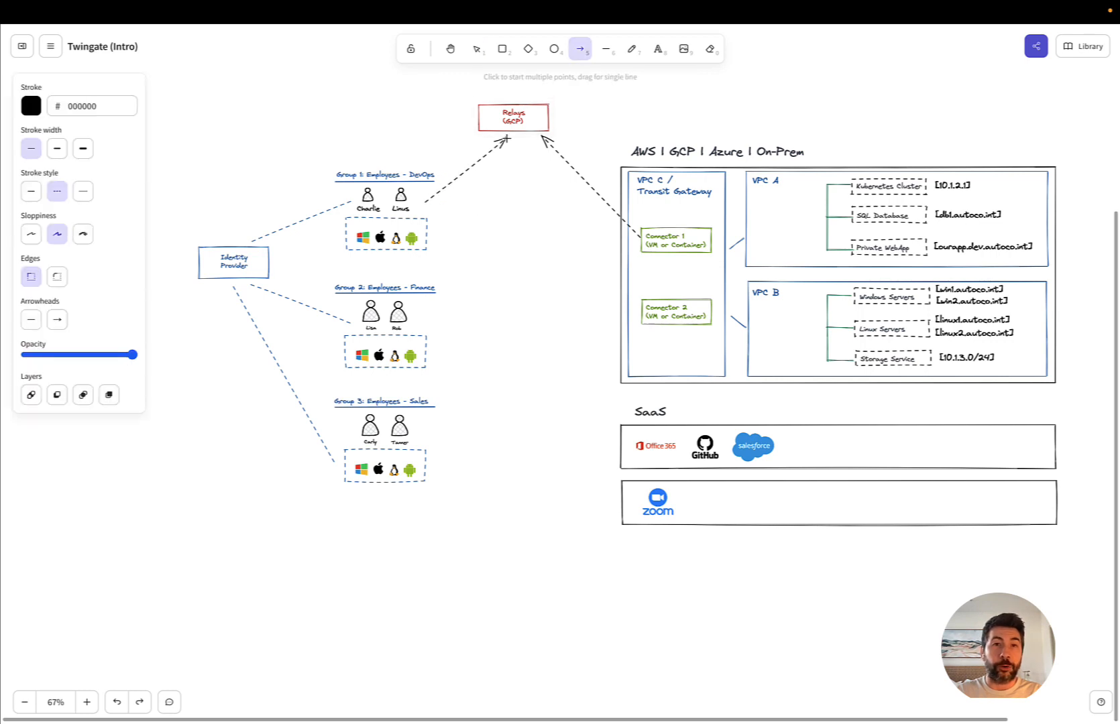
click(606, 48)
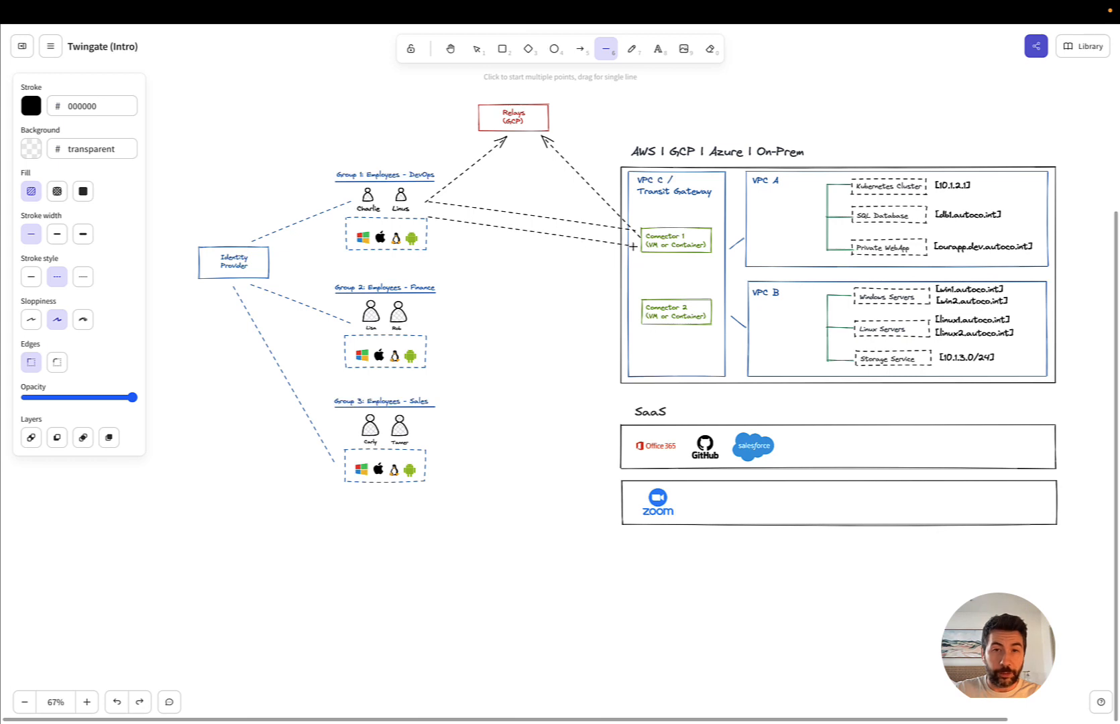
click(476, 48)
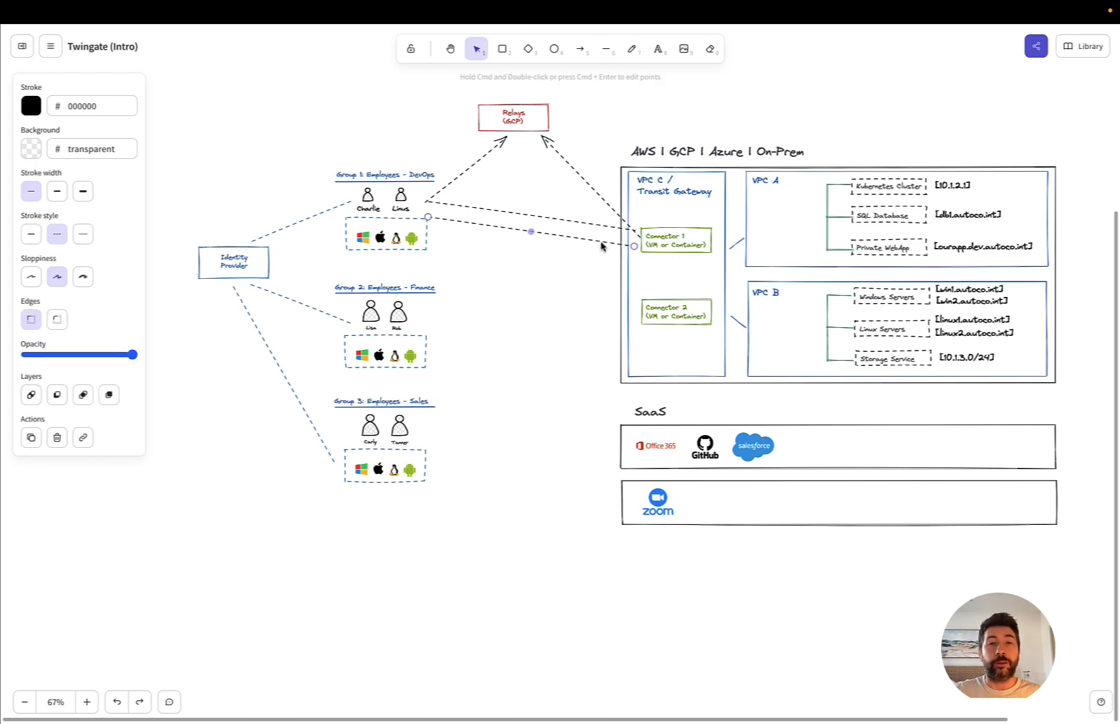
mouse_move(480, 161)
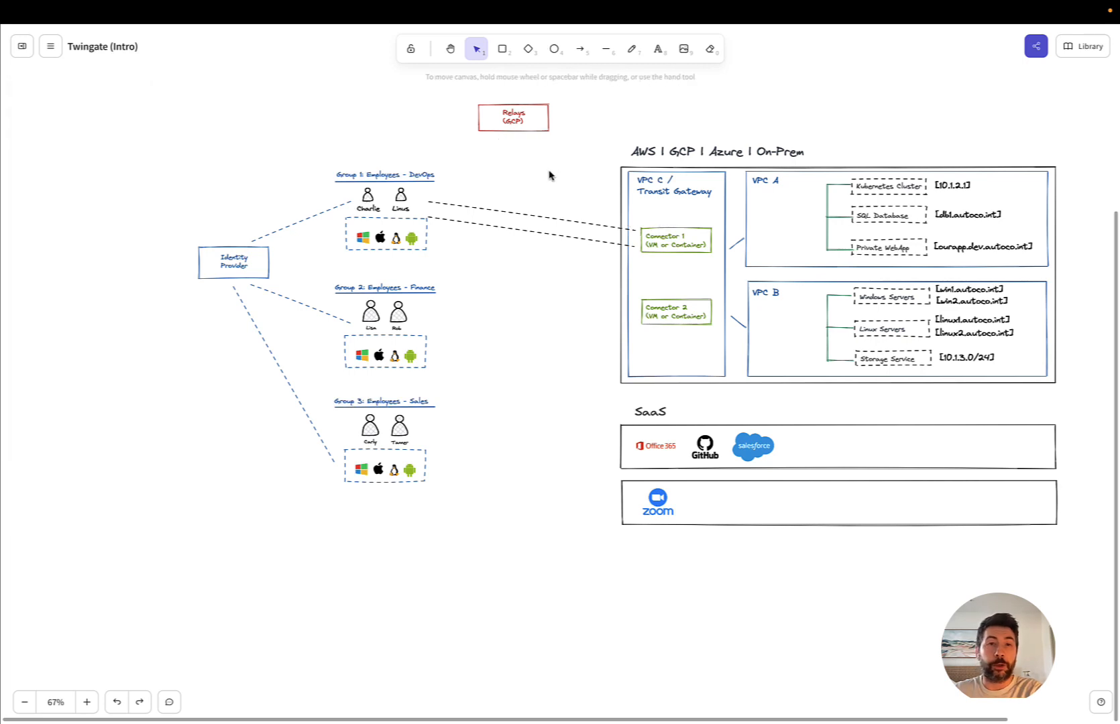
mouse_move(512, 212)
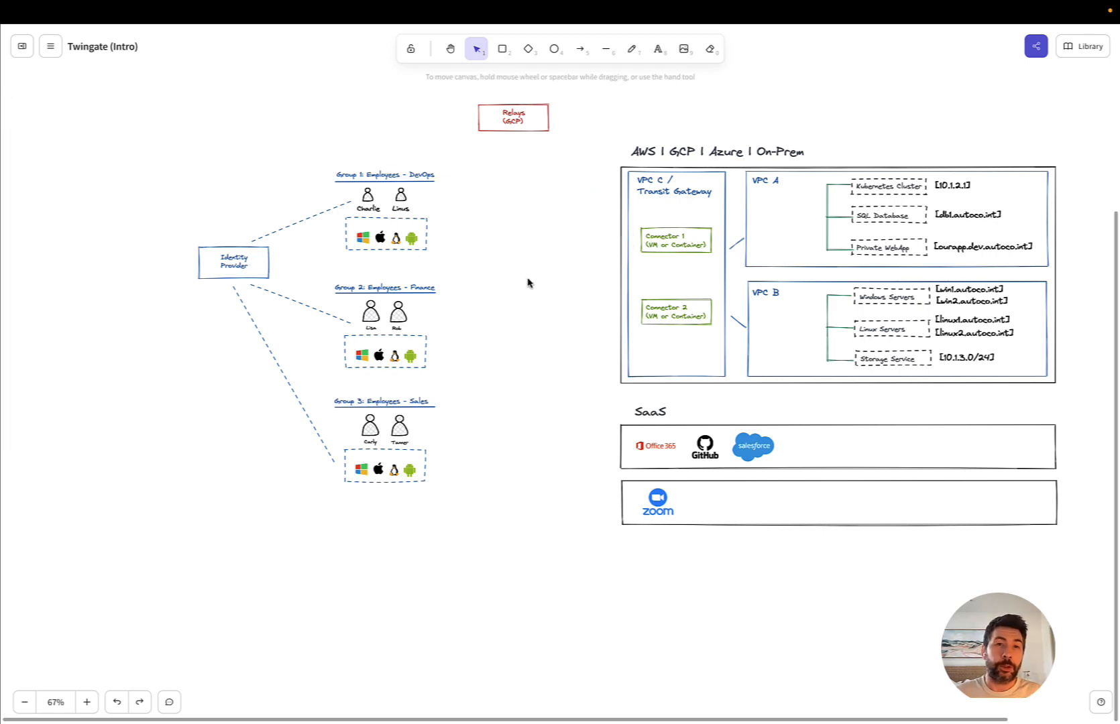
mouse_move(526, 280)
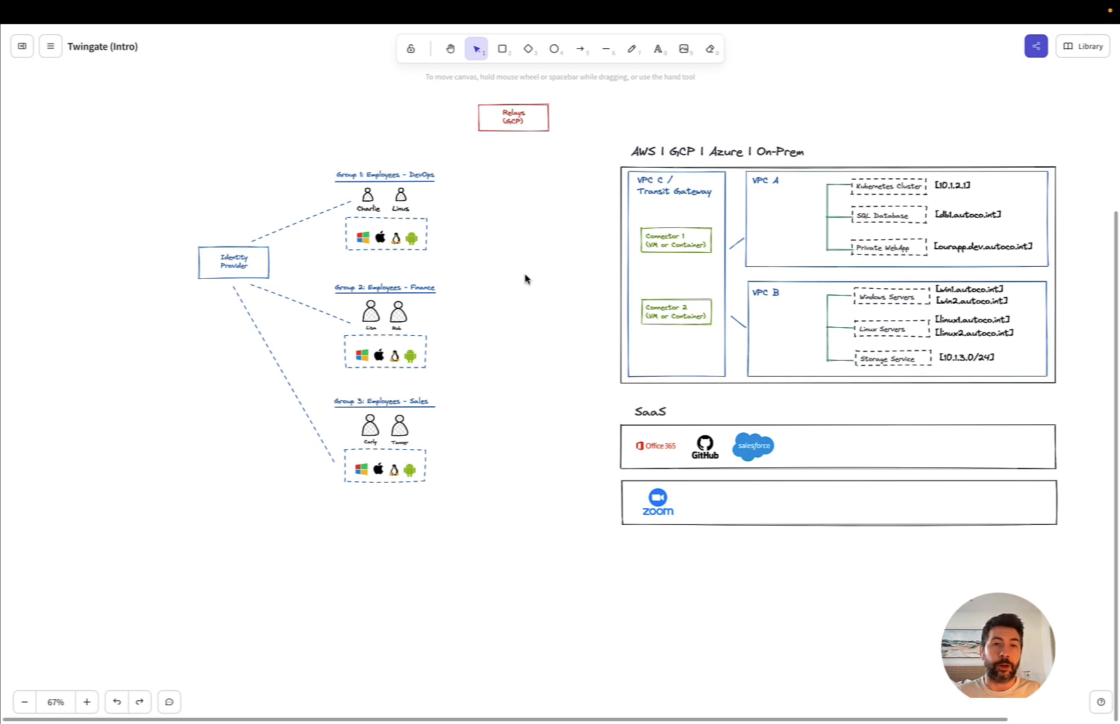
mouse_move(515, 234)
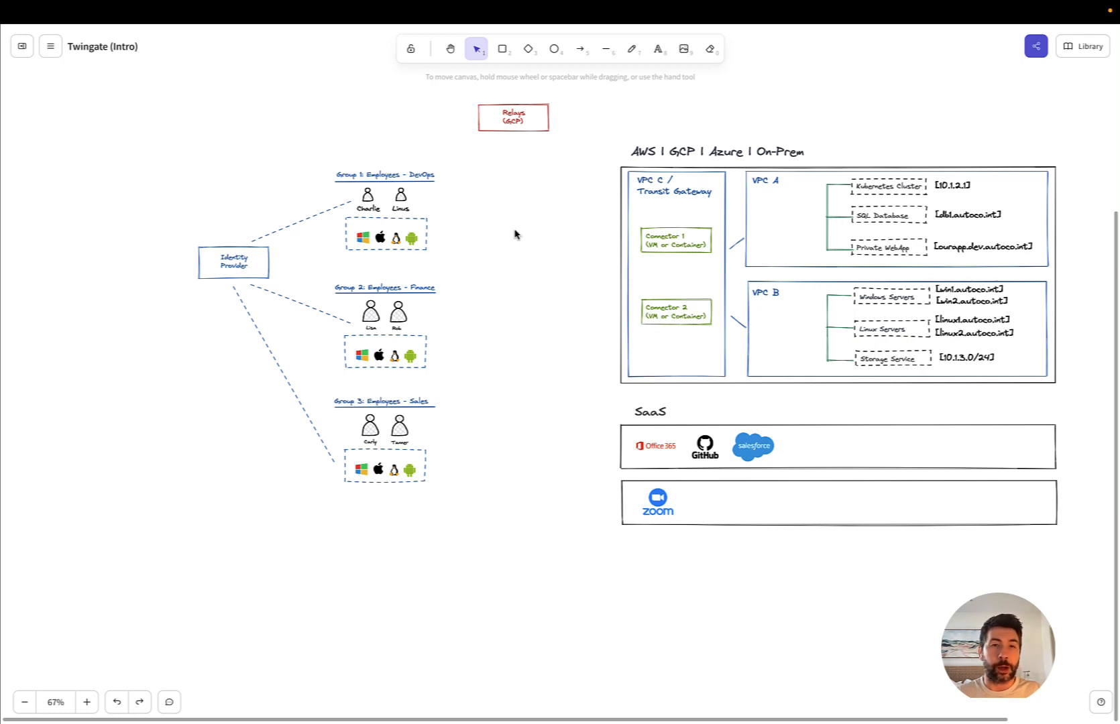
mouse_move(424, 576)
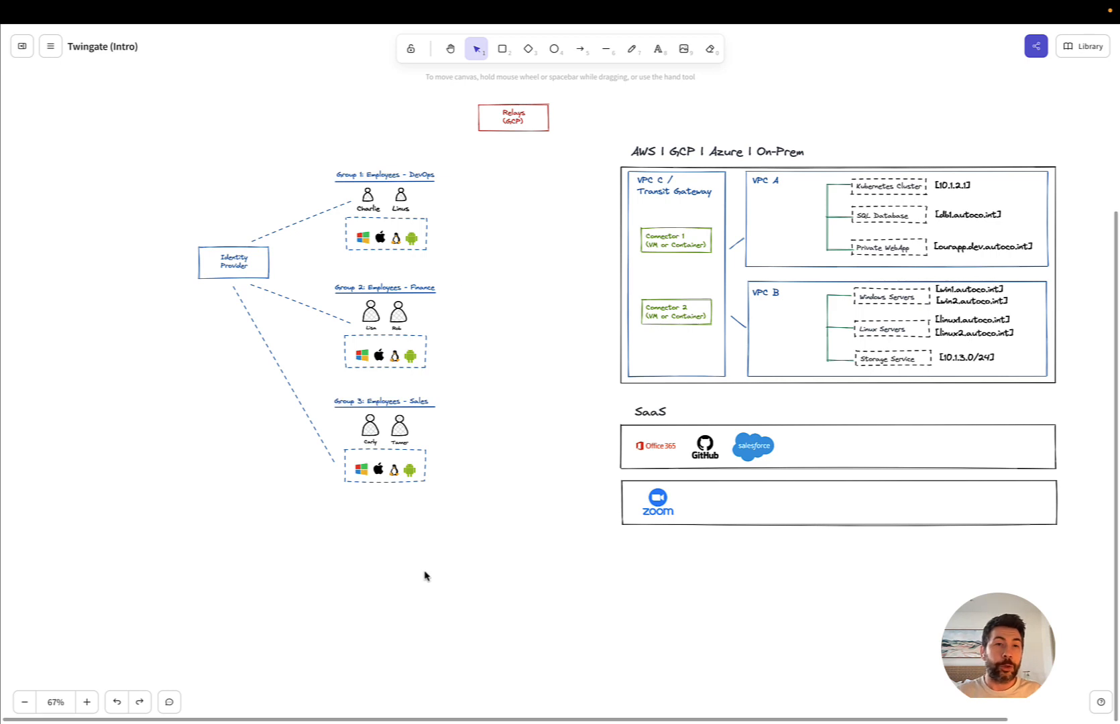
mouse_move(436, 575)
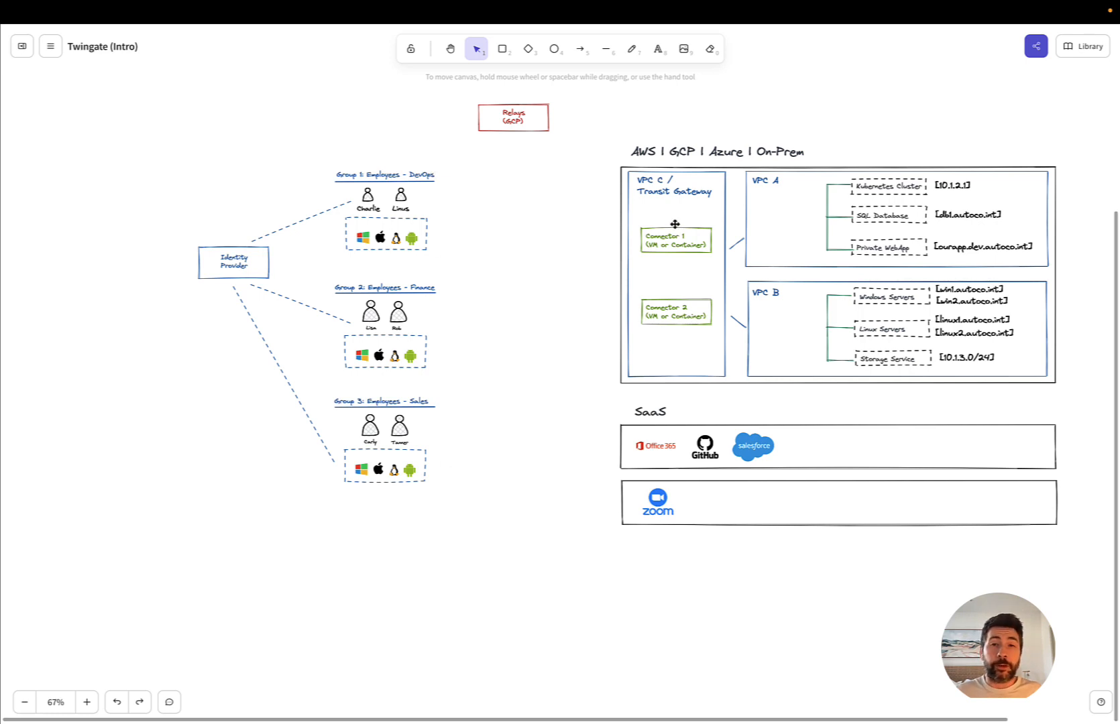
mouse_move(684, 222)
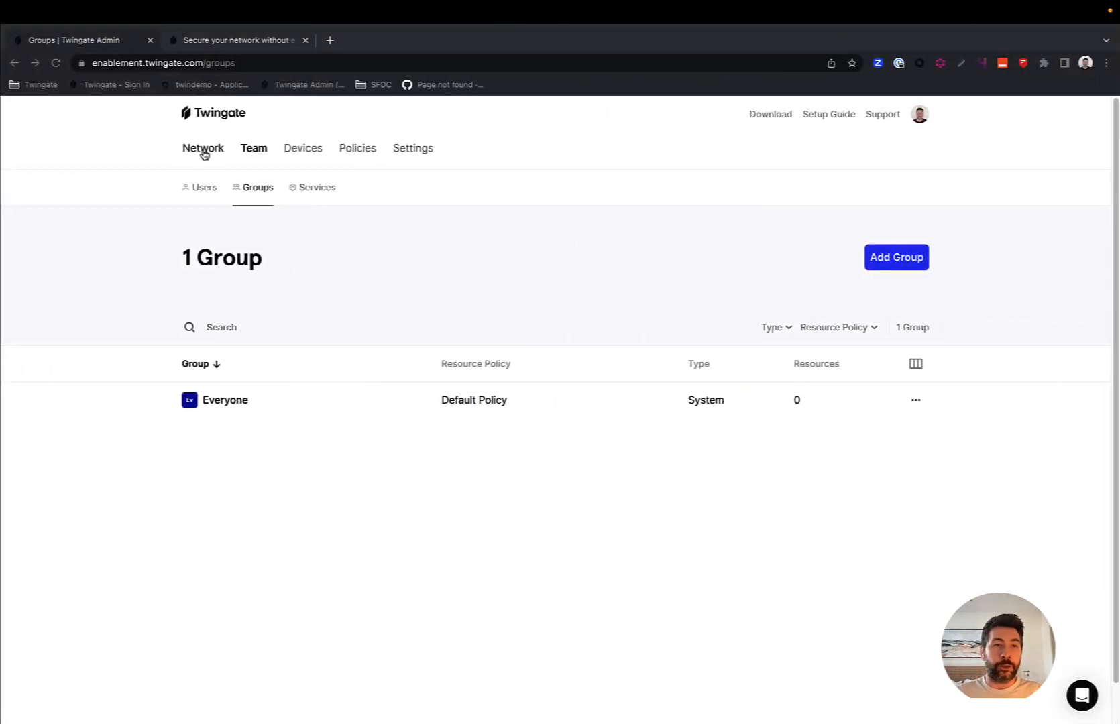
Step: Show the enablement network overview with no remote networks or resources yet
click(202, 148)
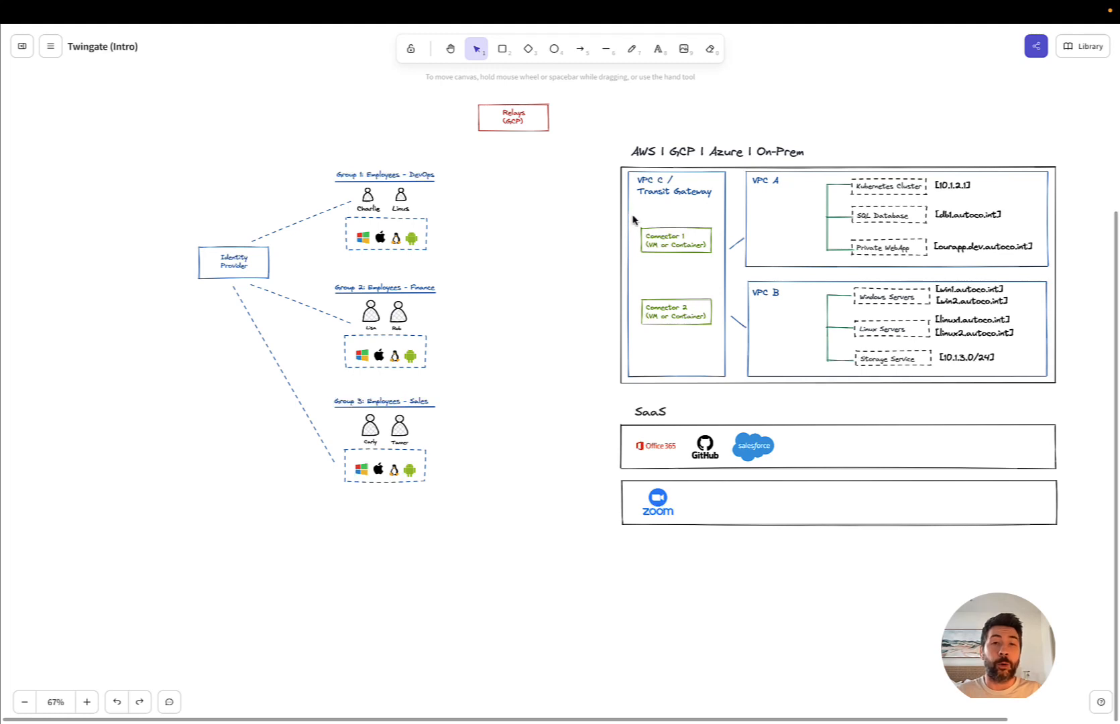
mouse_move(712, 247)
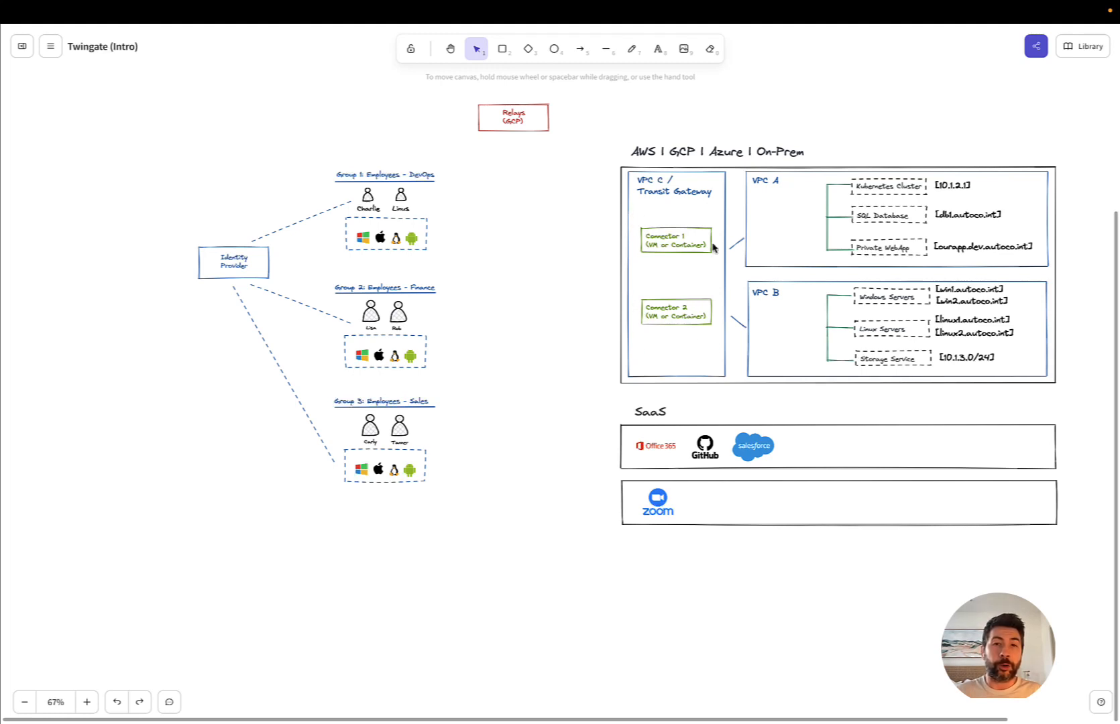
mouse_move(629, 342)
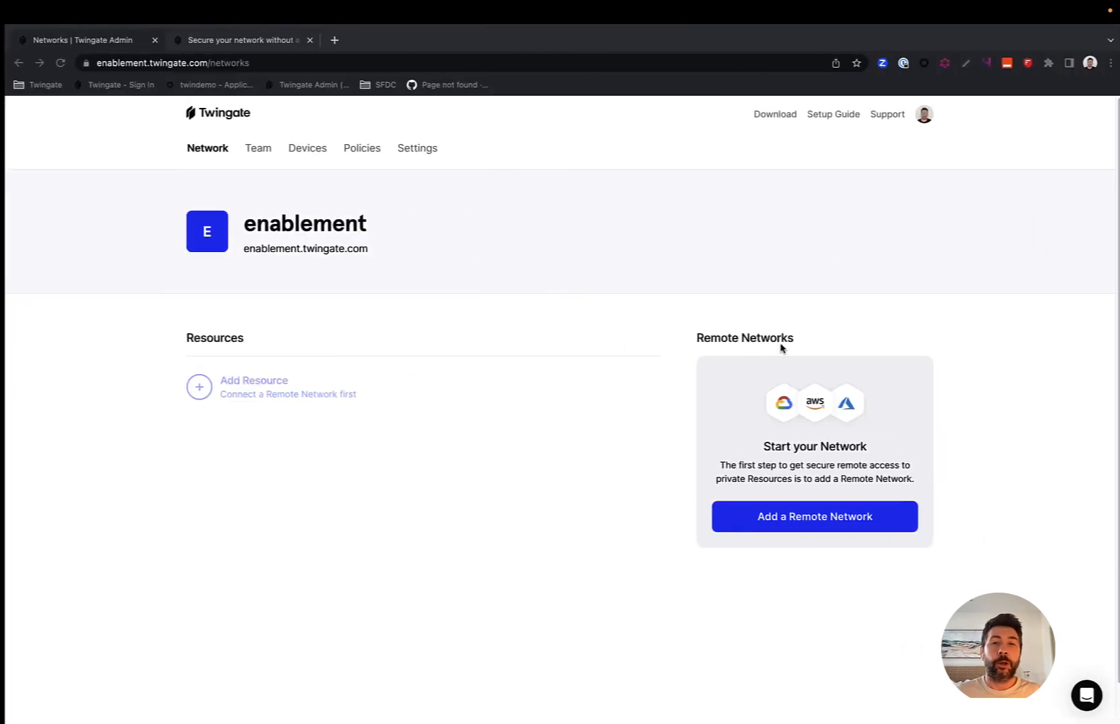
Step: Fill a new remote network form with location AWS and name 'My Network 1'
click(814, 517)
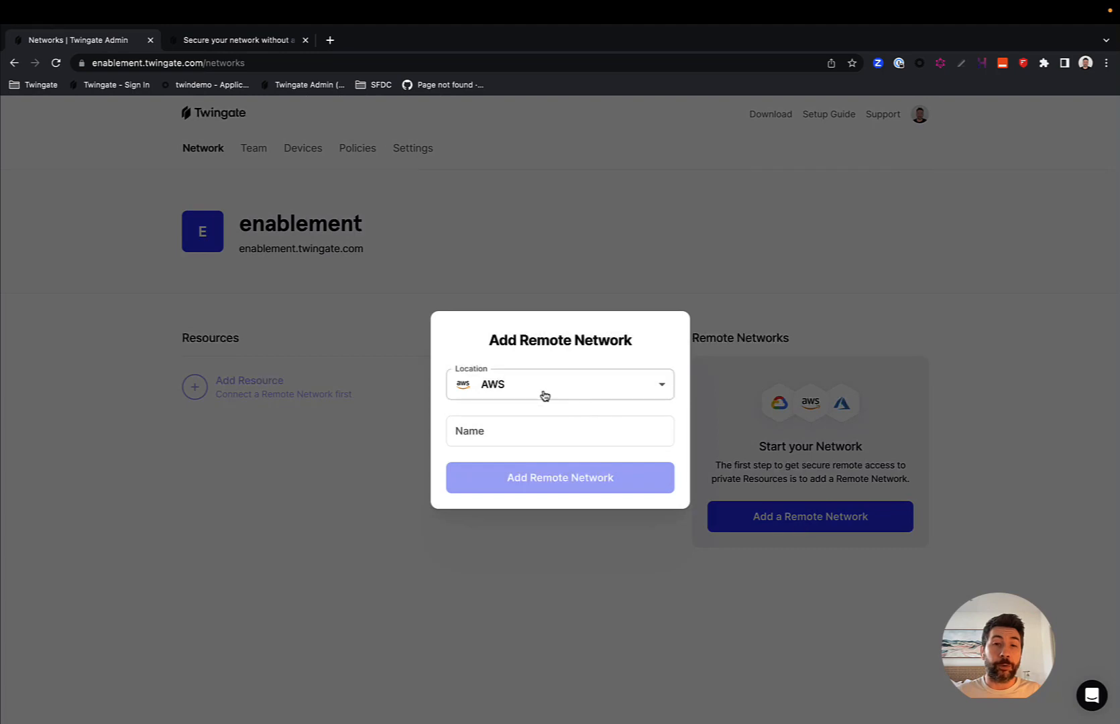
click(559, 385)
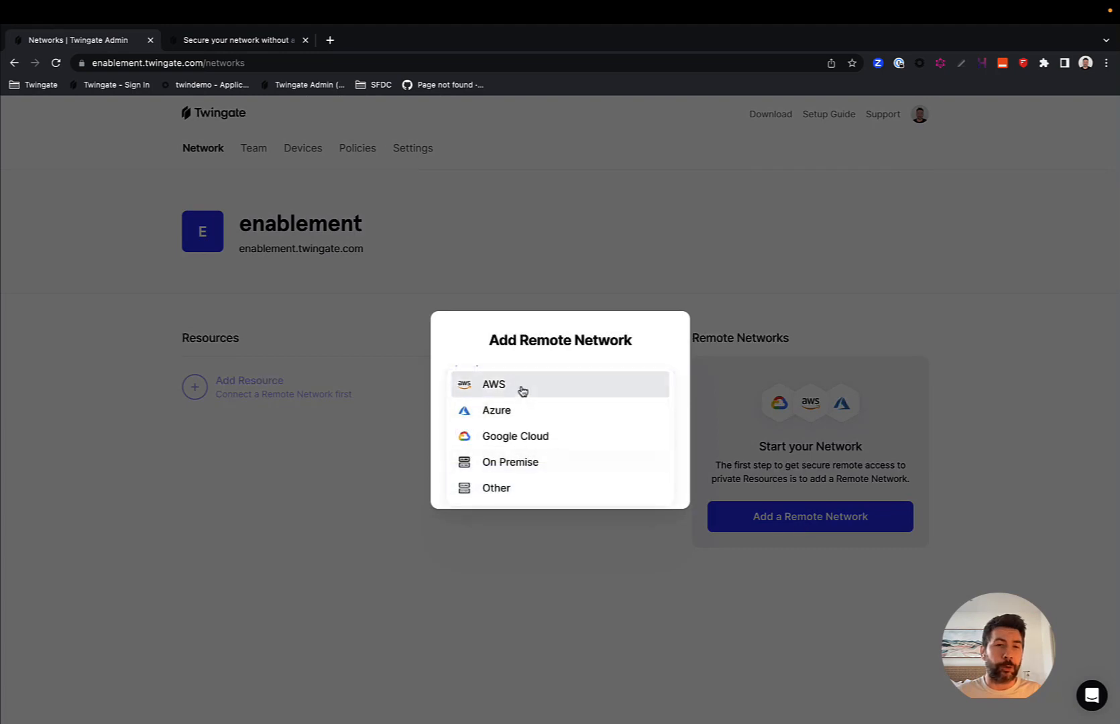
mouse_move(520, 389)
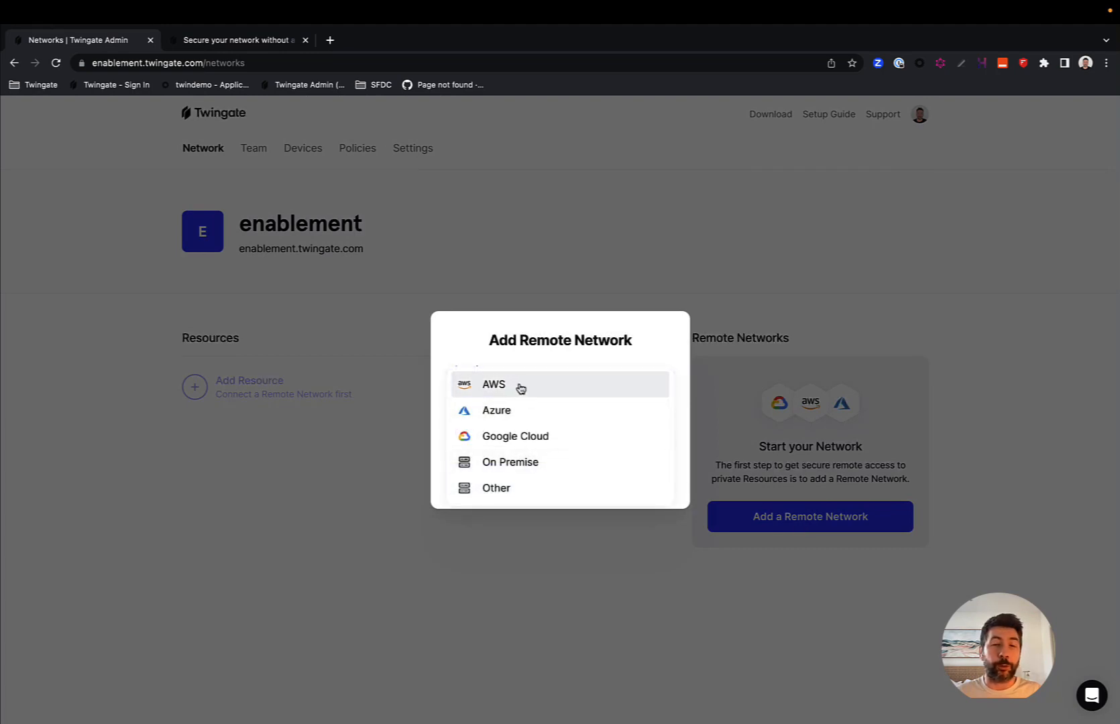
click(492, 384)
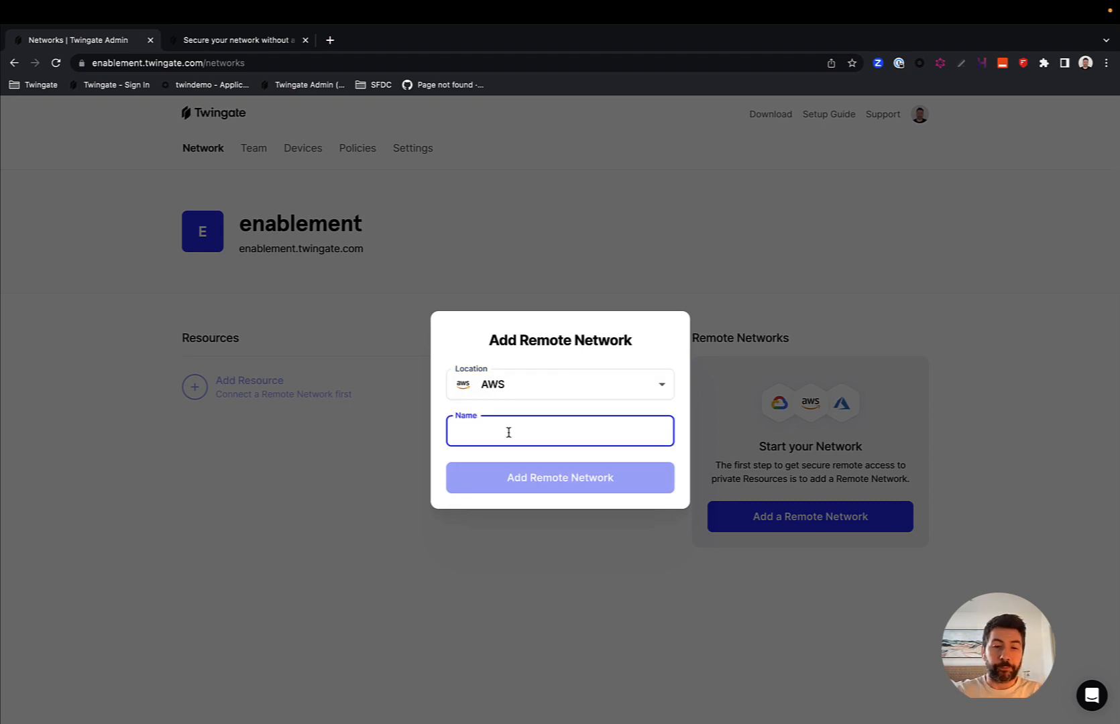
text(VP)
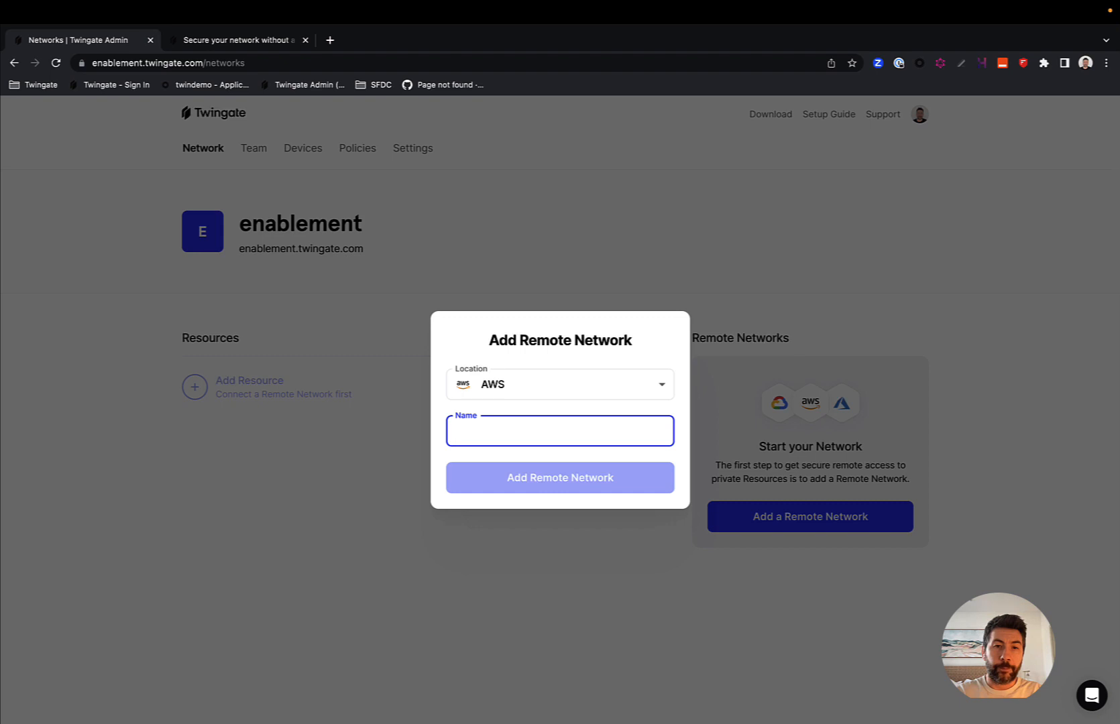
text(My Net)
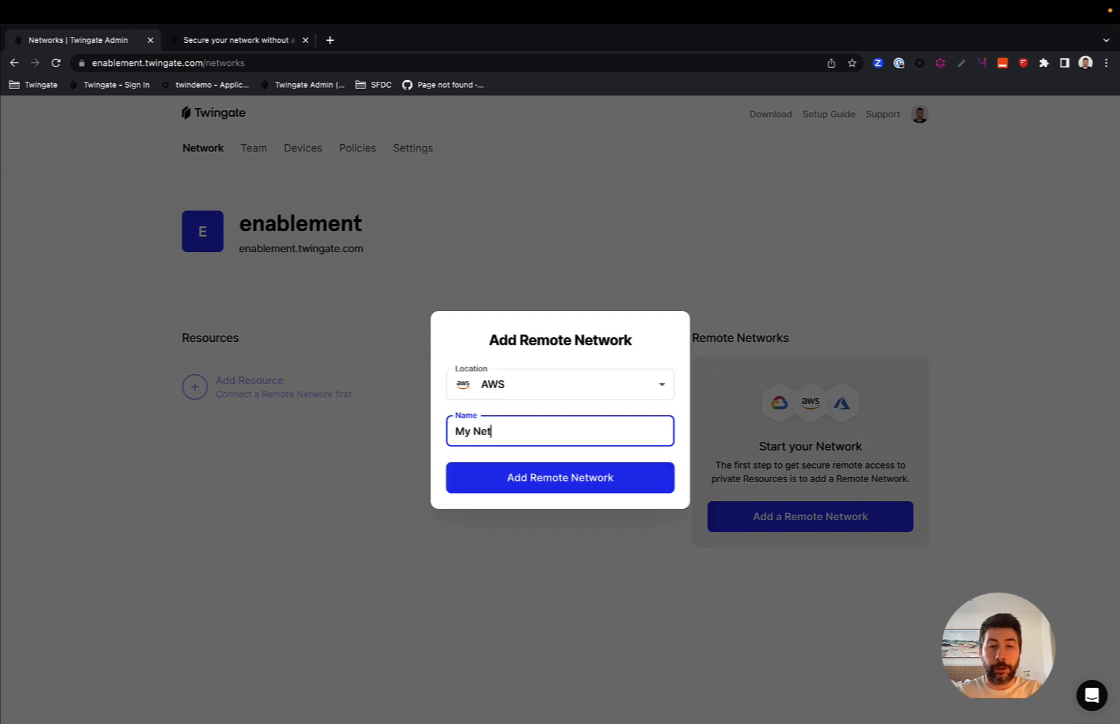
text(work 1)
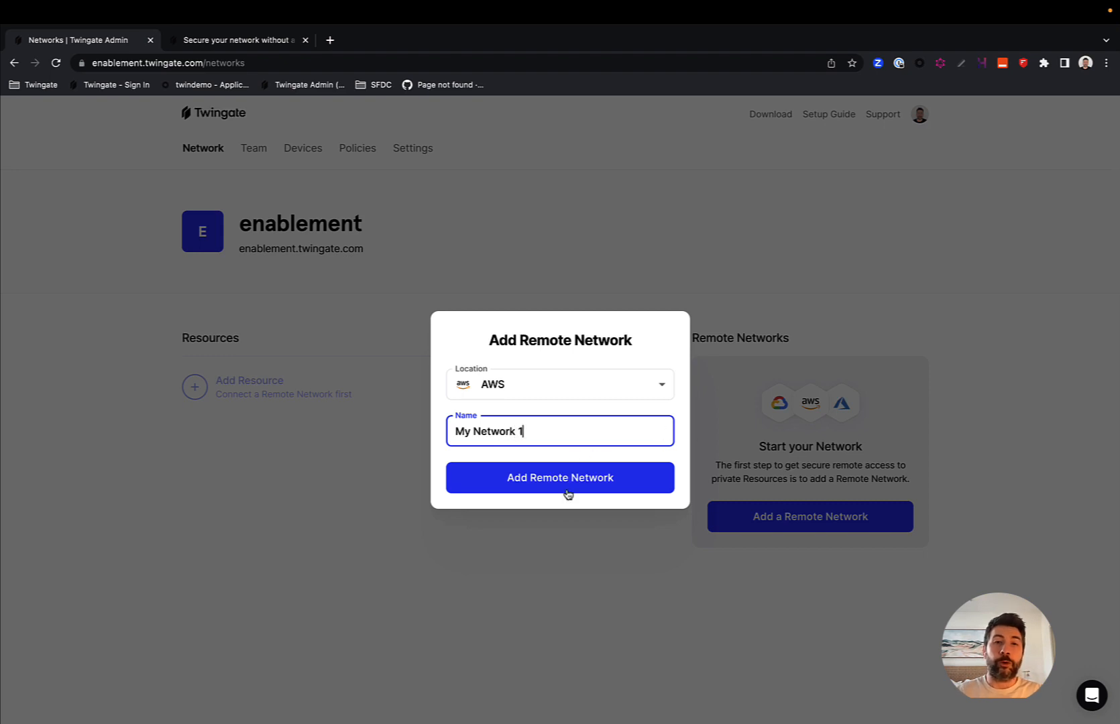
Step: Create the AWS remote network My Network 1 with its two unconnected connectors
click(560, 477)
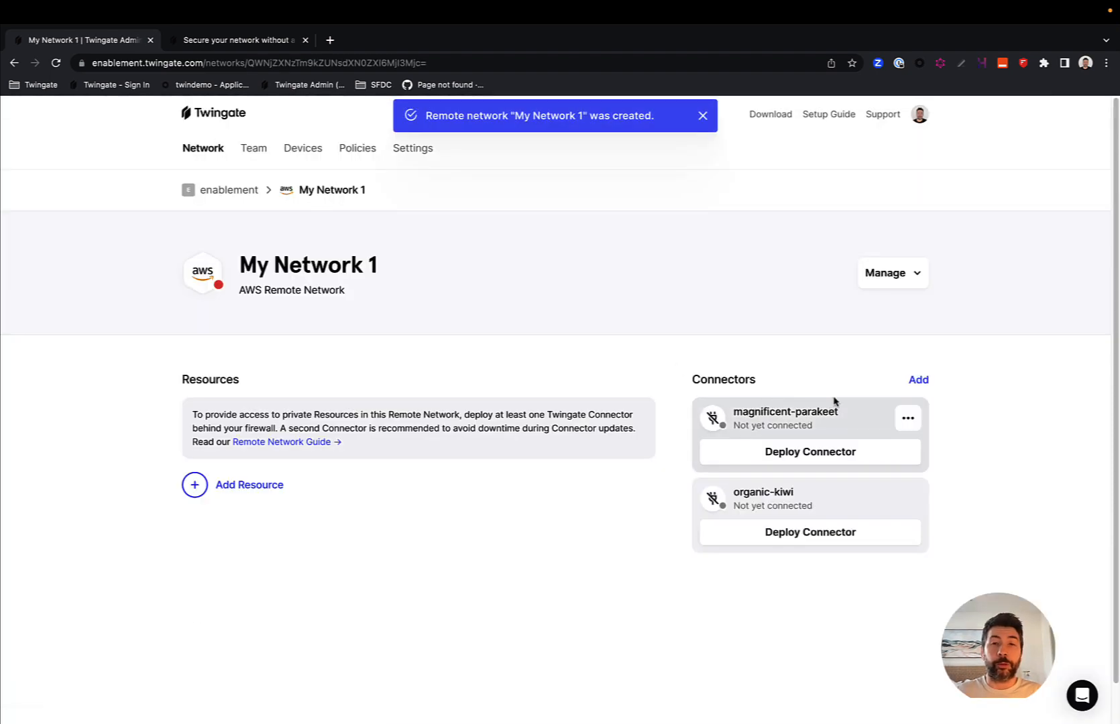
mouse_move(954, 460)
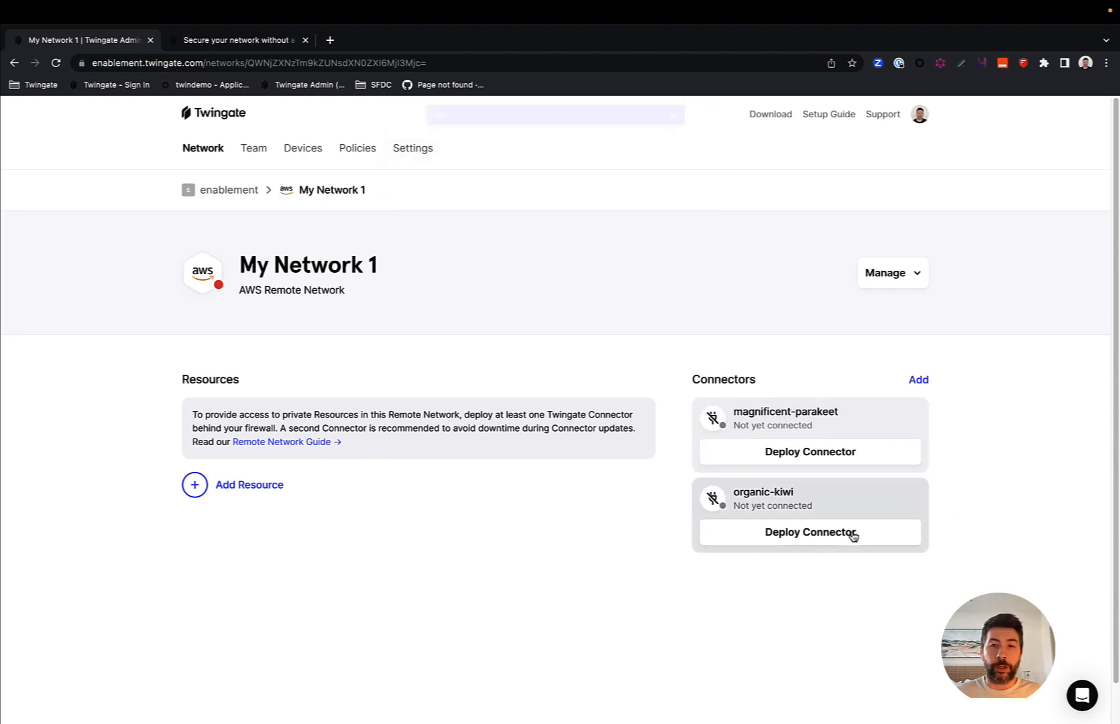
mouse_move(787, 410)
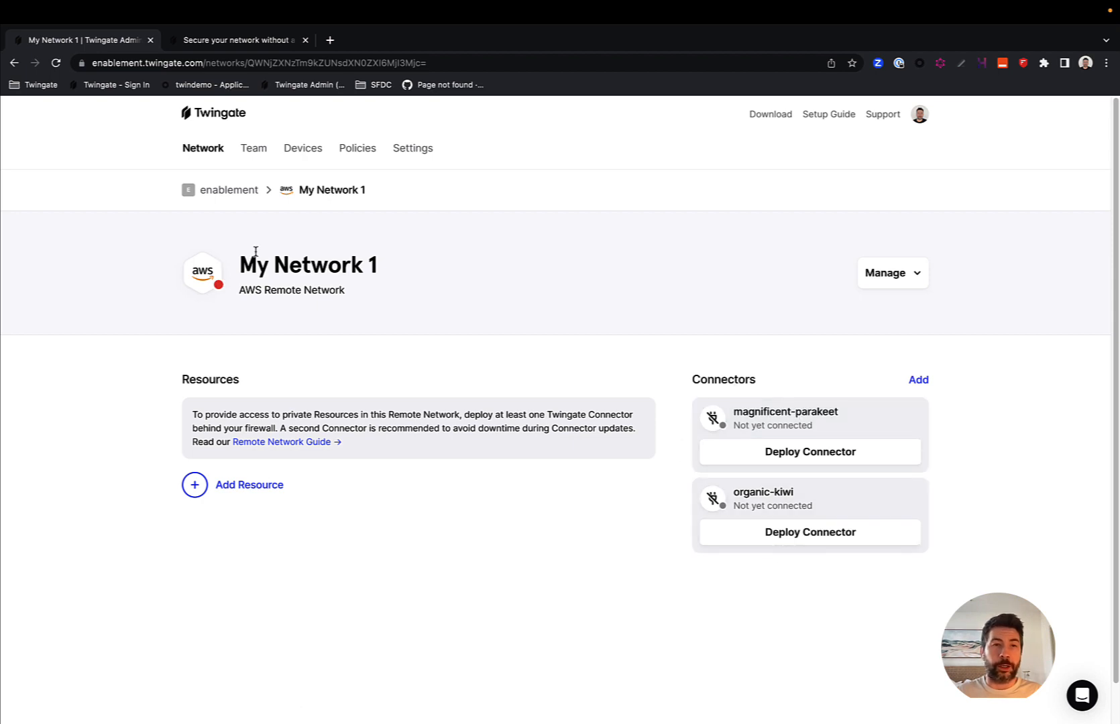
mouse_move(797, 418)
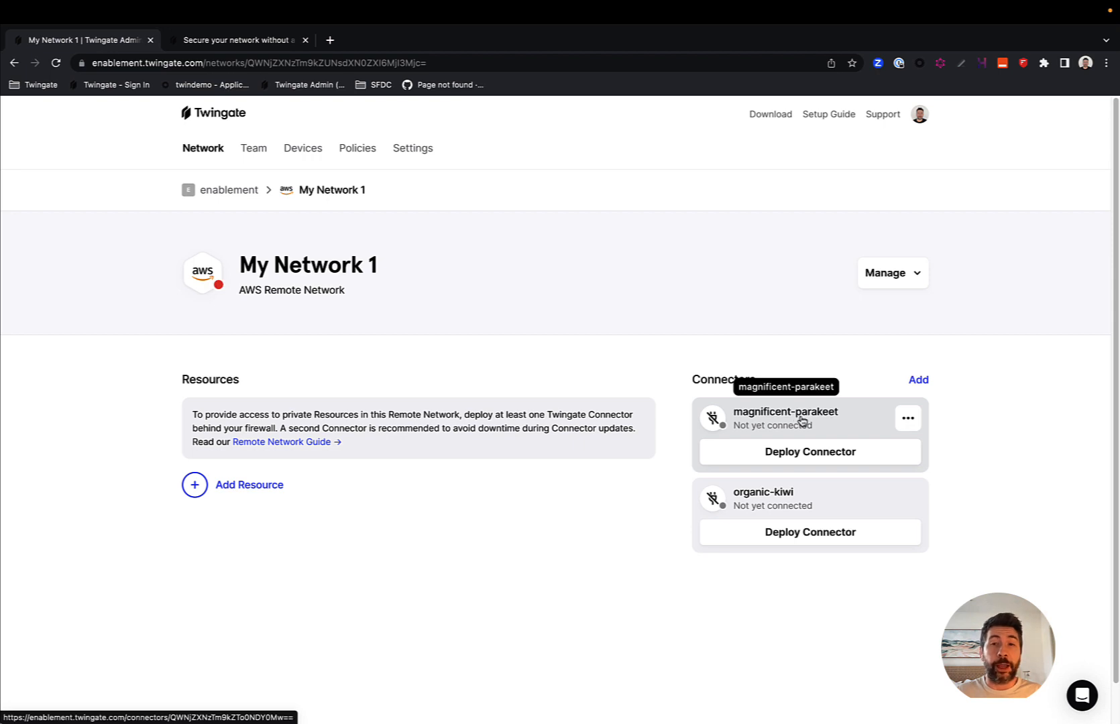
mouse_move(807, 422)
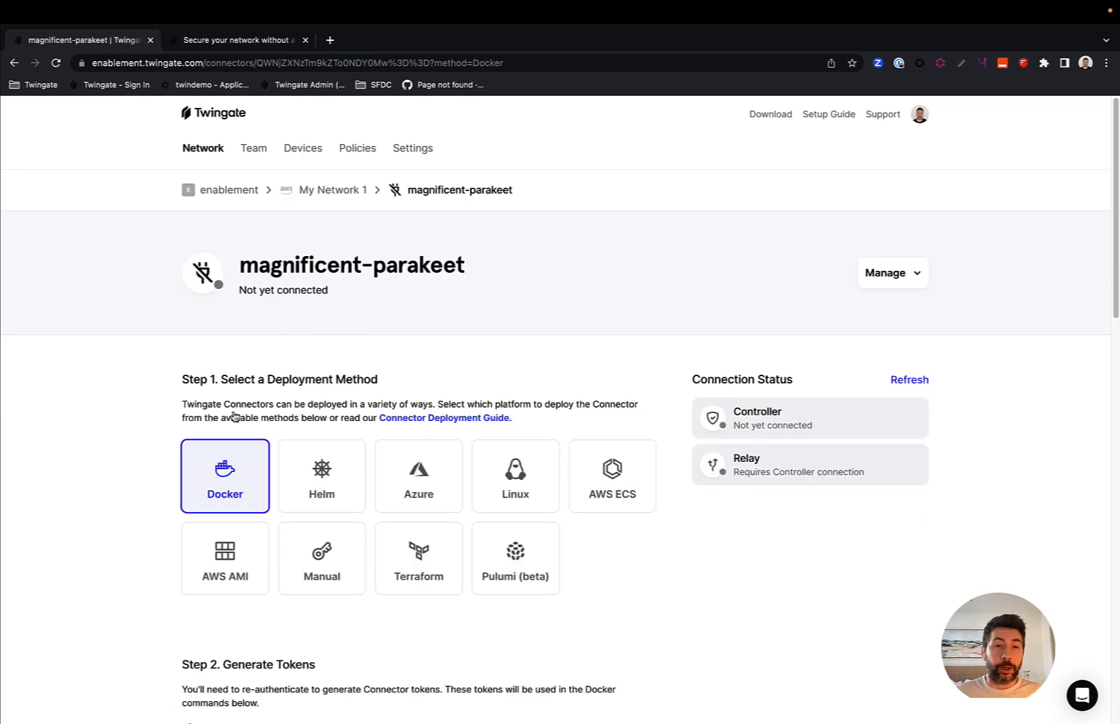
mouse_move(333, 190)
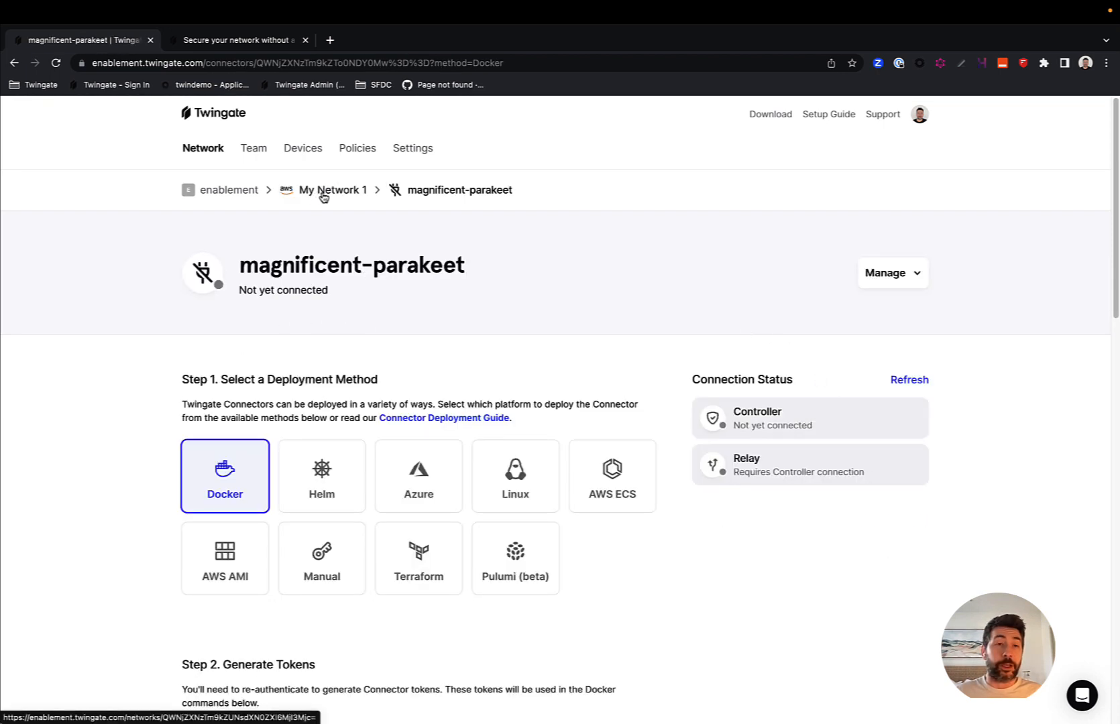
scroll(down, 3)
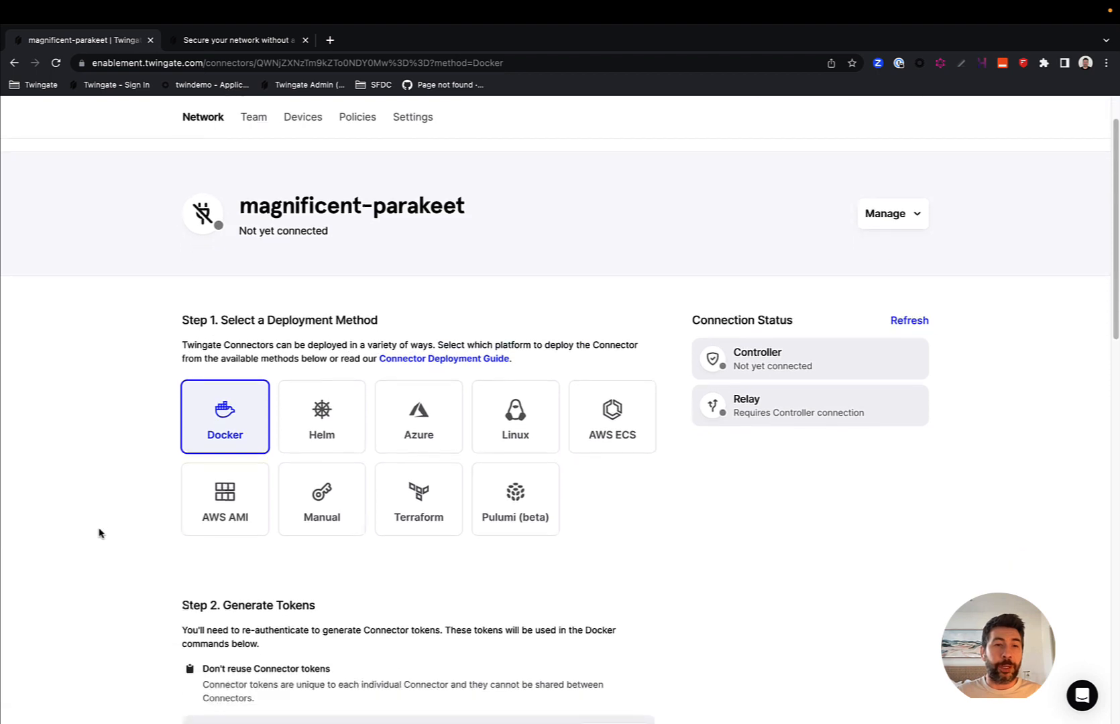
scroll(down, 3)
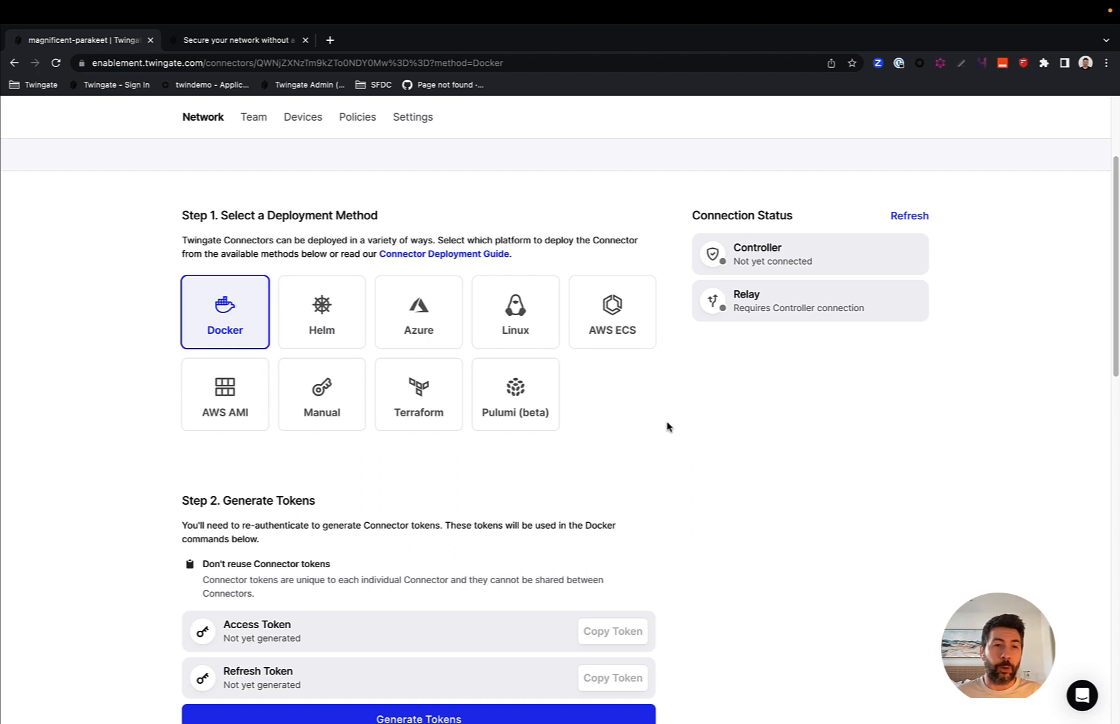
mouse_move(532, 326)
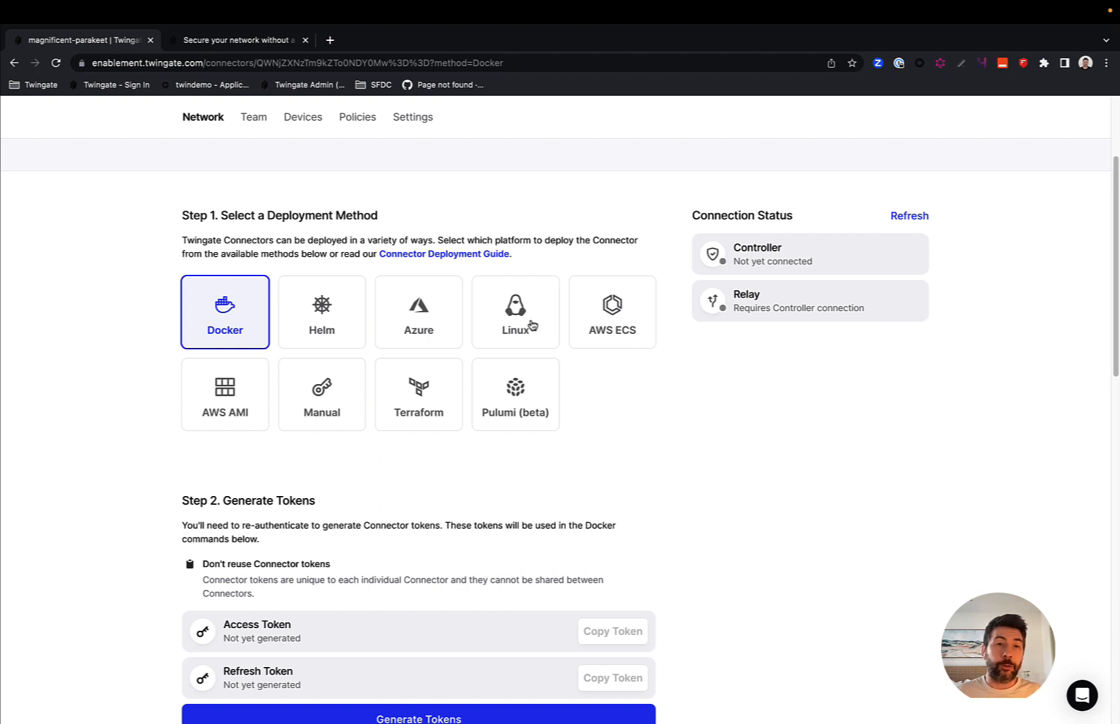
click(515, 313)
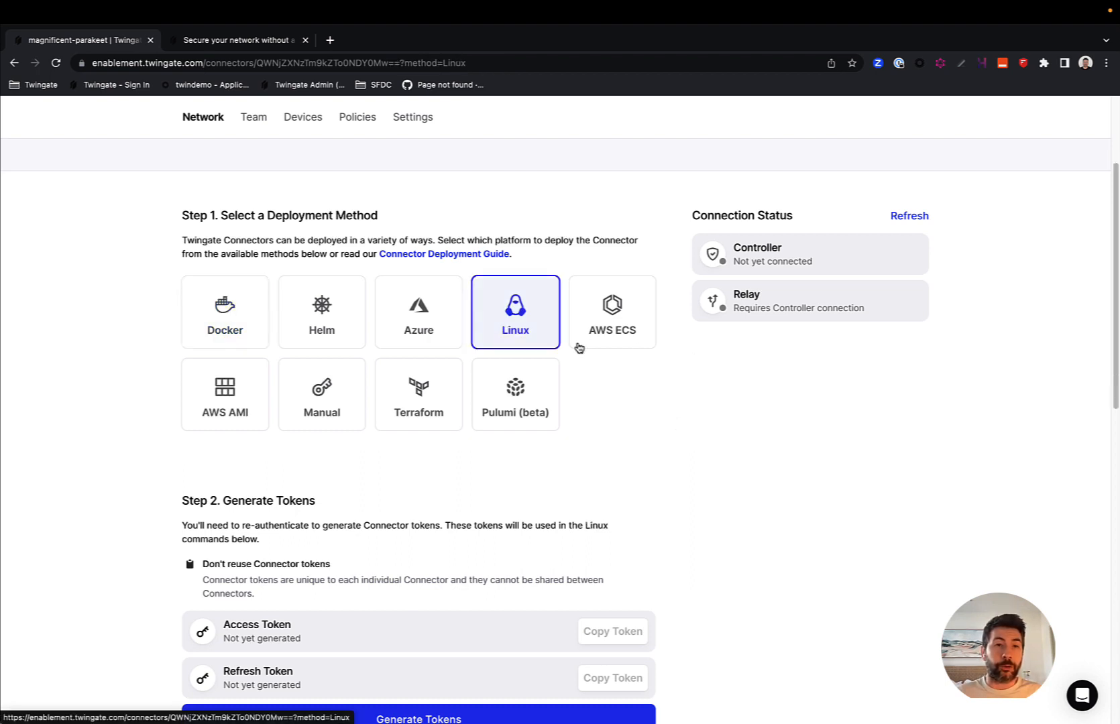
mouse_move(401, 556)
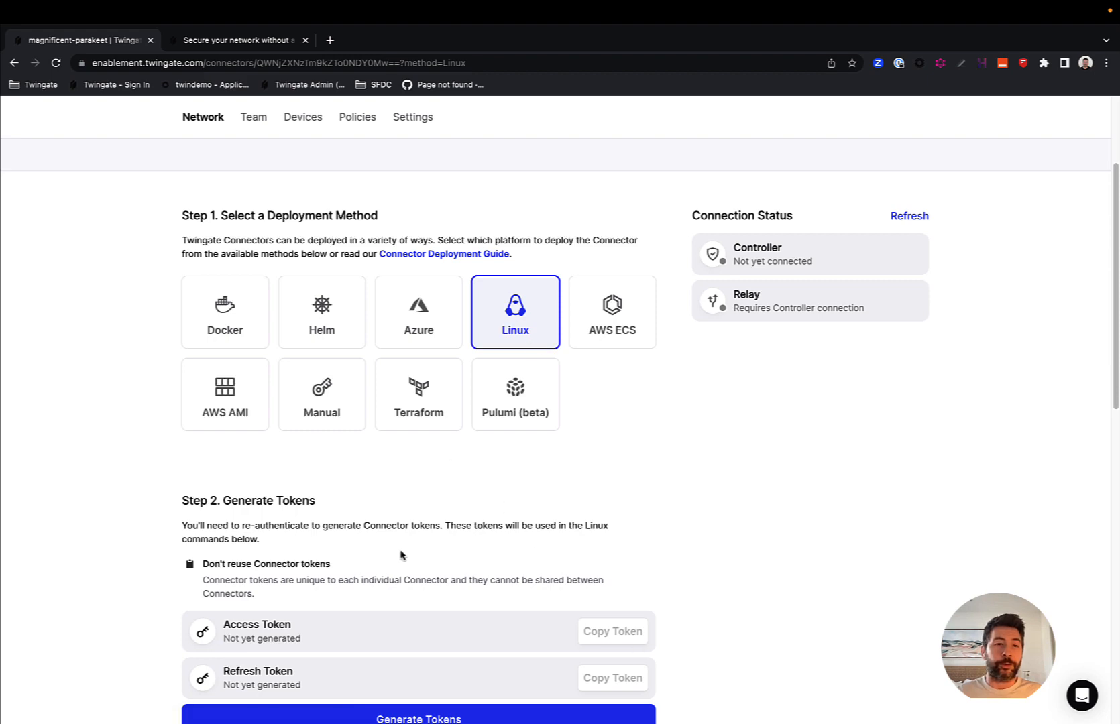
scroll(down, 3)
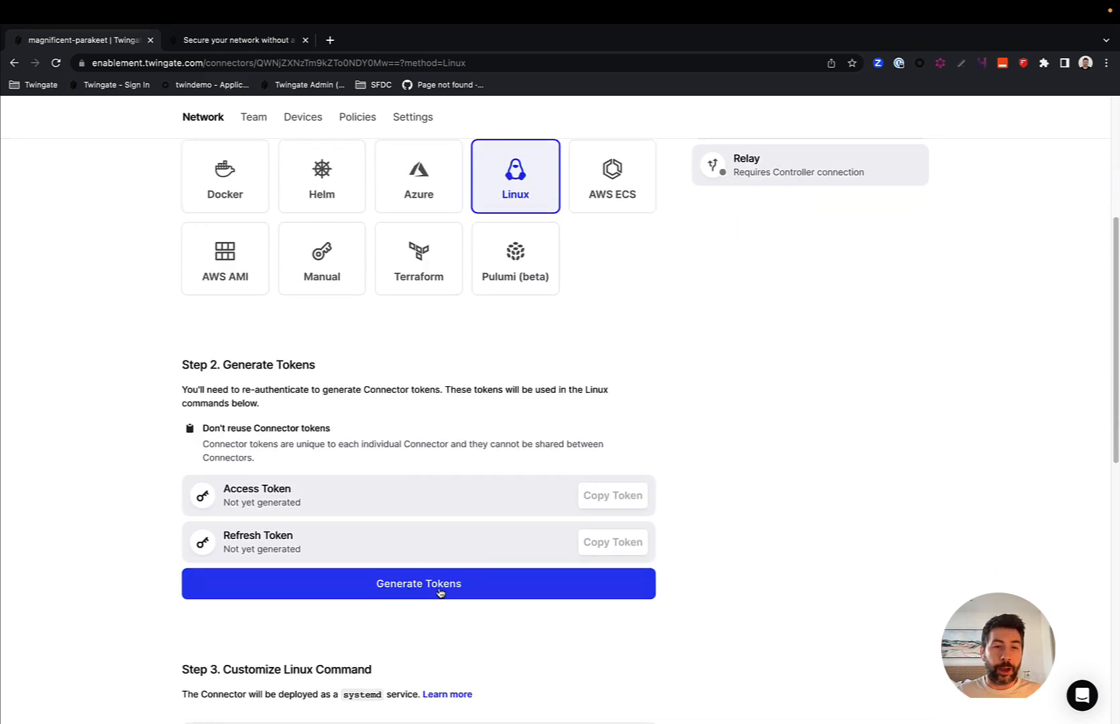
scroll(down, 3)
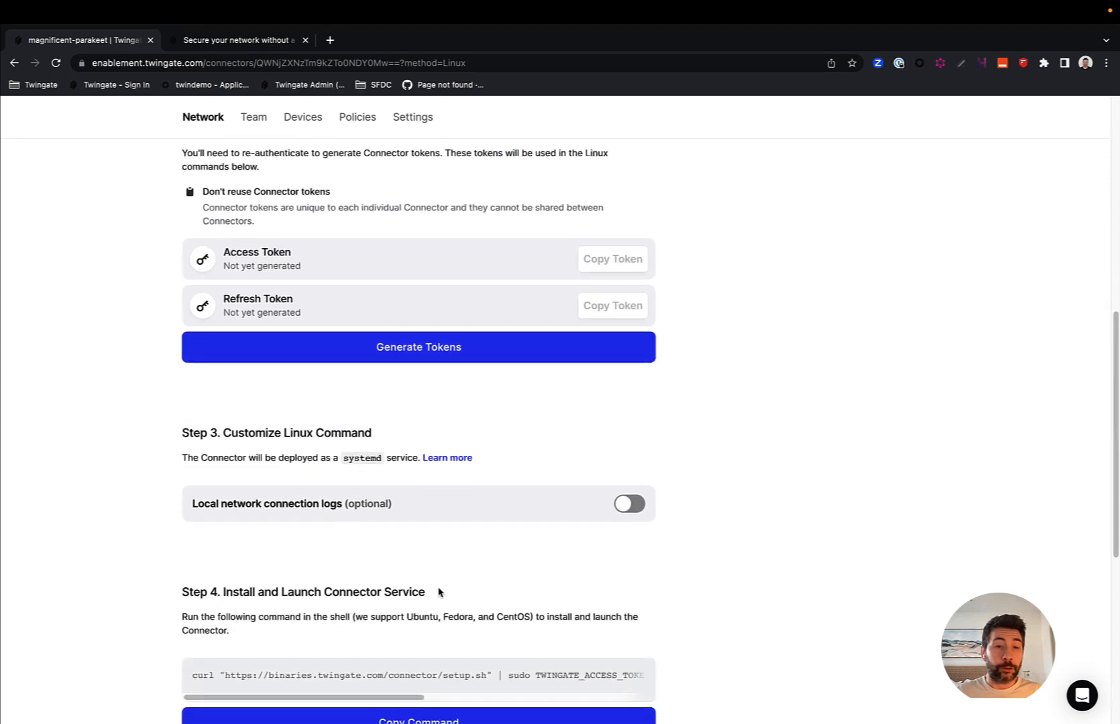
scroll(down, 3)
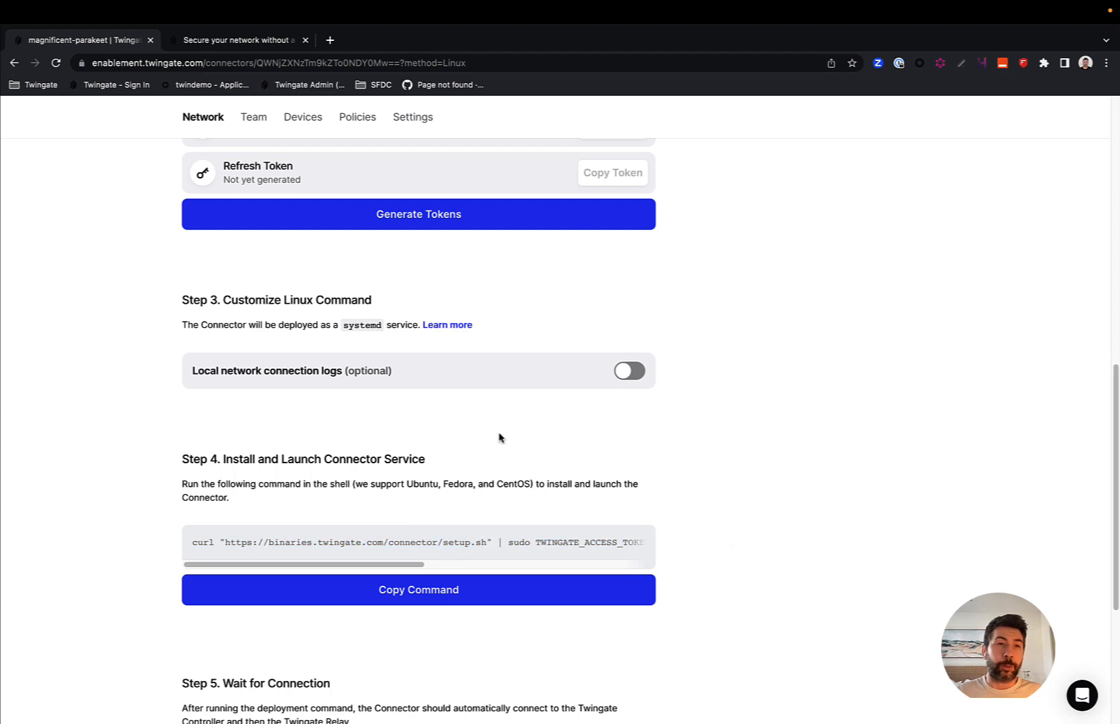
scroll(down, 3)
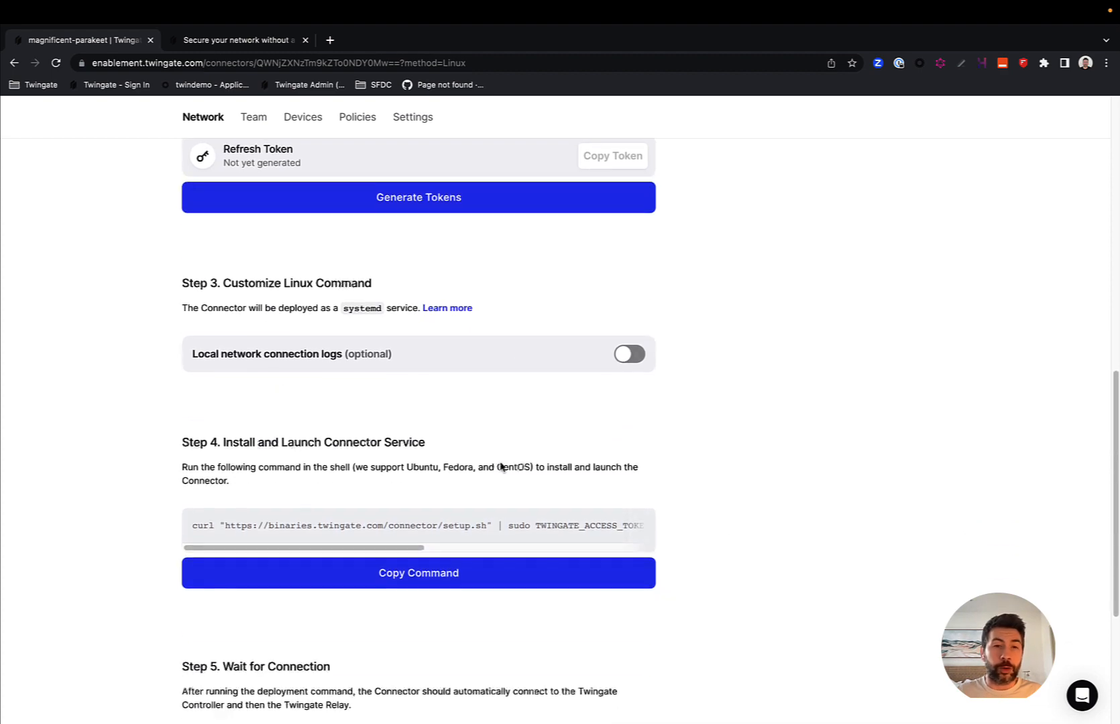
scroll(up, 3)
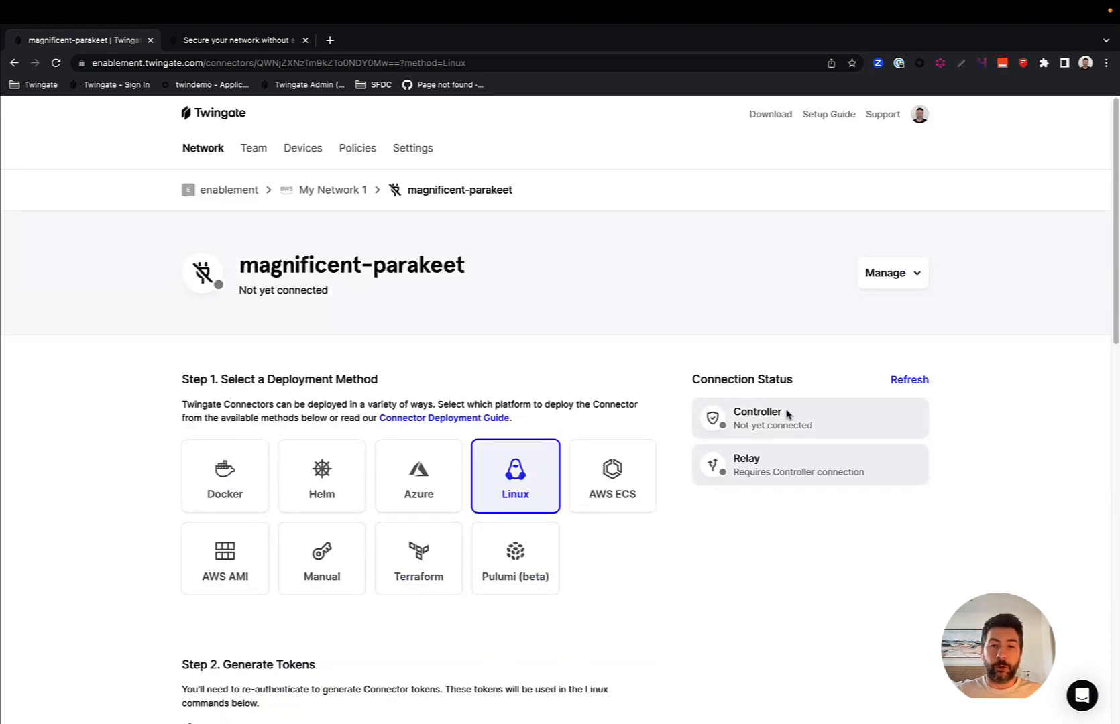
mouse_move(712, 418)
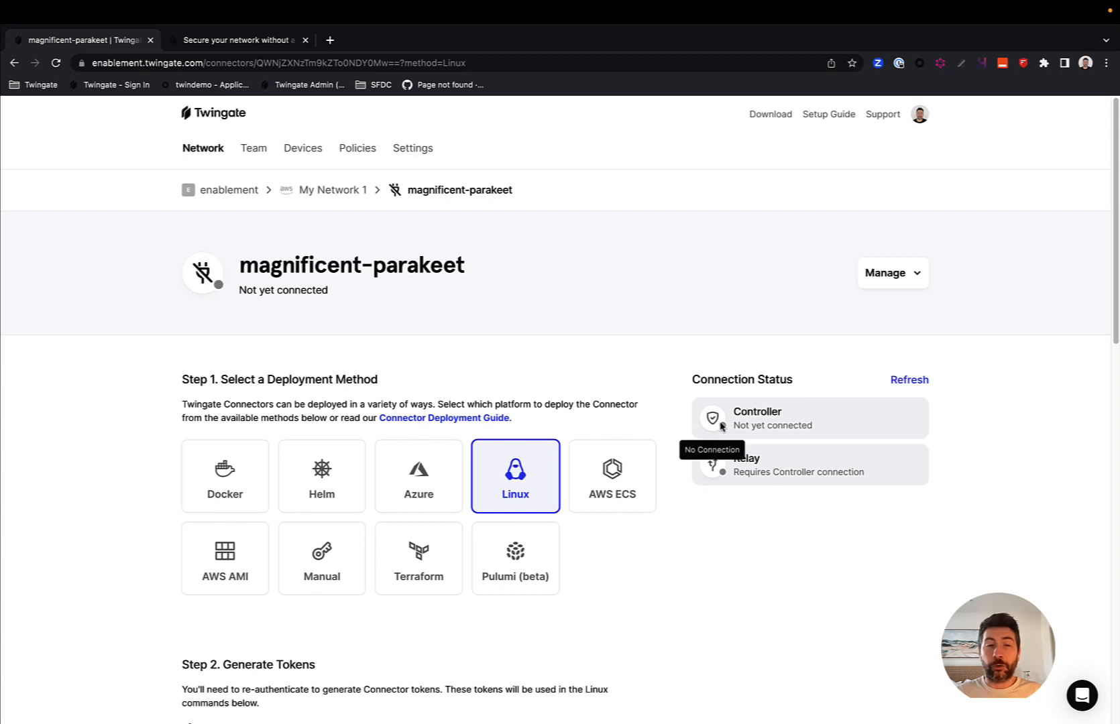
mouse_move(731, 480)
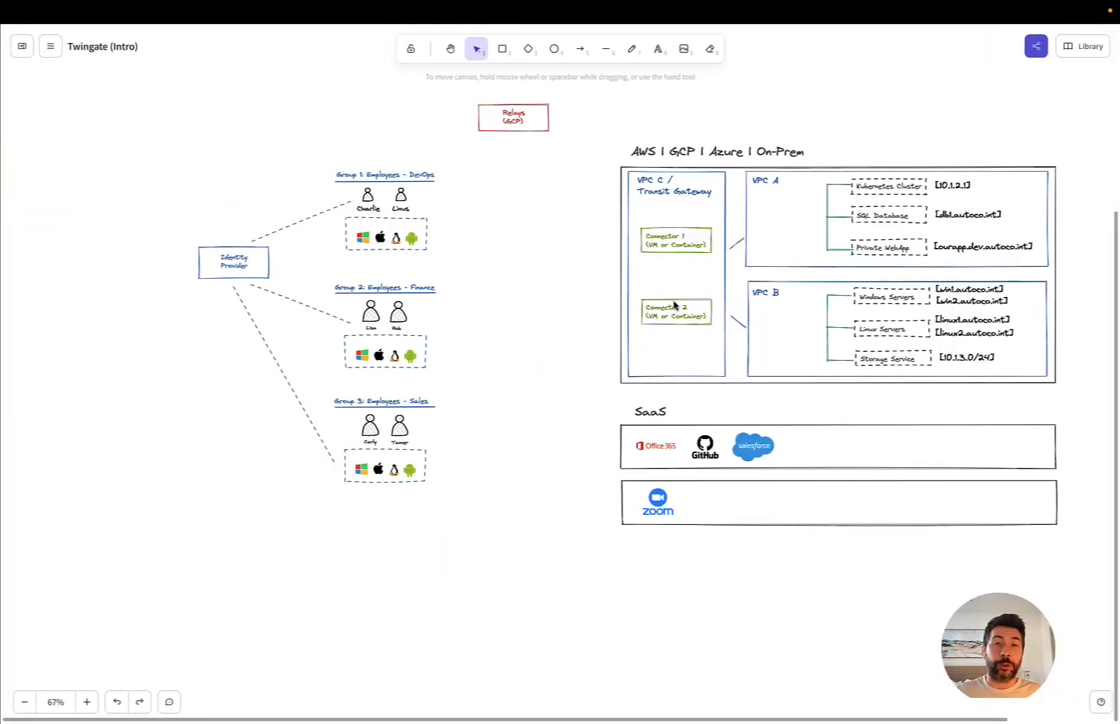
mouse_move(673, 308)
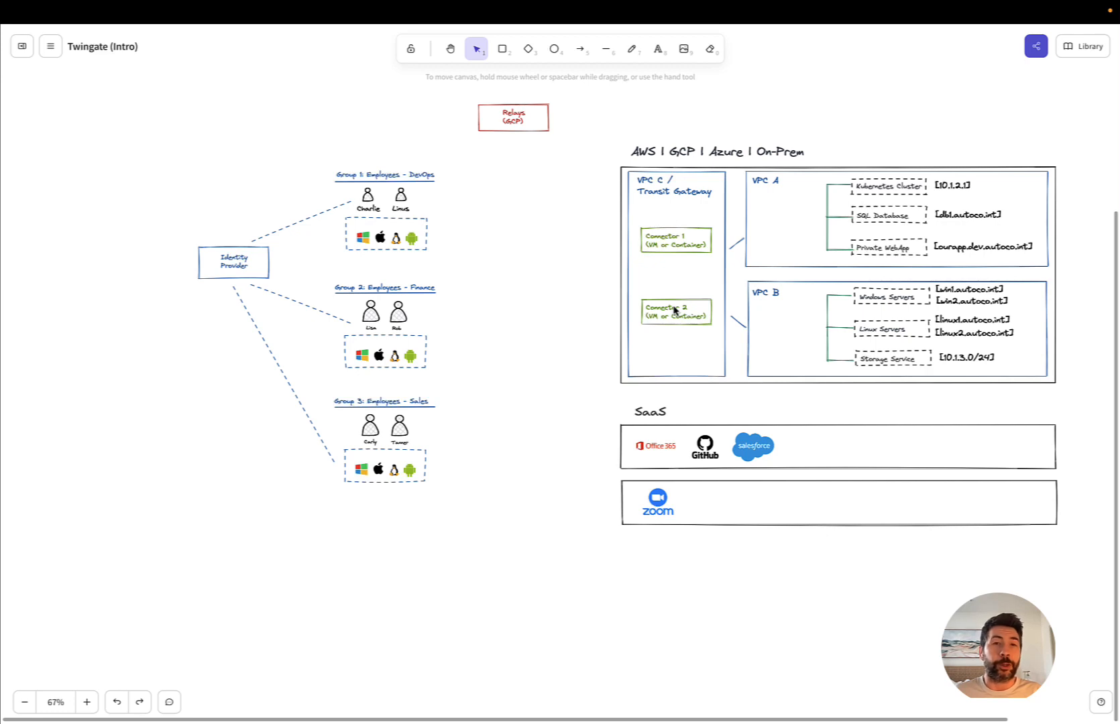
mouse_move(660, 288)
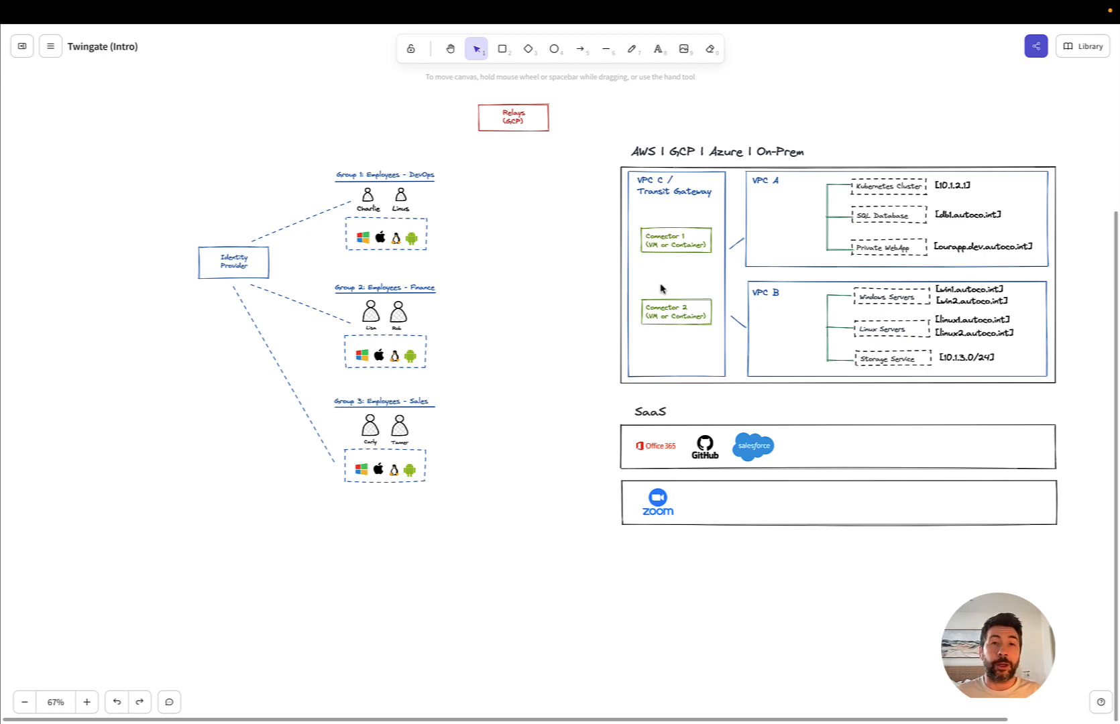
mouse_move(418, 125)
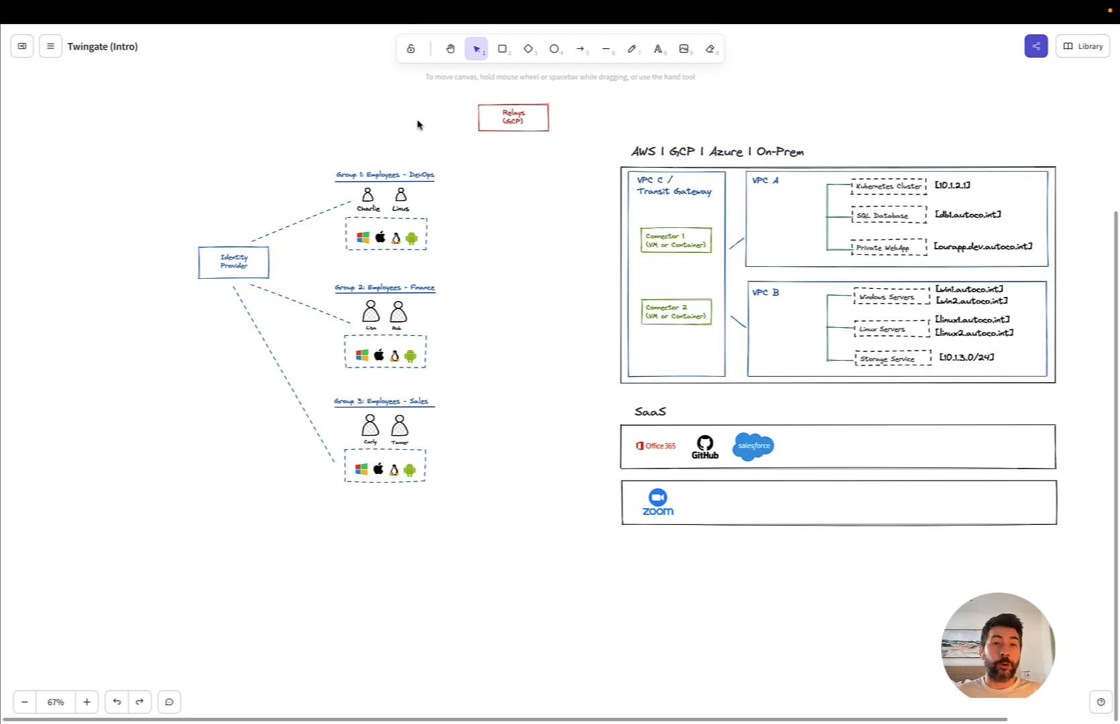
mouse_move(386, 185)
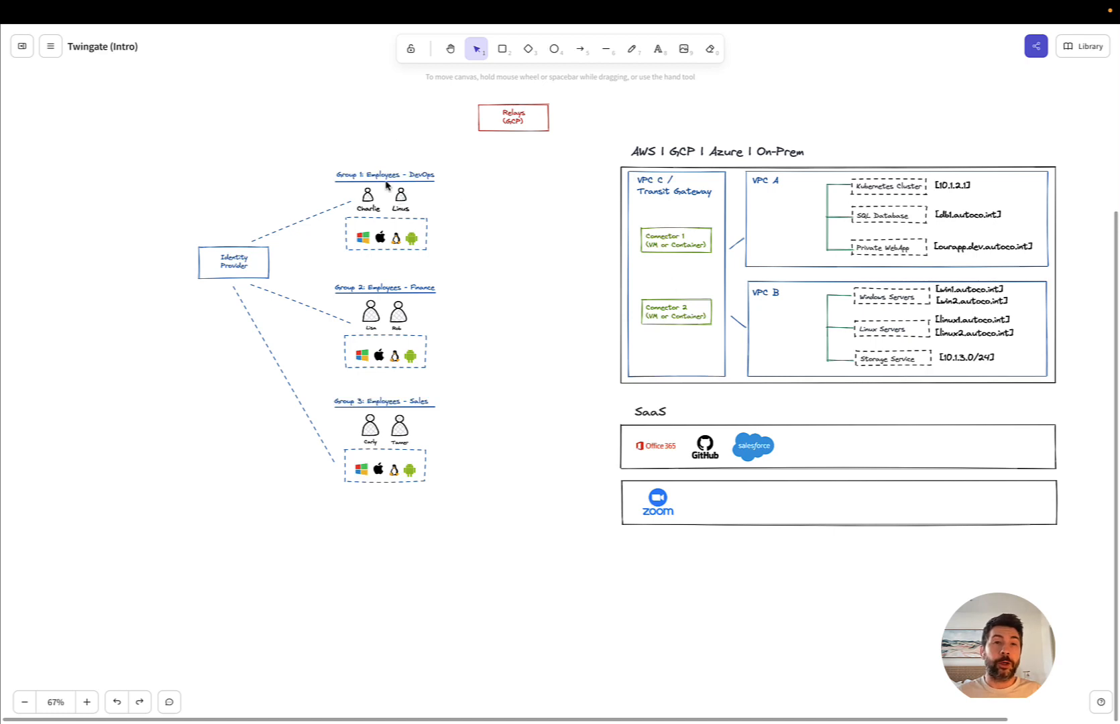
mouse_move(410, 184)
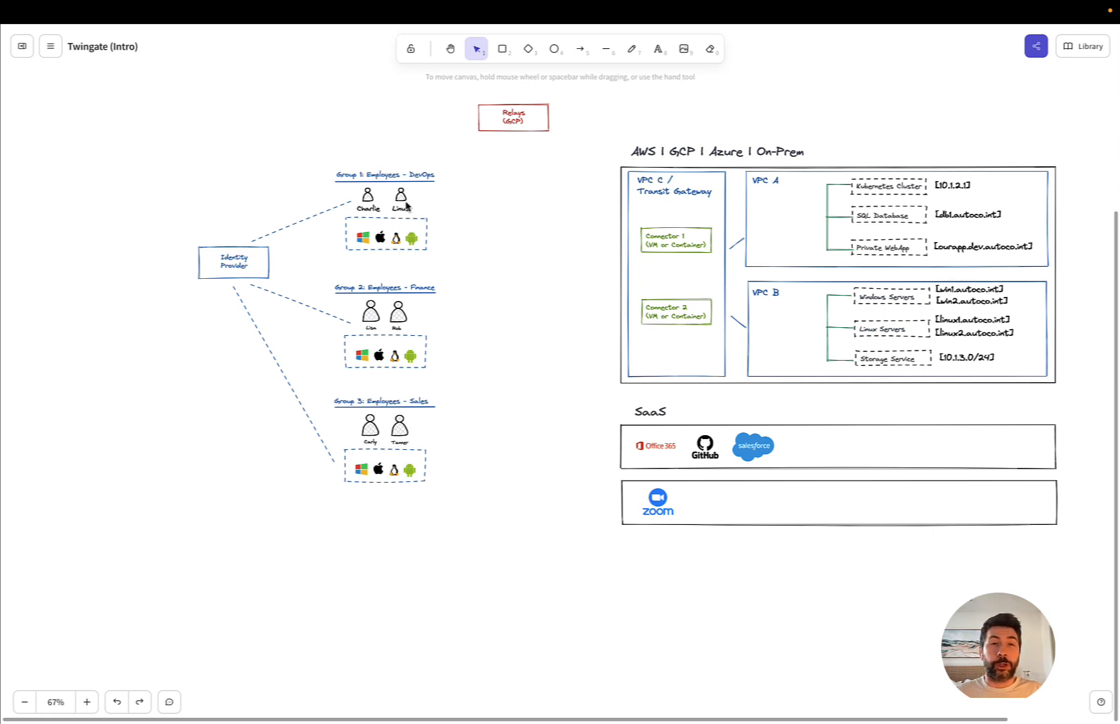
mouse_move(653, 231)
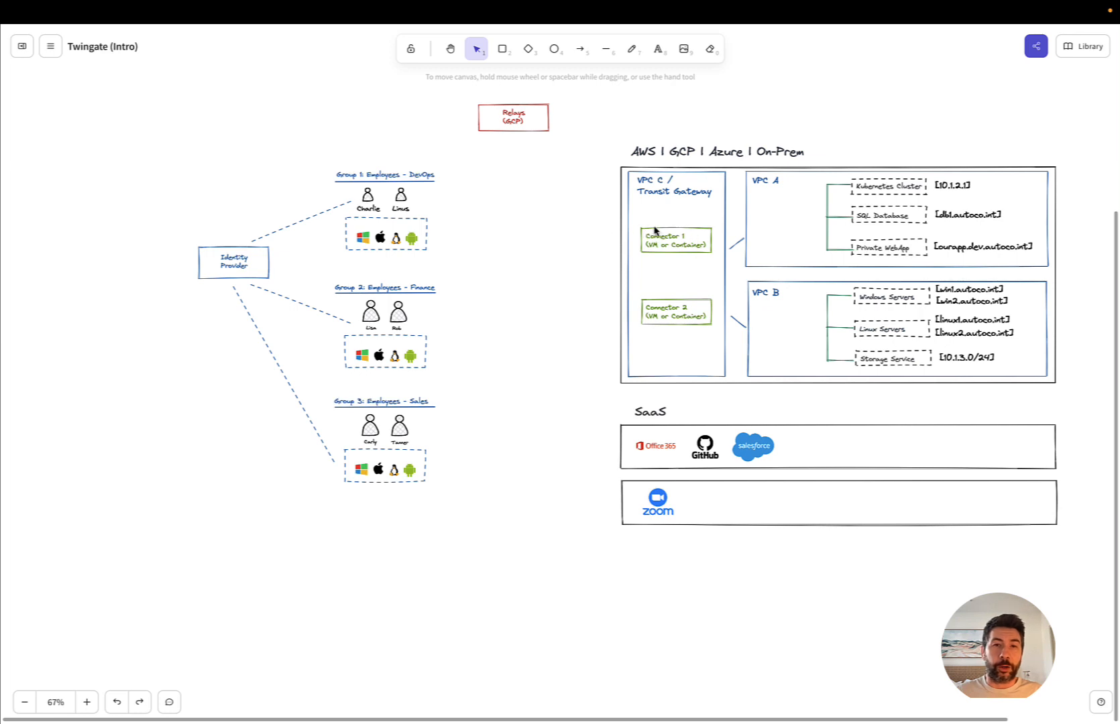
mouse_move(632, 251)
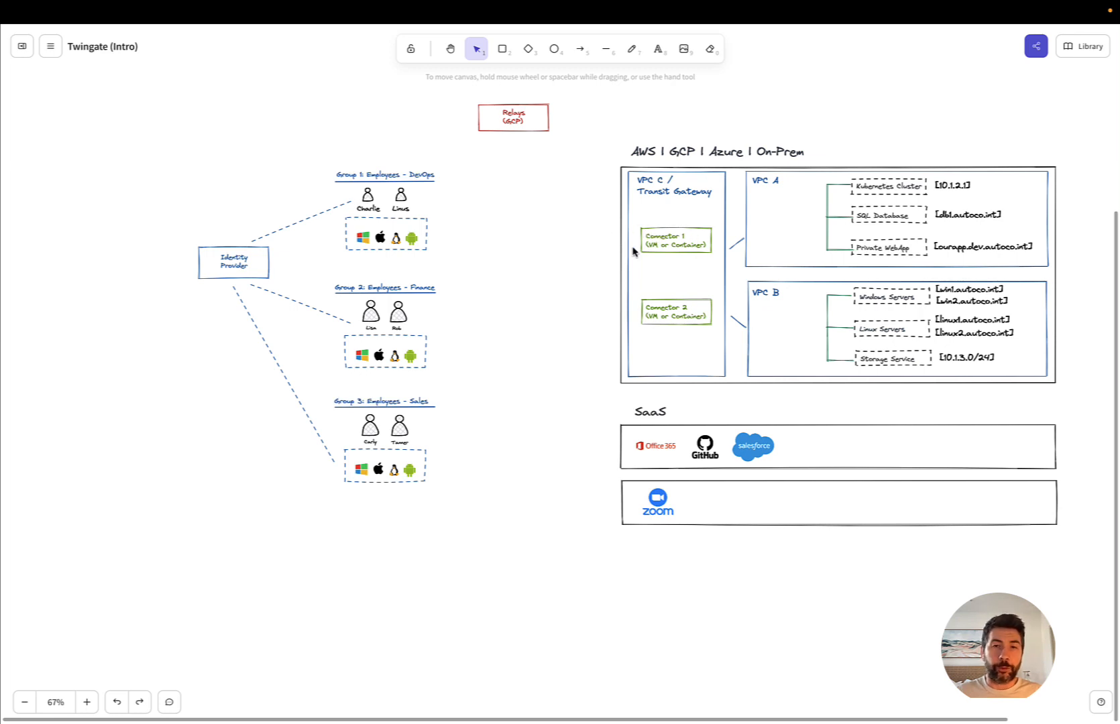
mouse_move(642, 523)
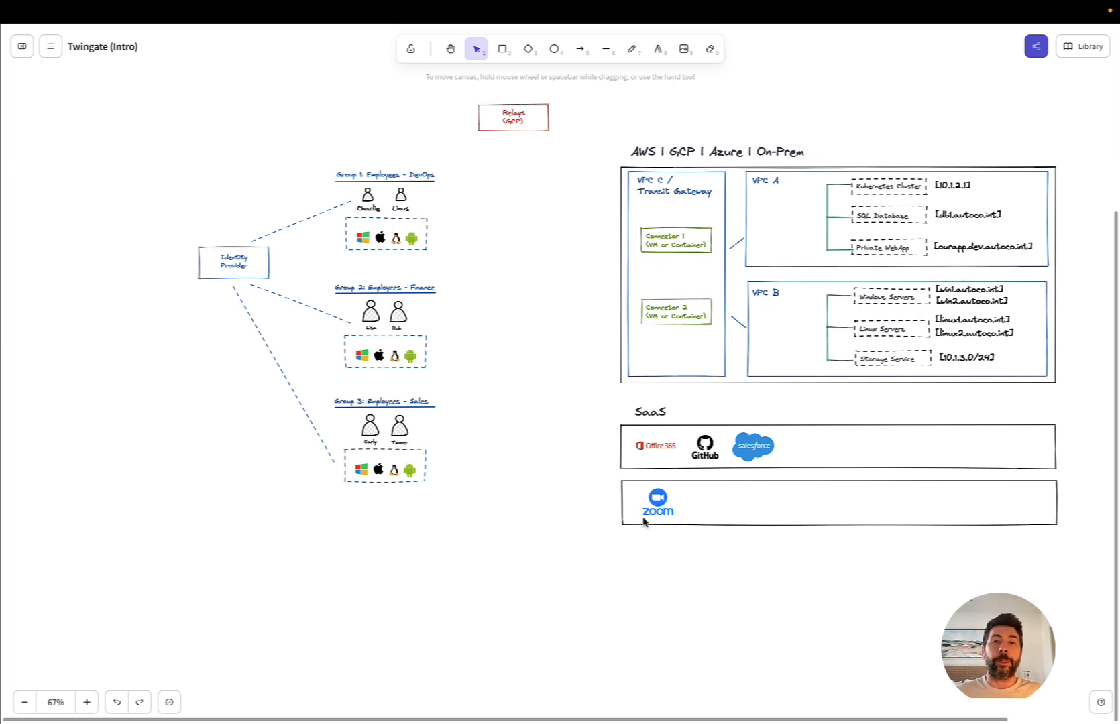
mouse_move(500, 562)
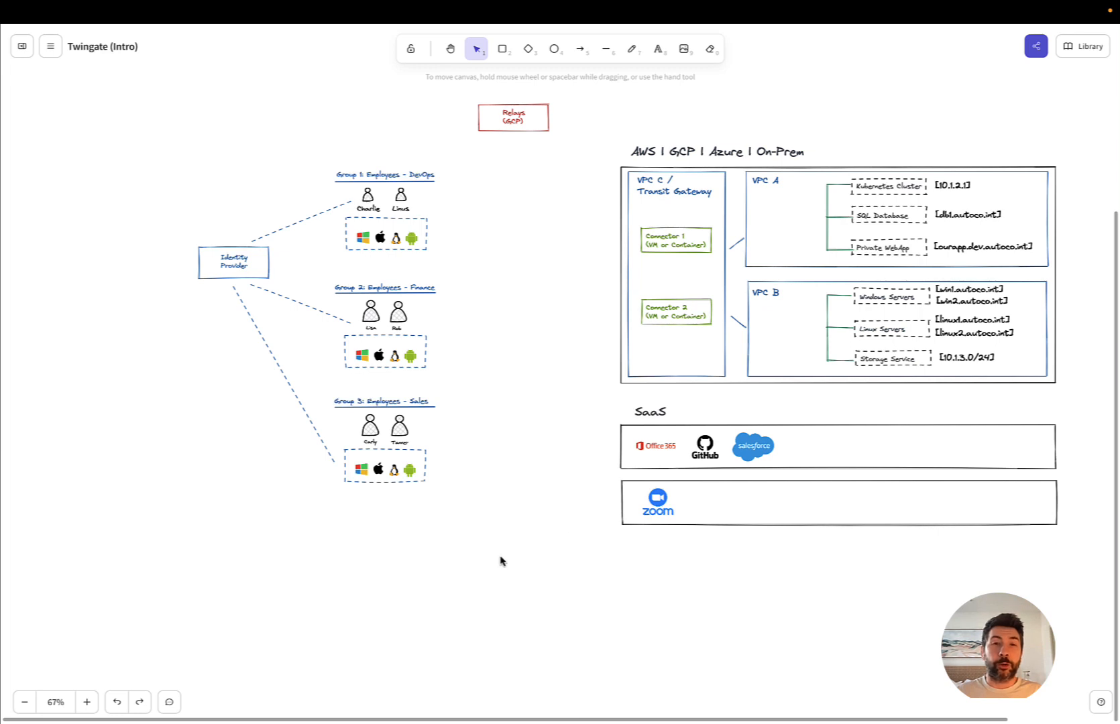
mouse_move(397, 193)
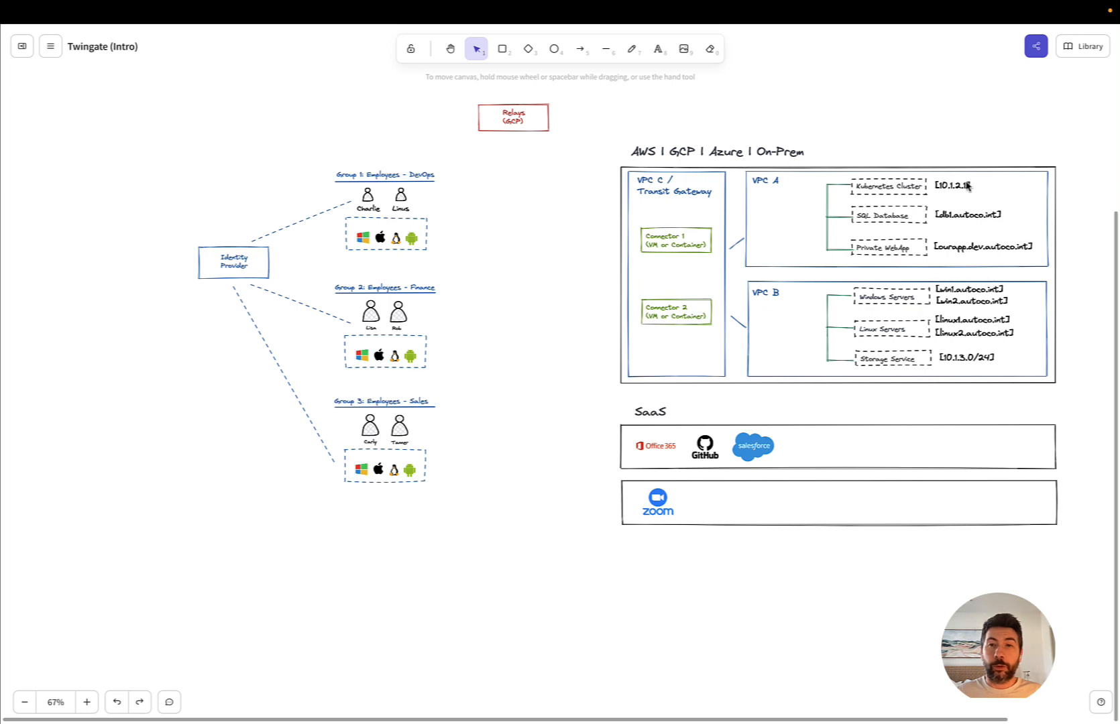
mouse_move(959, 227)
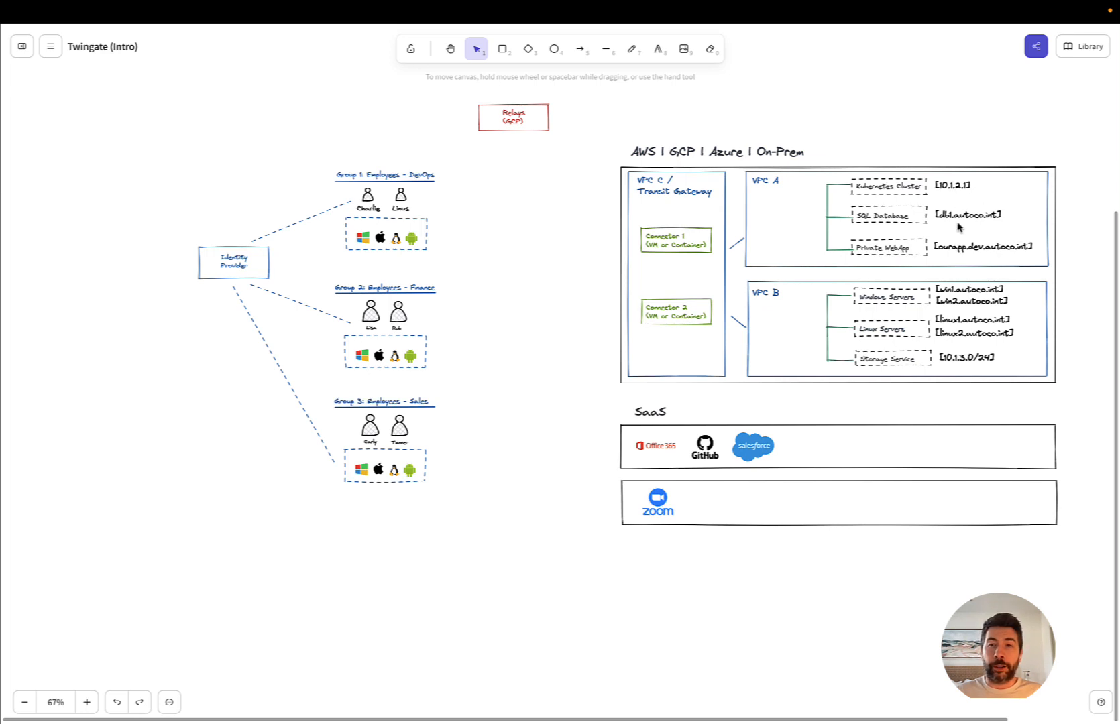
mouse_move(653, 457)
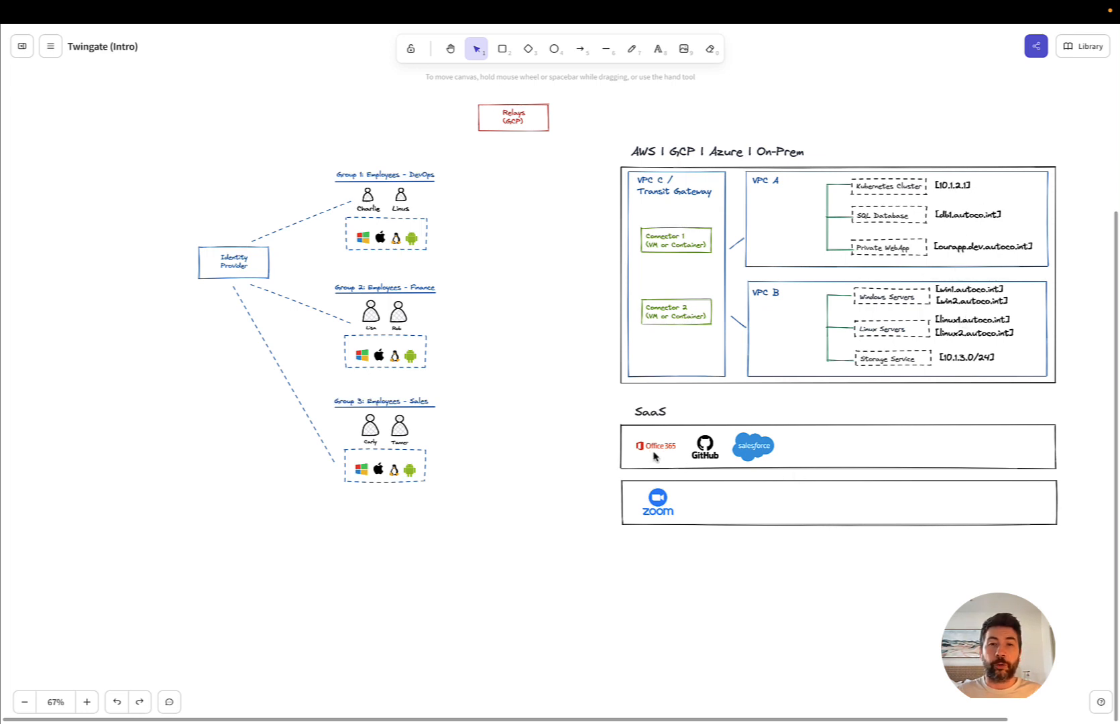
mouse_move(759, 592)
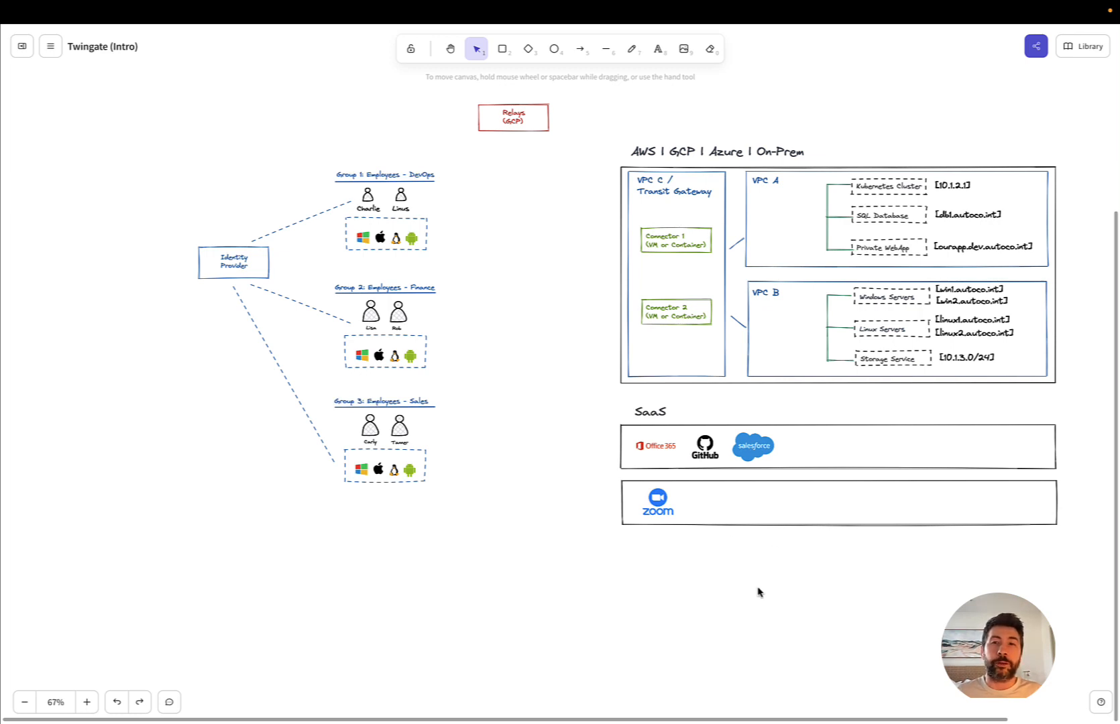
mouse_move(935, 232)
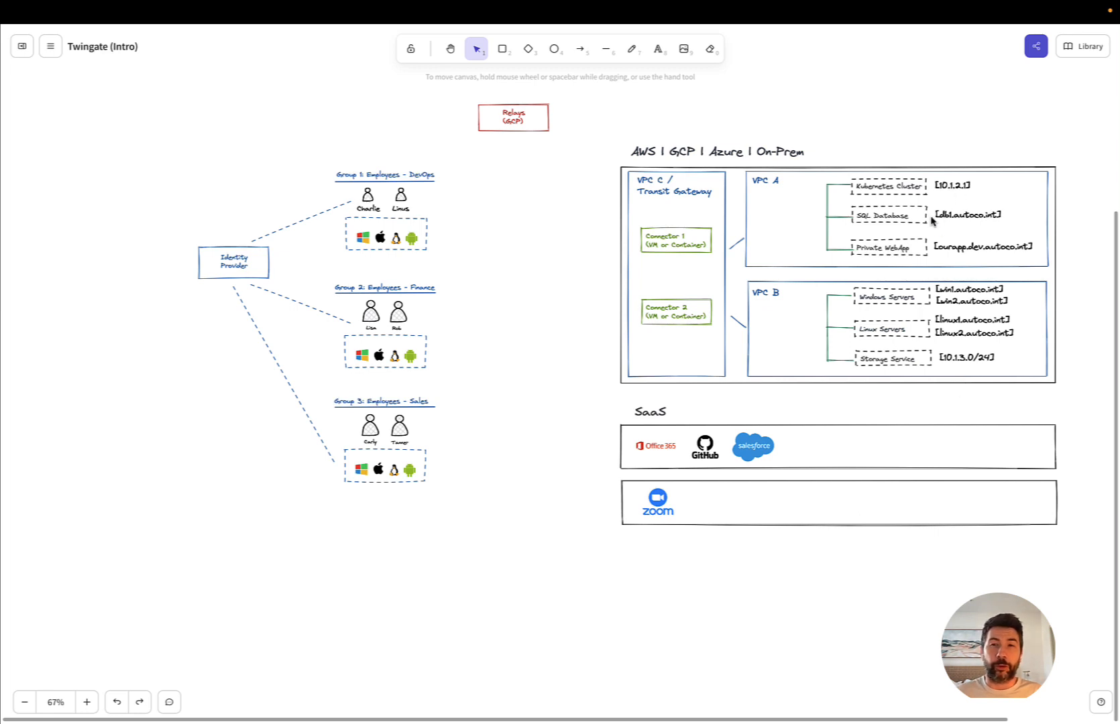
mouse_move(523, 370)
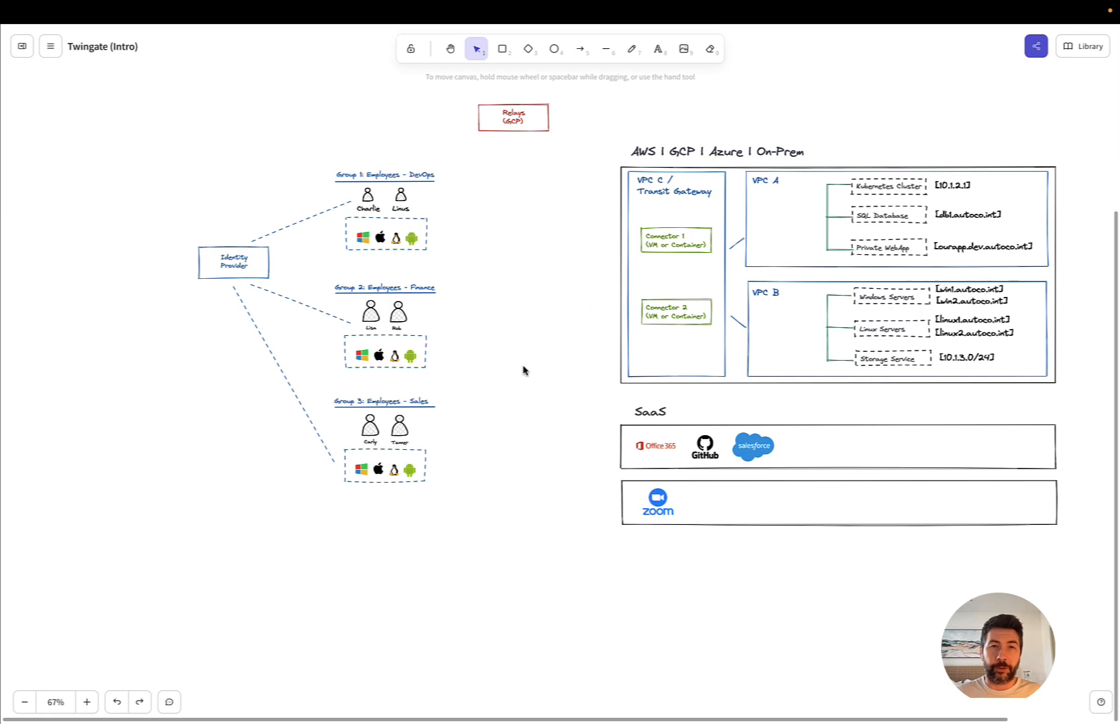
mouse_move(453, 465)
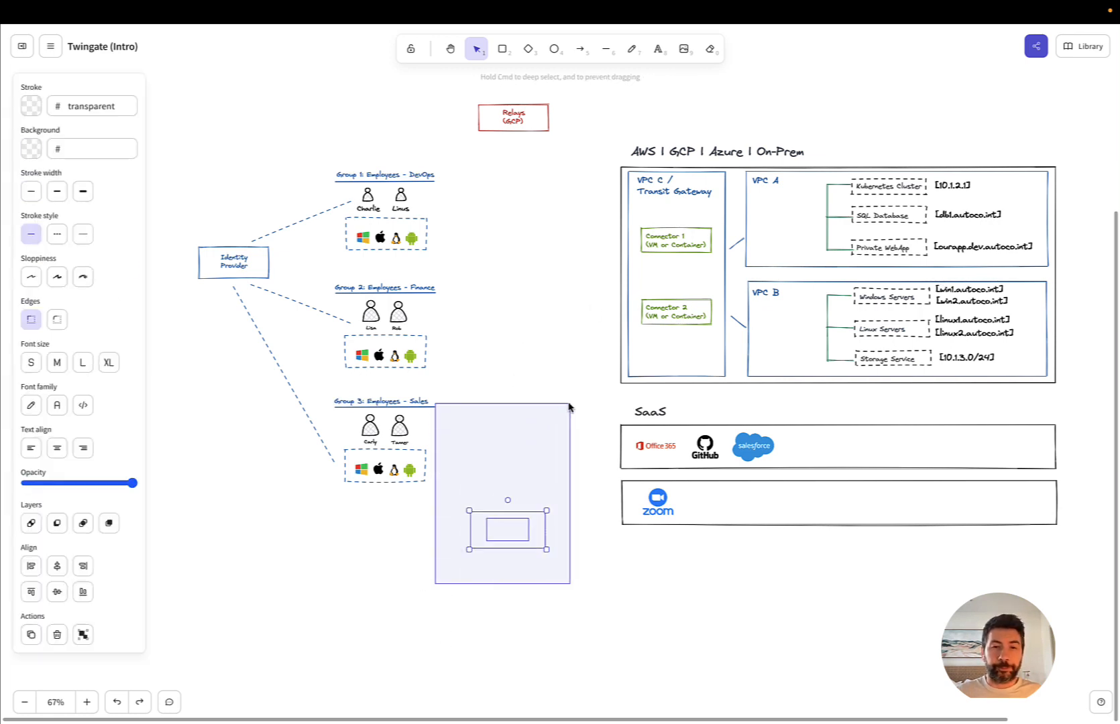
Step: Add a red Controllers (GCP) box below the employee groups, mirroring the Relays box
click(31, 106)
text(Controllers (GCP))
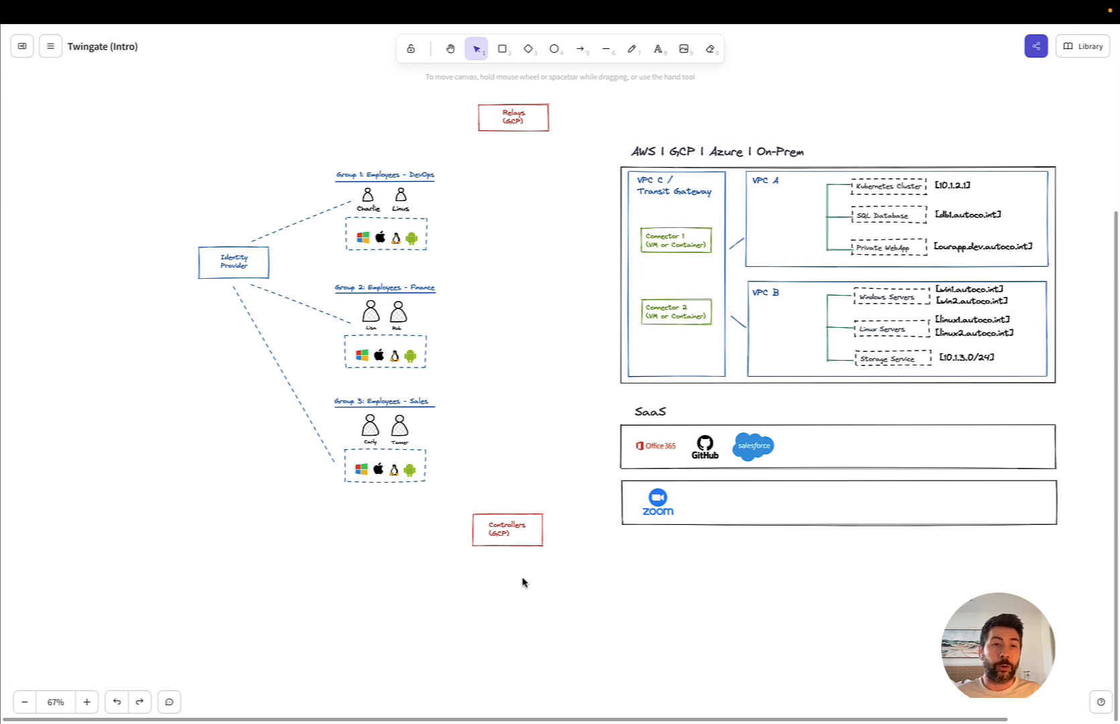
mouse_move(379, 236)
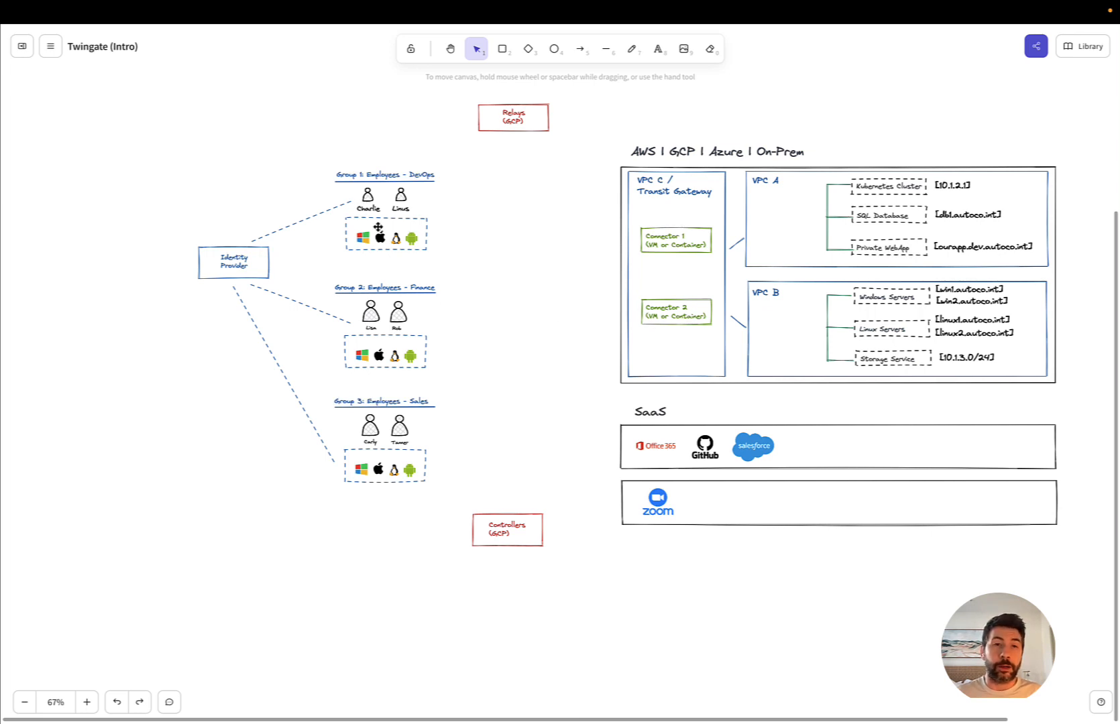
mouse_move(963, 198)
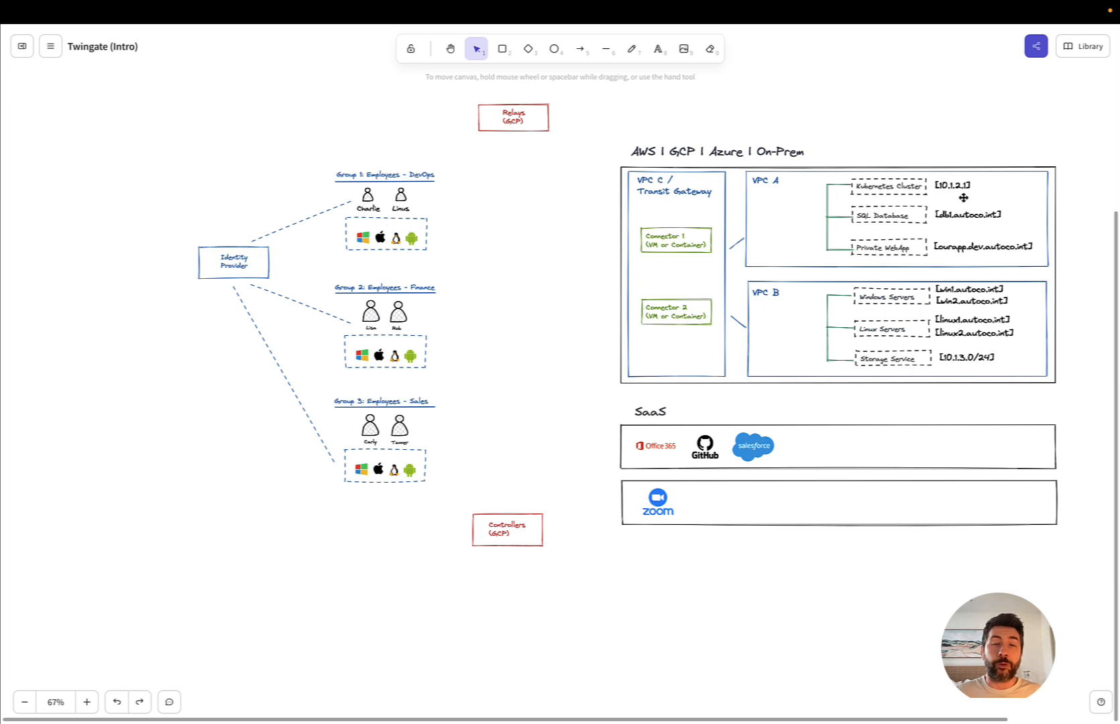
mouse_move(689, 245)
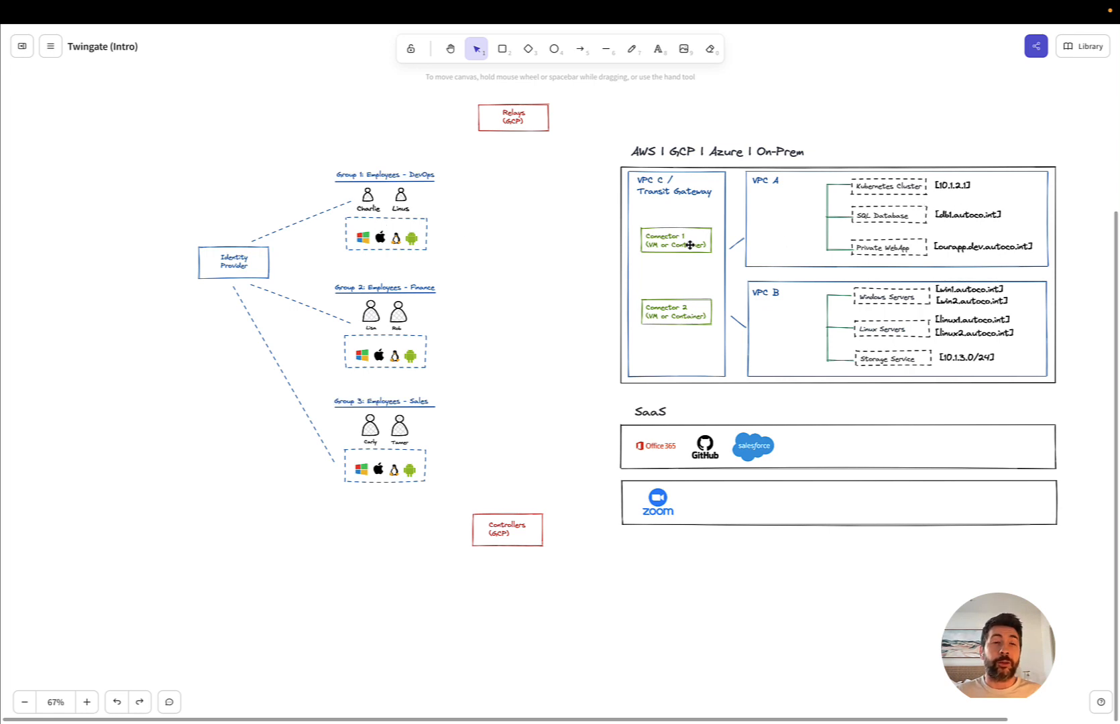
mouse_move(505, 105)
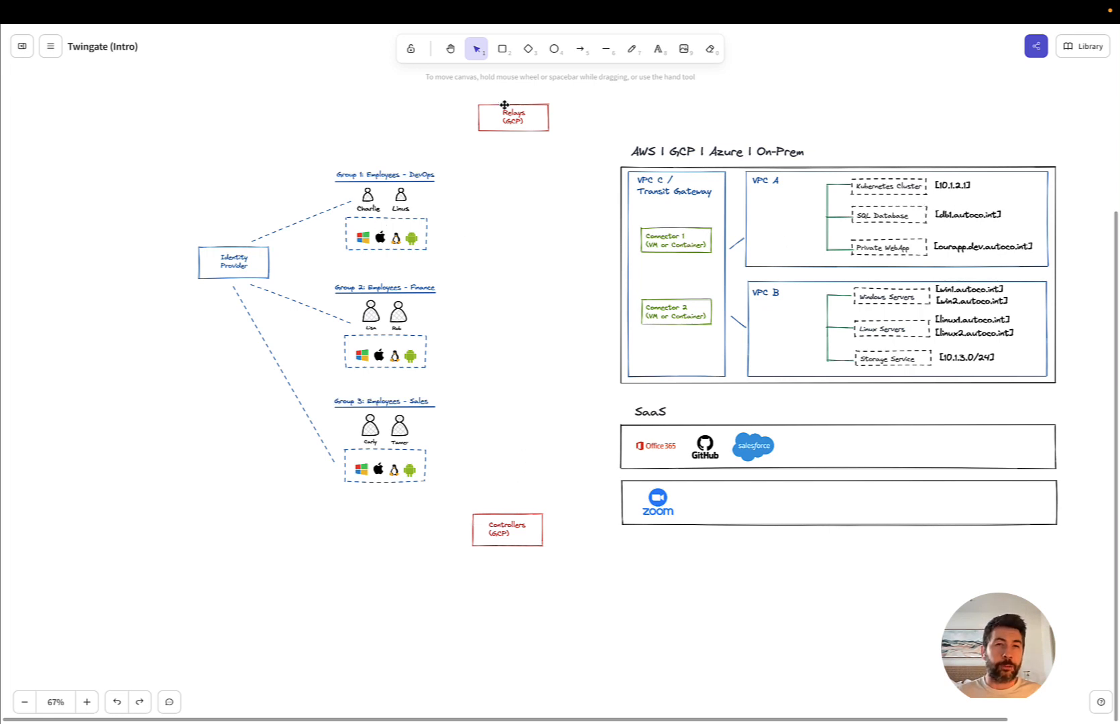
mouse_move(480, 532)
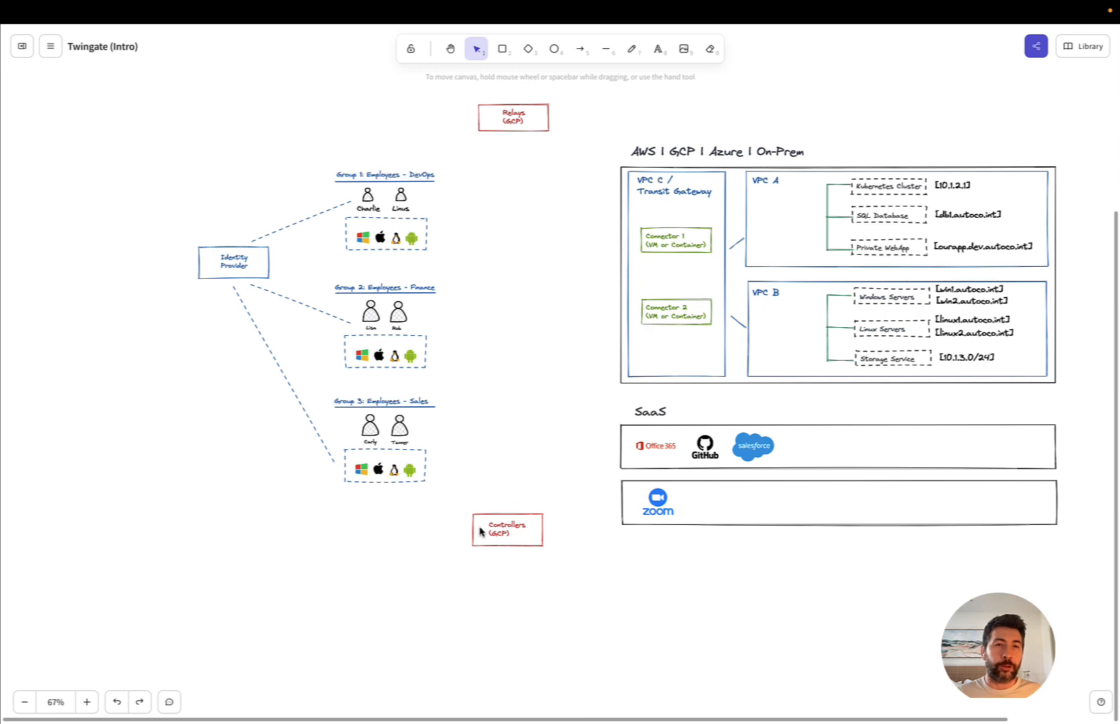
mouse_move(482, 630)
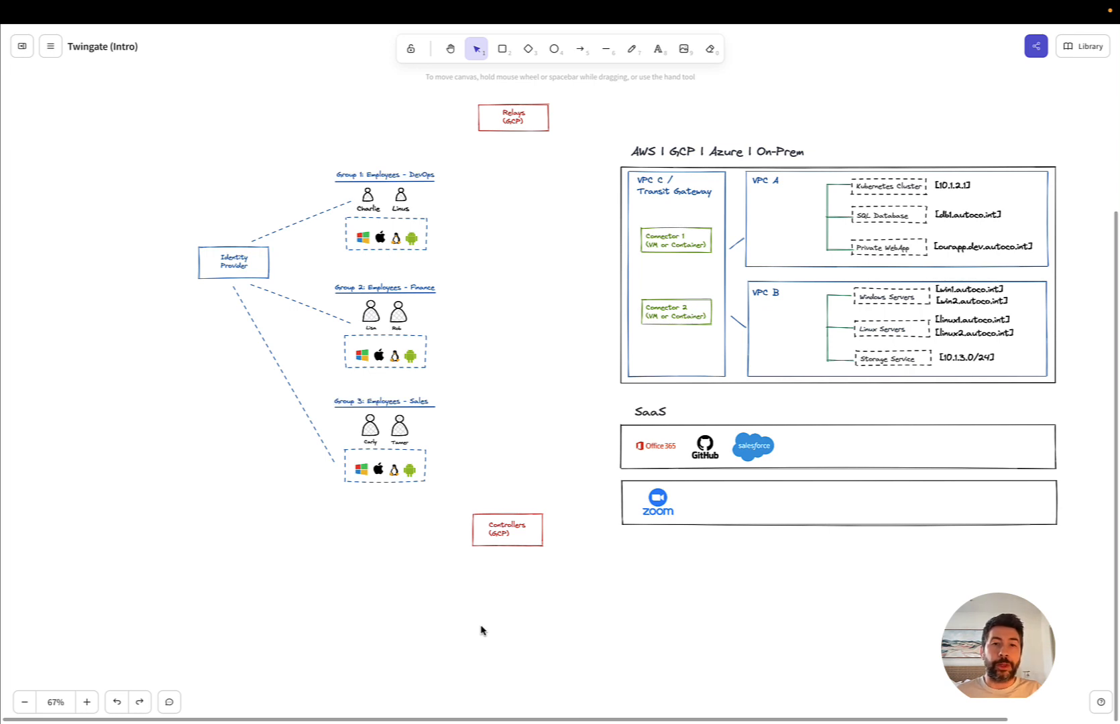
mouse_move(928, 240)
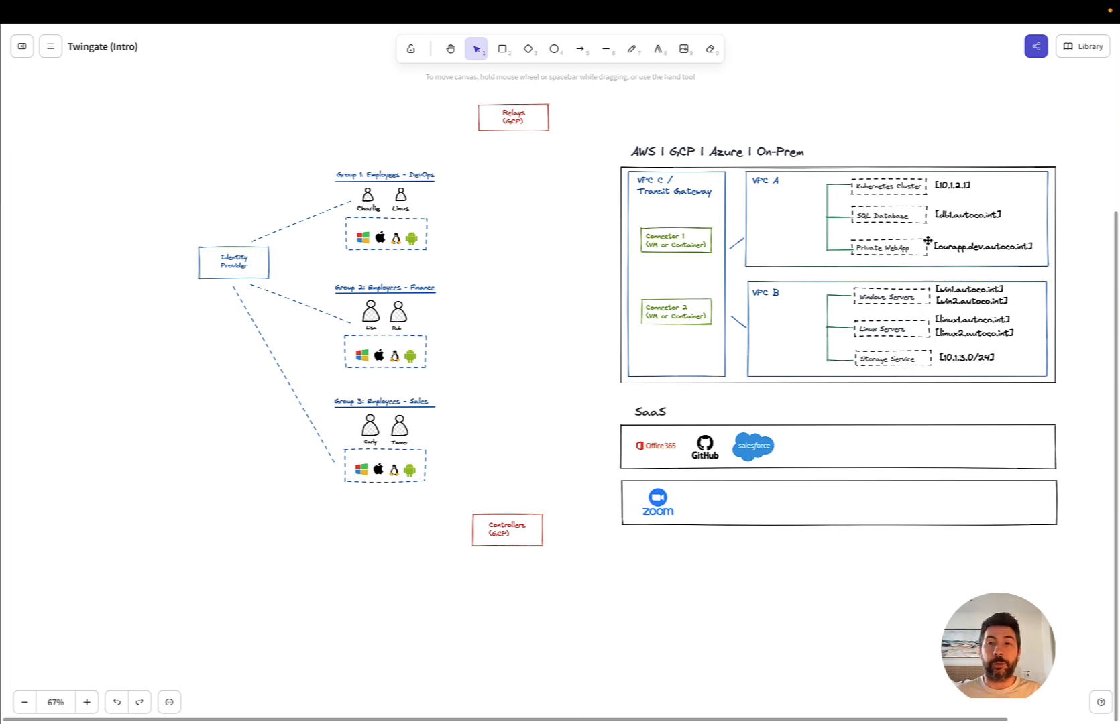
mouse_move(694, 216)
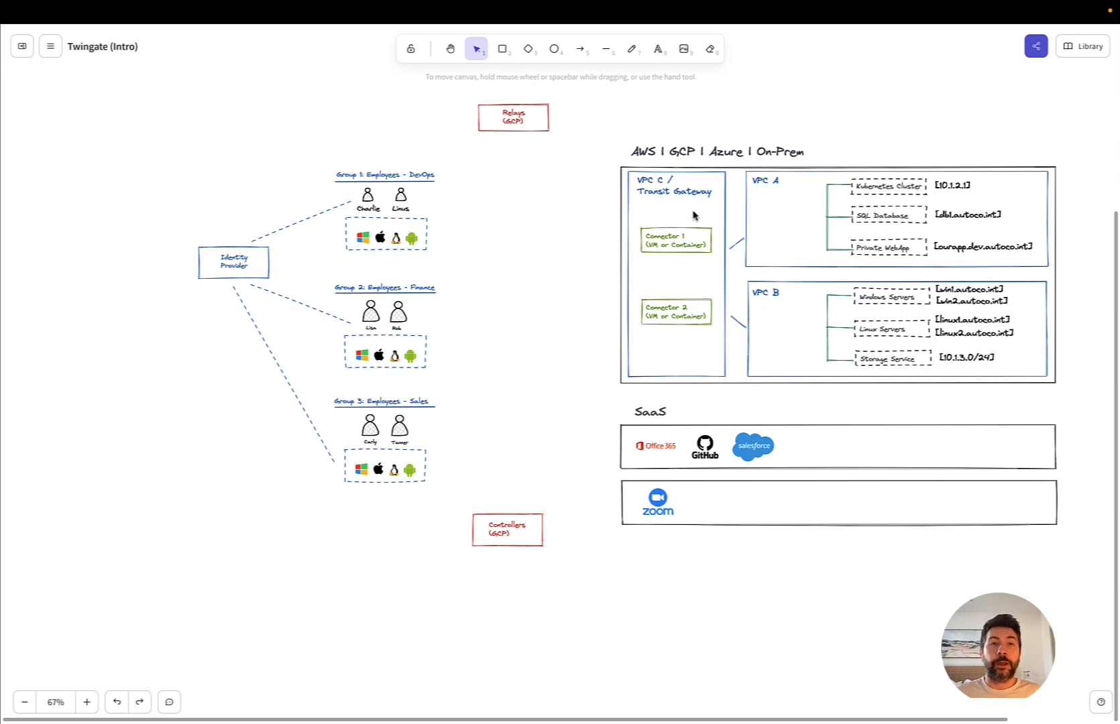
mouse_move(497, 219)
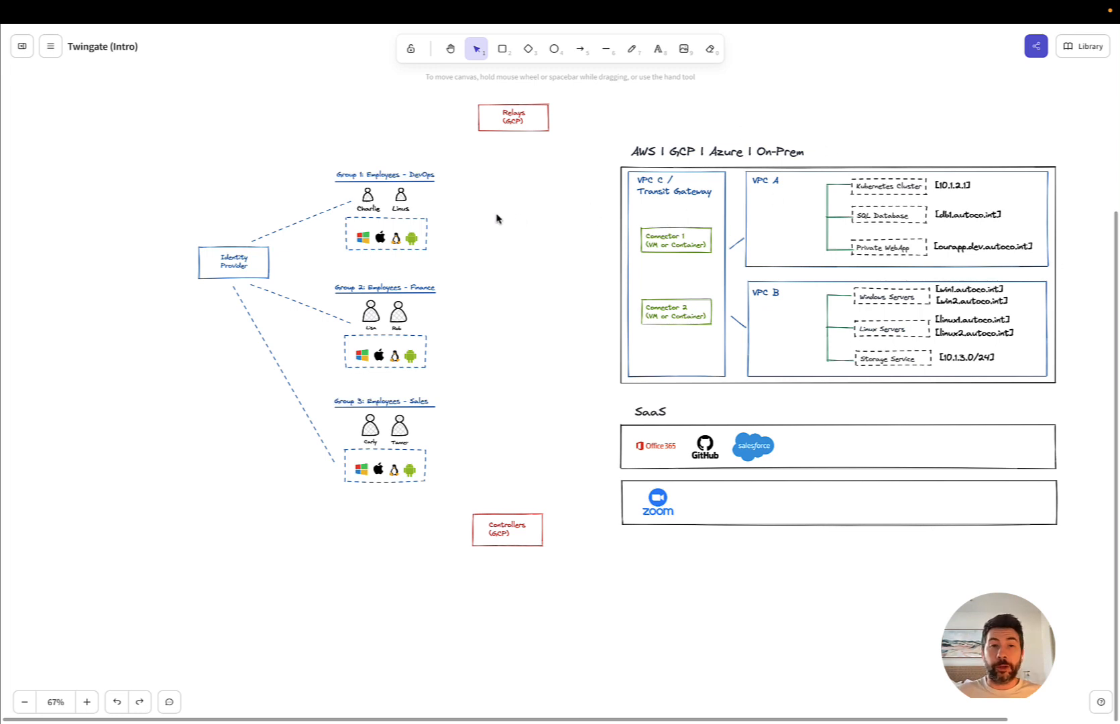
mouse_move(426, 203)
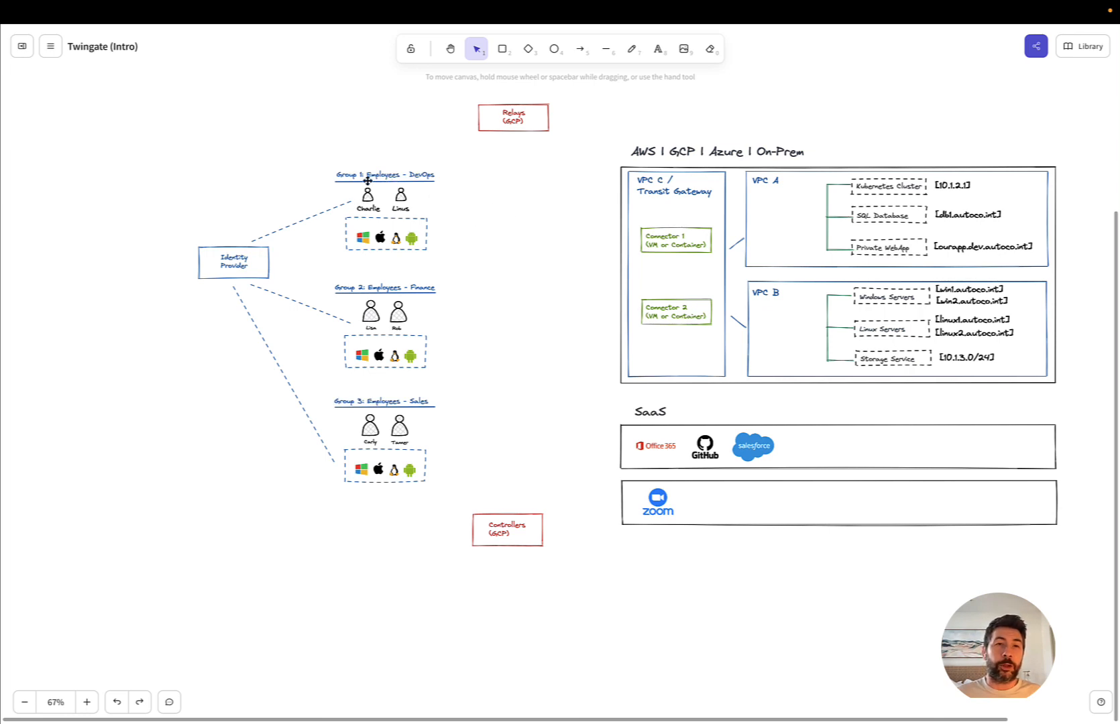
mouse_move(384, 199)
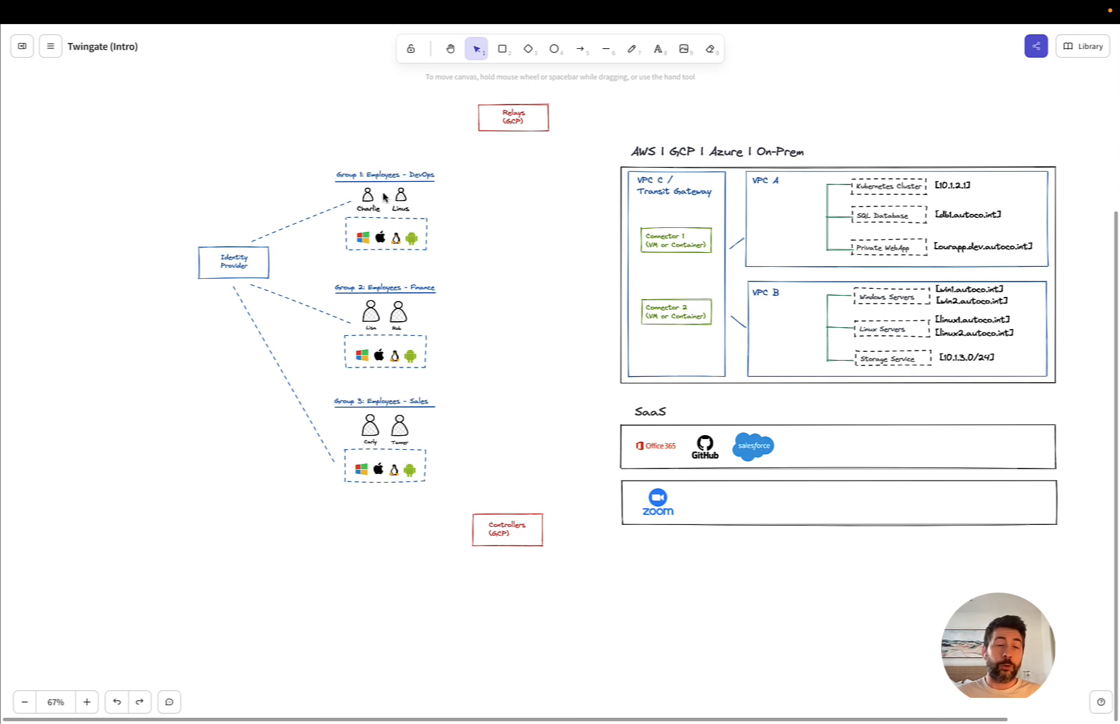
mouse_move(509, 228)
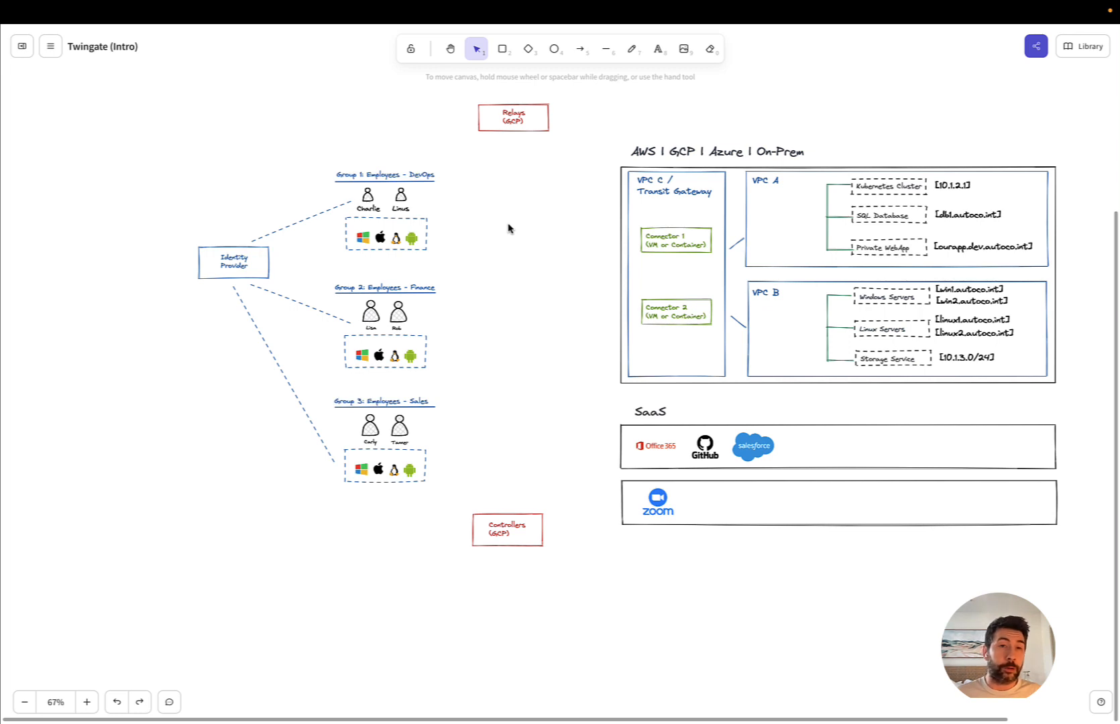
mouse_move(399, 367)
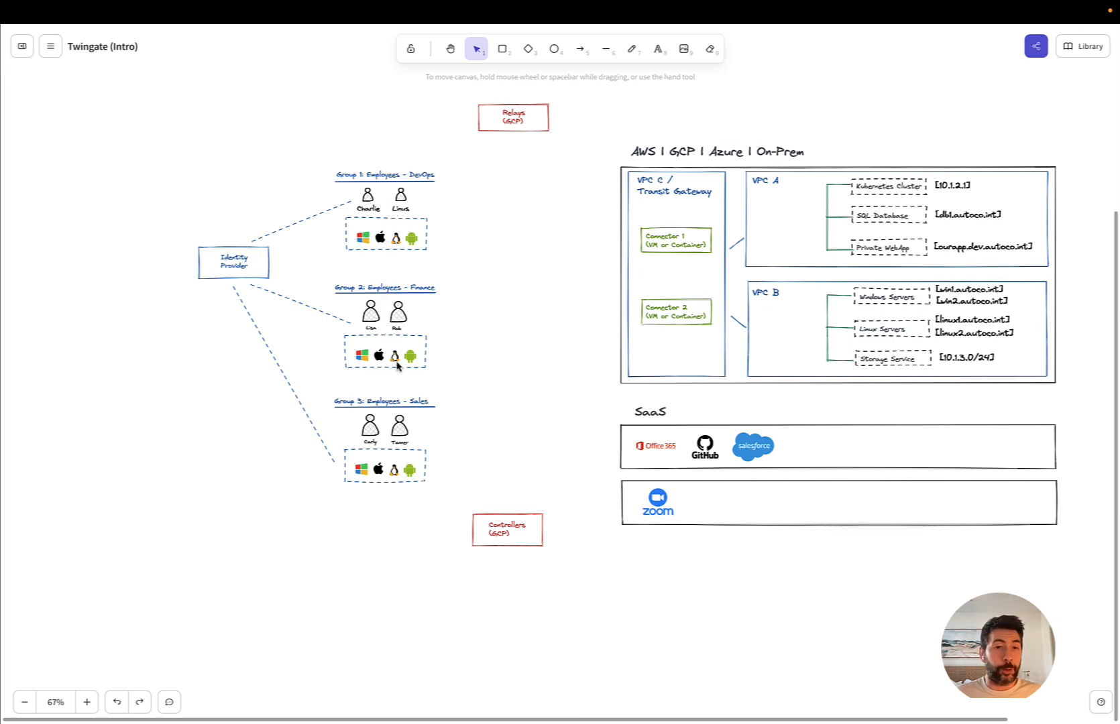
mouse_move(384, 434)
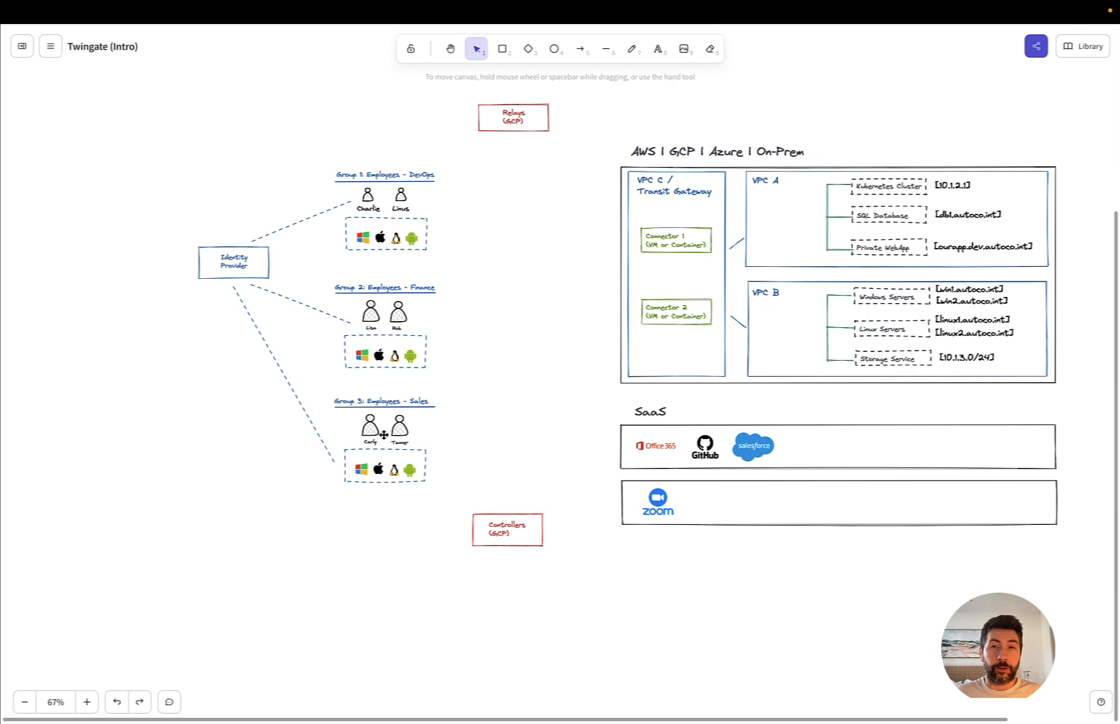
mouse_move(998, 214)
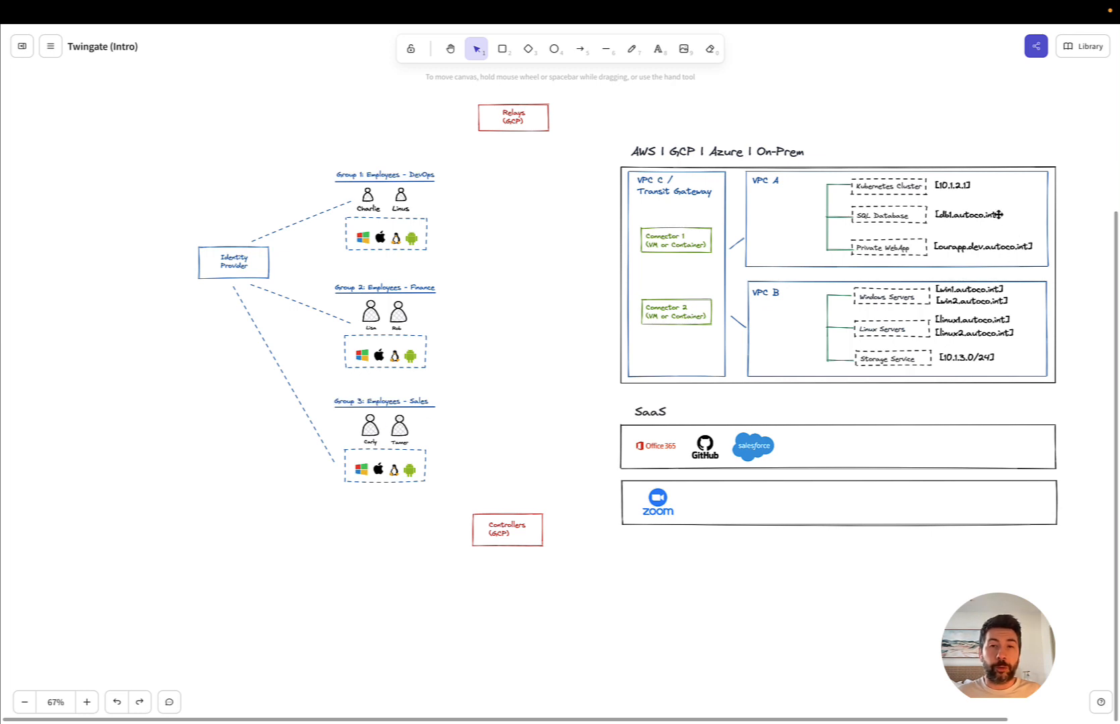
mouse_move(416, 205)
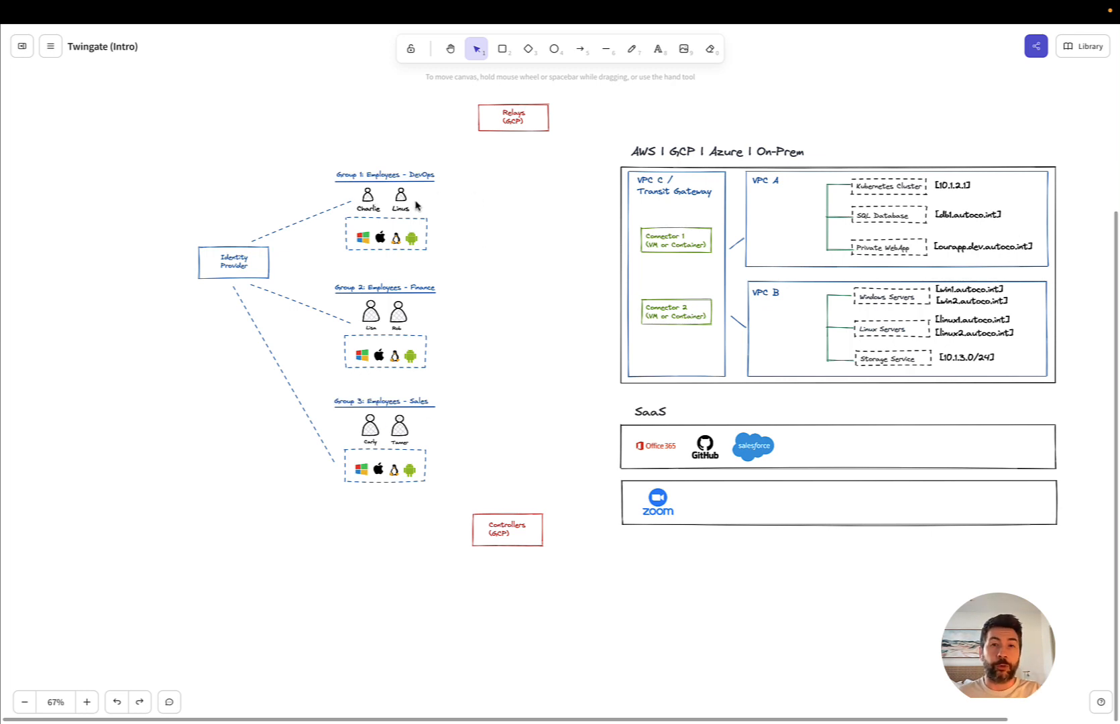
mouse_move(512, 222)
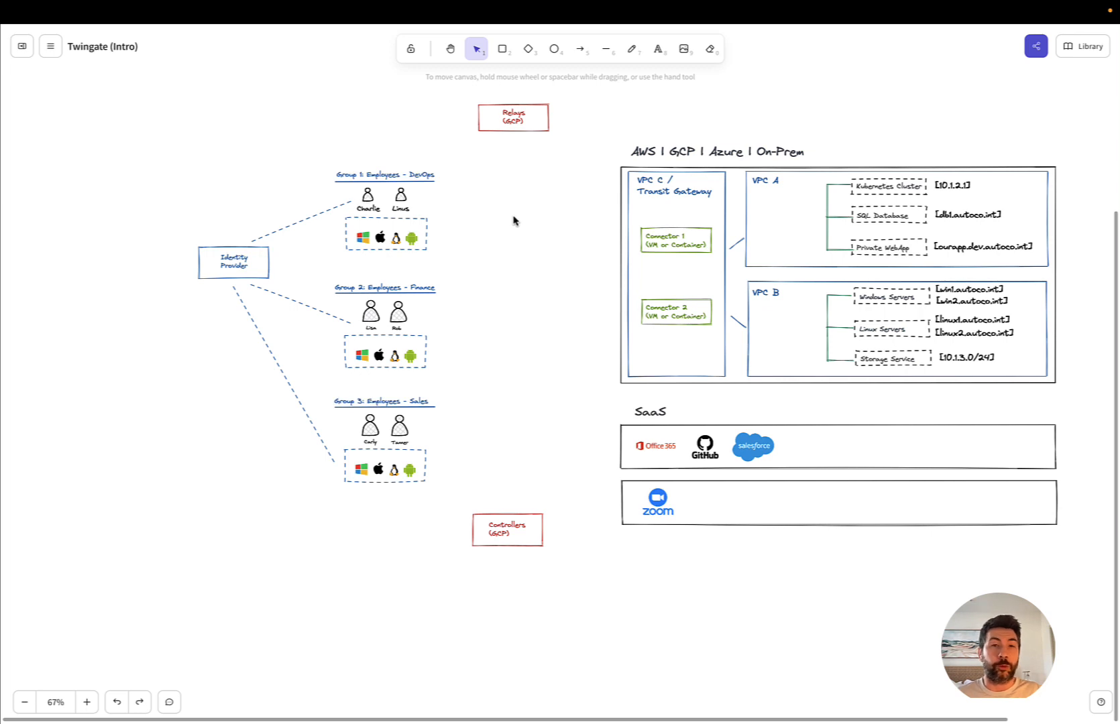
mouse_move(362, 303)
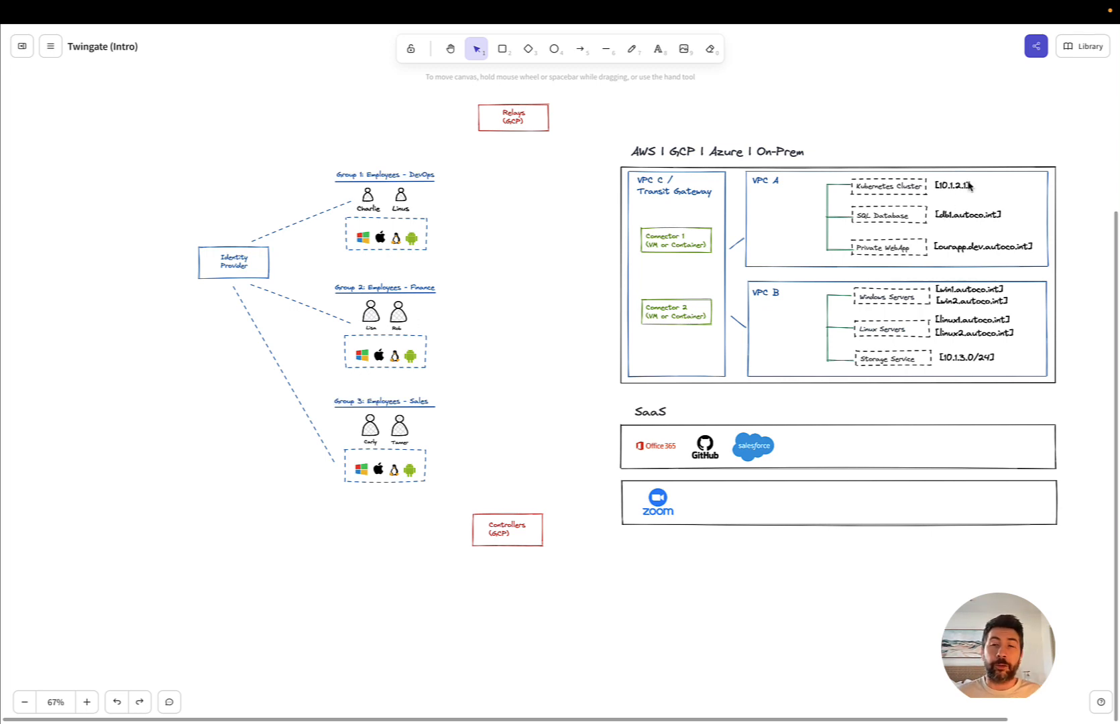
mouse_move(565, 203)
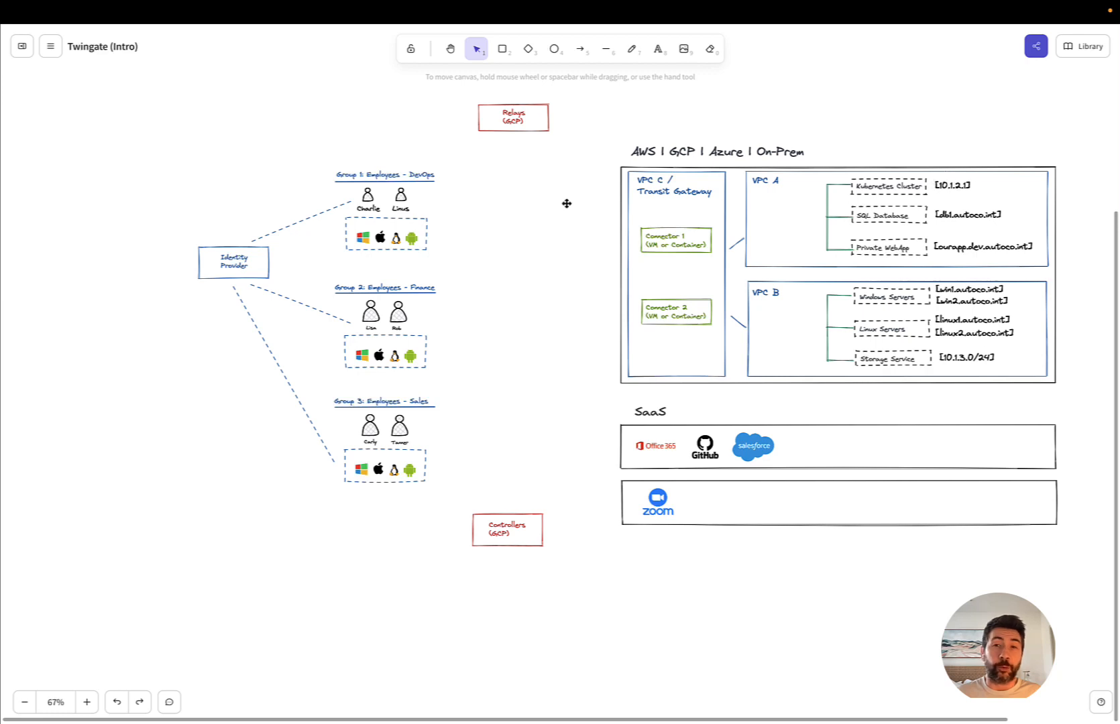
mouse_move(944, 185)
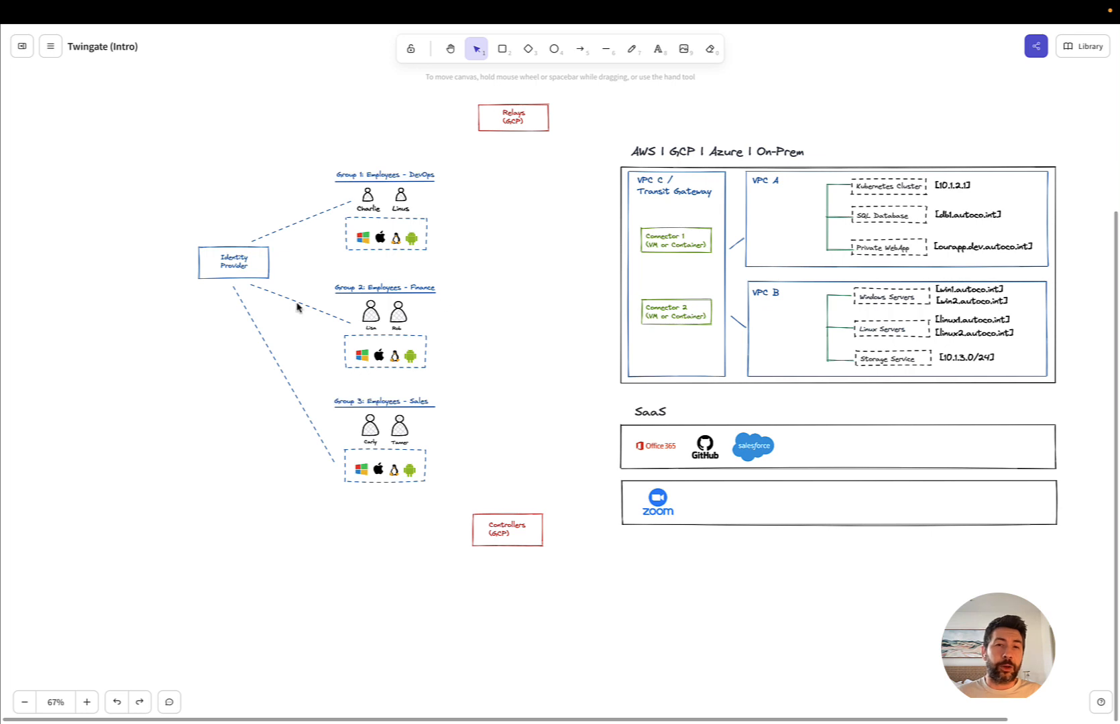
mouse_move(884, 254)
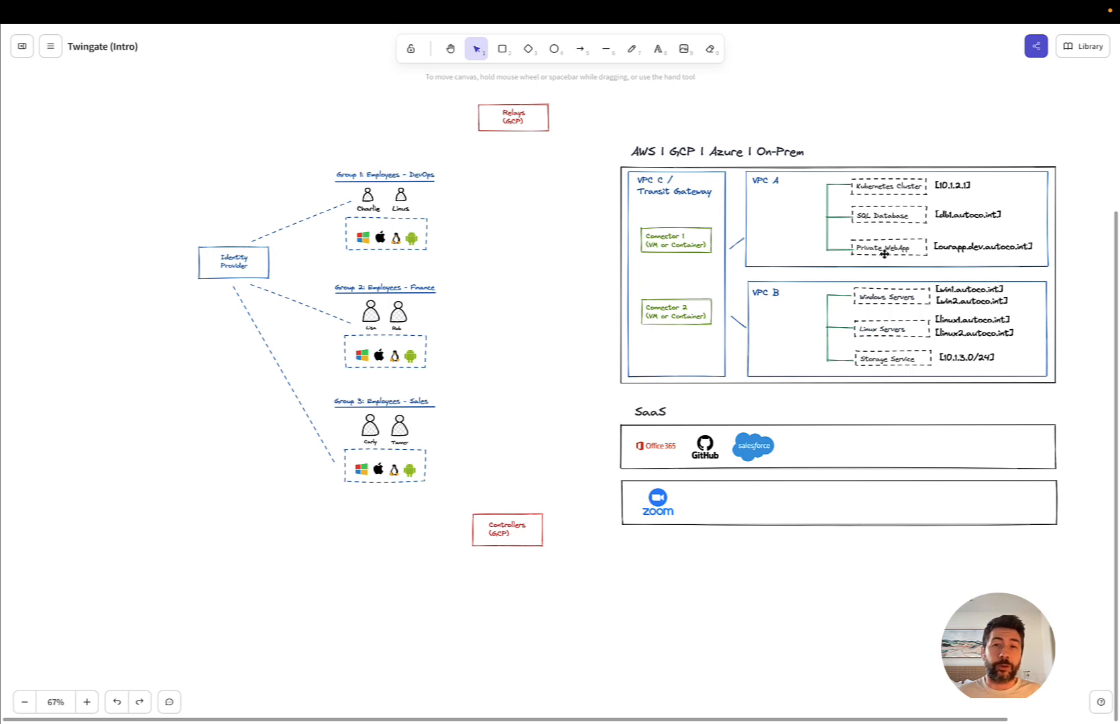
mouse_move(394, 194)
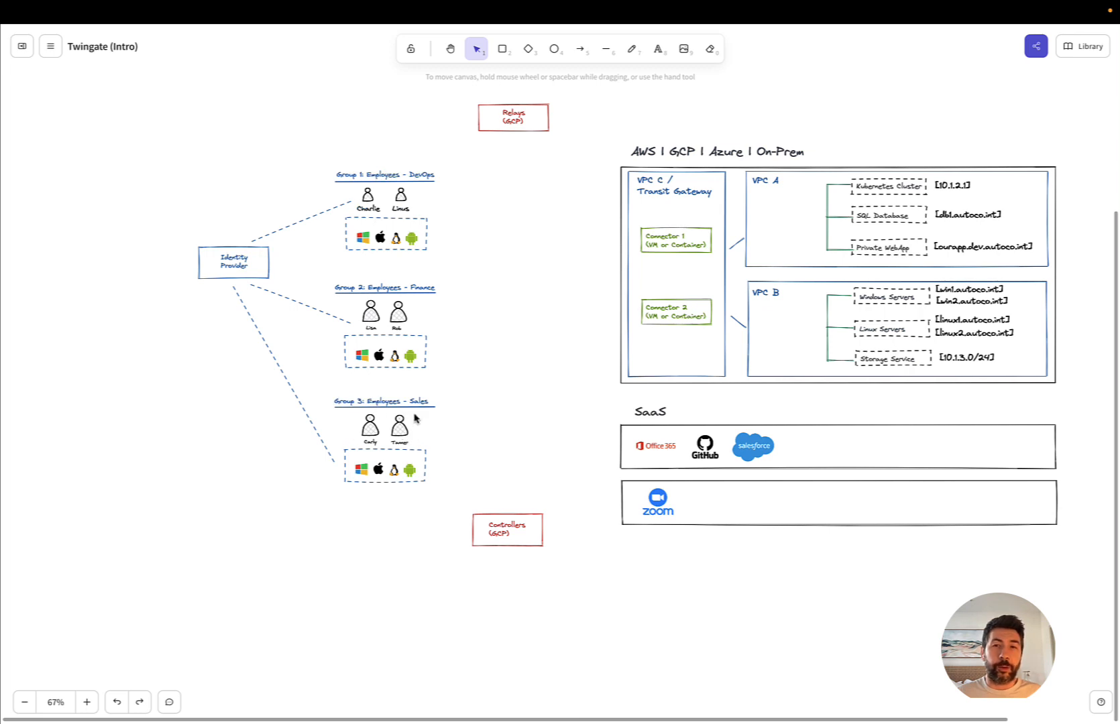
mouse_move(513, 583)
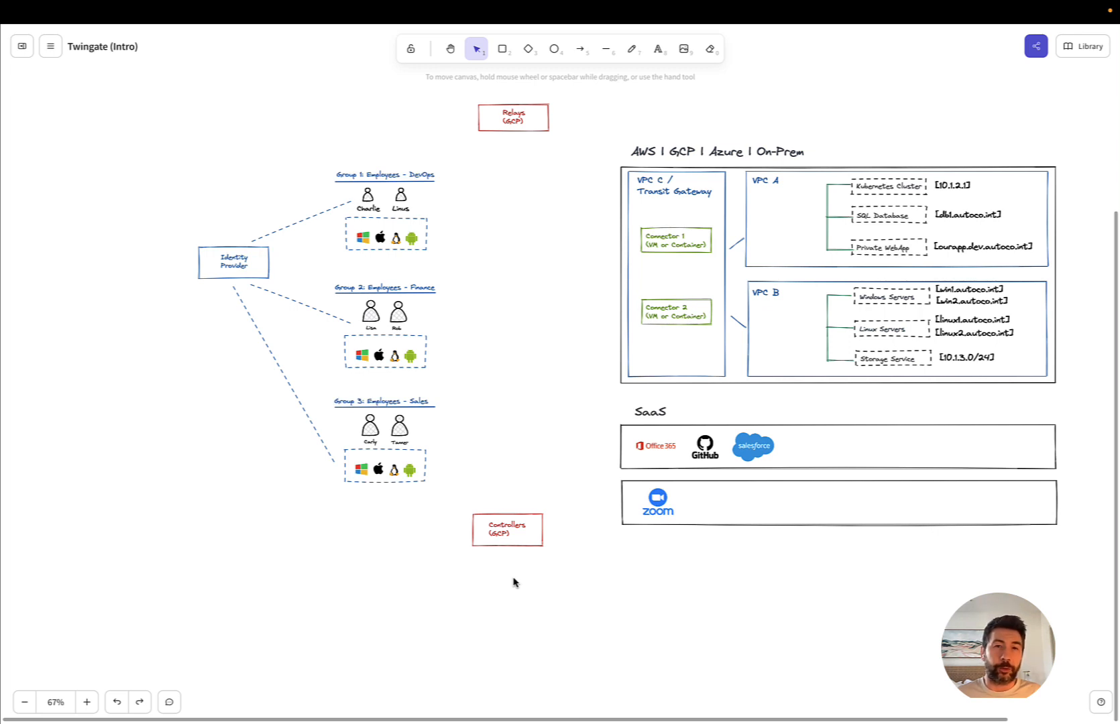
mouse_move(629, 470)
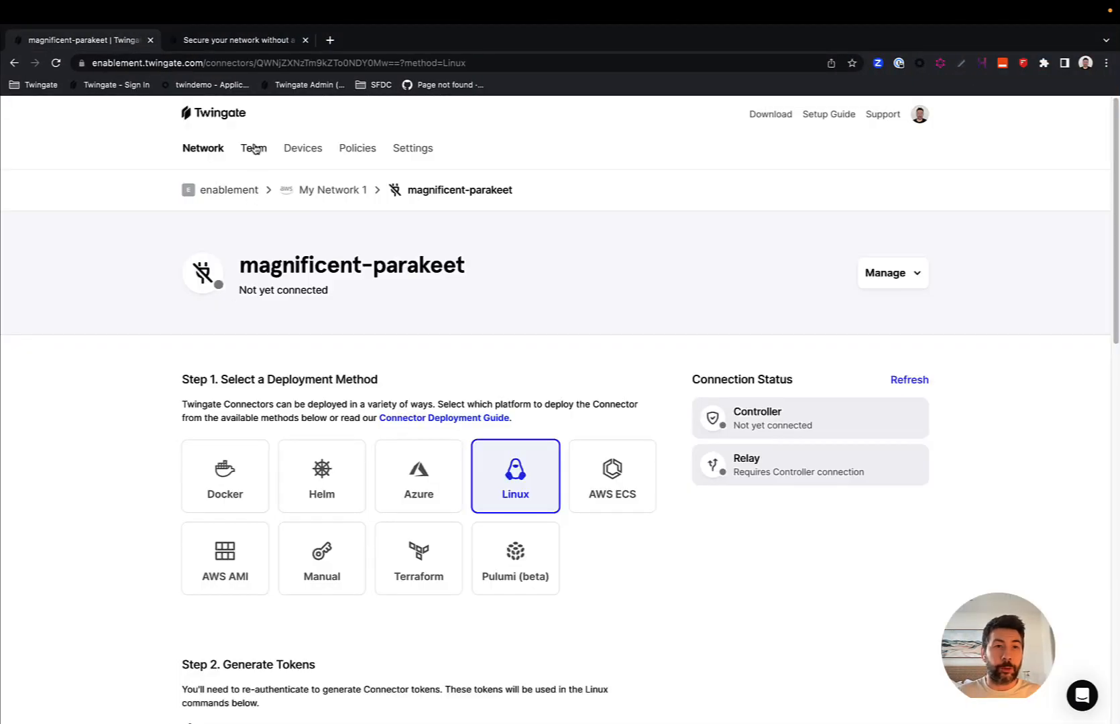
Step: Go to Team > Groups and start adding a new group
click(253, 149)
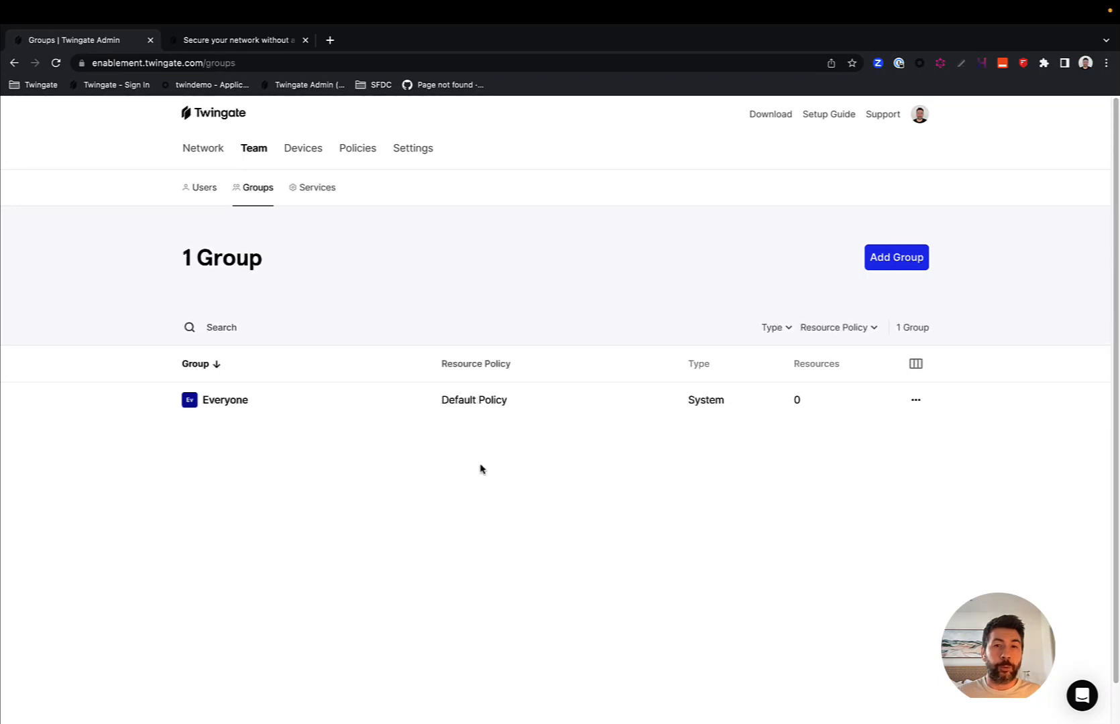
click(895, 257)
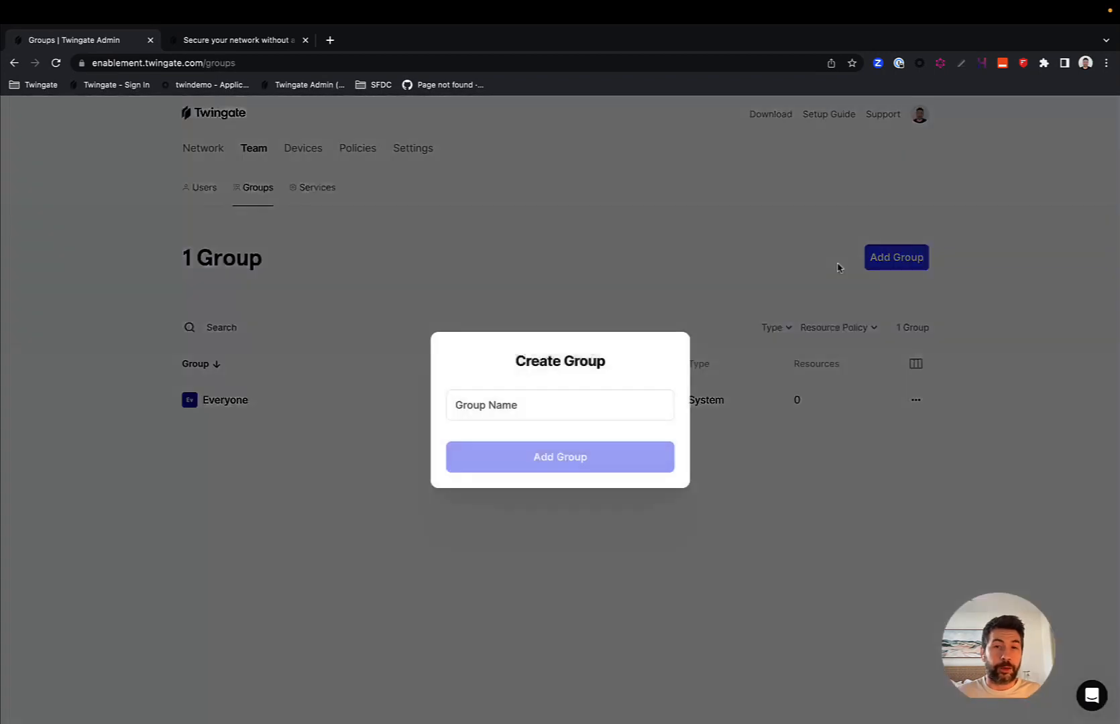
Step: Name the new group DevOps and create it
text(D)
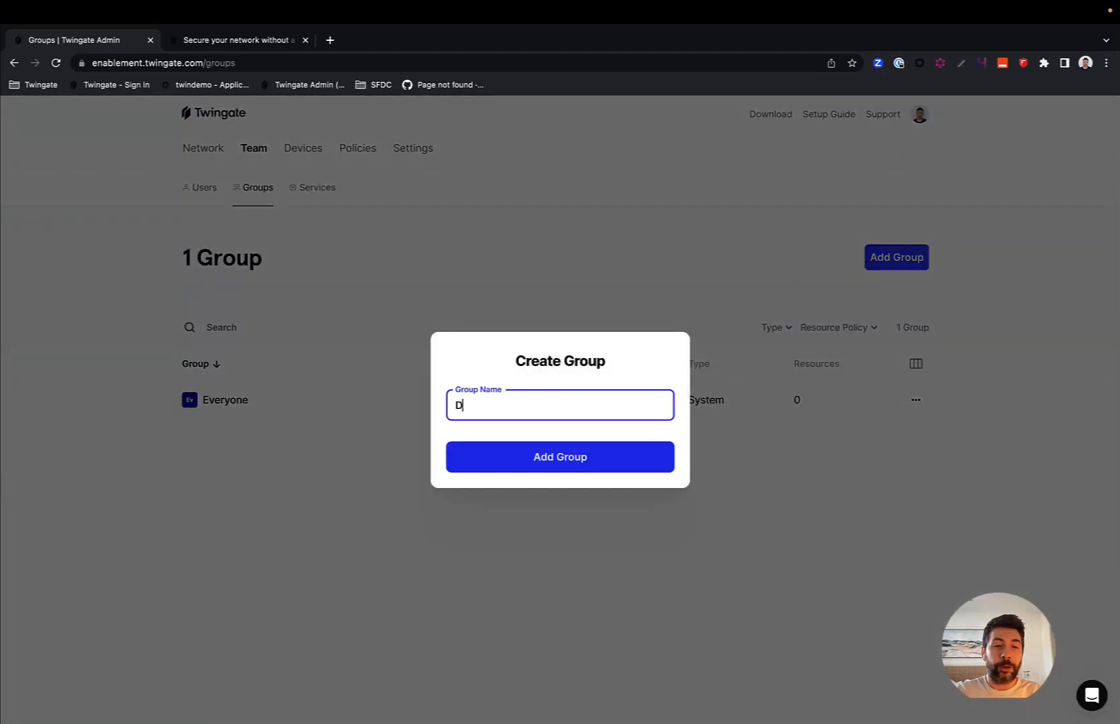
text(evOps)
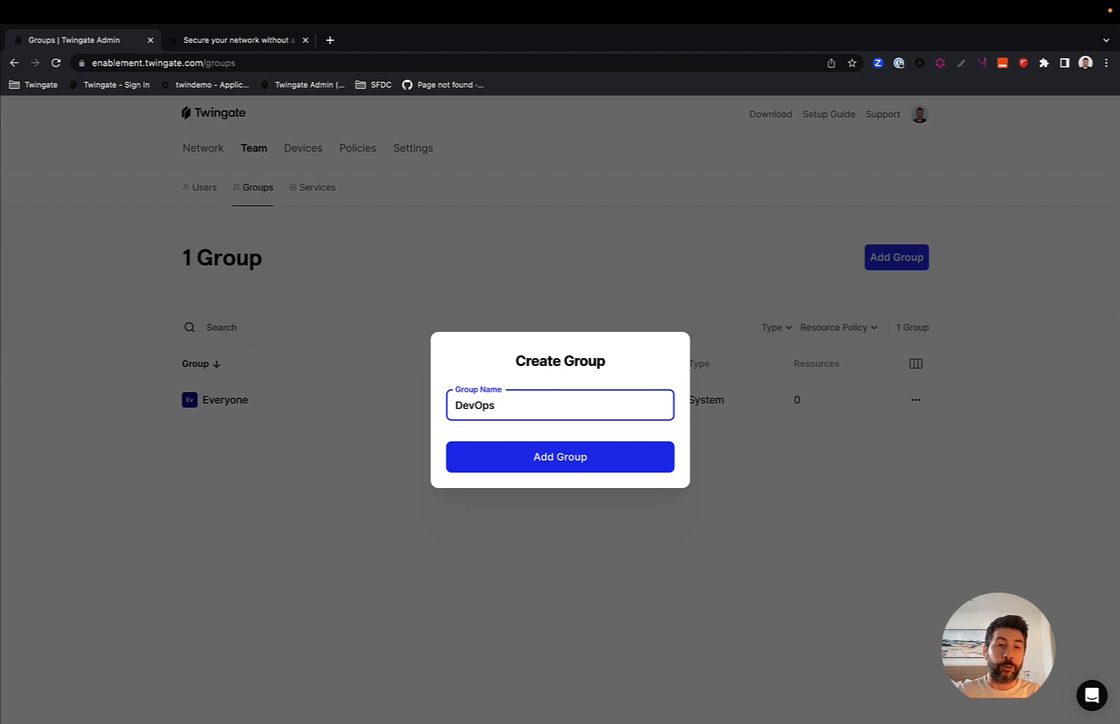
click(559, 456)
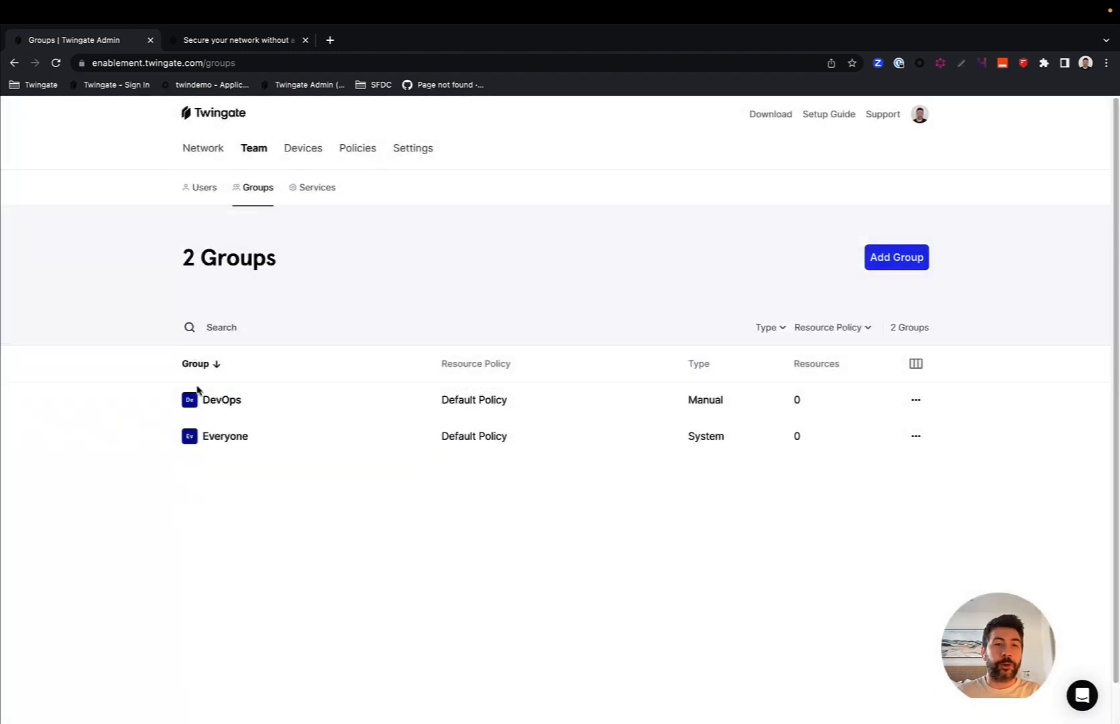
Step: Add one user to DevOps and view its assigned resources
click(221, 400)
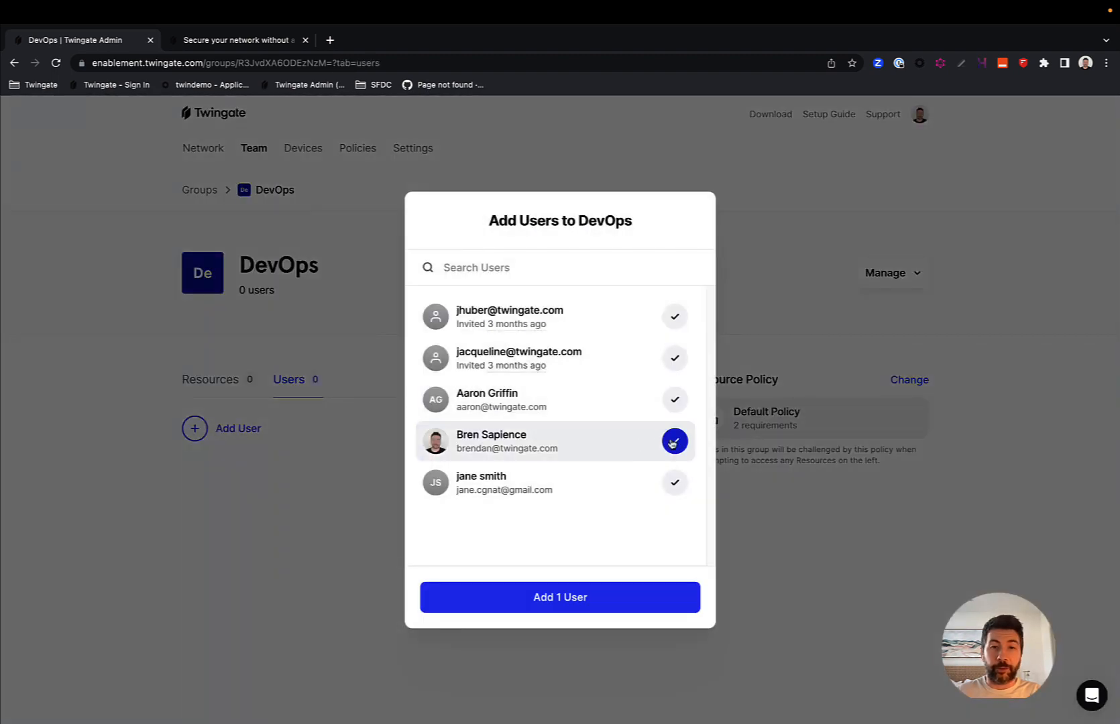
click(559, 596)
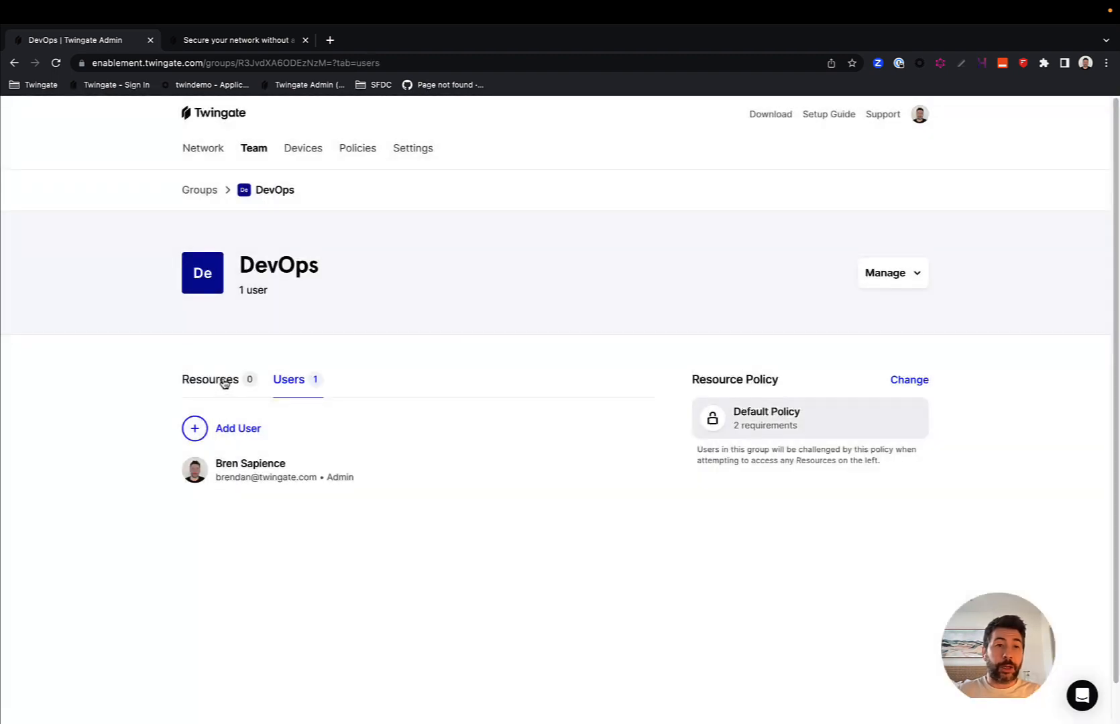
click(211, 380)
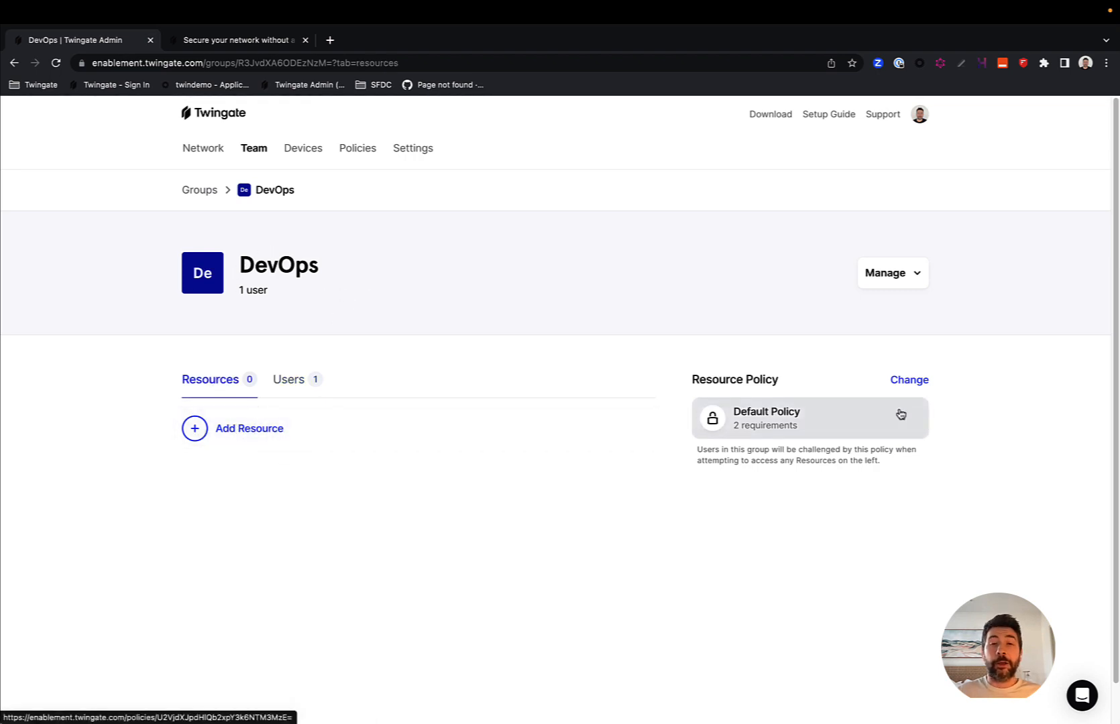
mouse_move(757, 386)
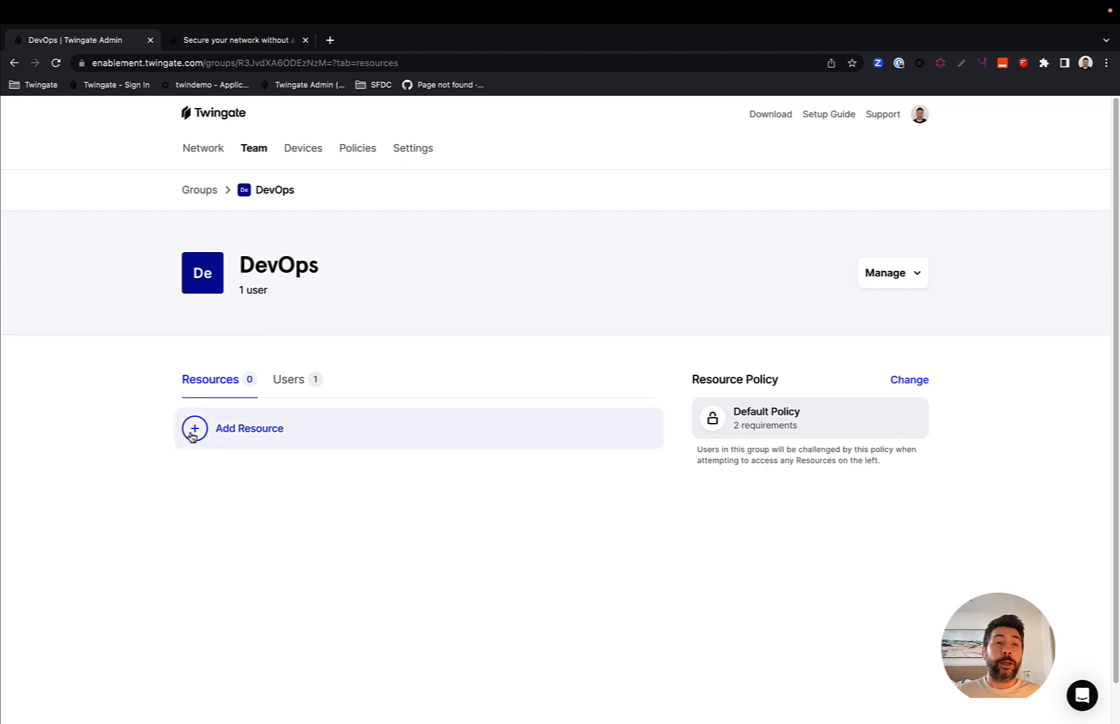
mouse_move(259, 364)
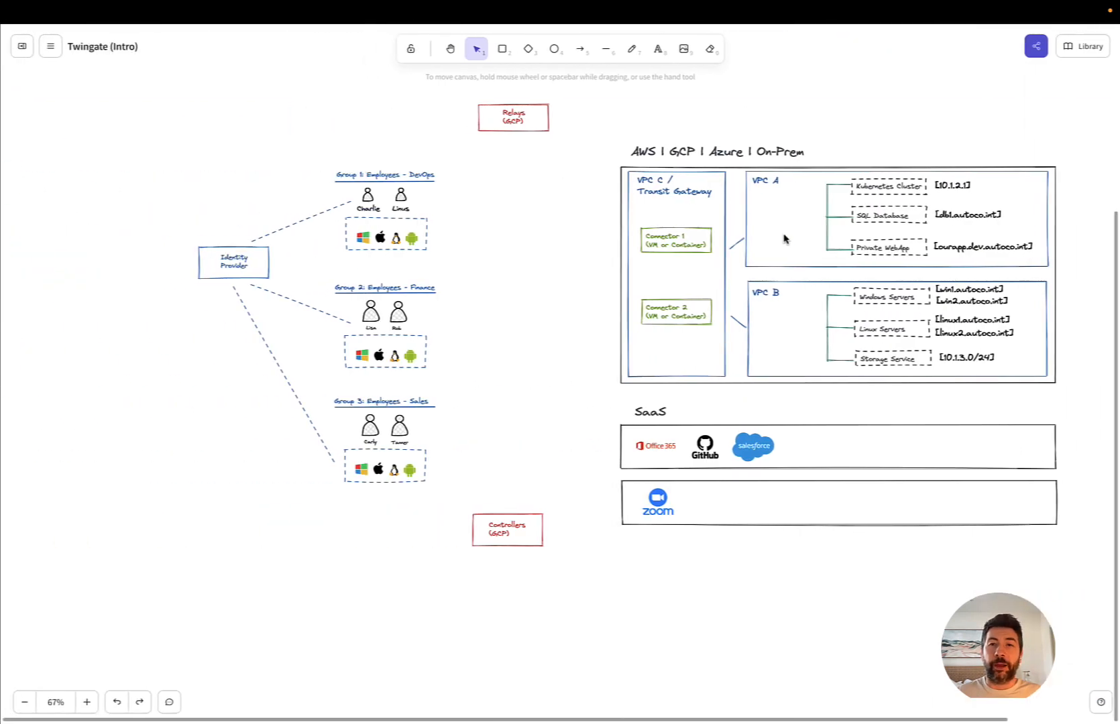
mouse_move(585, 277)
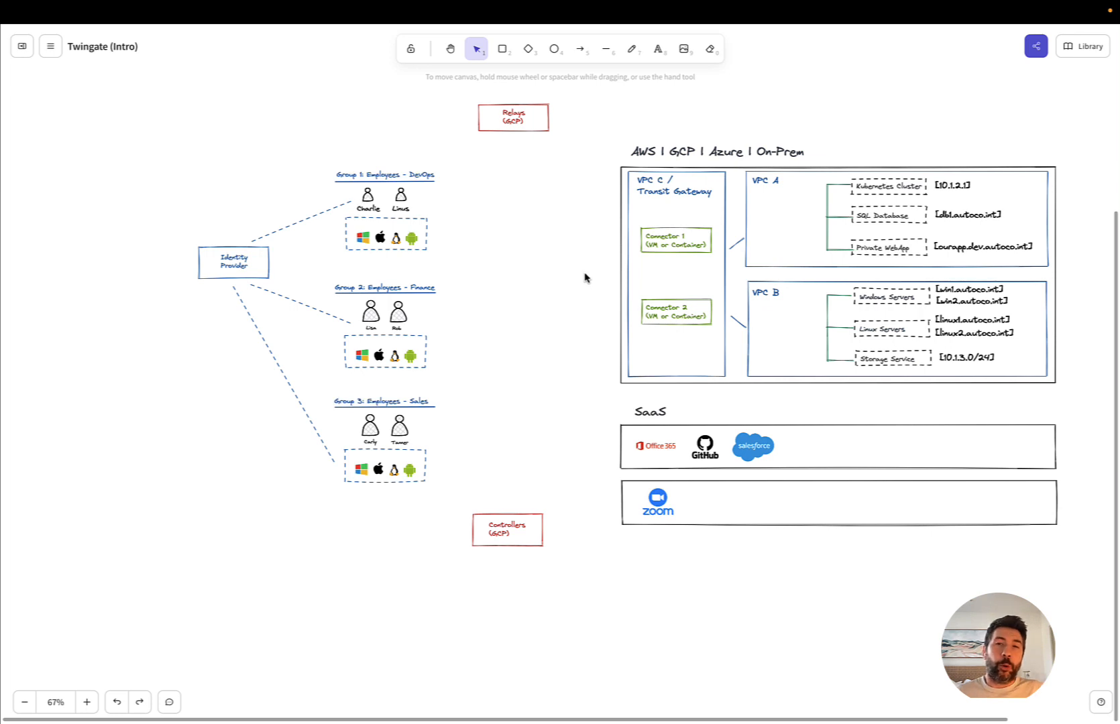
mouse_move(797, 185)
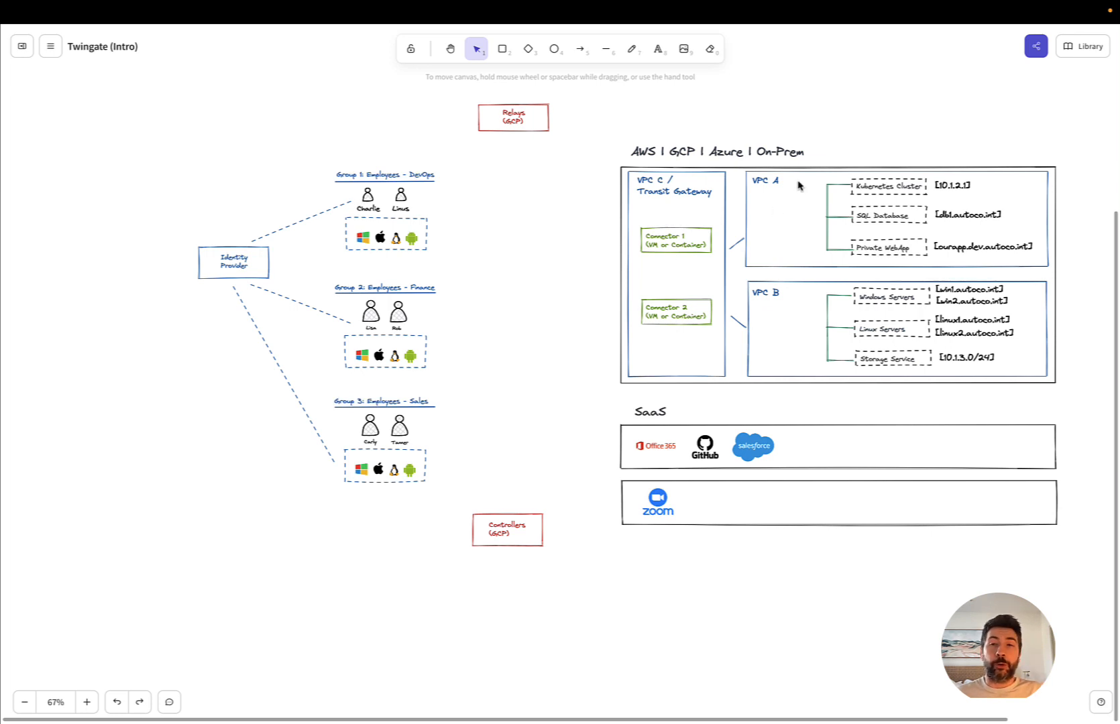
mouse_move(893, 238)
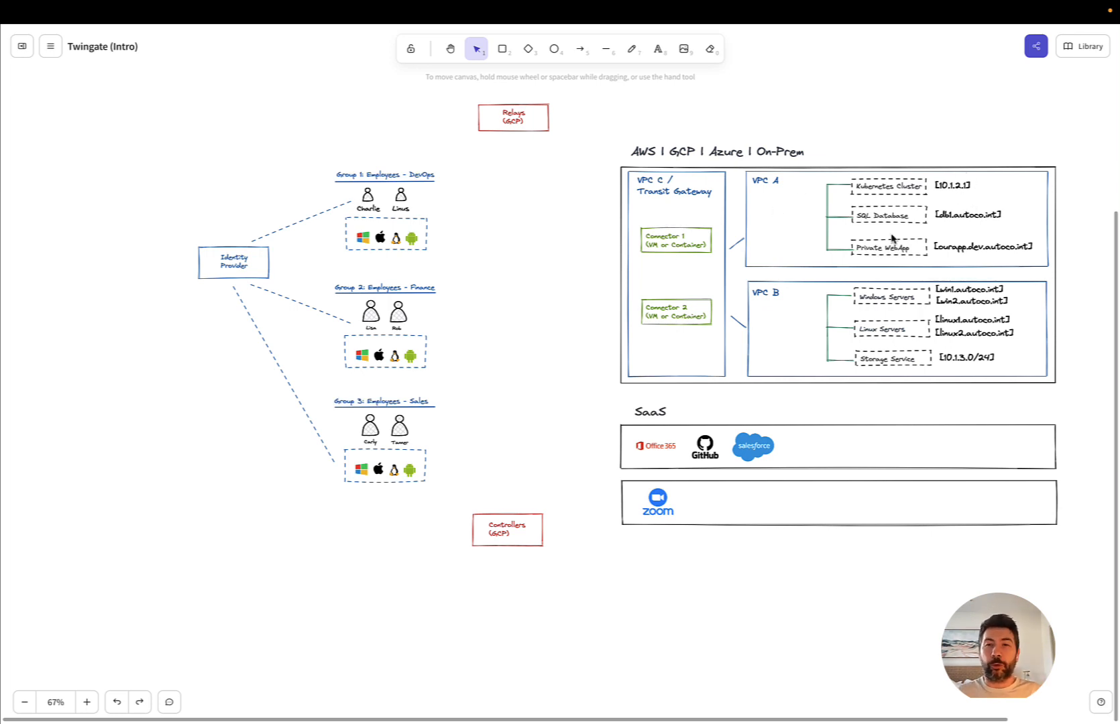
mouse_move(927, 148)
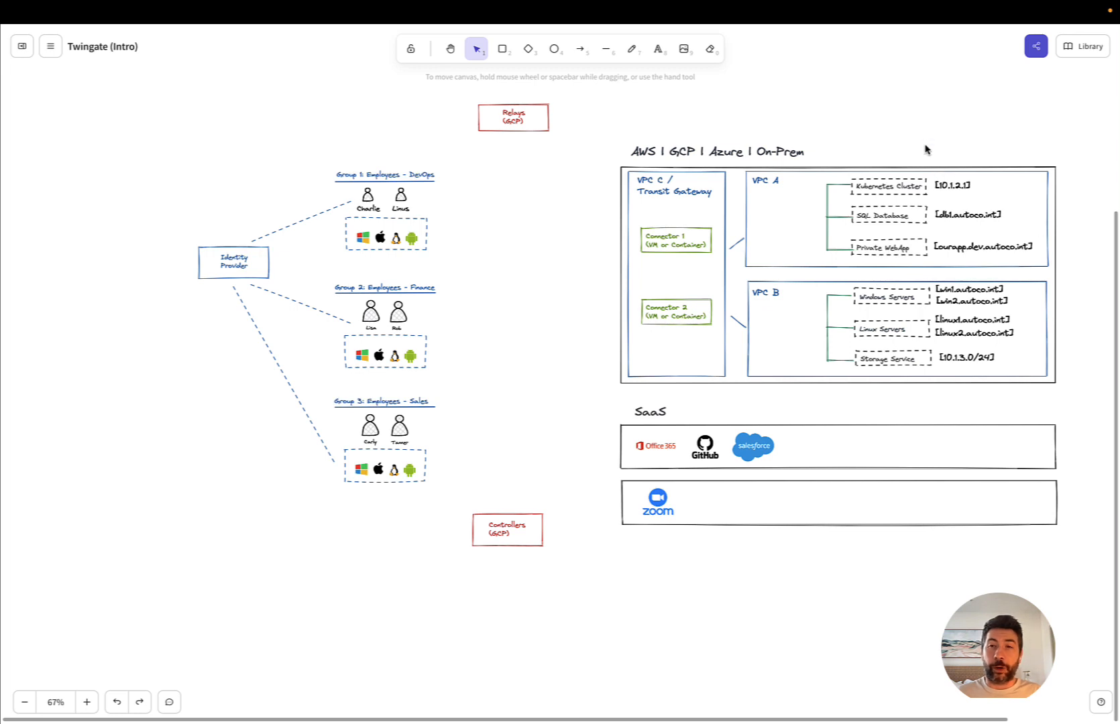
mouse_move(978, 198)
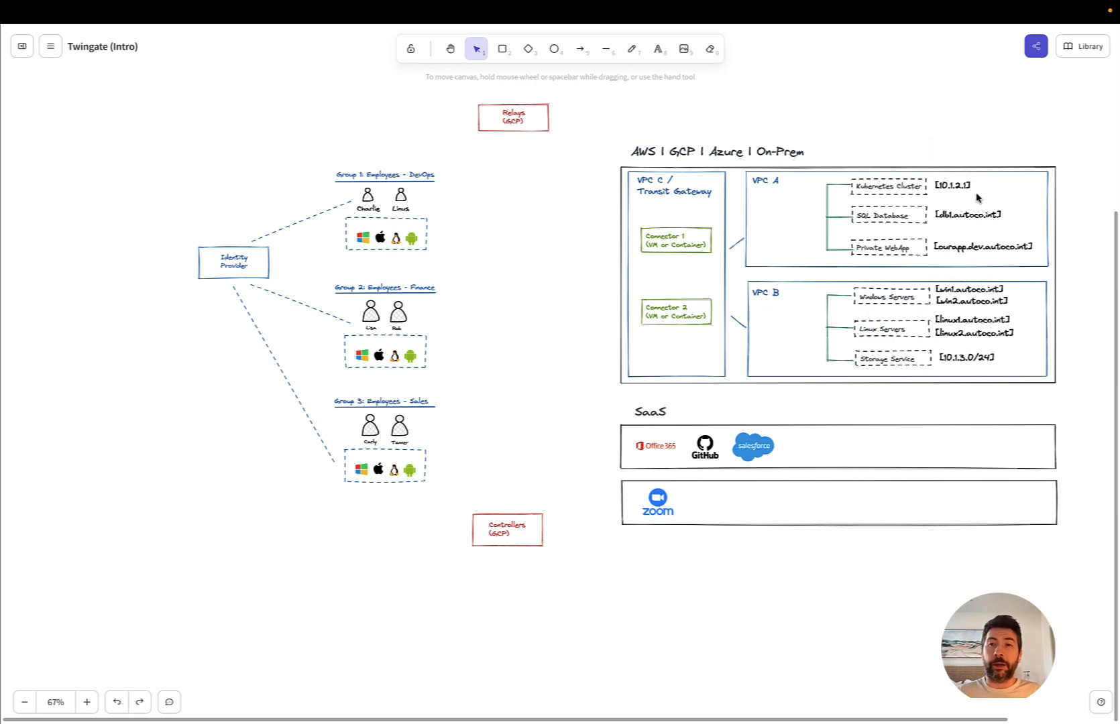
mouse_move(937, 193)
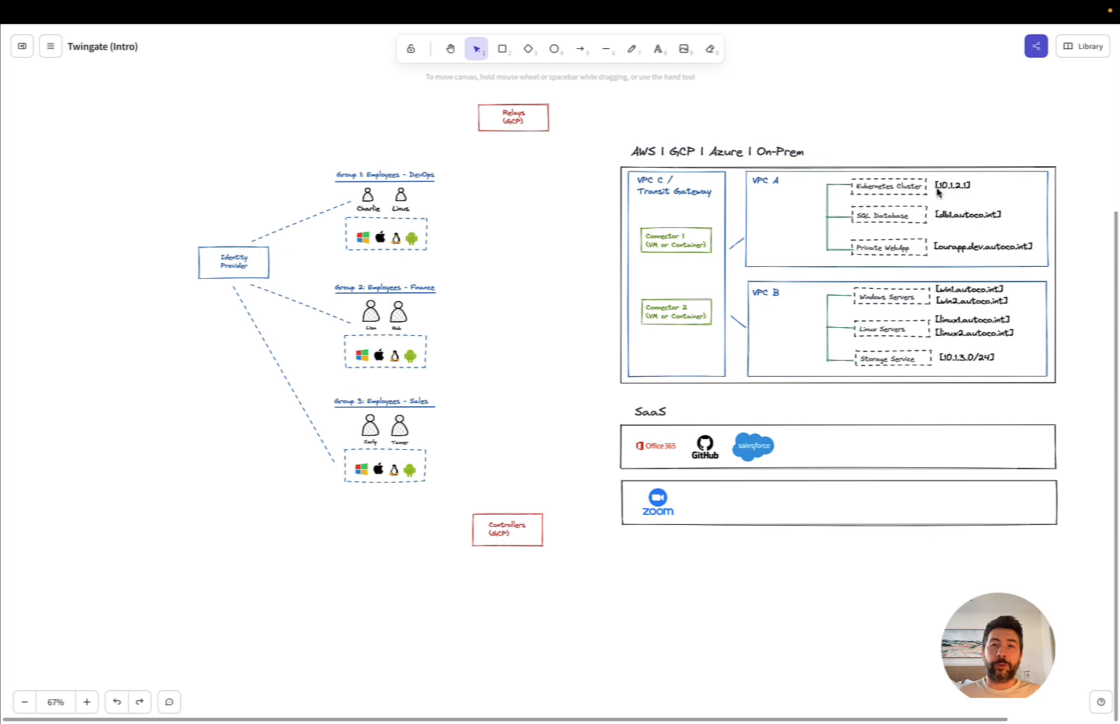
mouse_move(959, 193)
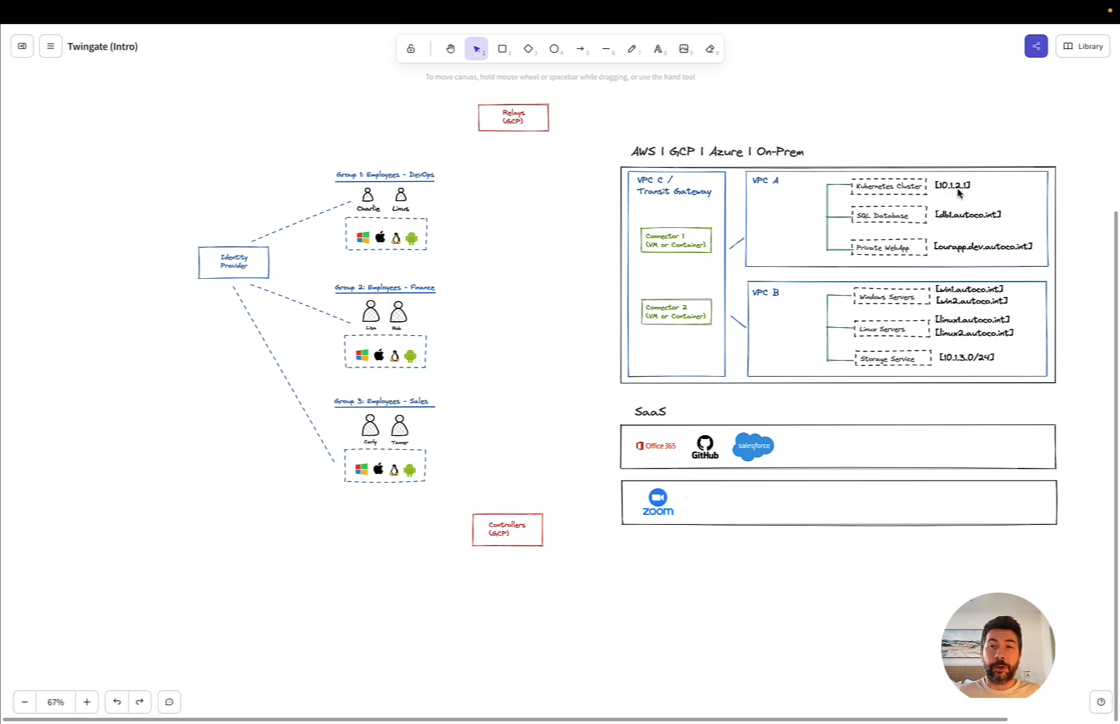
mouse_move(941, 218)
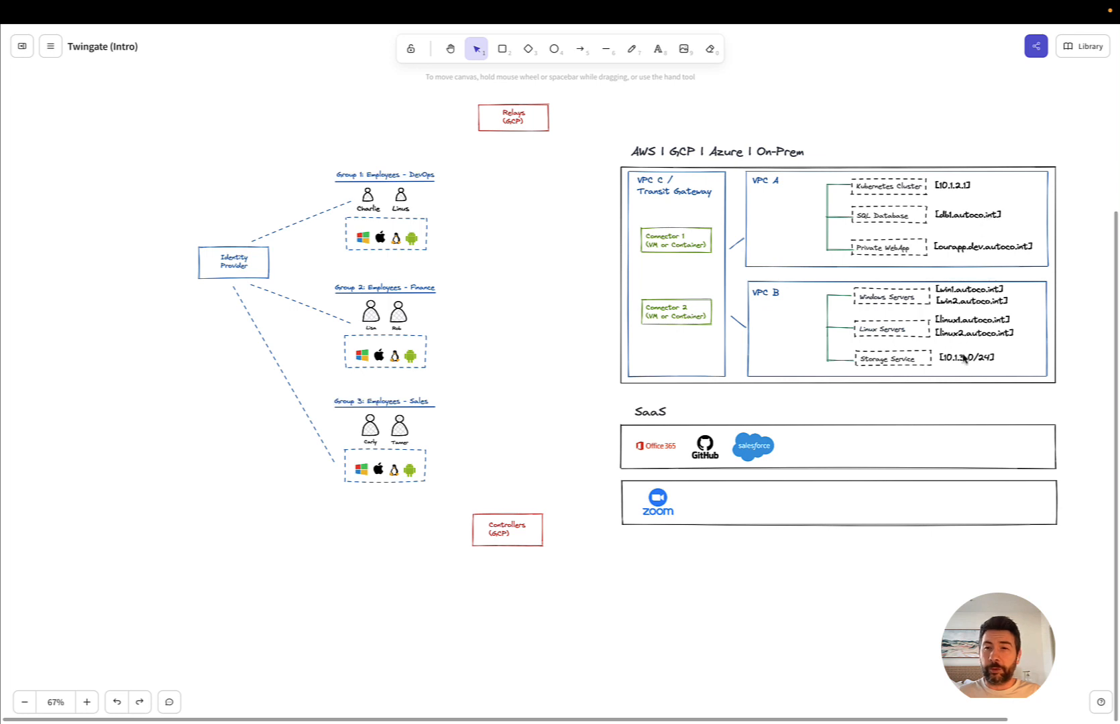
mouse_move(965, 364)
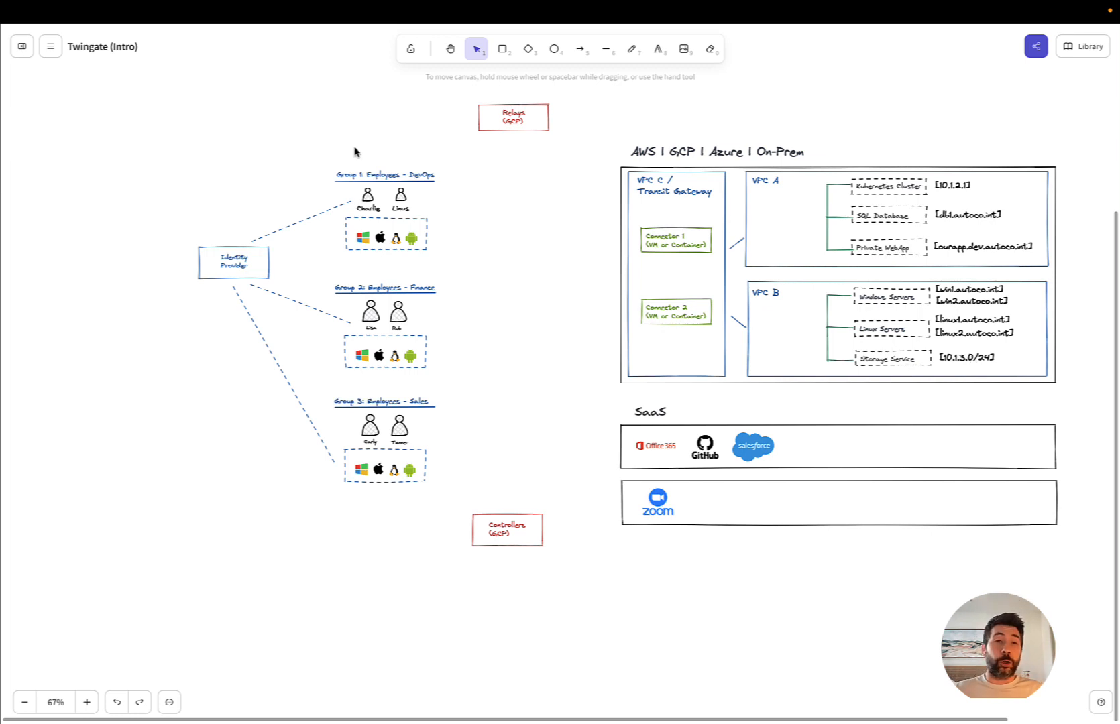
mouse_move(821, 206)
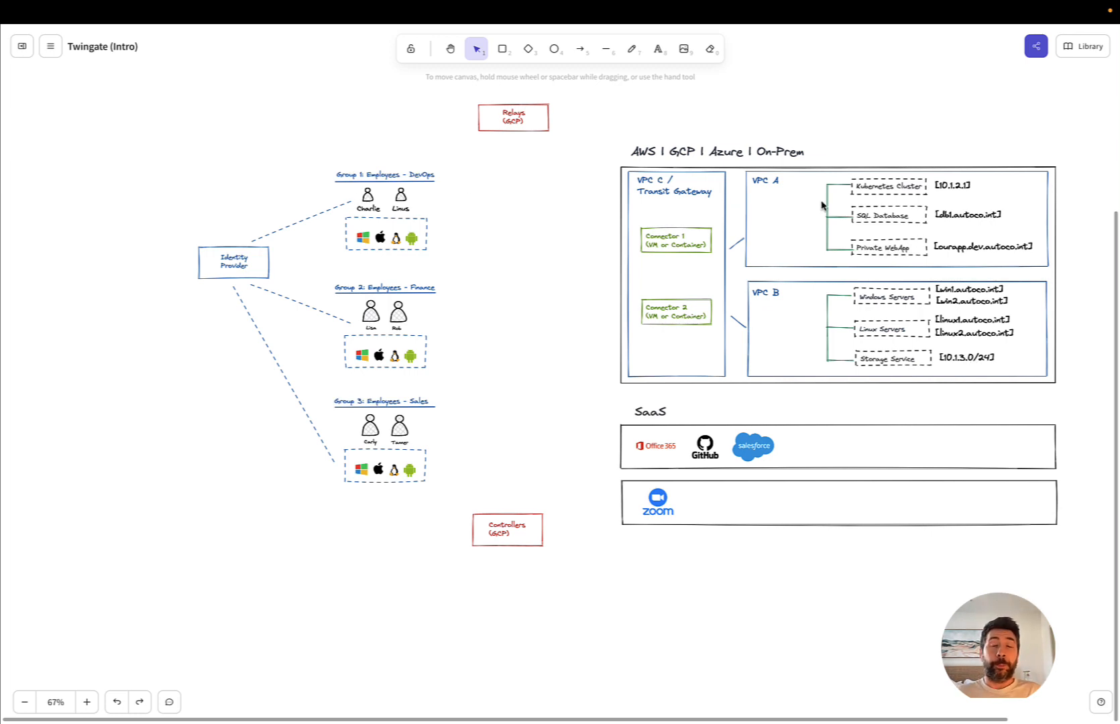
mouse_move(964, 193)
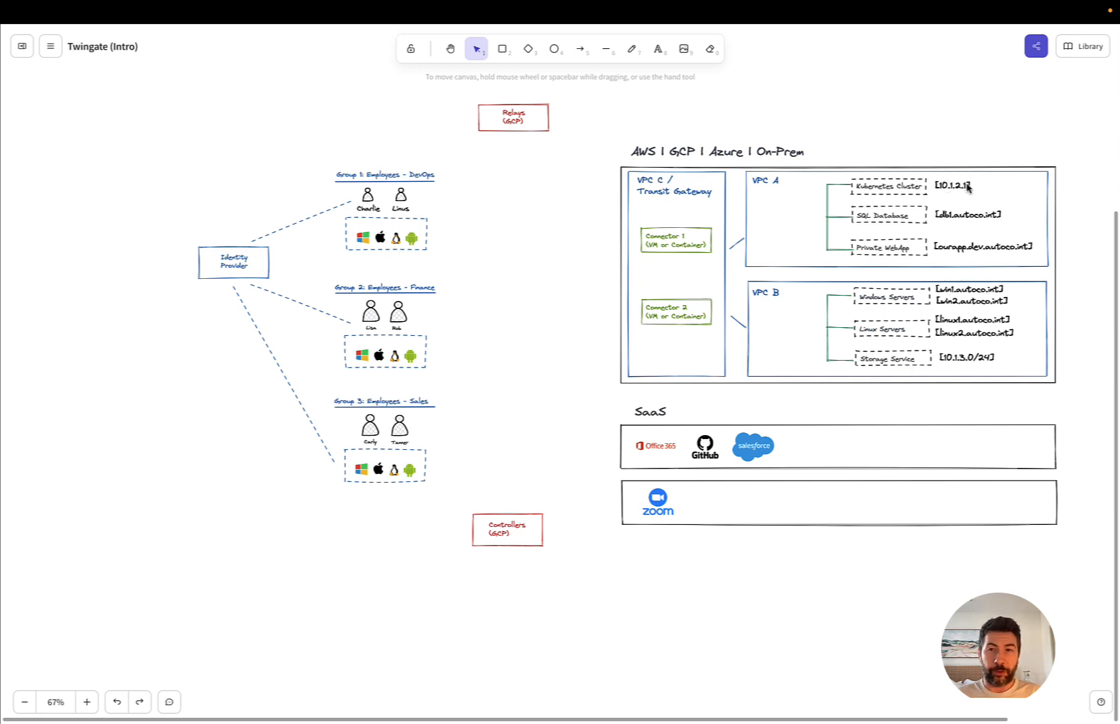
mouse_move(961, 198)
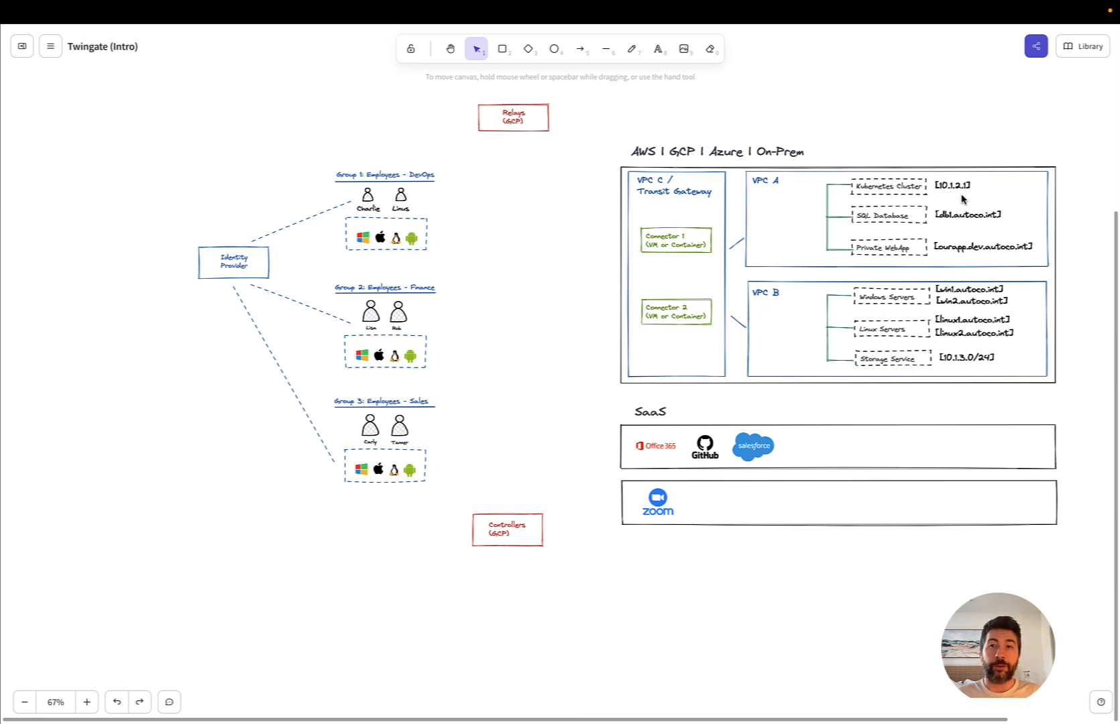
mouse_move(960, 166)
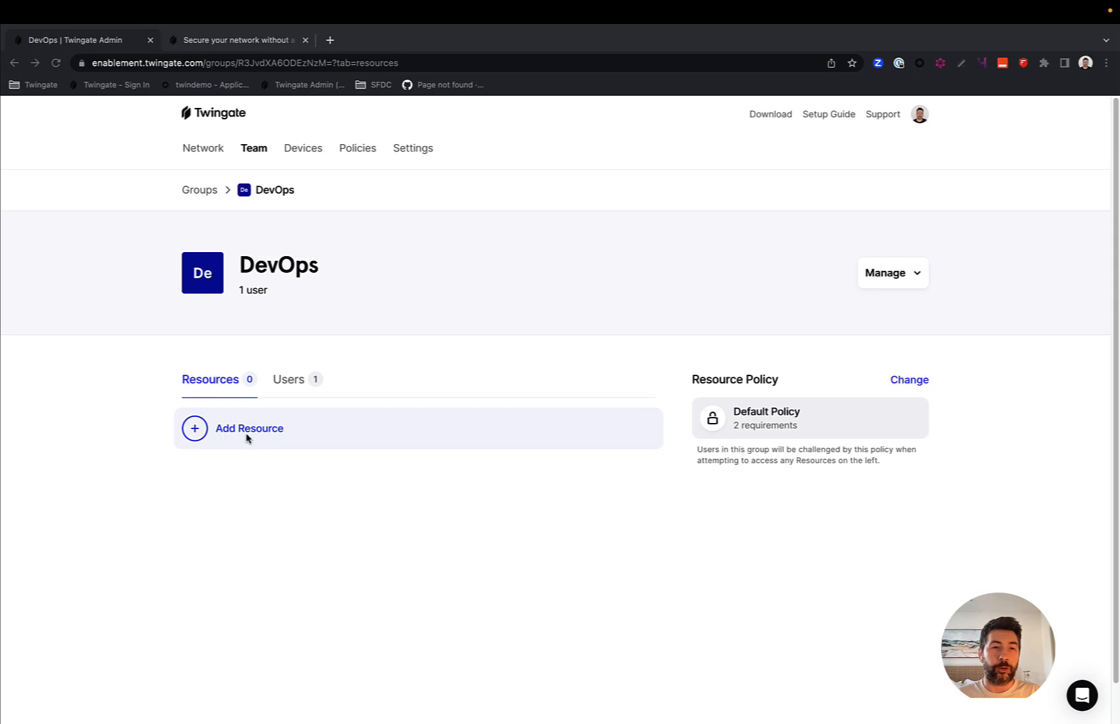
mouse_move(236, 434)
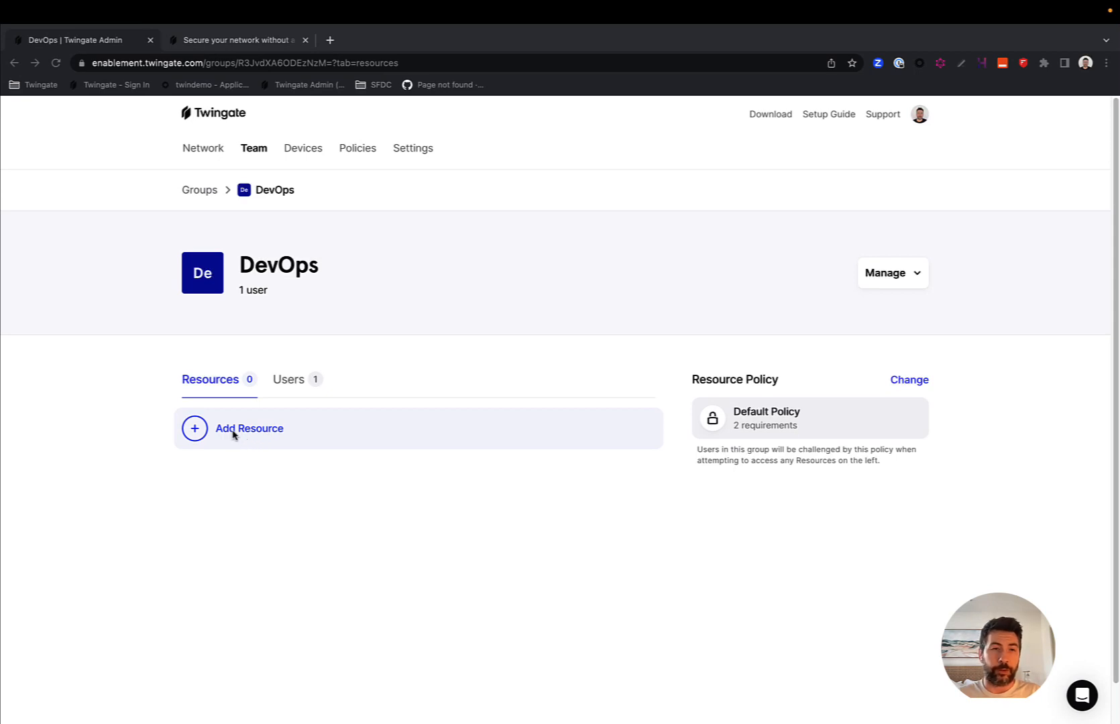
mouse_move(252, 295)
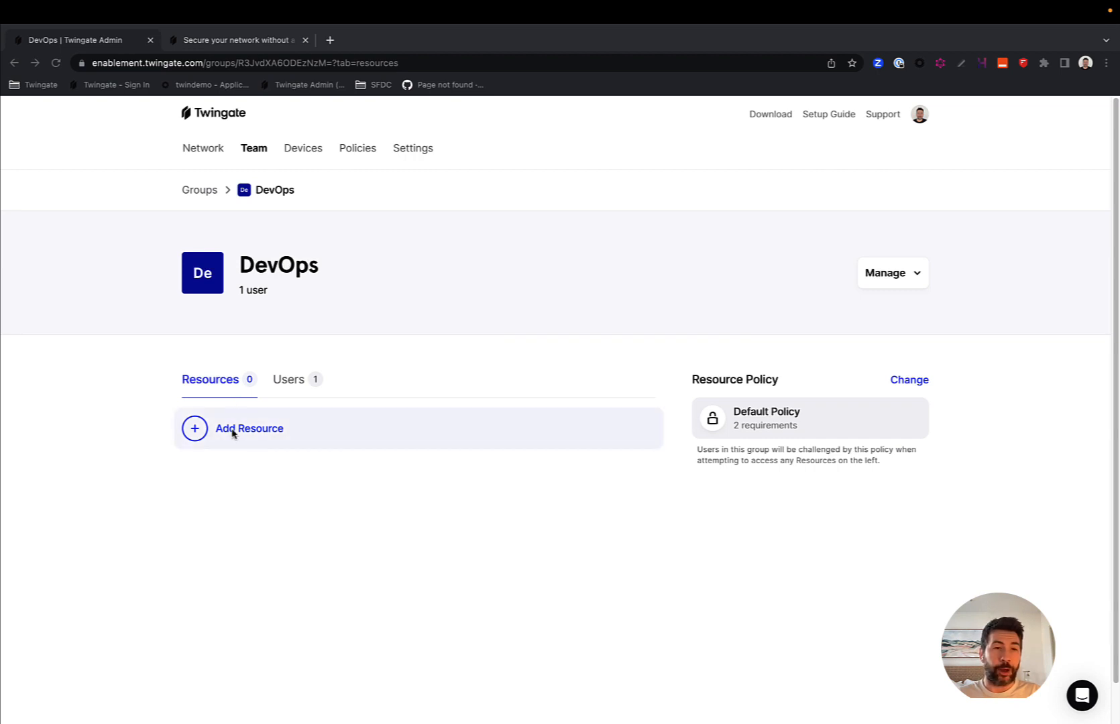
mouse_move(239, 432)
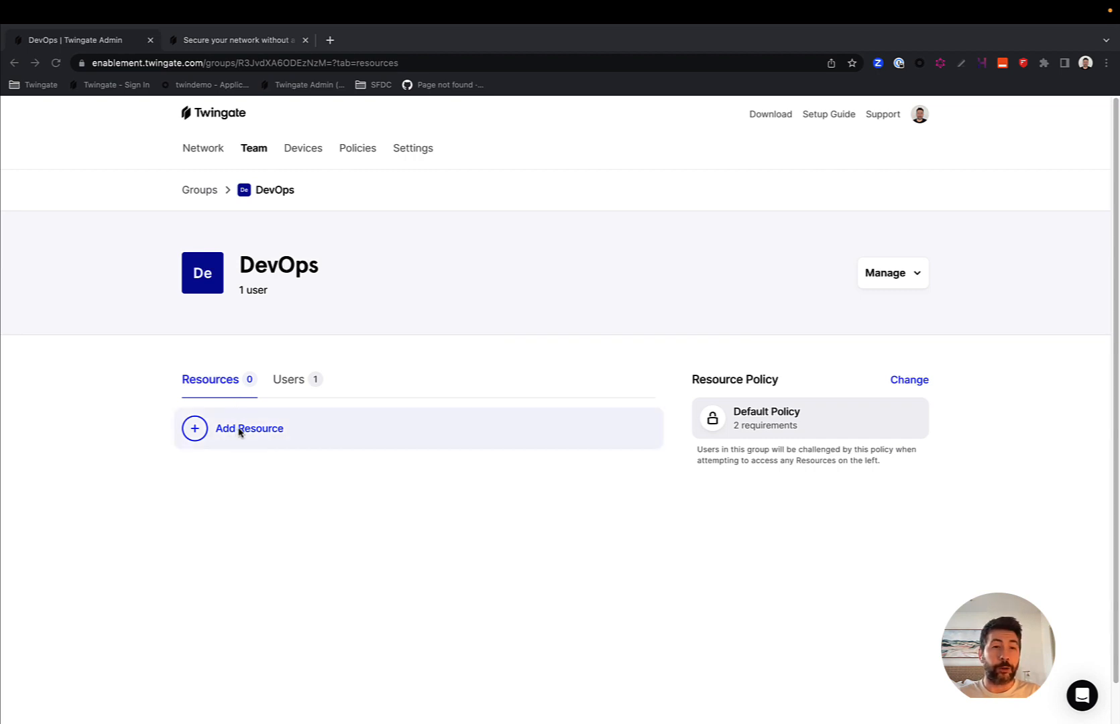
Step: Return to the Network overview and start adding a resource on My Network 1
click(248, 429)
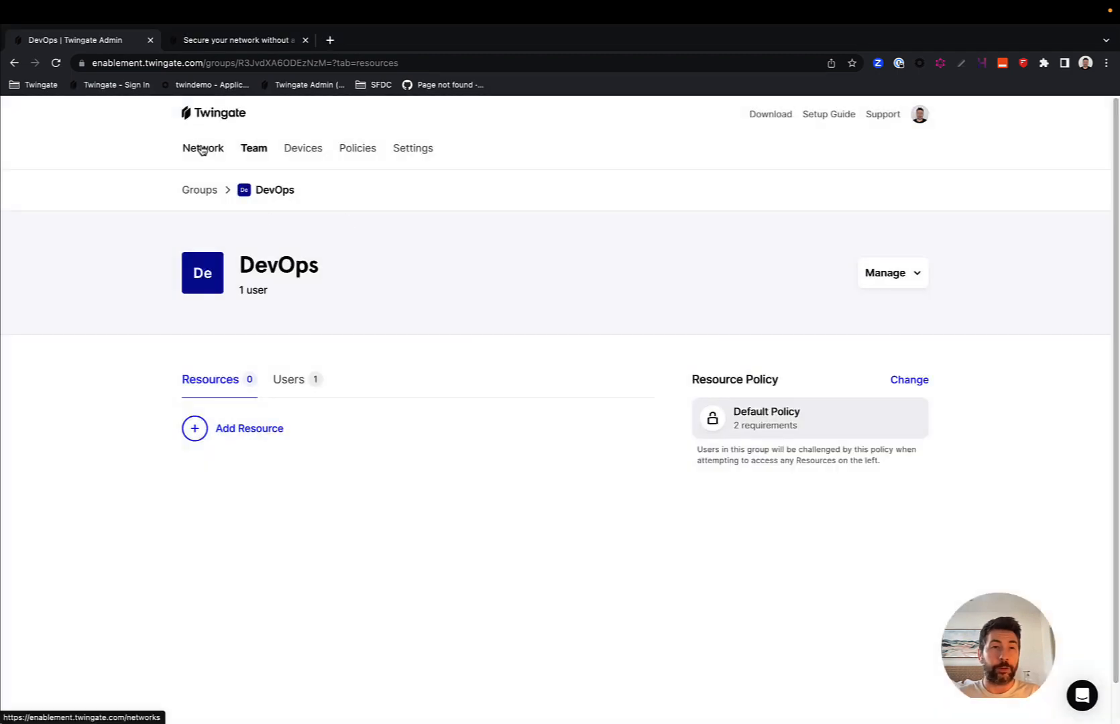
click(203, 147)
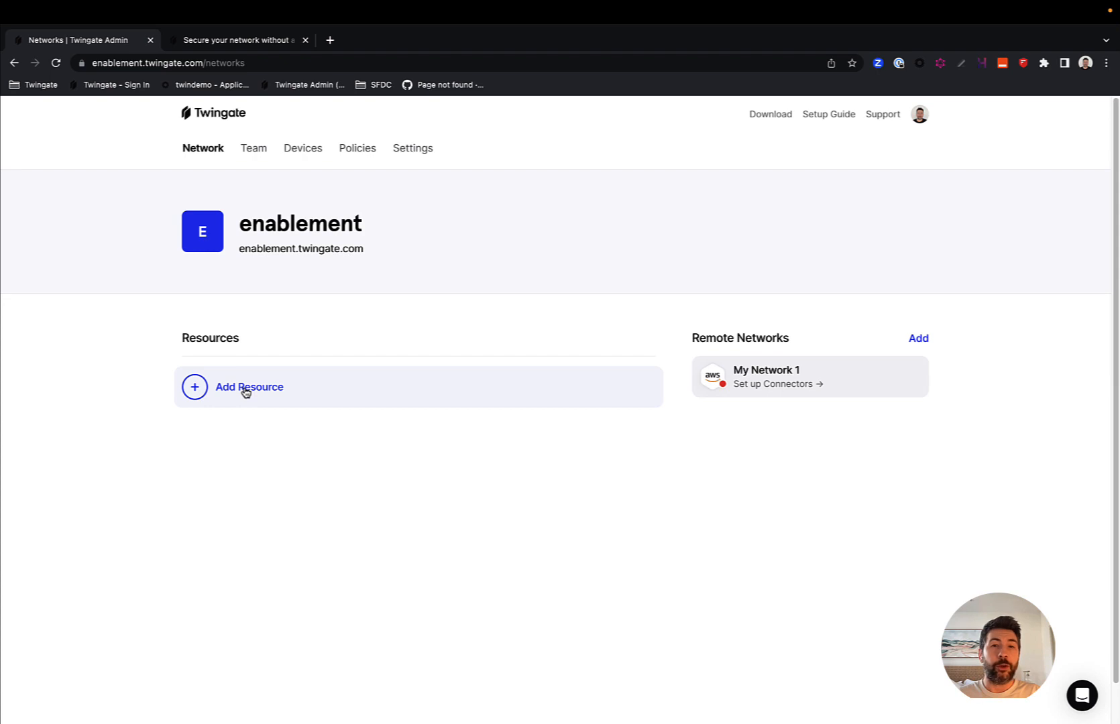
click(248, 388)
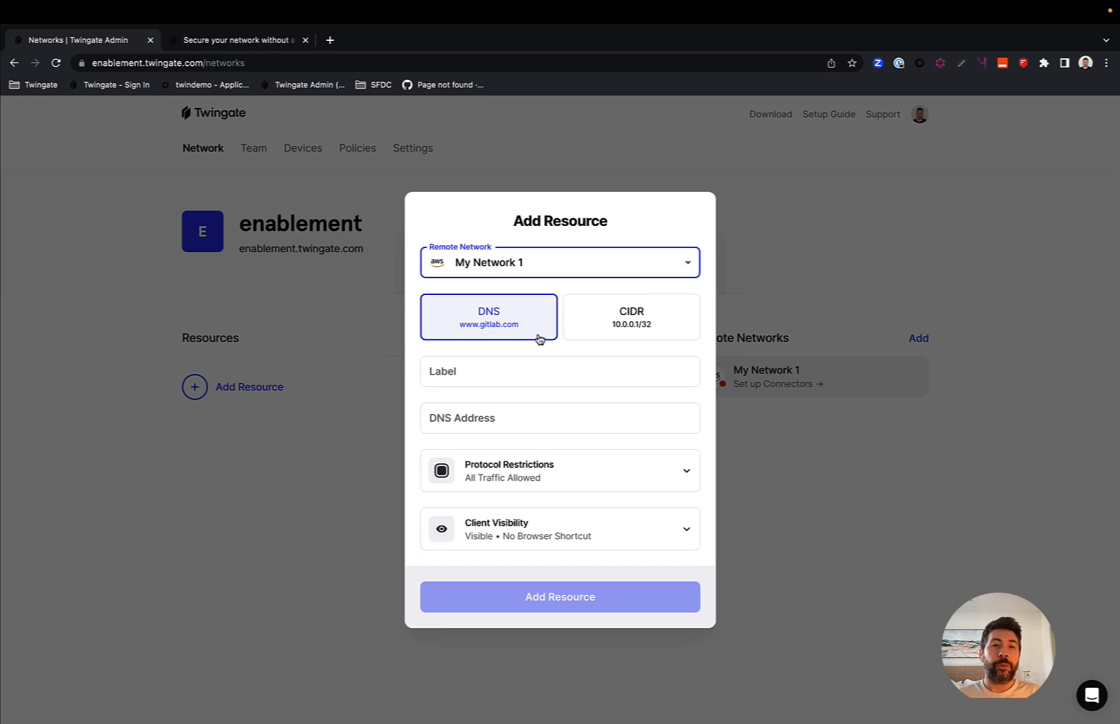
Step: Define a CIDR resource labelled K8s Cluster at address 10.1.2.1
click(239, 39)
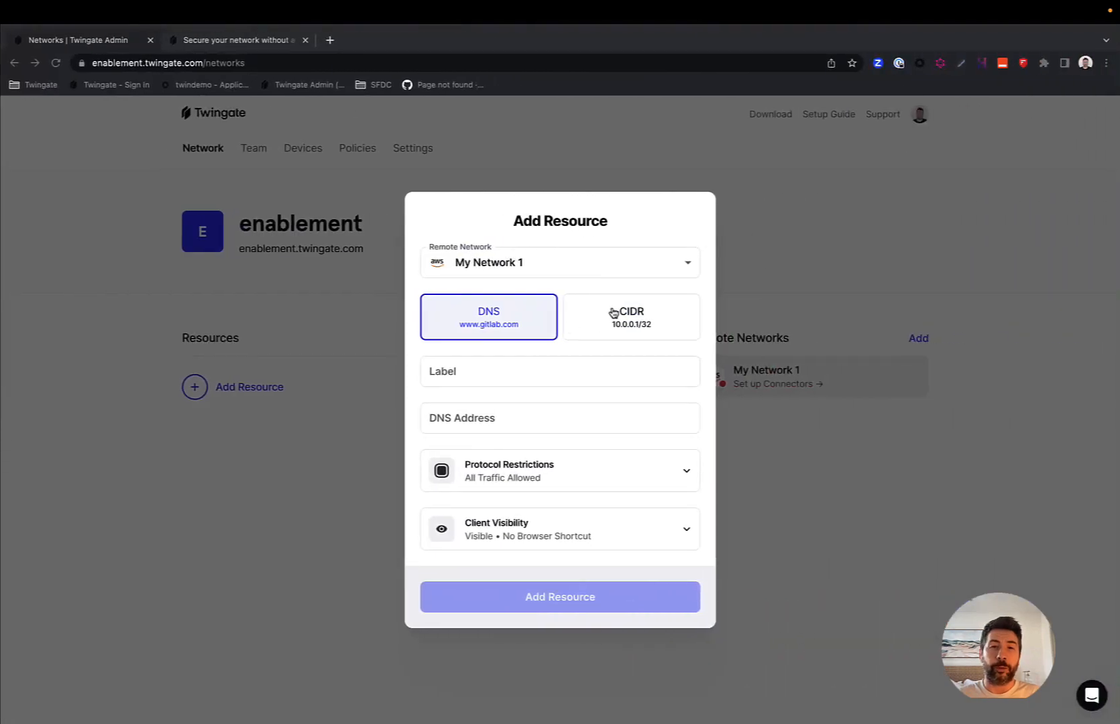
click(630, 316)
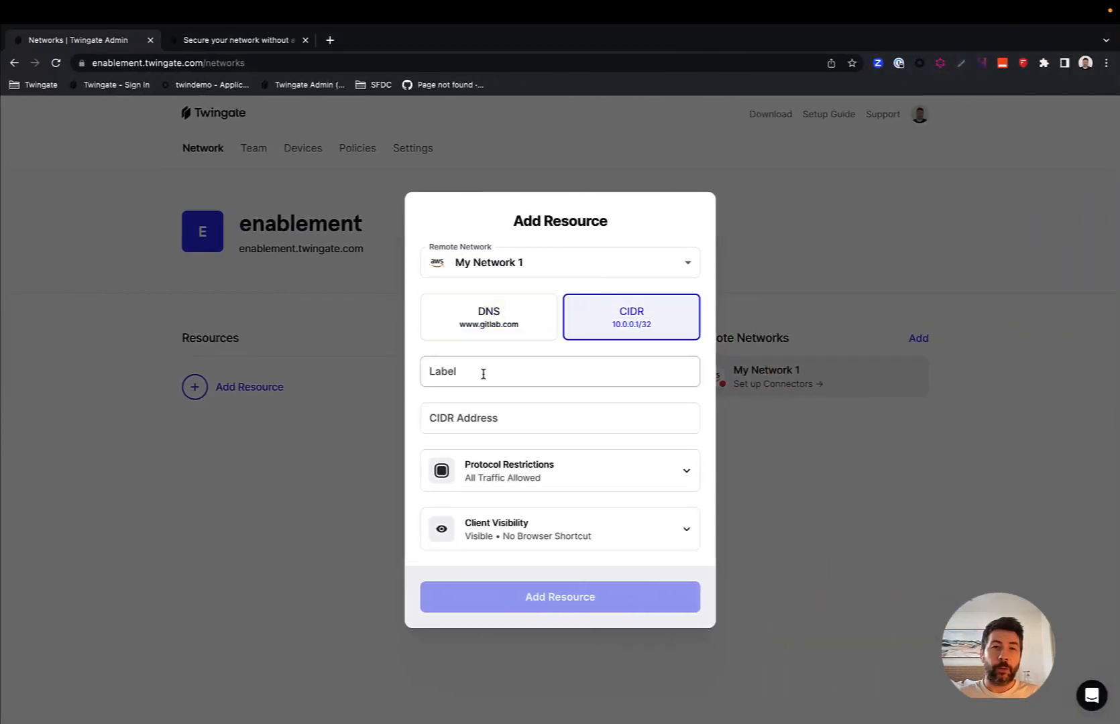
text(K8s)
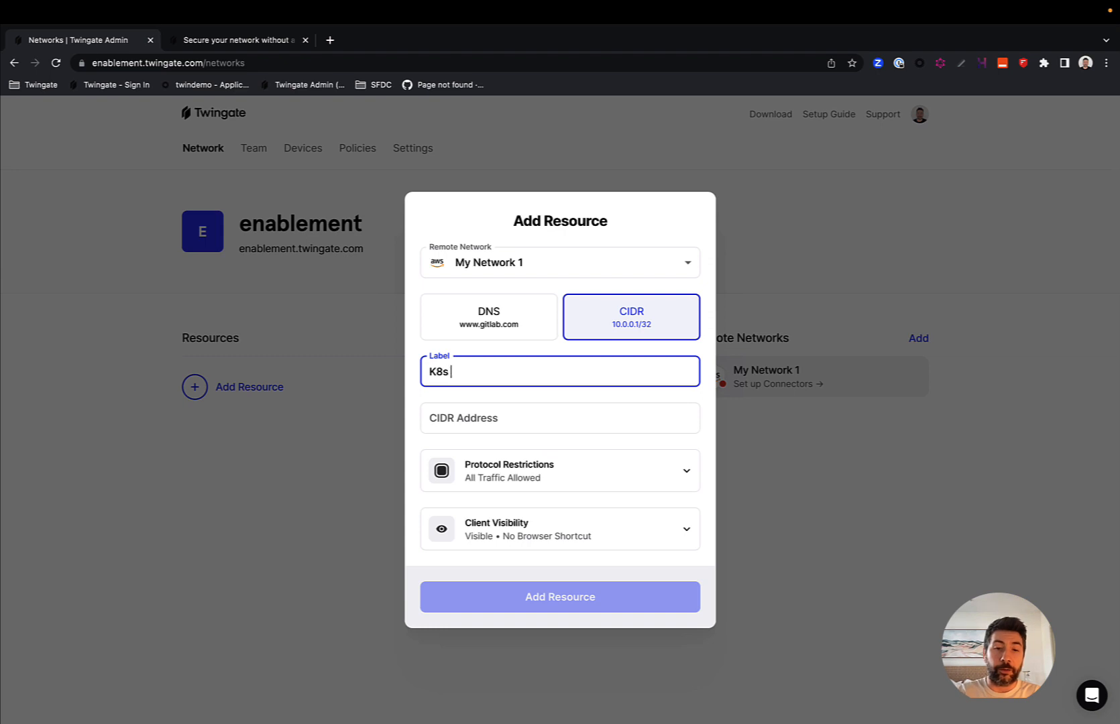
text(Cu)
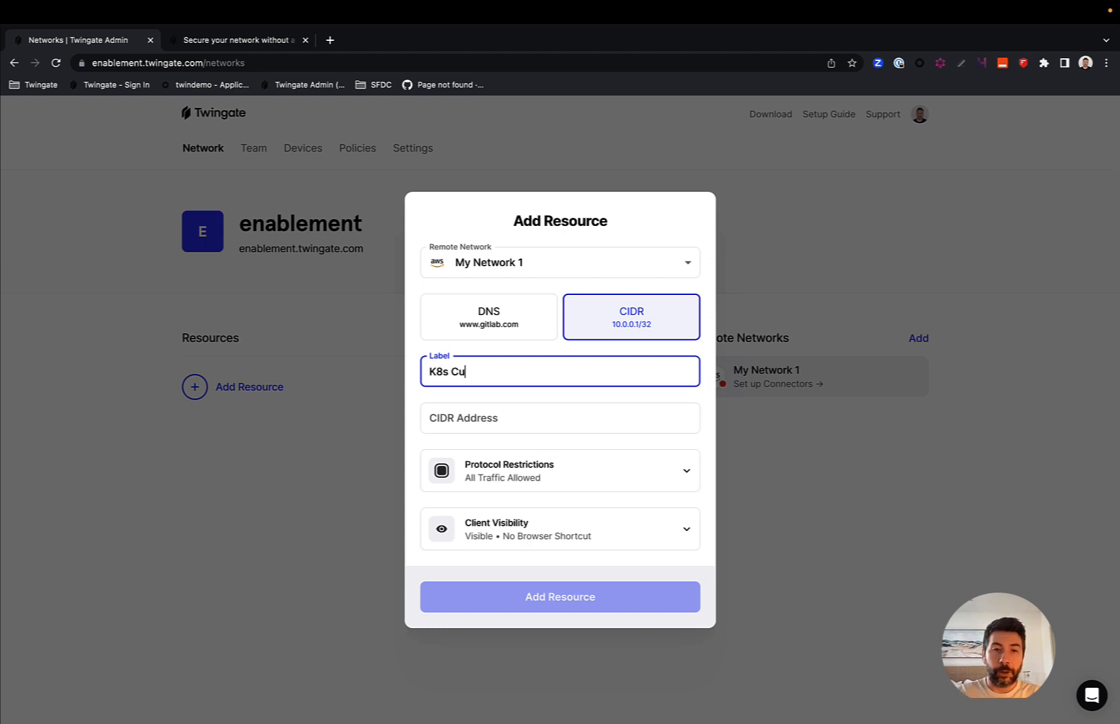
text(ster)
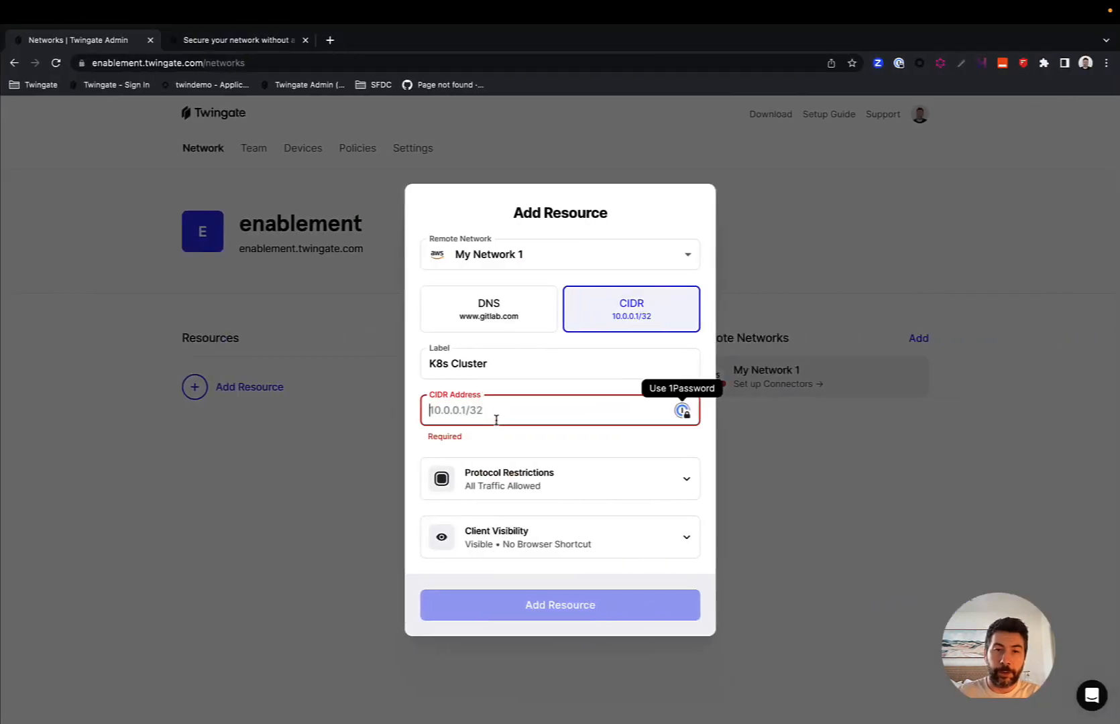
text(10.1.2.1)
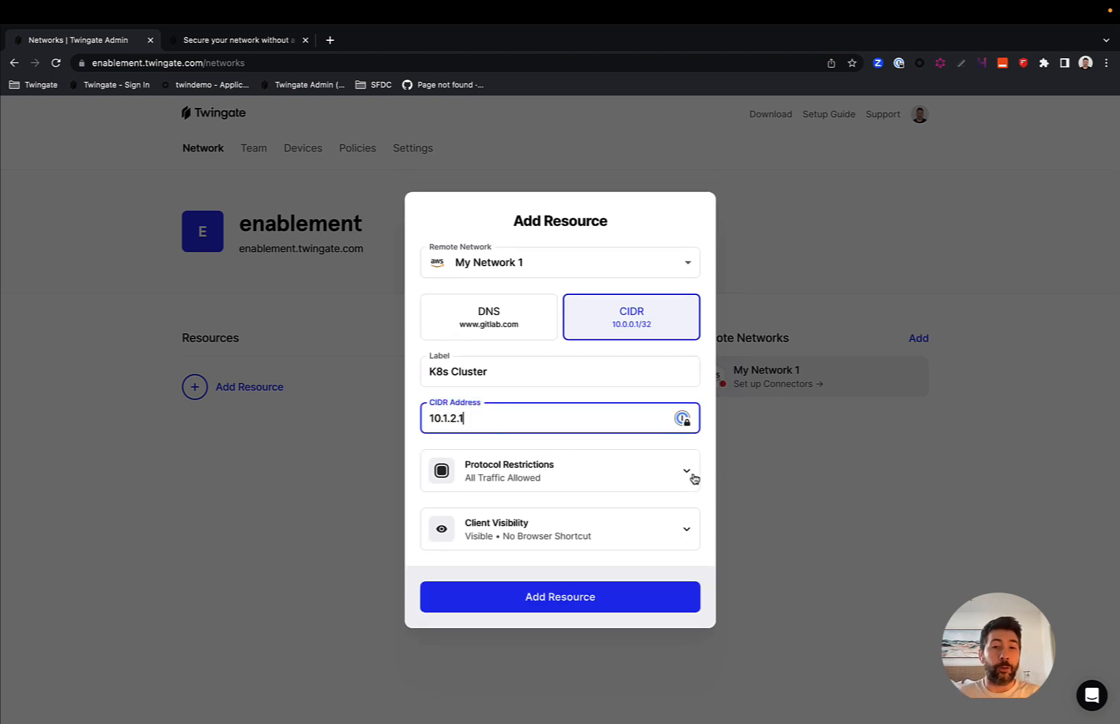
Step: Review protocol restrictions, keep all TCP traffic allowed, and create the K8s Cluster resource
click(692, 470)
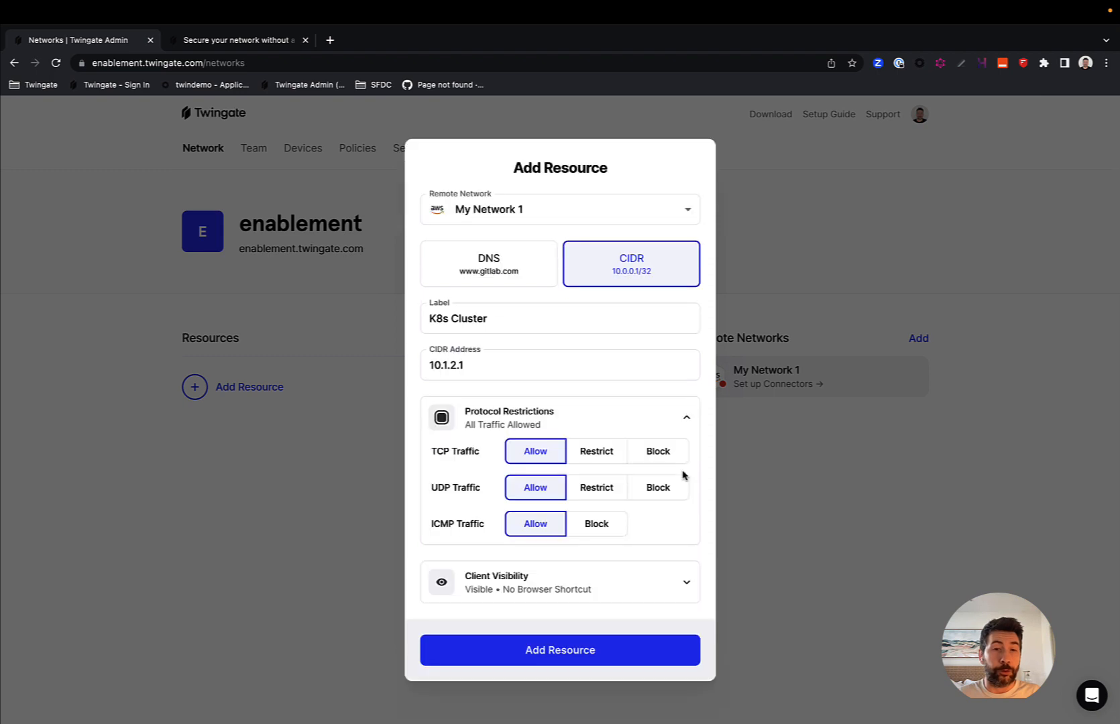
click(595, 451)
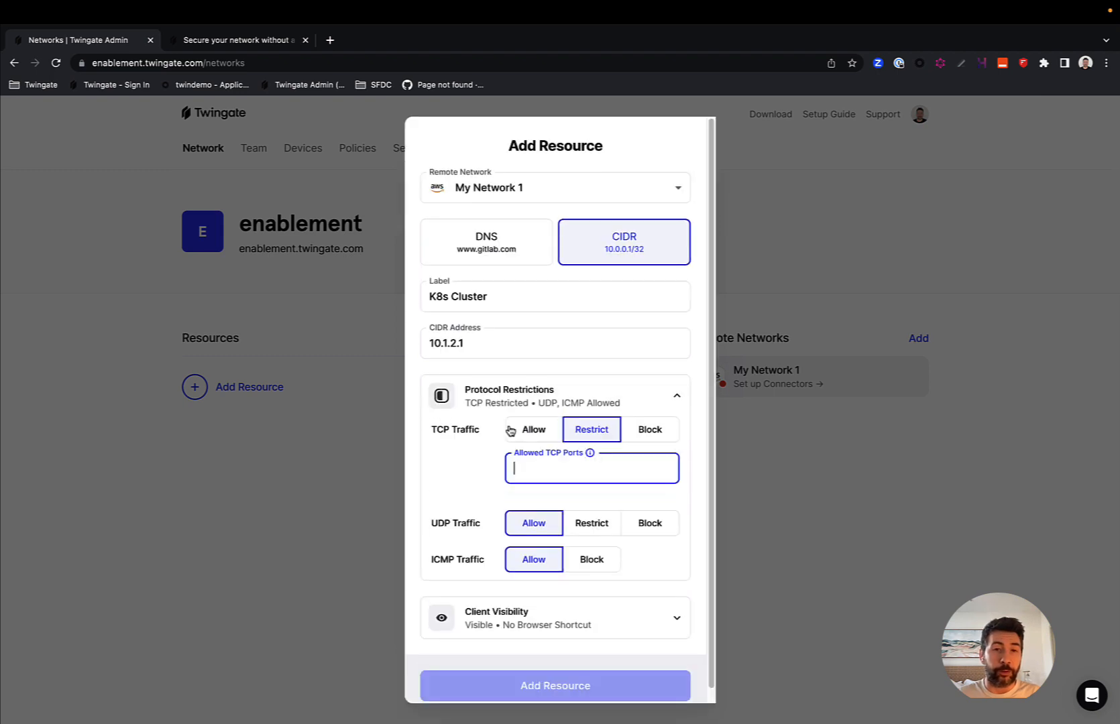
click(532, 429)
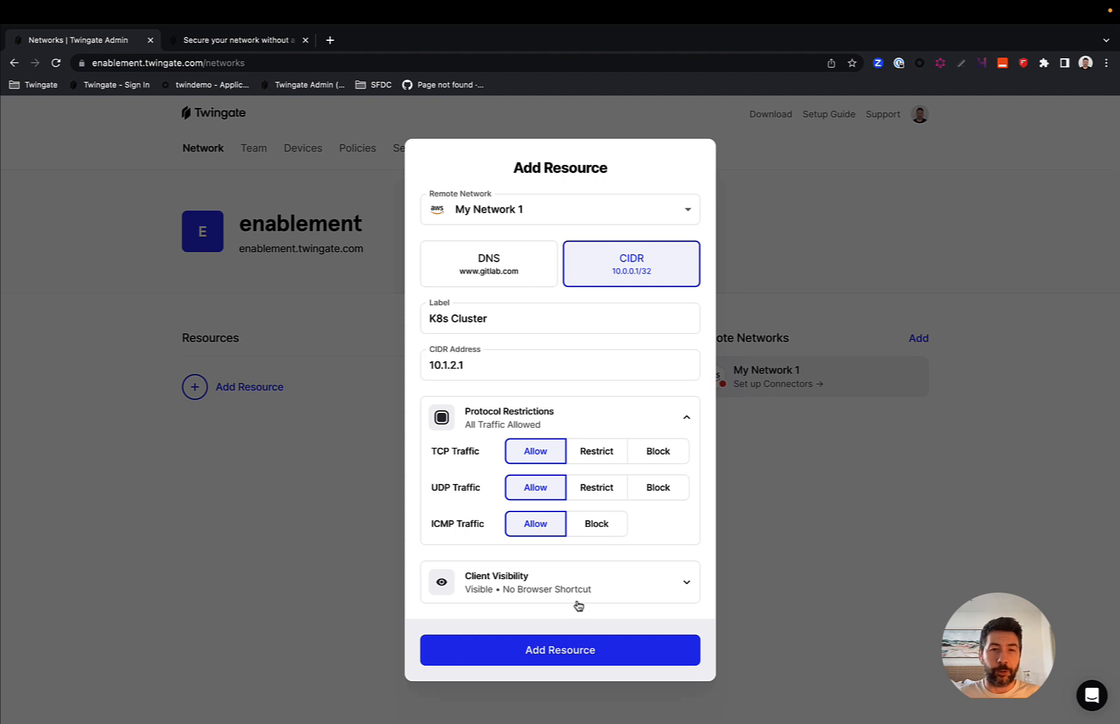
mouse_move(560, 651)
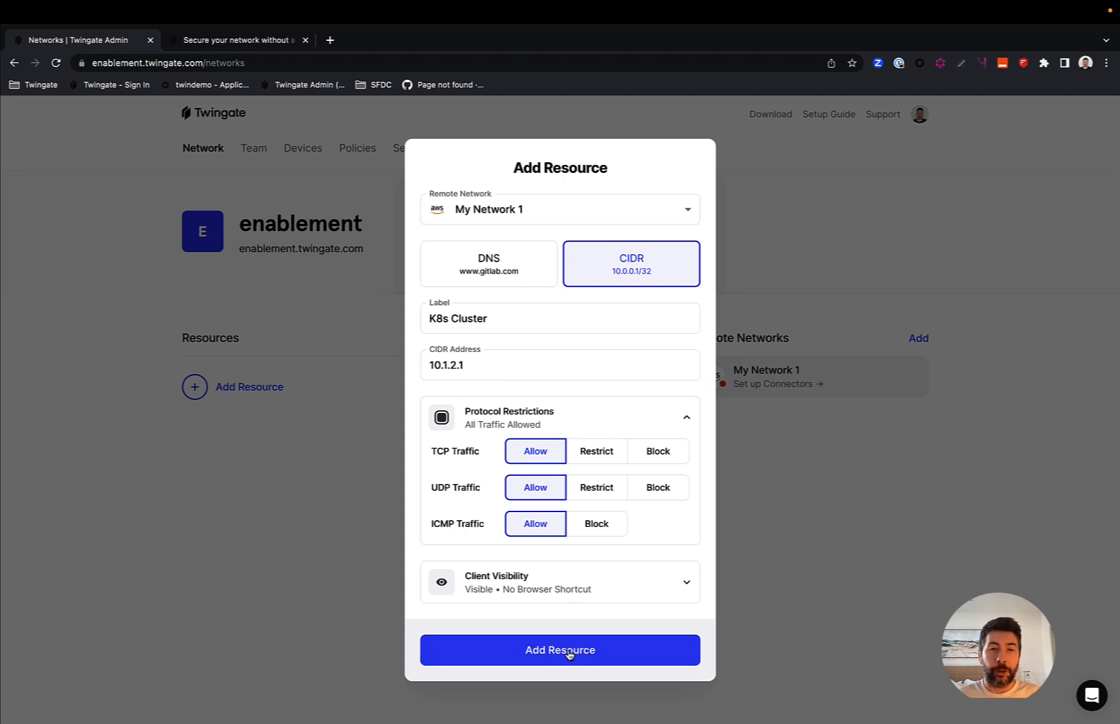
click(560, 650)
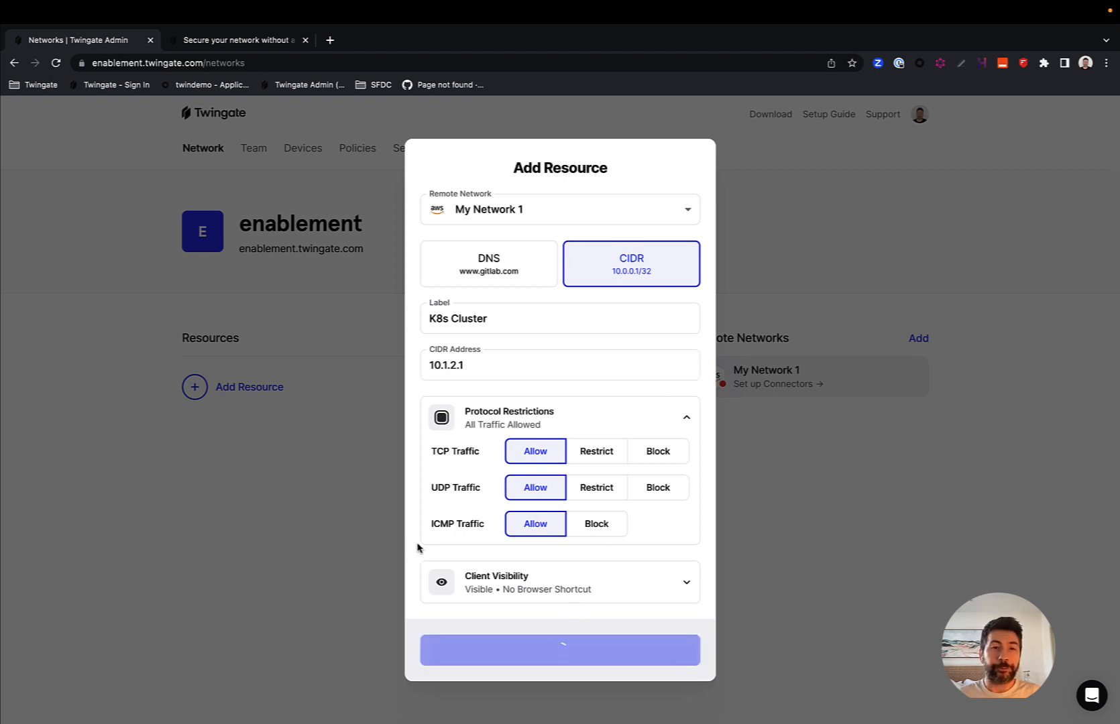
click(559, 650)
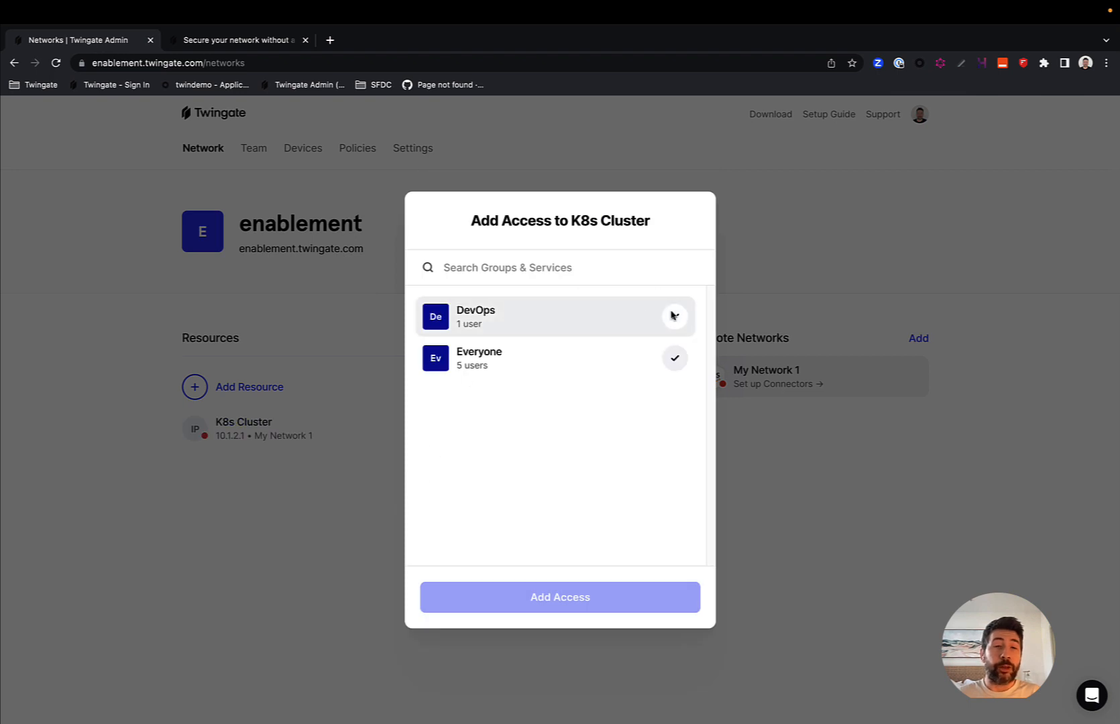
Step: Grant the DevOps group access to K8s Cluster
click(673, 315)
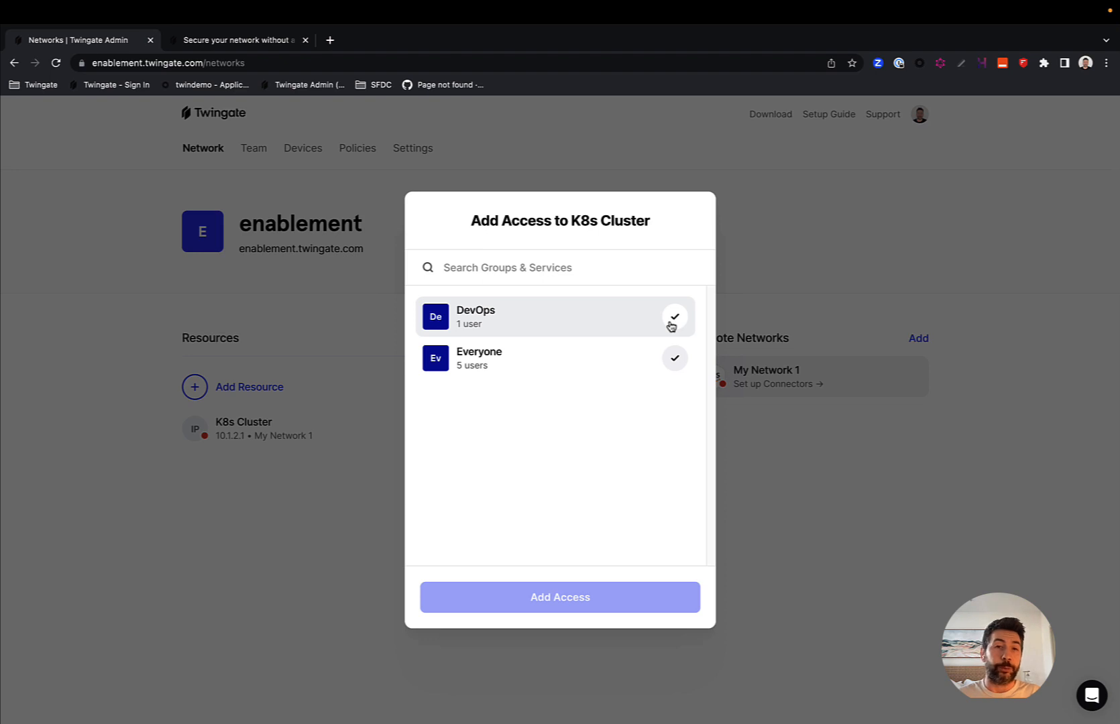
click(673, 316)
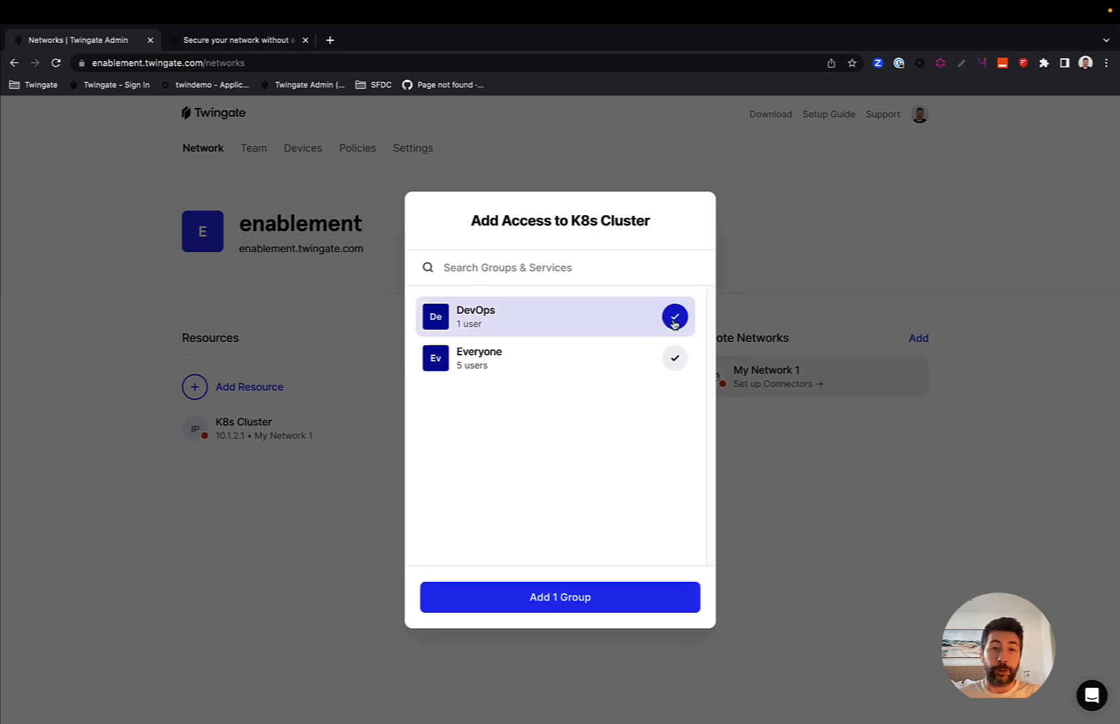
click(559, 597)
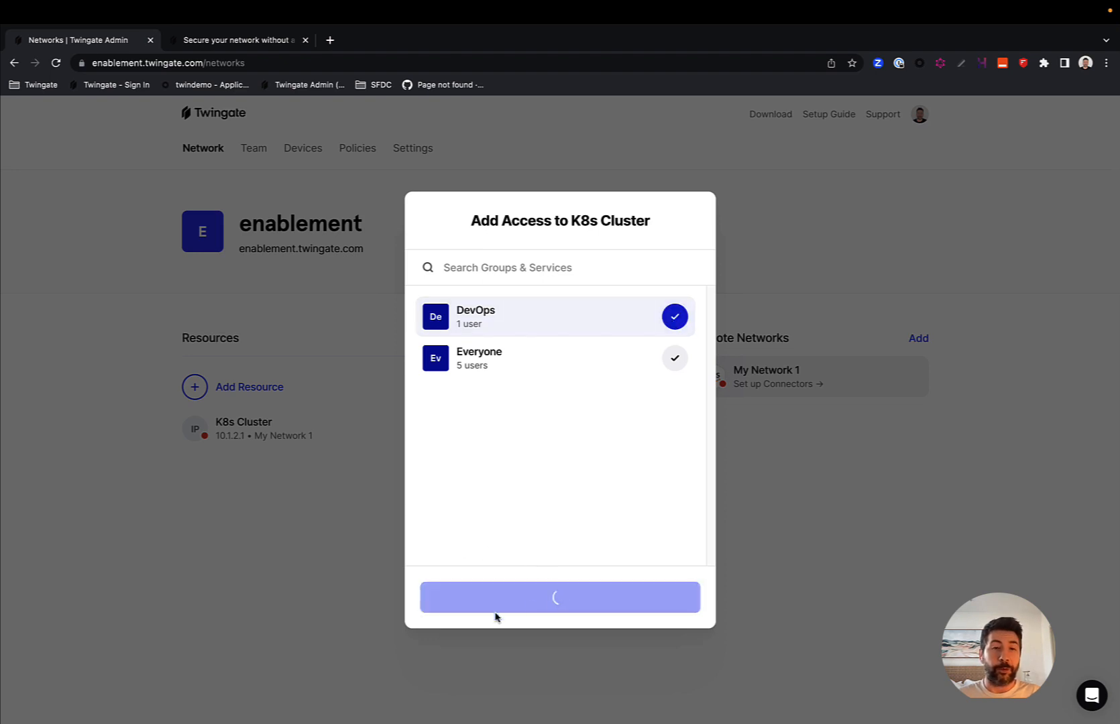
Step: Verify DevOps now lists K8s Cluster under Team > Groups, then return to the network overview
click(254, 149)
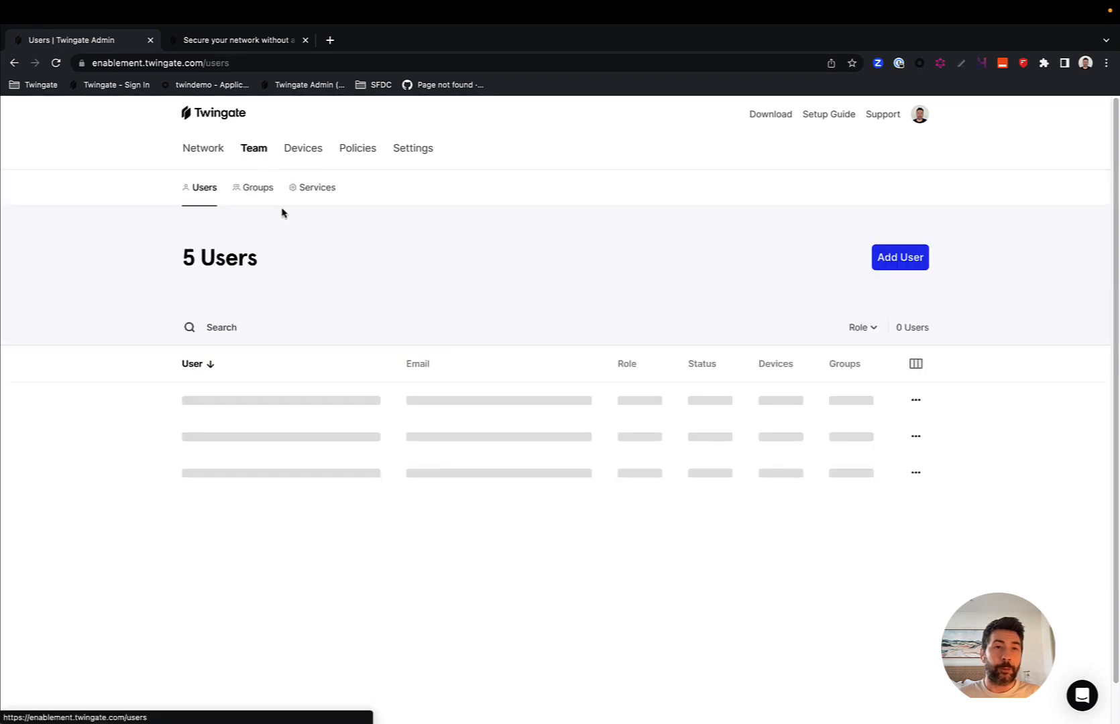
click(257, 188)
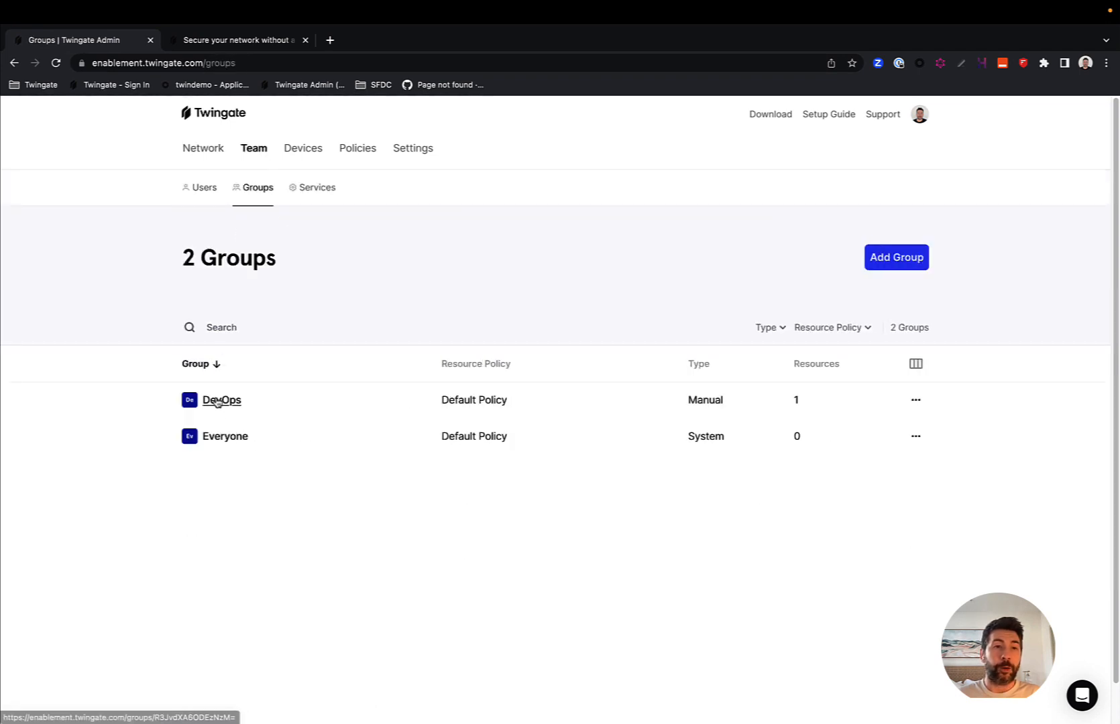
click(221, 400)
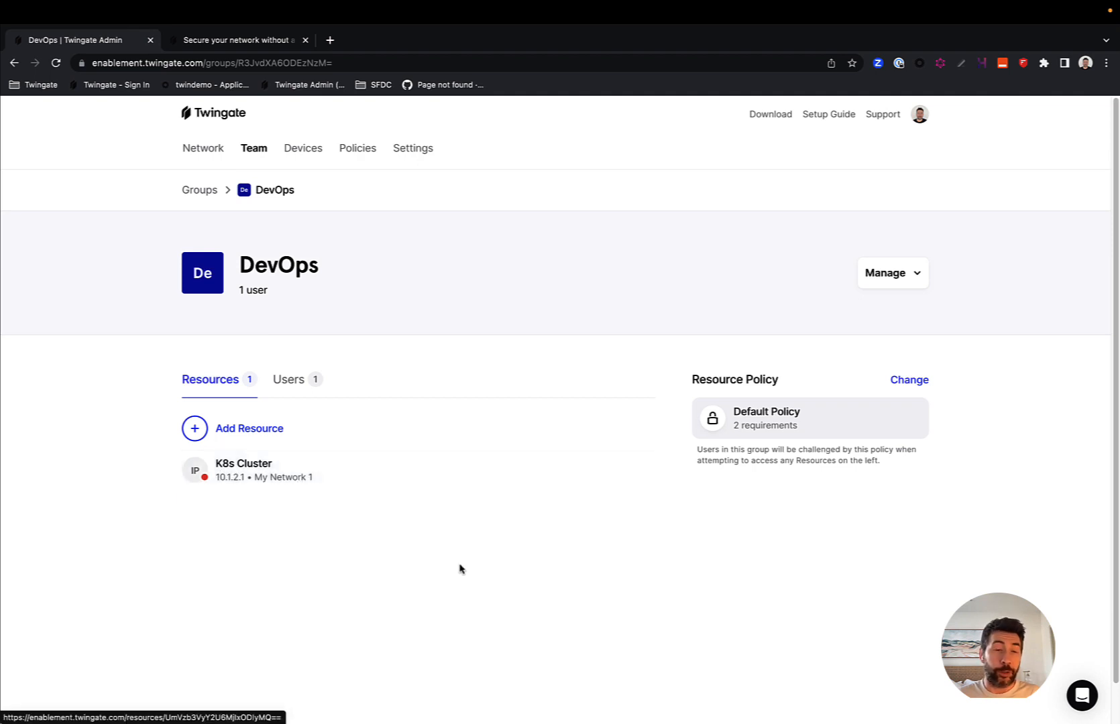
click(202, 147)
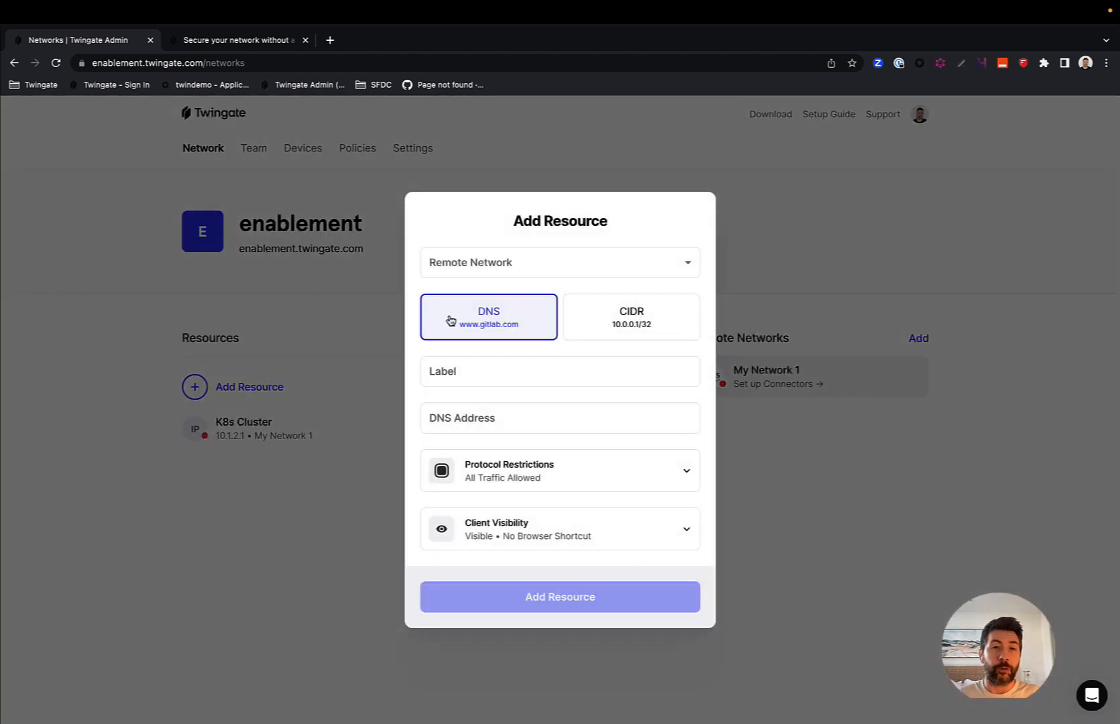
Step: Create CIDR resource fileshares at 10.1.3.0/24 on My Network 1 with DevOps access
click(630, 316)
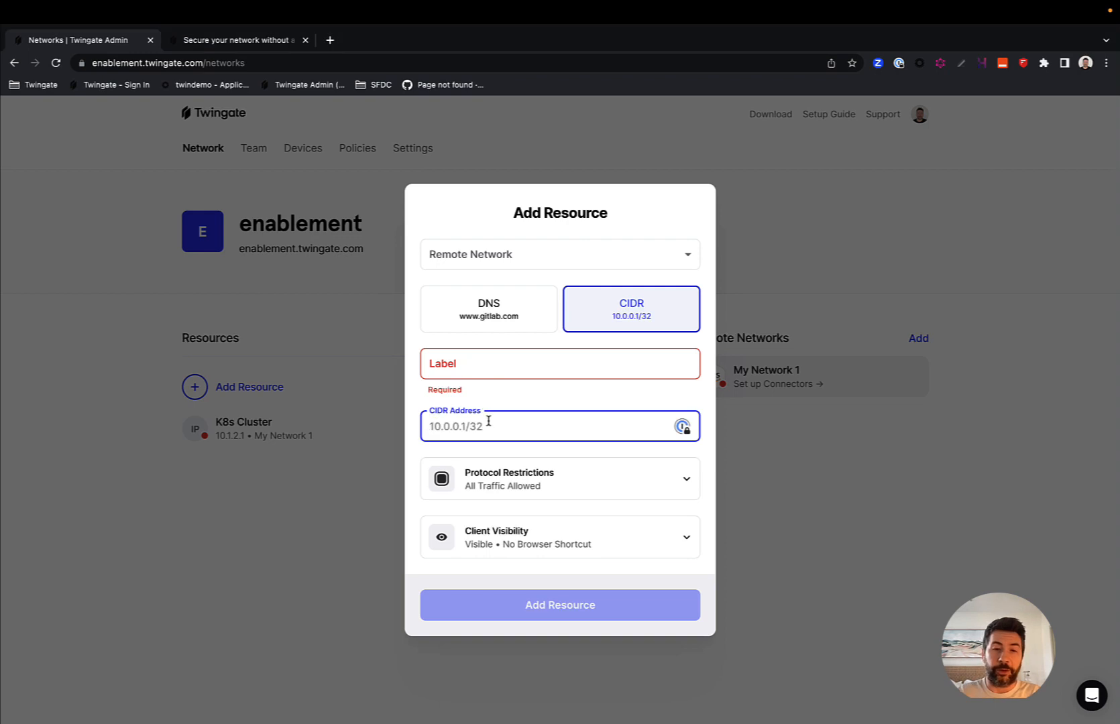
text(10.1.3.0/24)
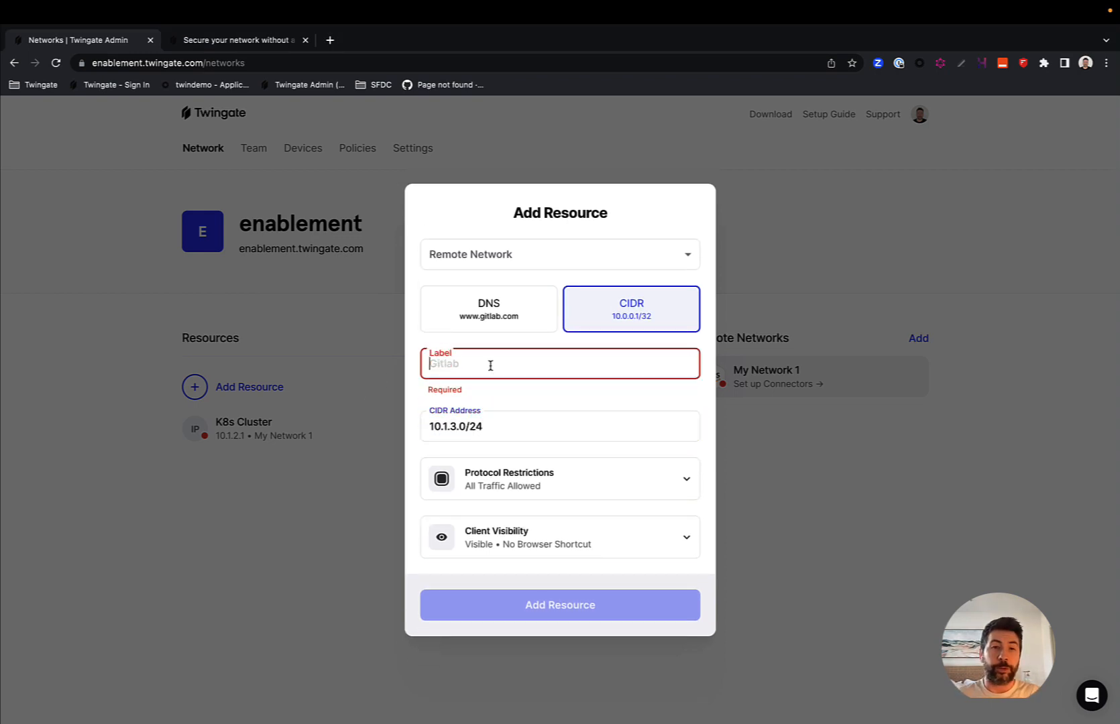
text(fileshares)
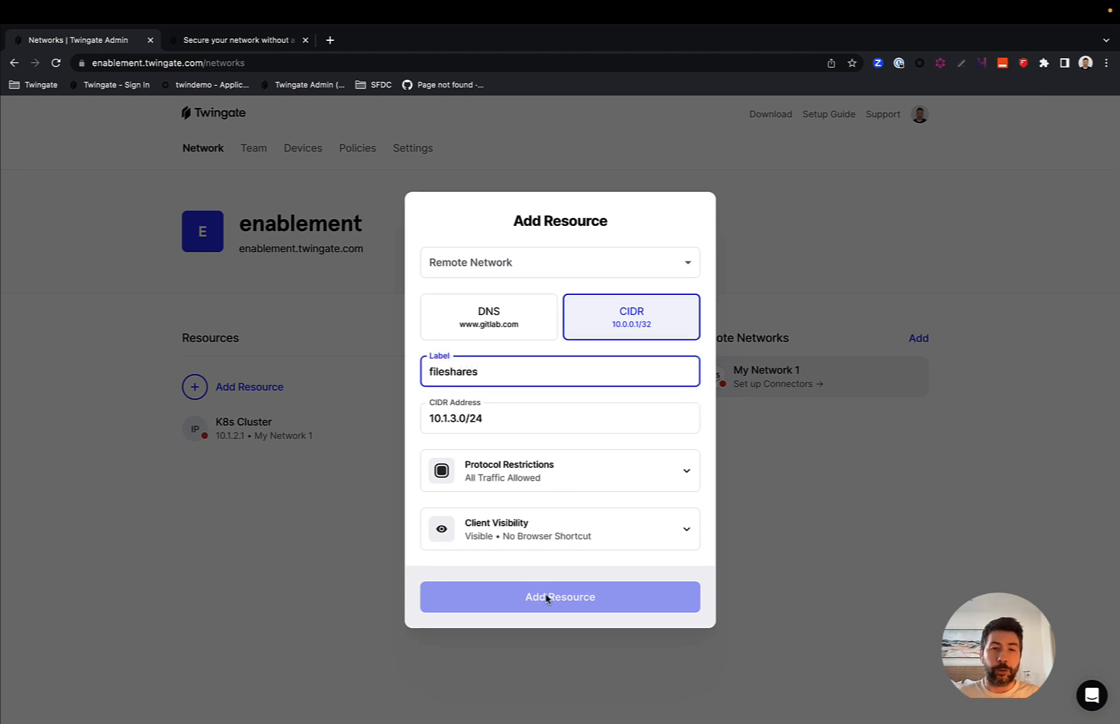
click(559, 262)
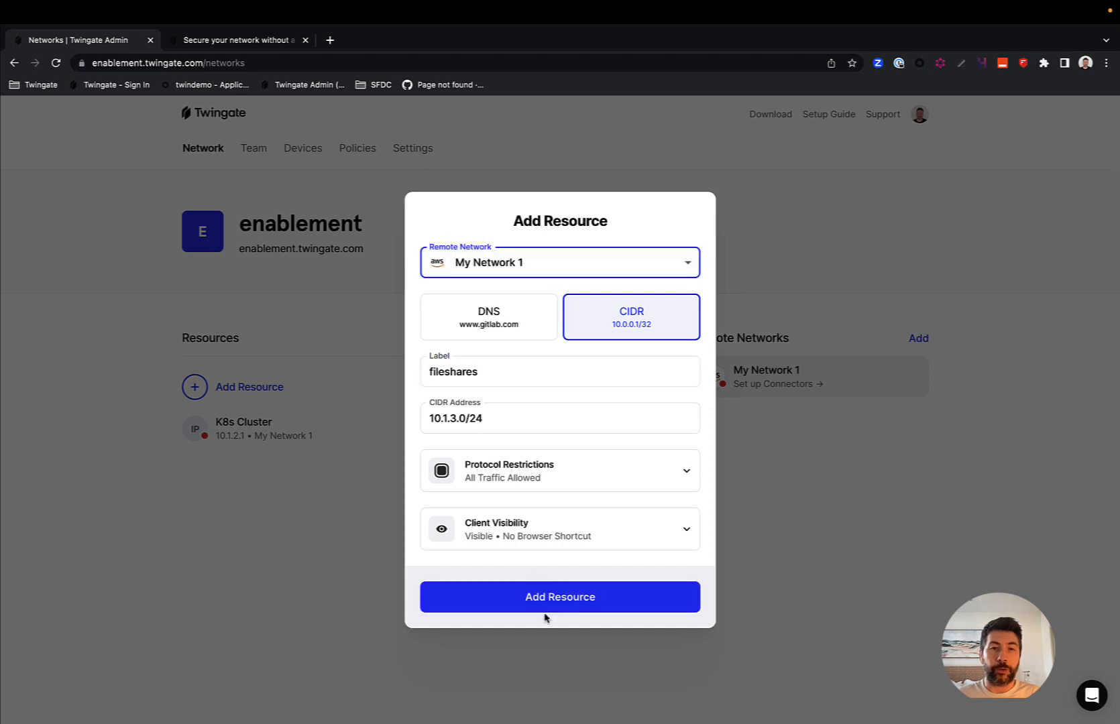
click(559, 597)
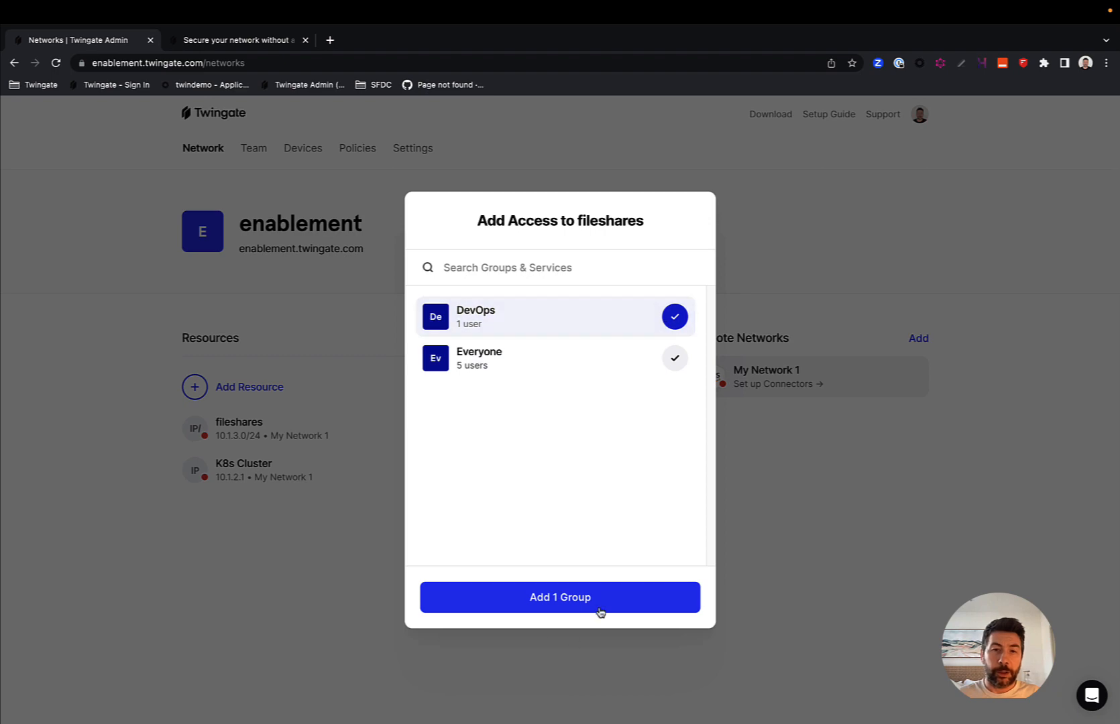
click(559, 596)
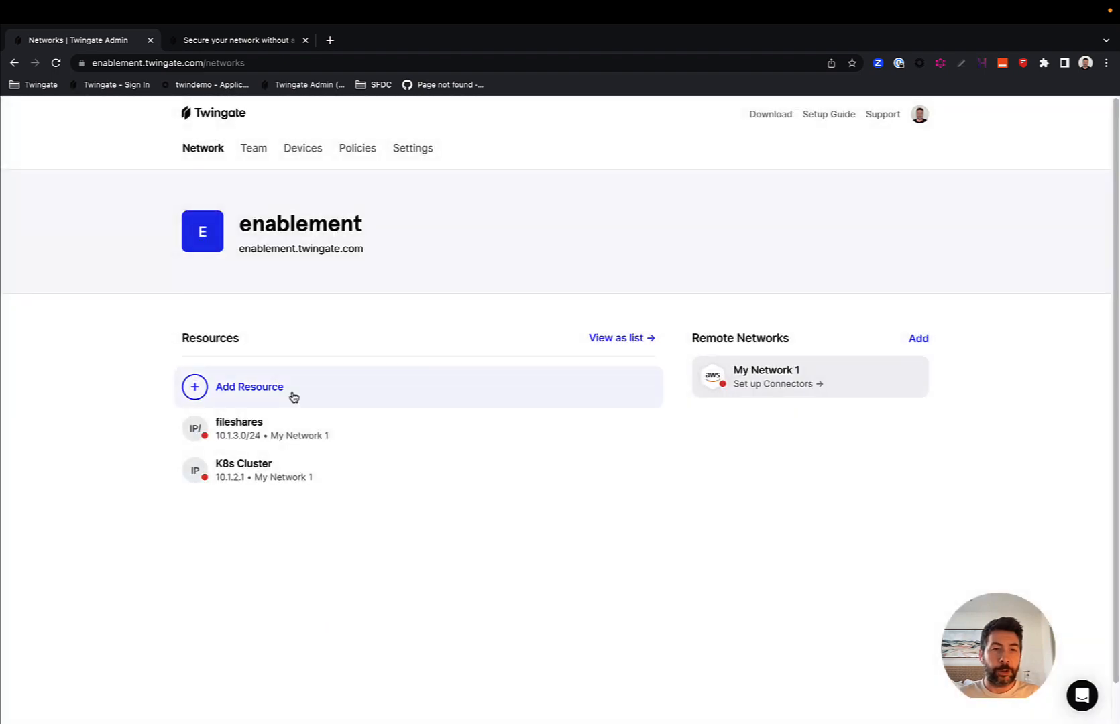
mouse_move(262, 392)
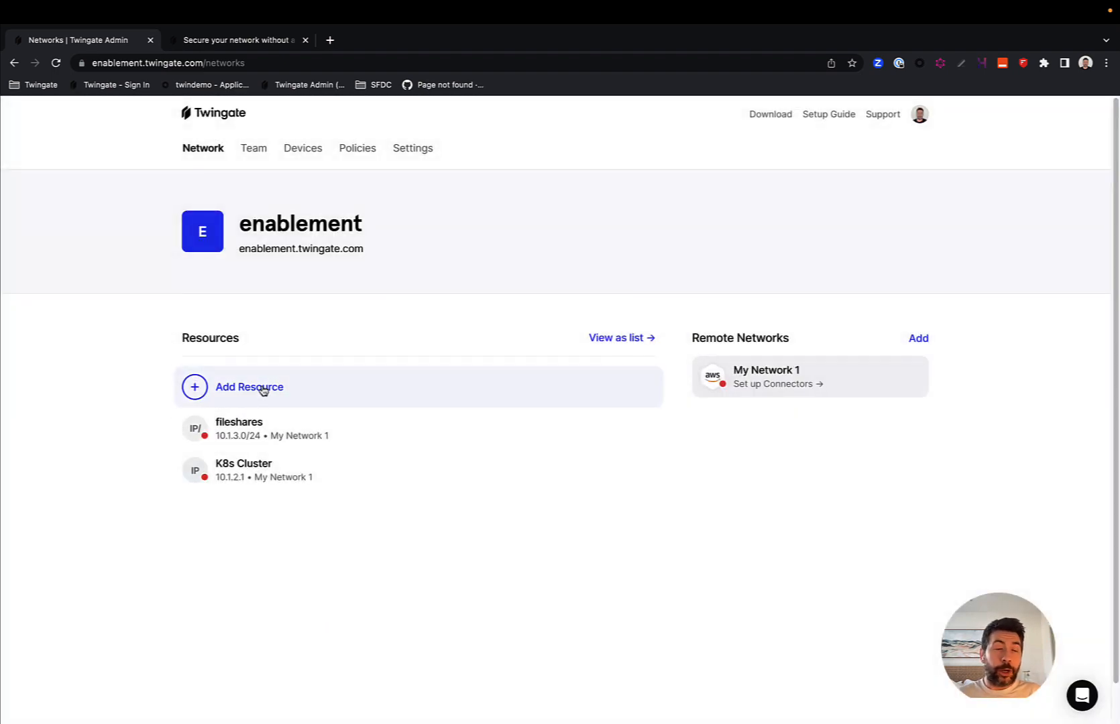
Step: Create DNS resource db at db1.autoco.int on My Network 1
click(248, 388)
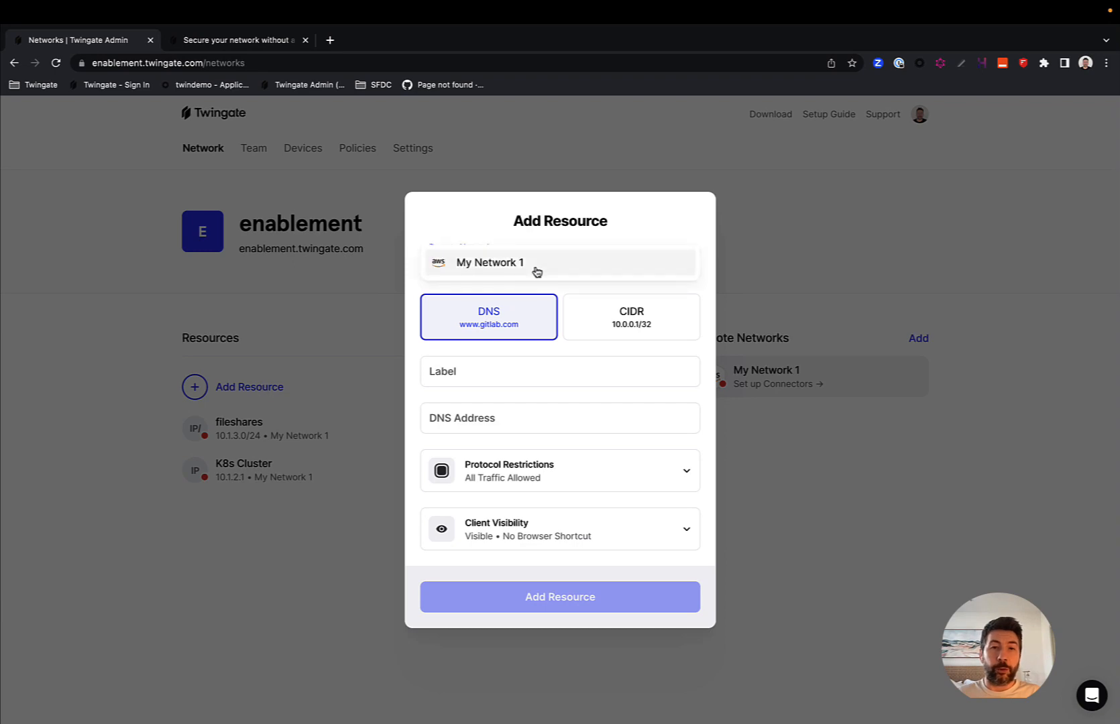
click(560, 418)
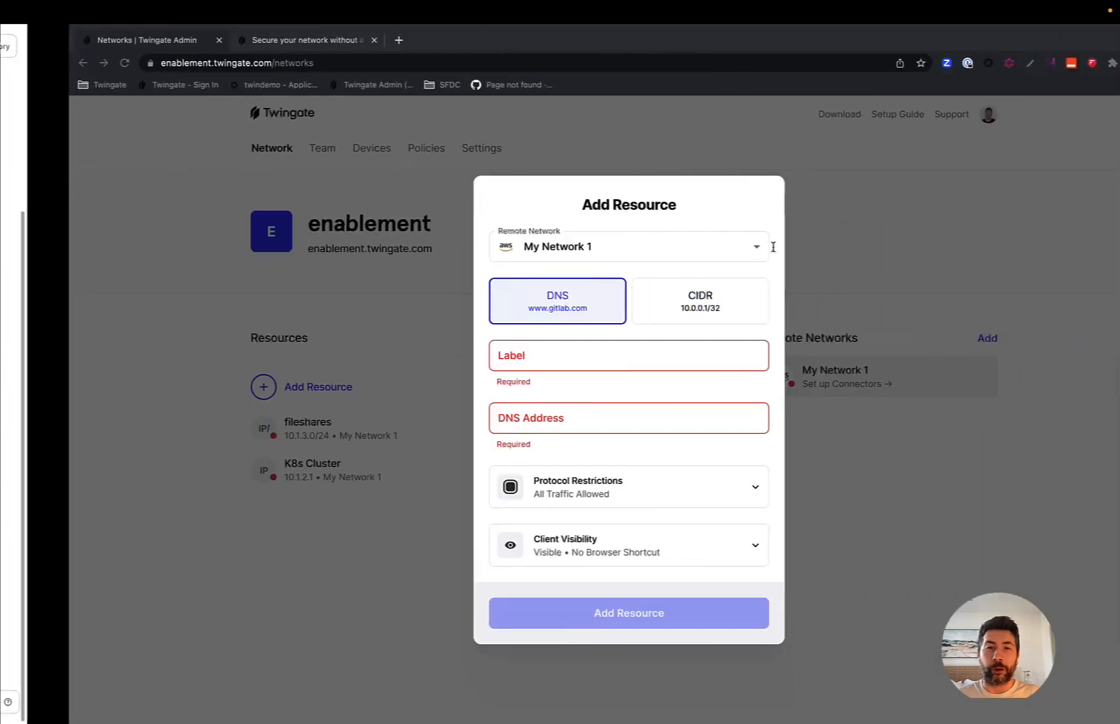
text(db1)
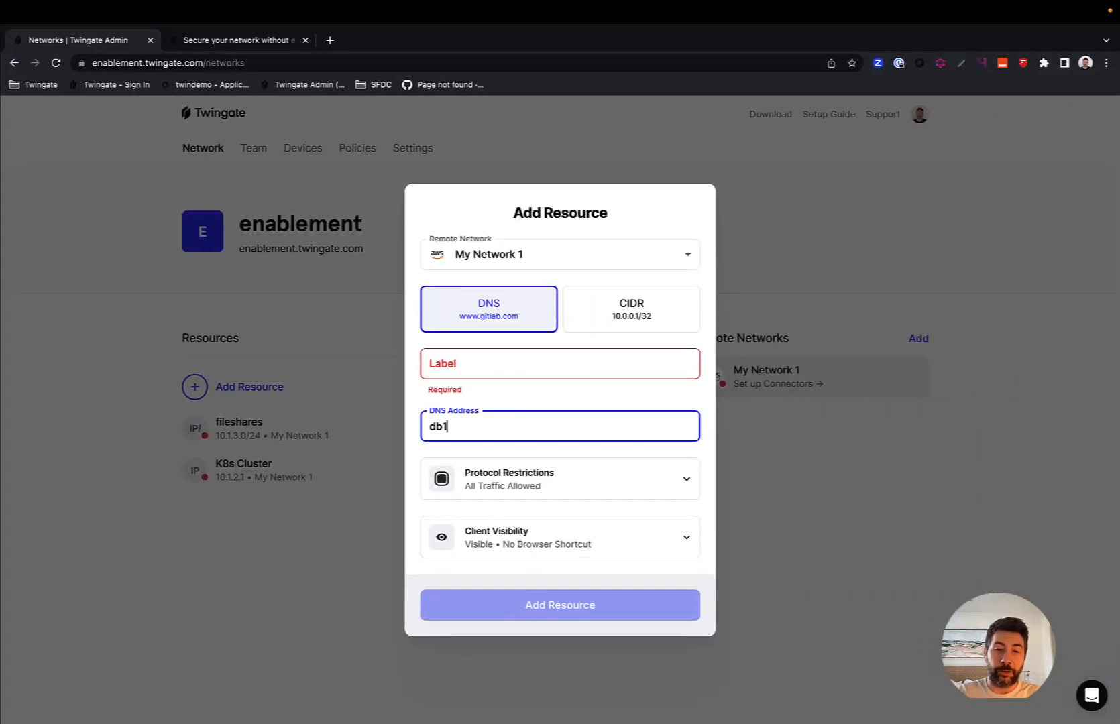
text(.autoco.)
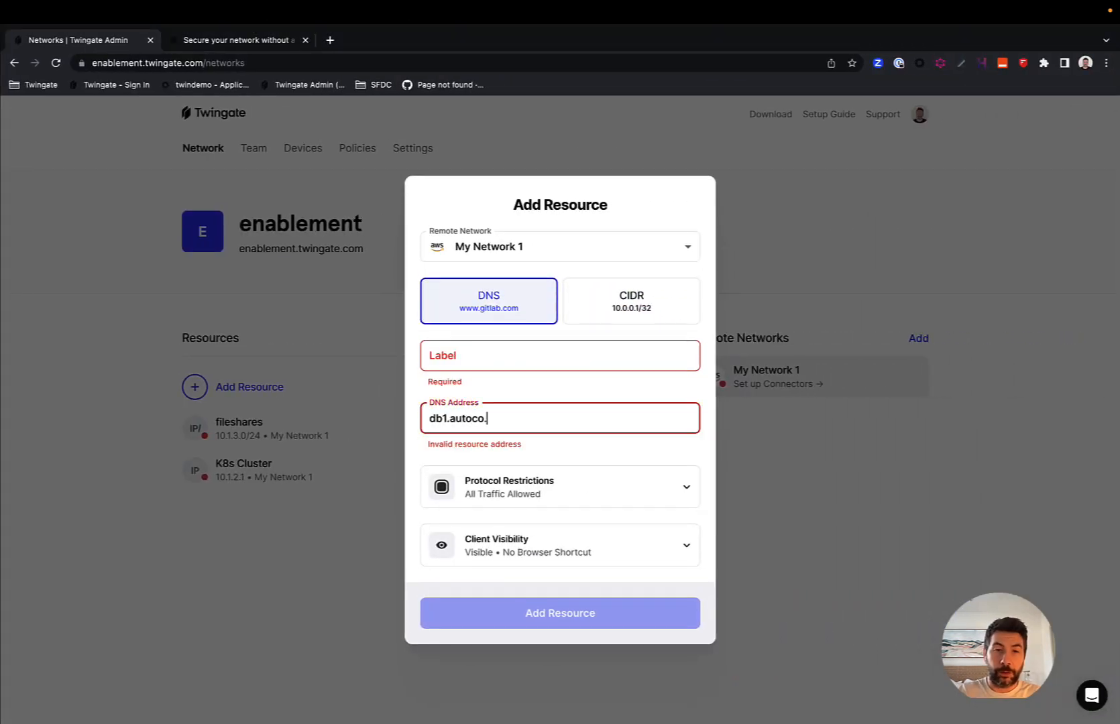
click(559, 363)
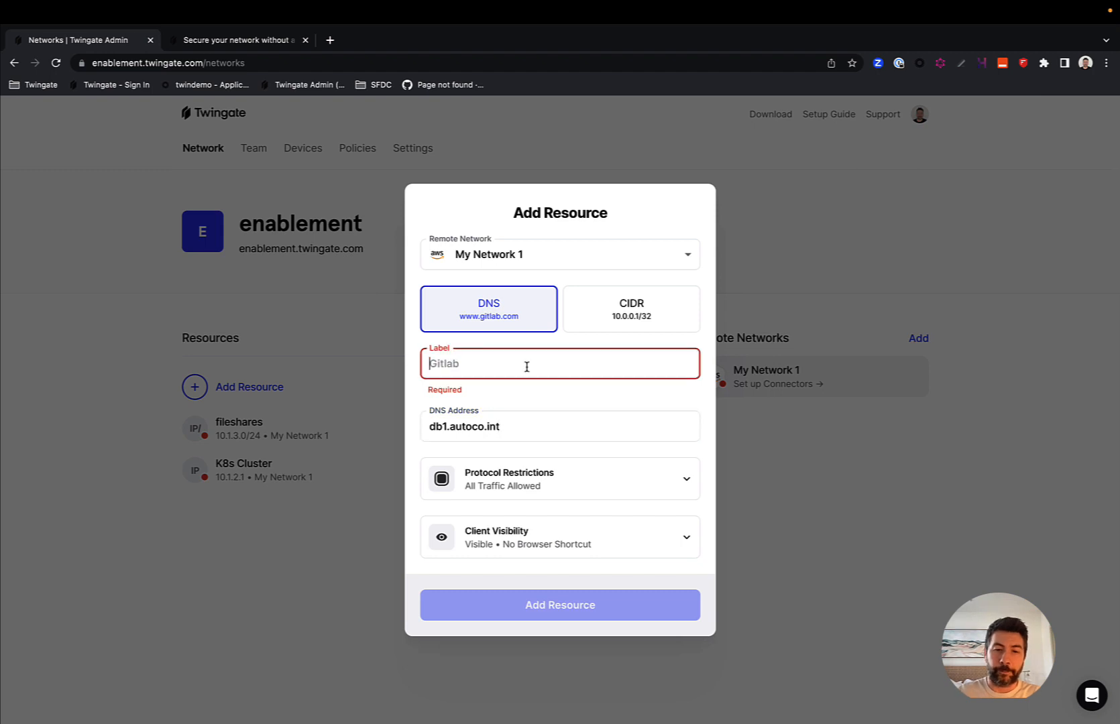
text(db)
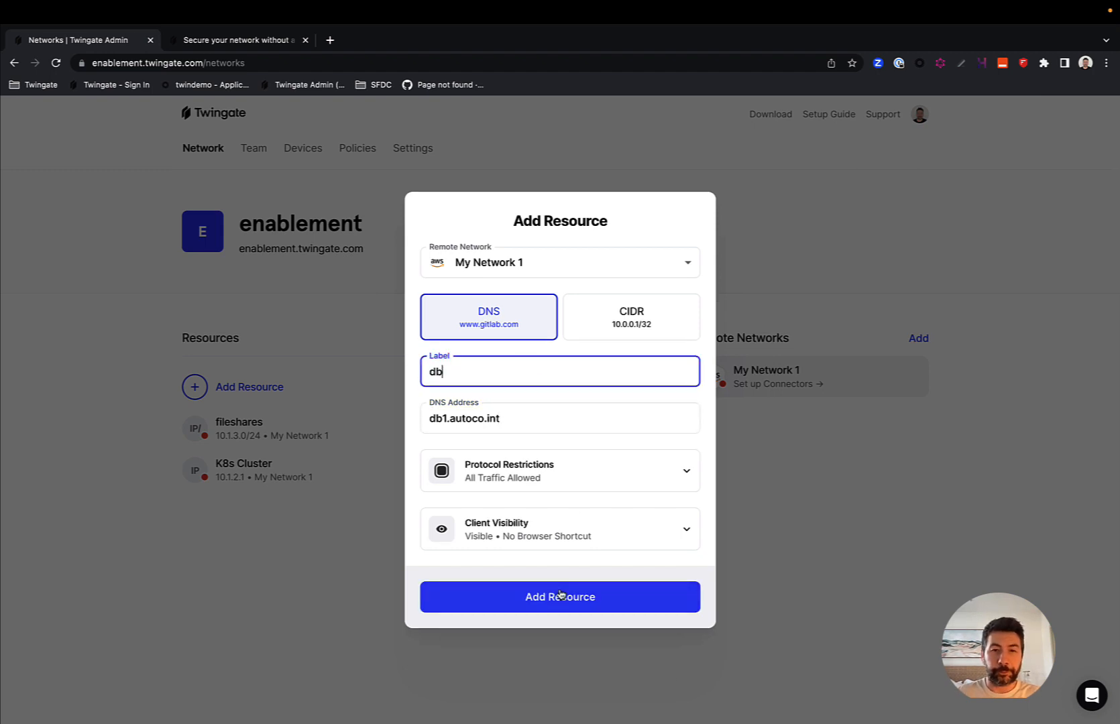
click(559, 597)
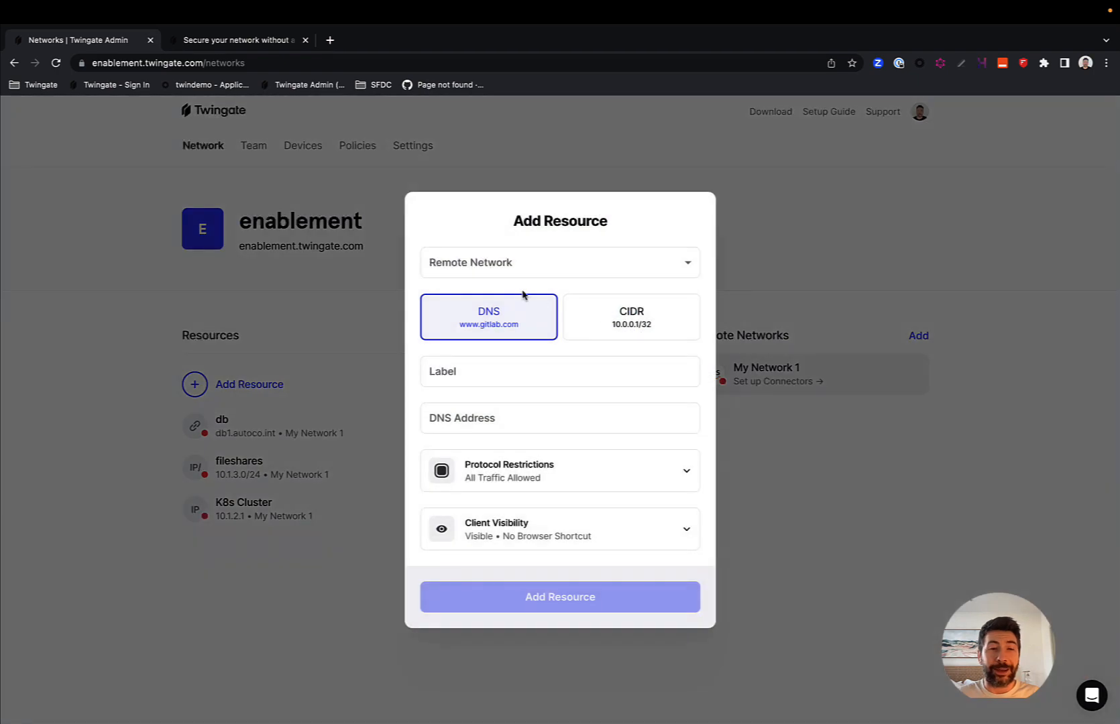
Step: Enter wildcard DNS address linux*.autoco.int for a new resource on My Network 1
click(559, 262)
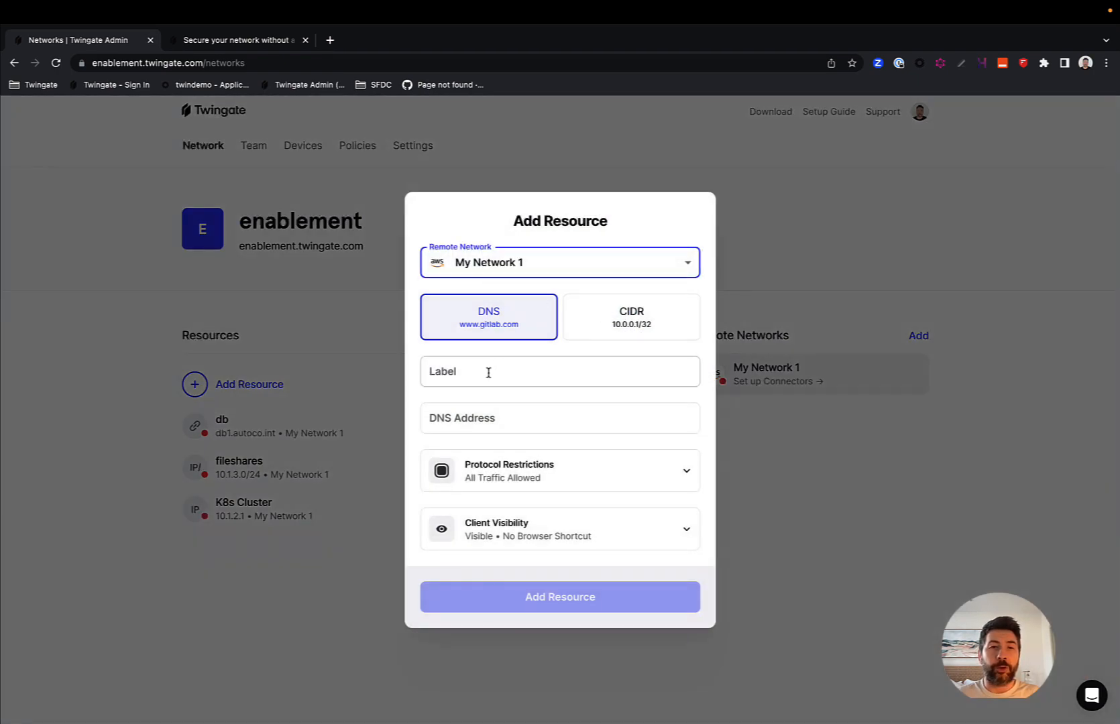
click(239, 40)
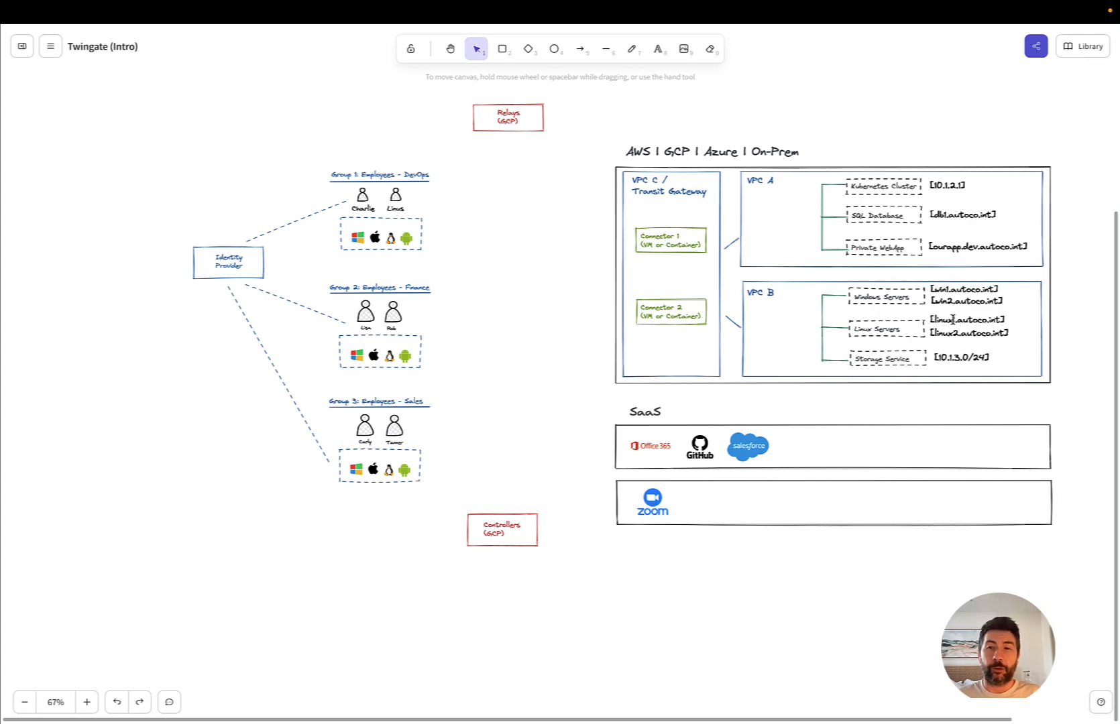
mouse_move(365, 152)
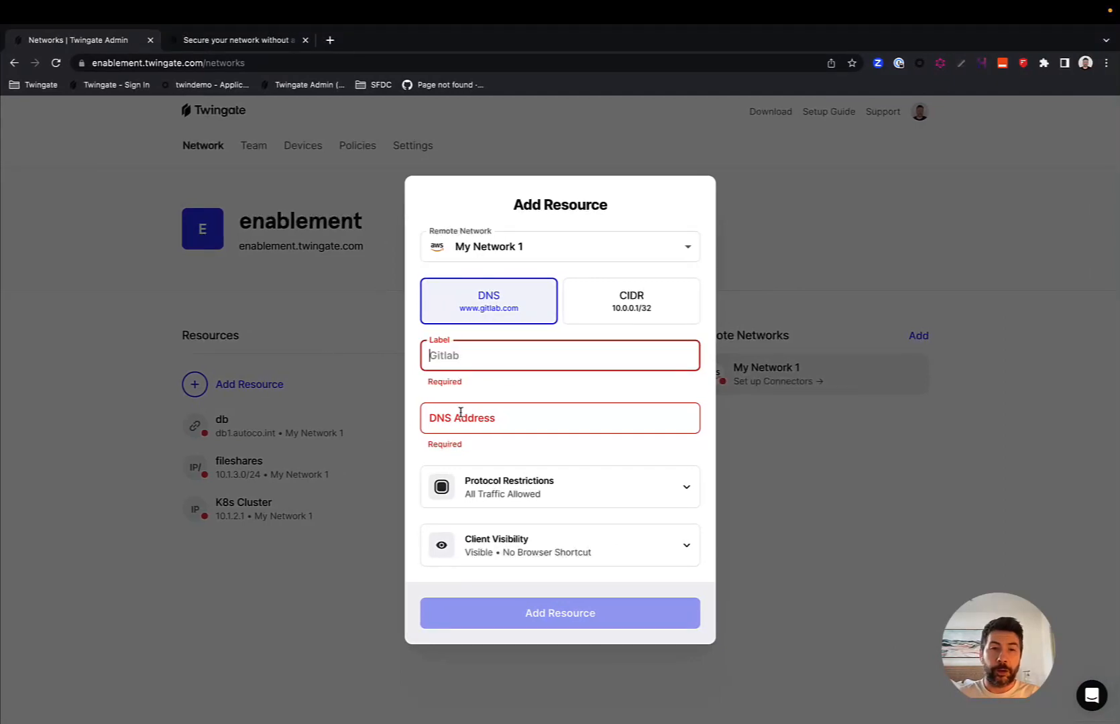
text(linux)
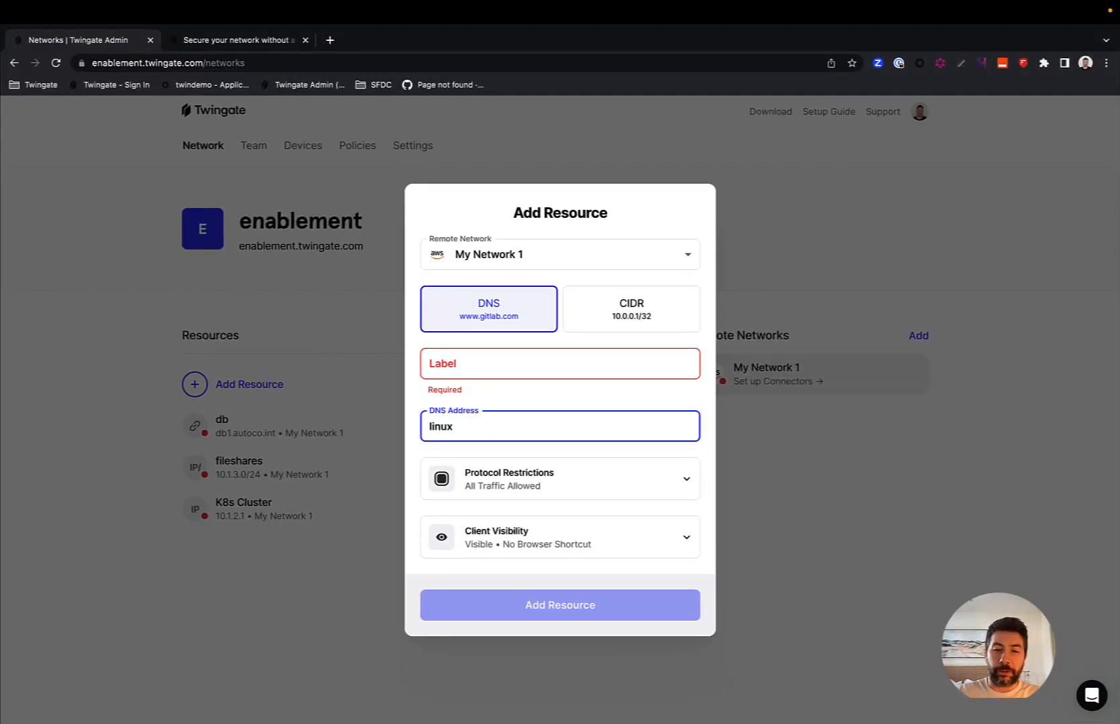
text(?)
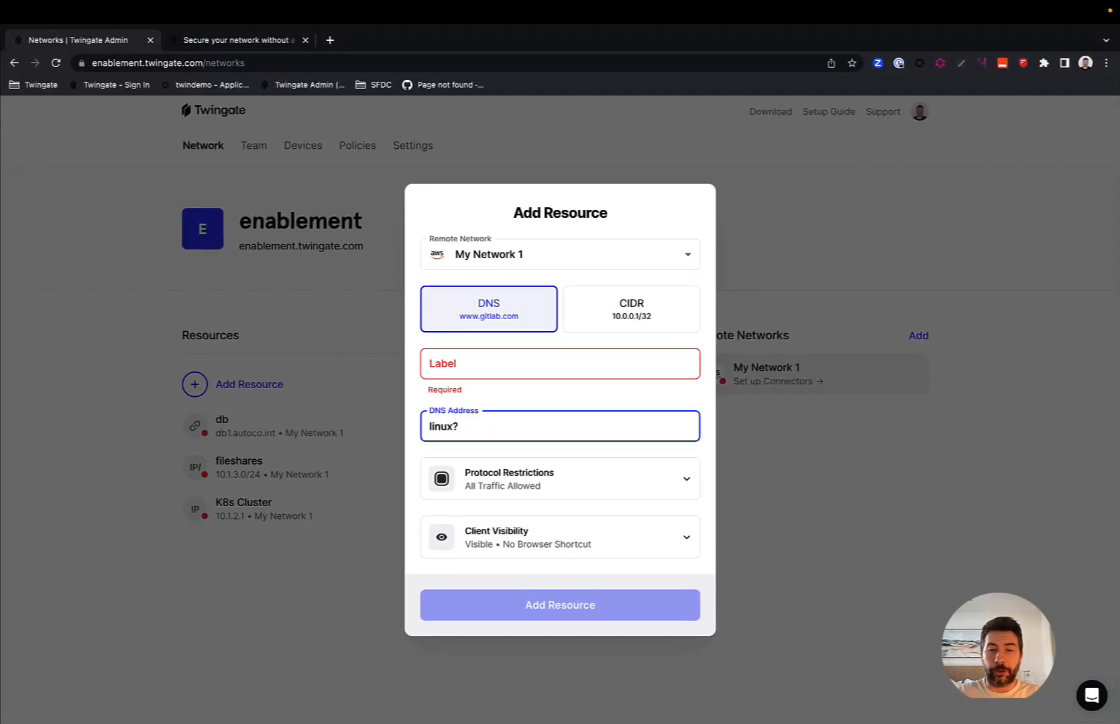
text(.autom)
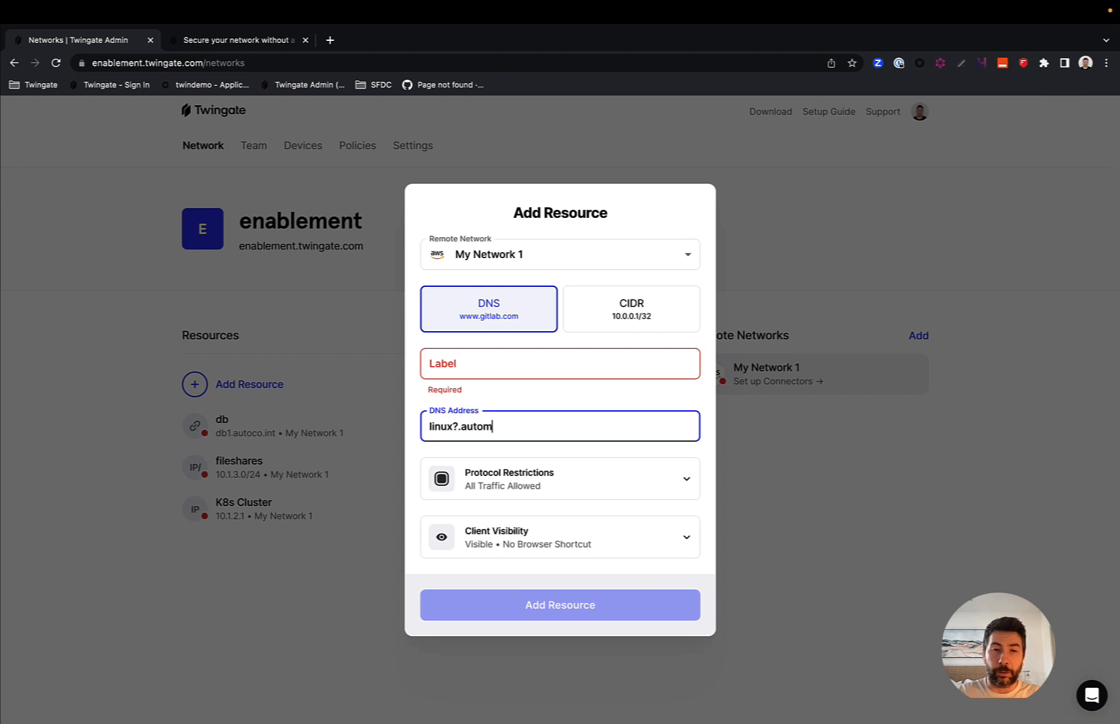
text(co)
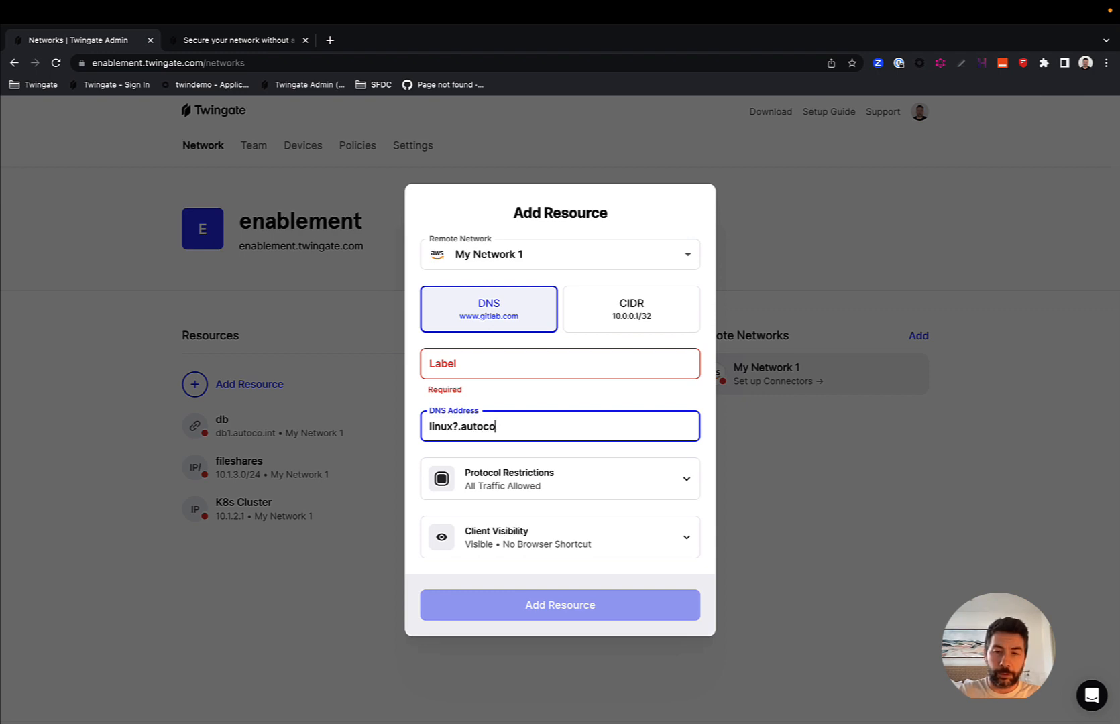
text(.int)
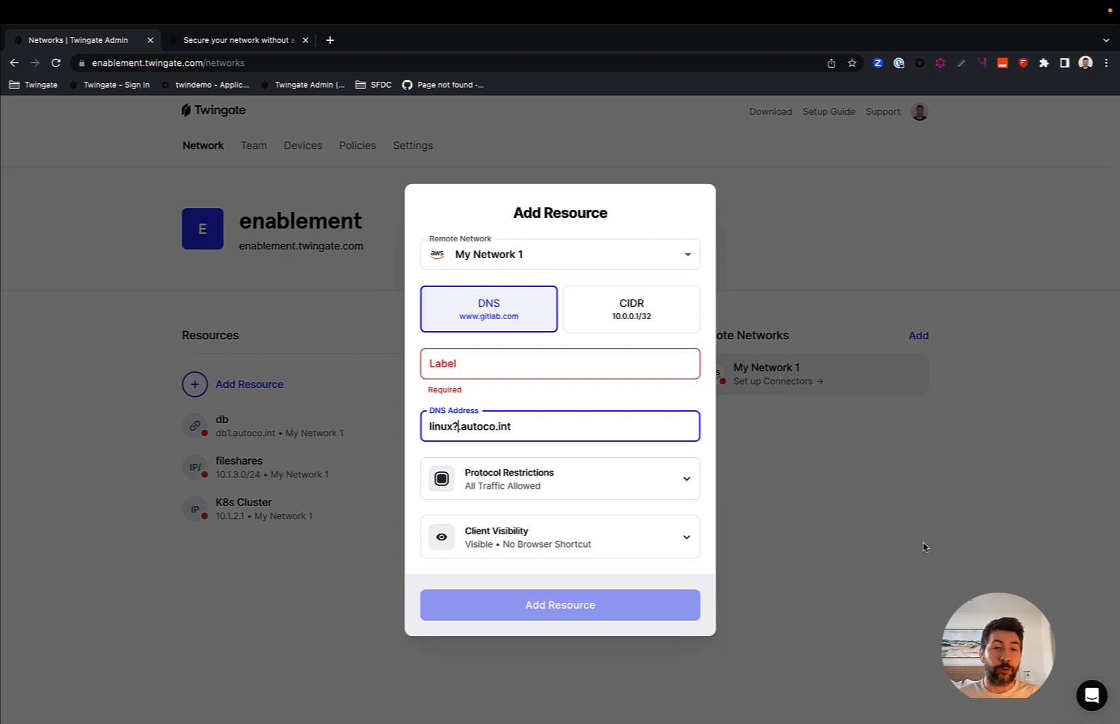
text(*)
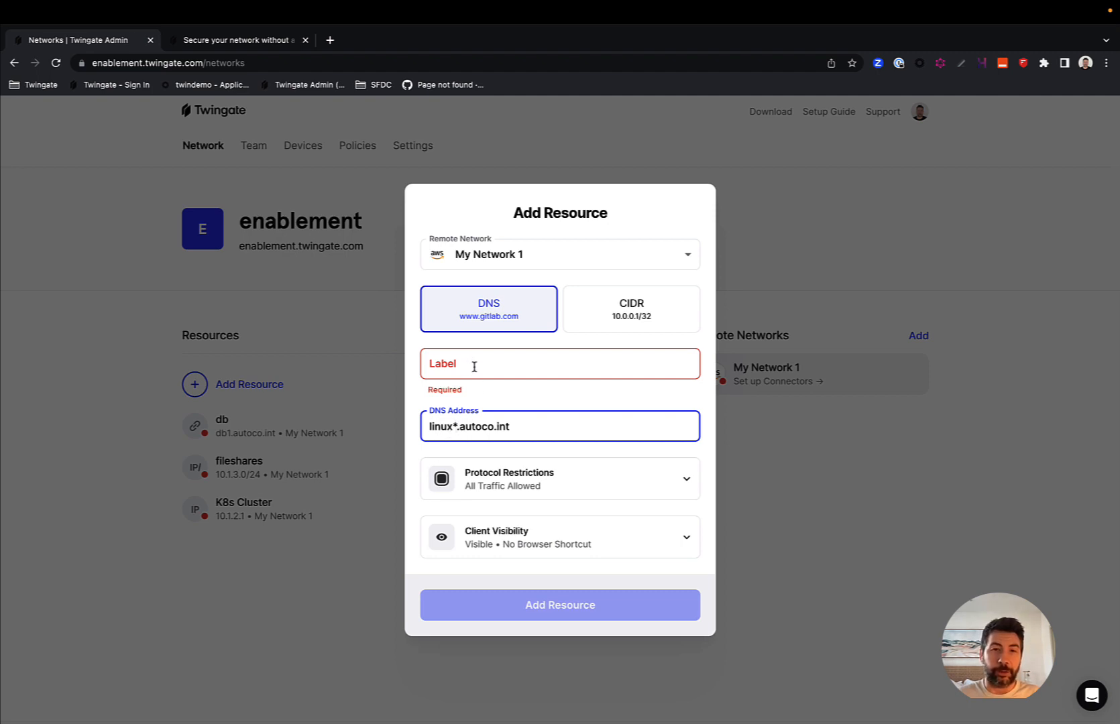
Step: Label it Linux Servers, create the resource and grant DevOps access
text(Linux)
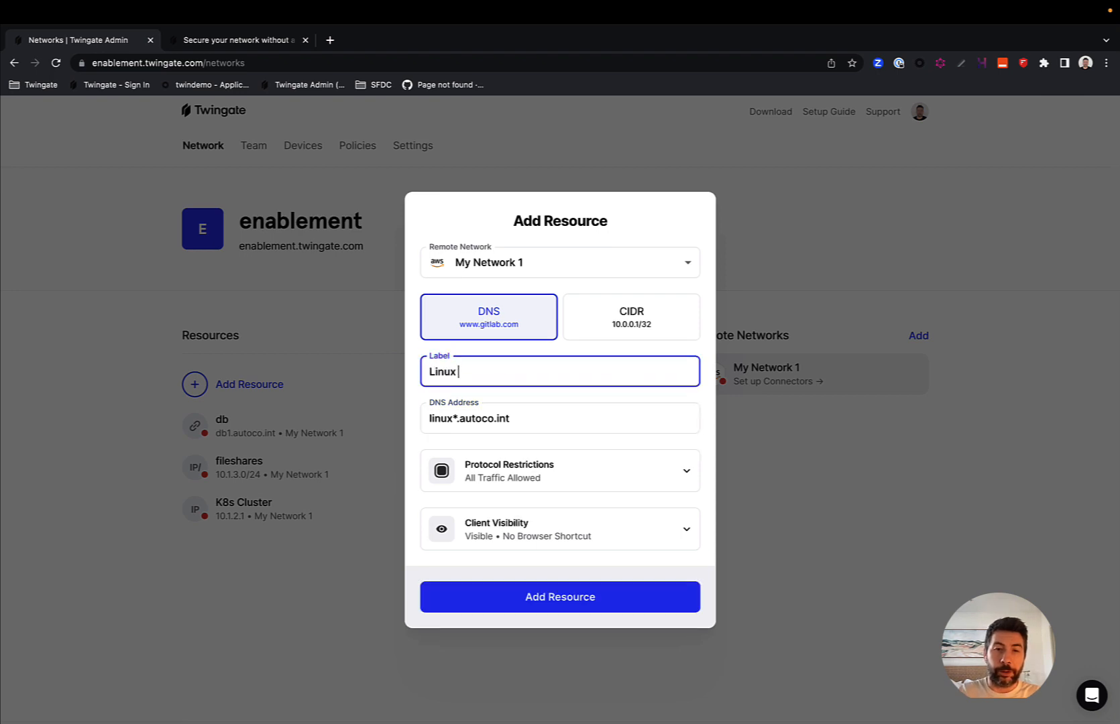
text(Servers)
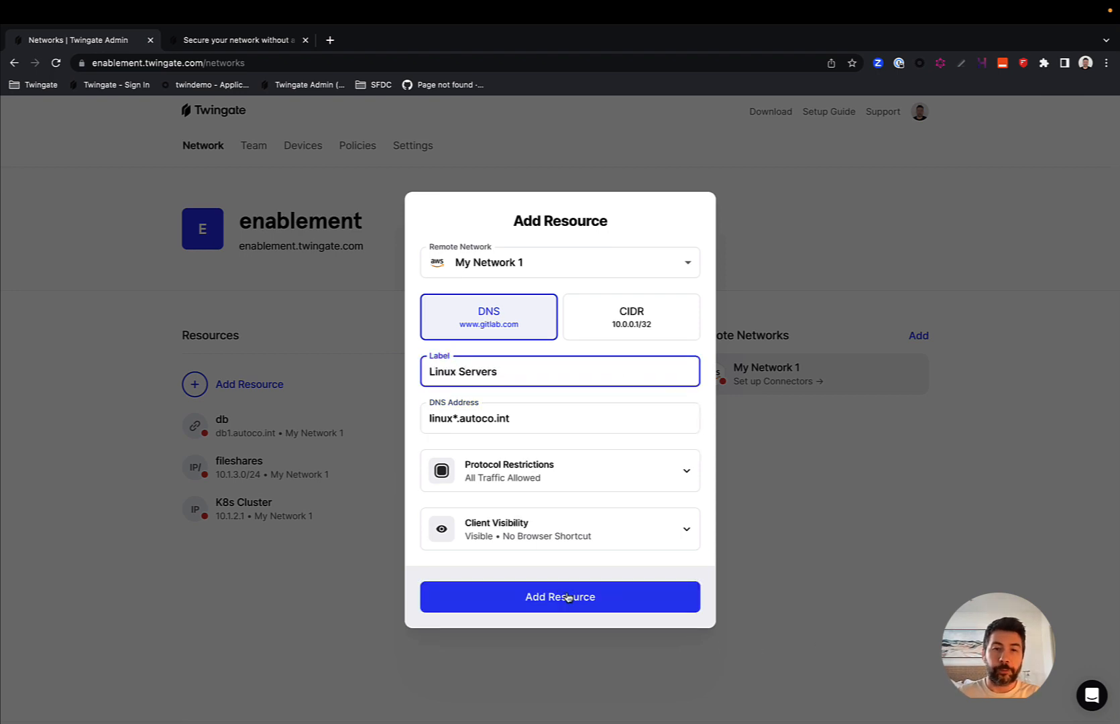
click(559, 596)
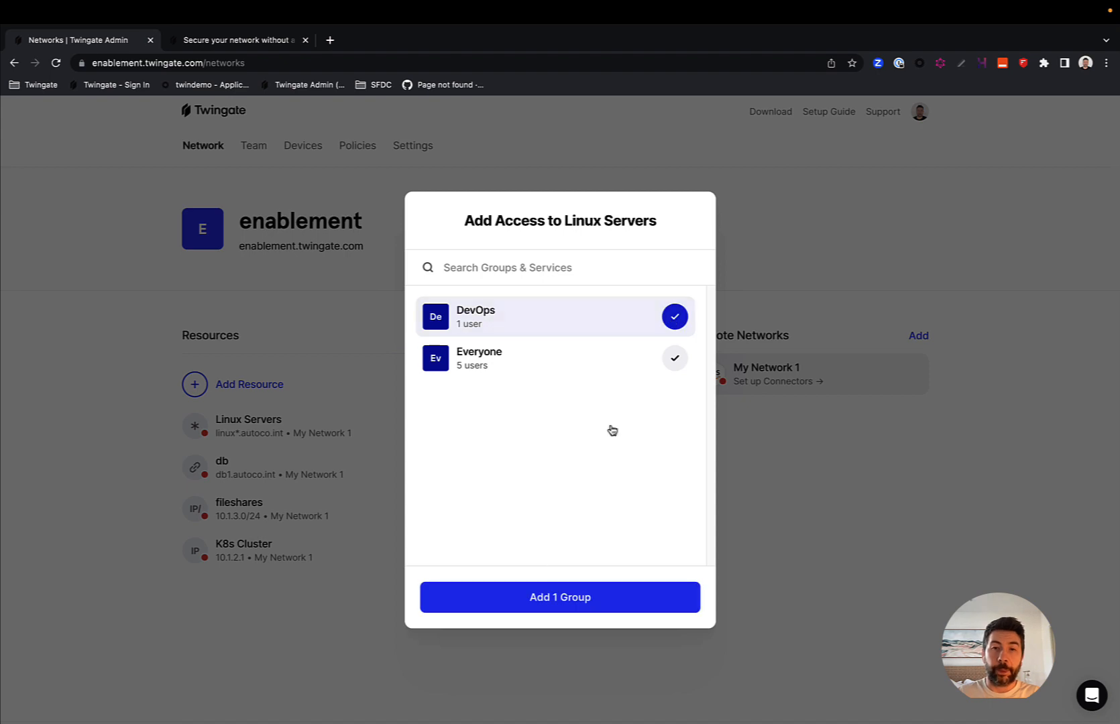
click(559, 597)
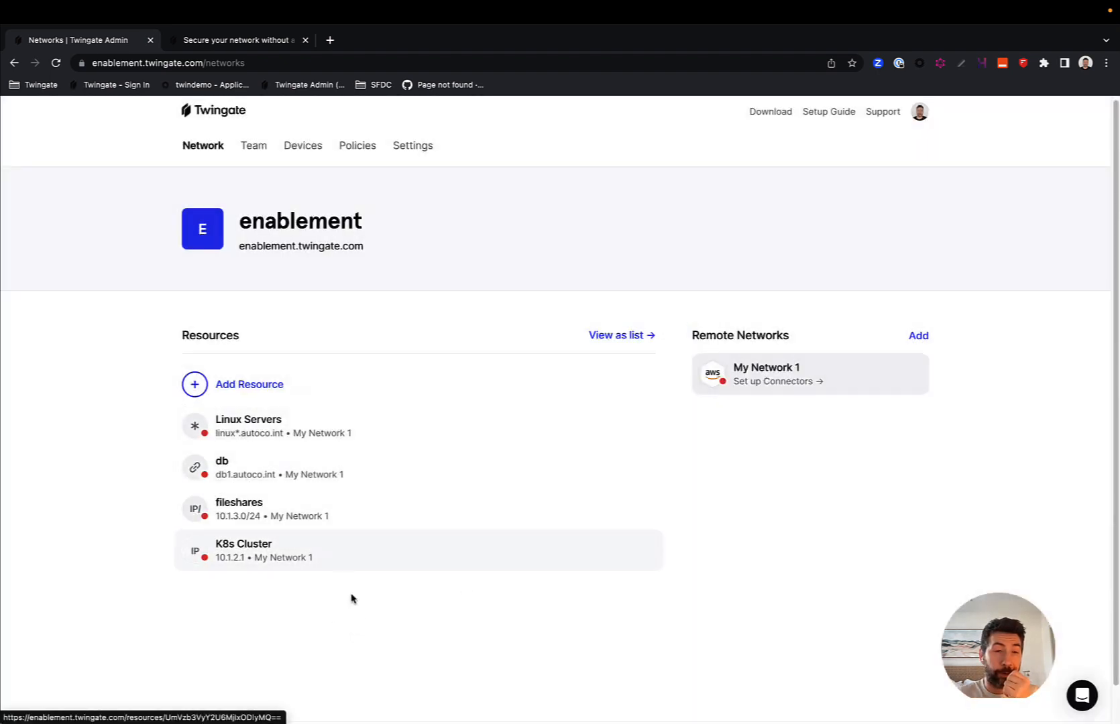
click(238, 41)
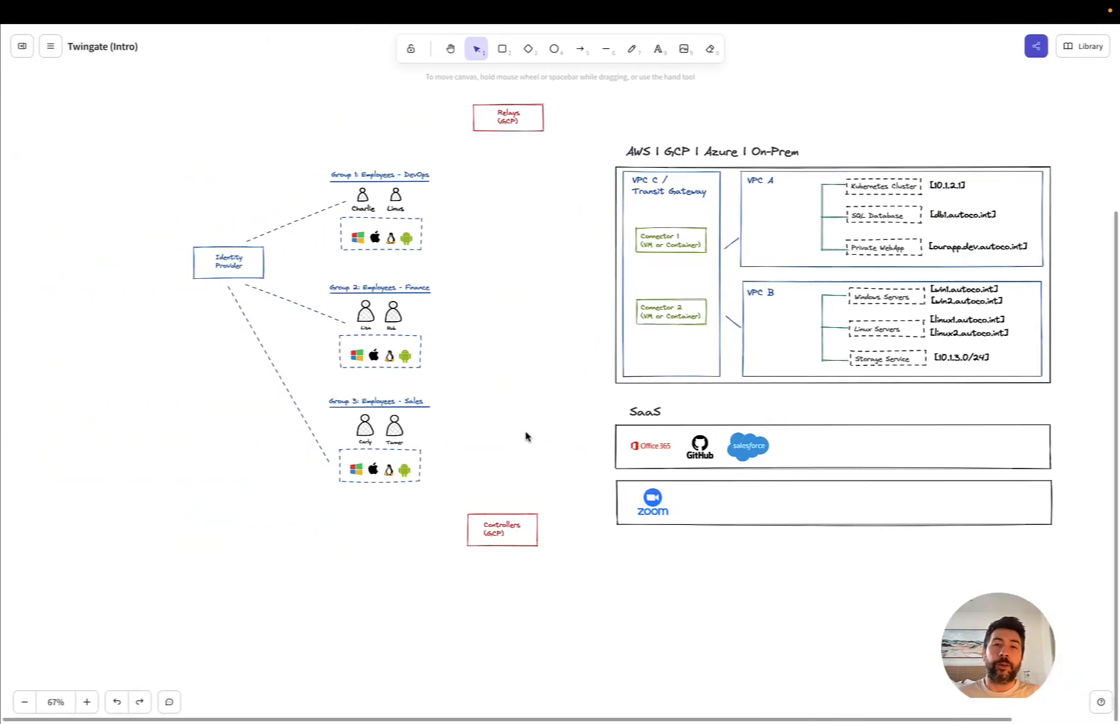
mouse_move(354, 177)
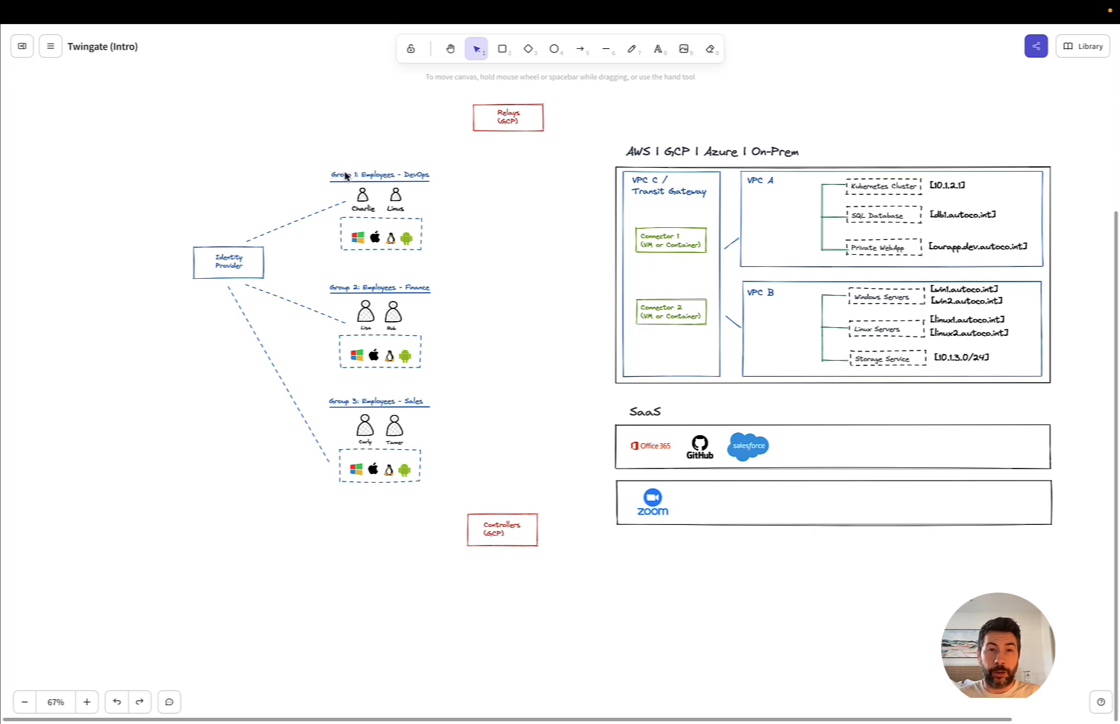
mouse_move(1113, 215)
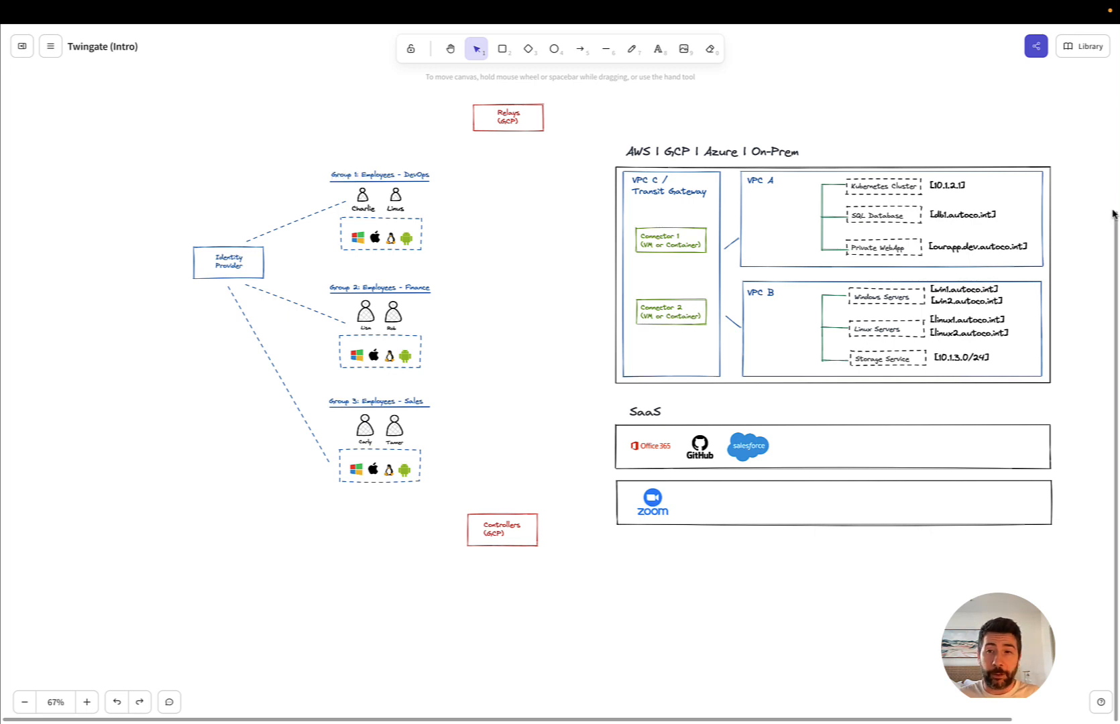
mouse_move(510, 232)
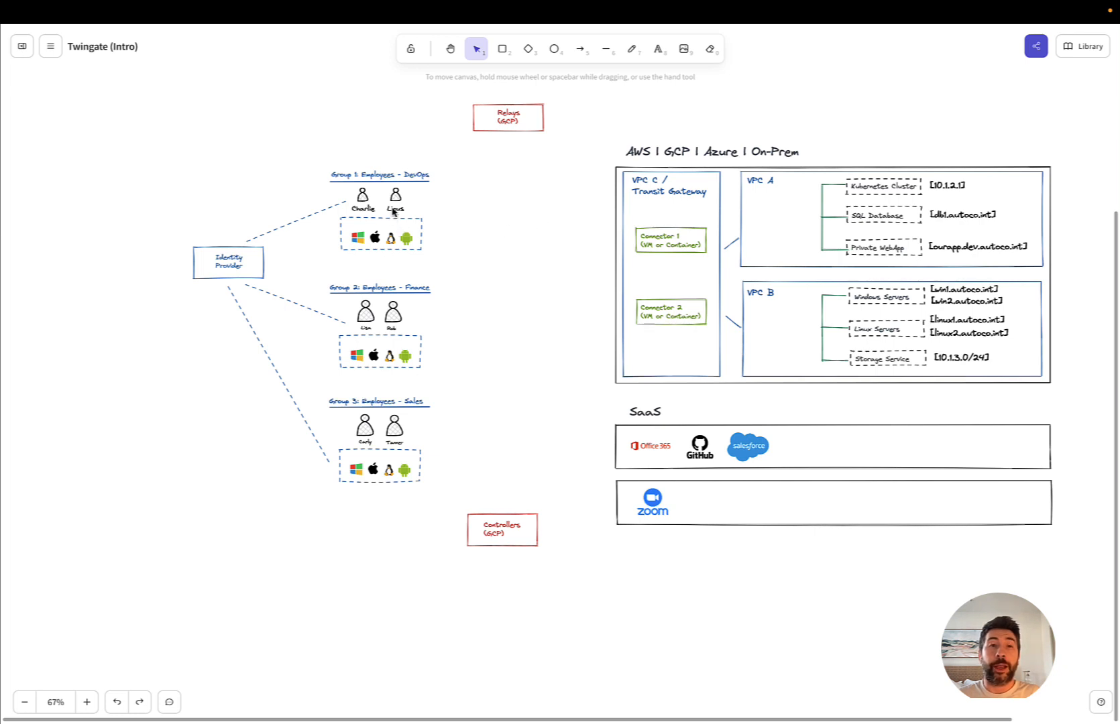
mouse_move(486, 213)
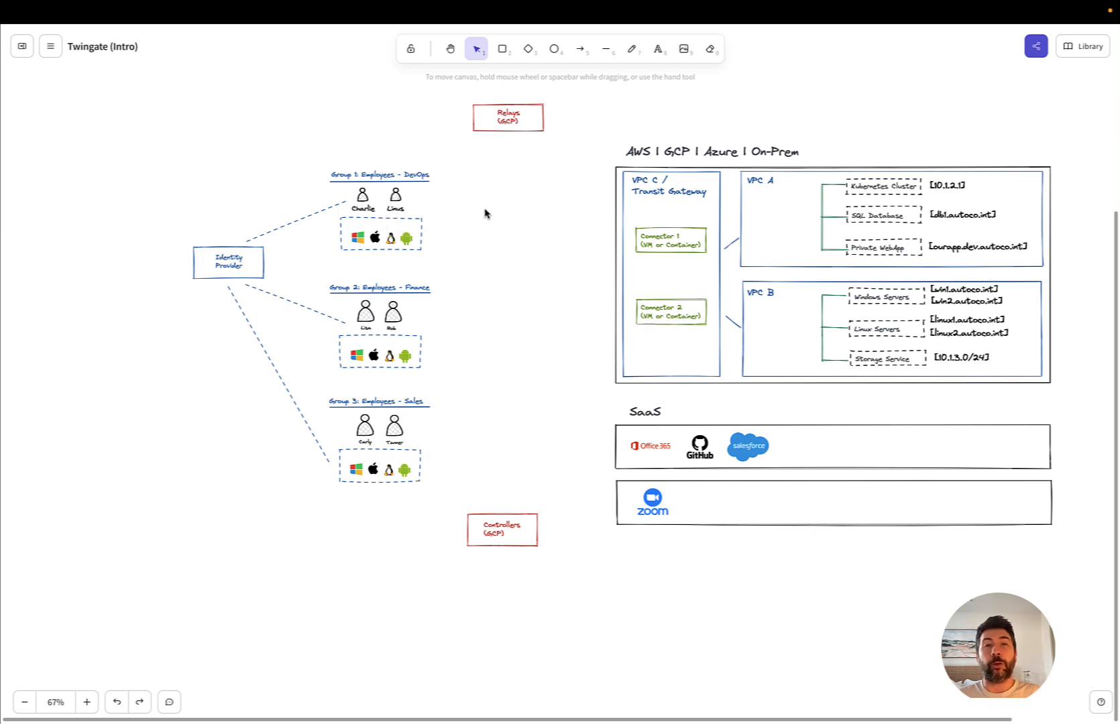
mouse_move(863, 177)
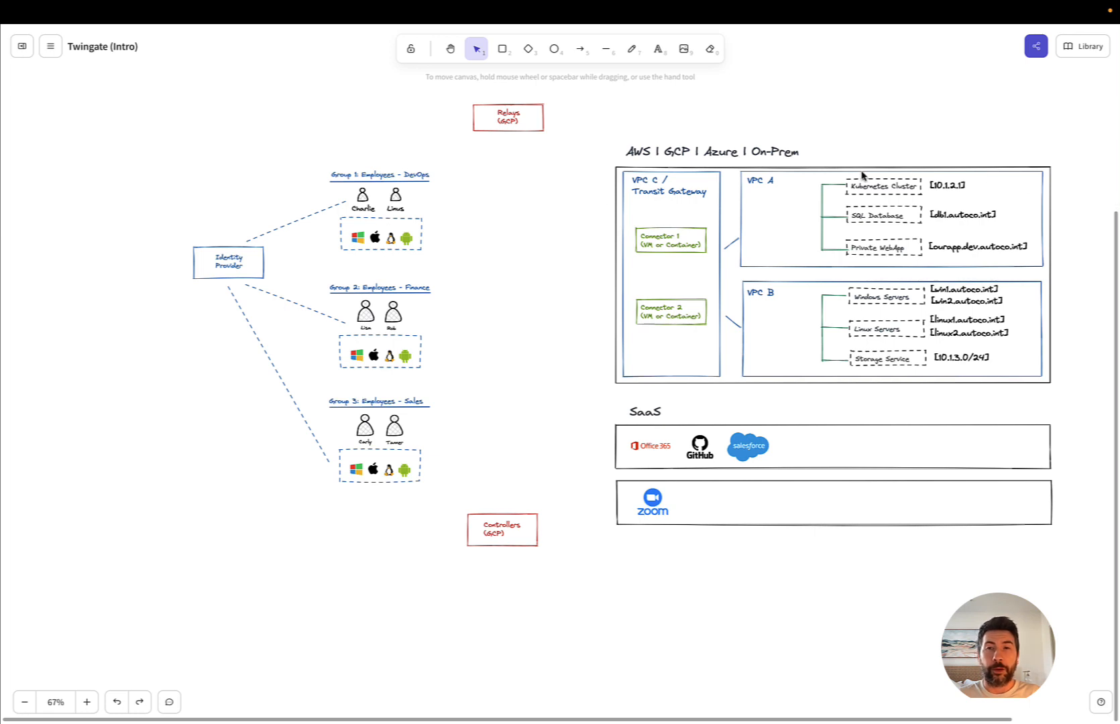
mouse_move(916, 252)
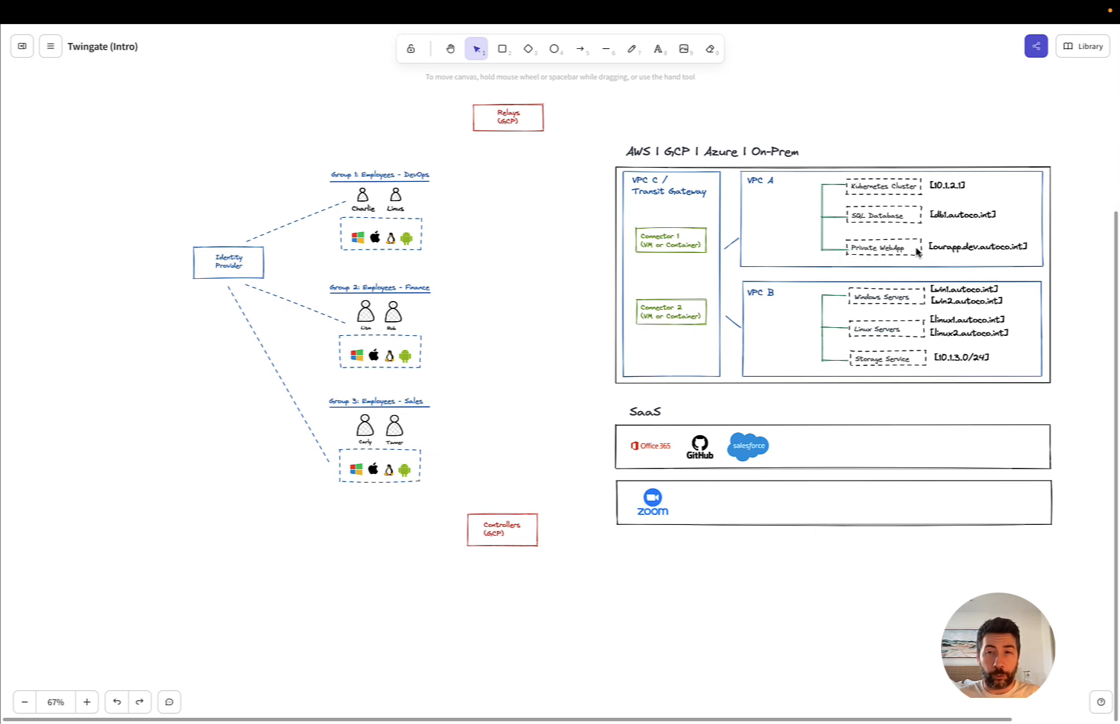
mouse_move(505, 212)
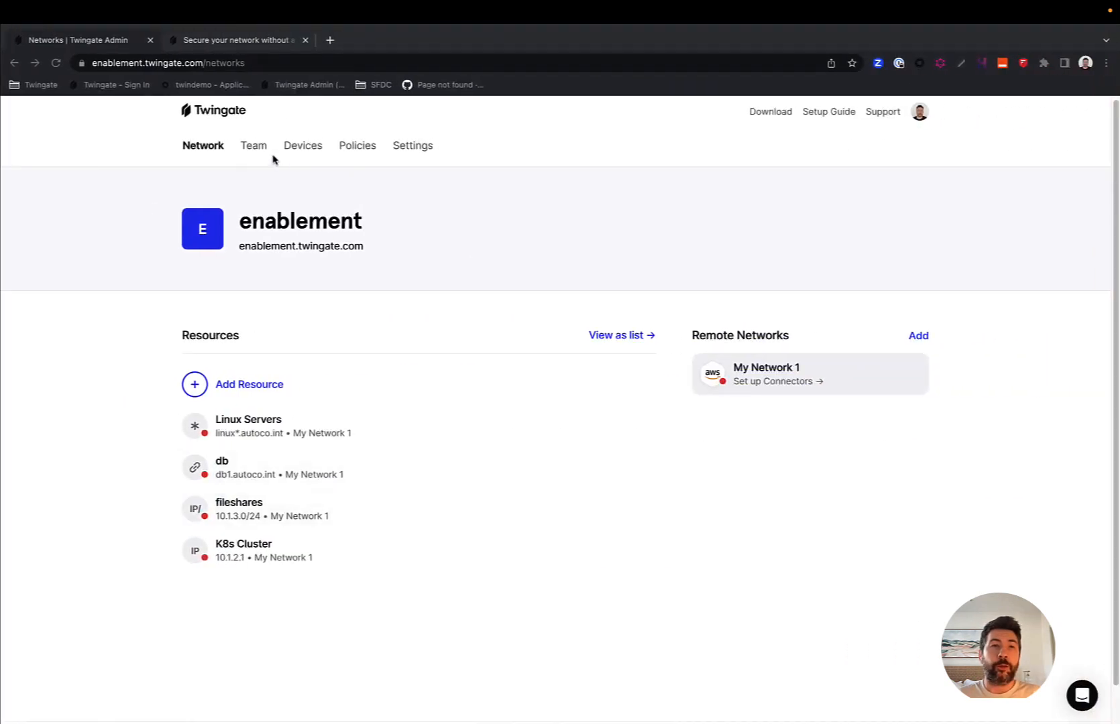
Step: Go from the DevOps group to the Policies page and start a new resource policy
click(253, 148)
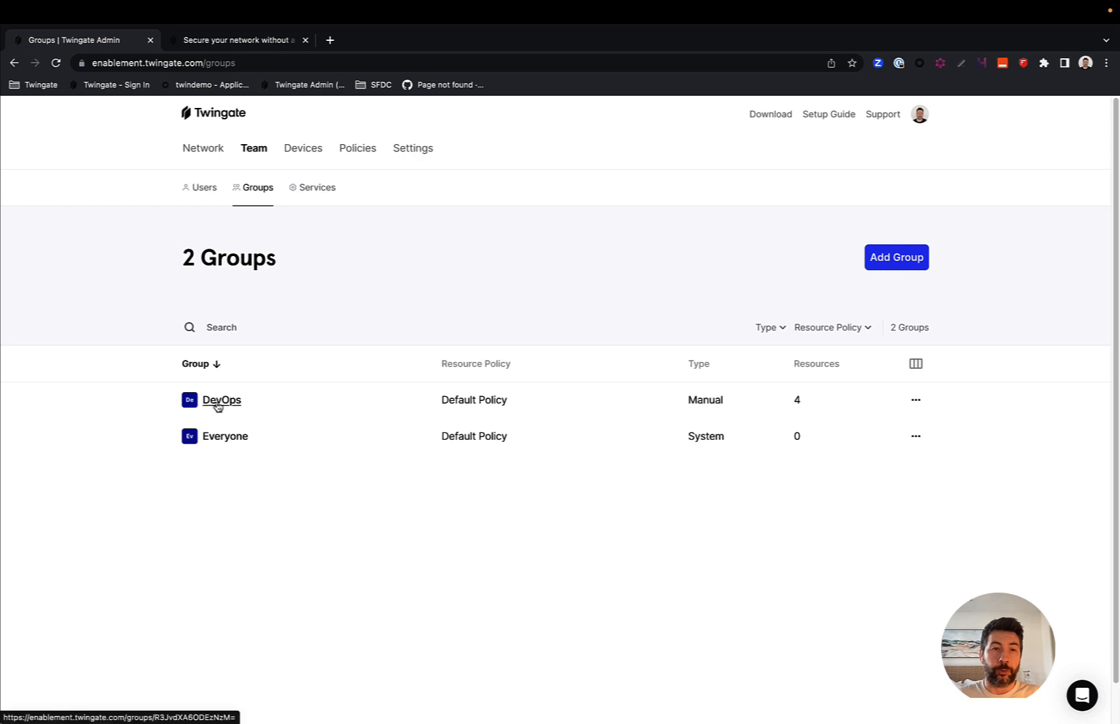
click(221, 399)
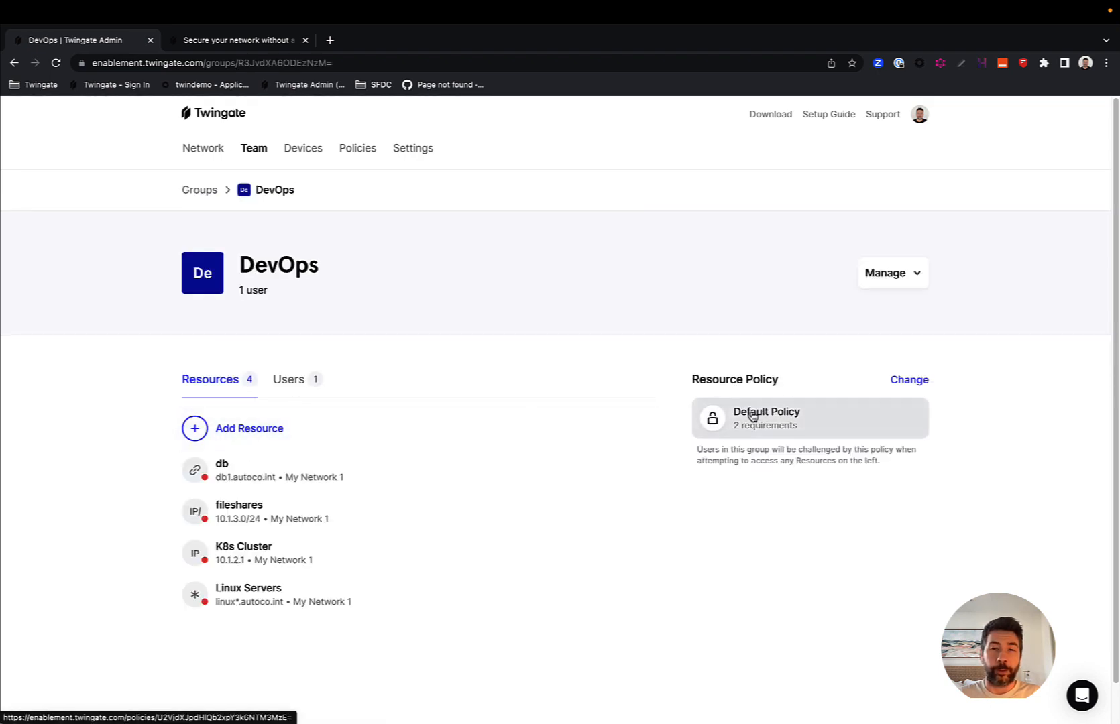
mouse_move(303, 147)
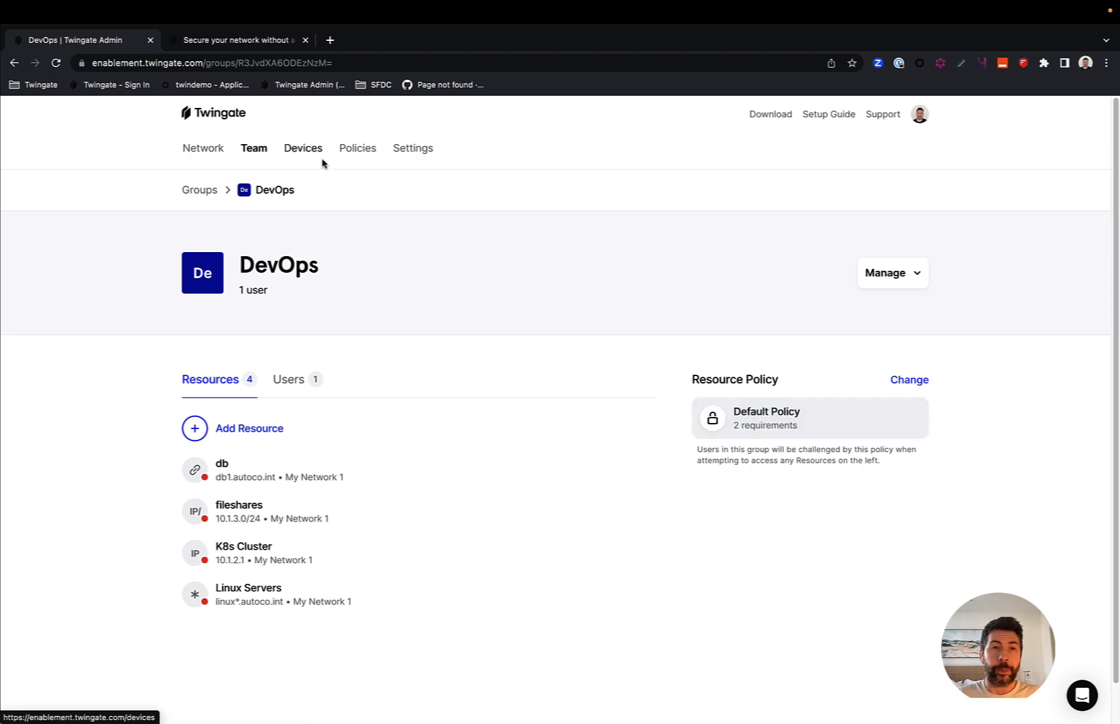
click(357, 149)
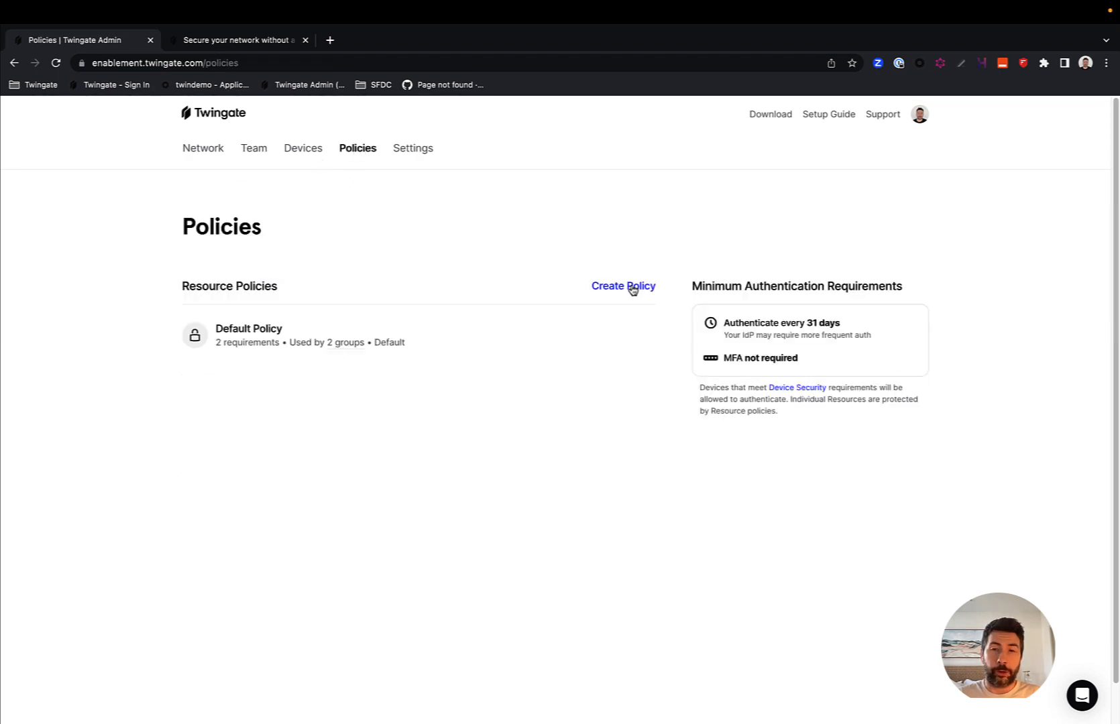
click(623, 286)
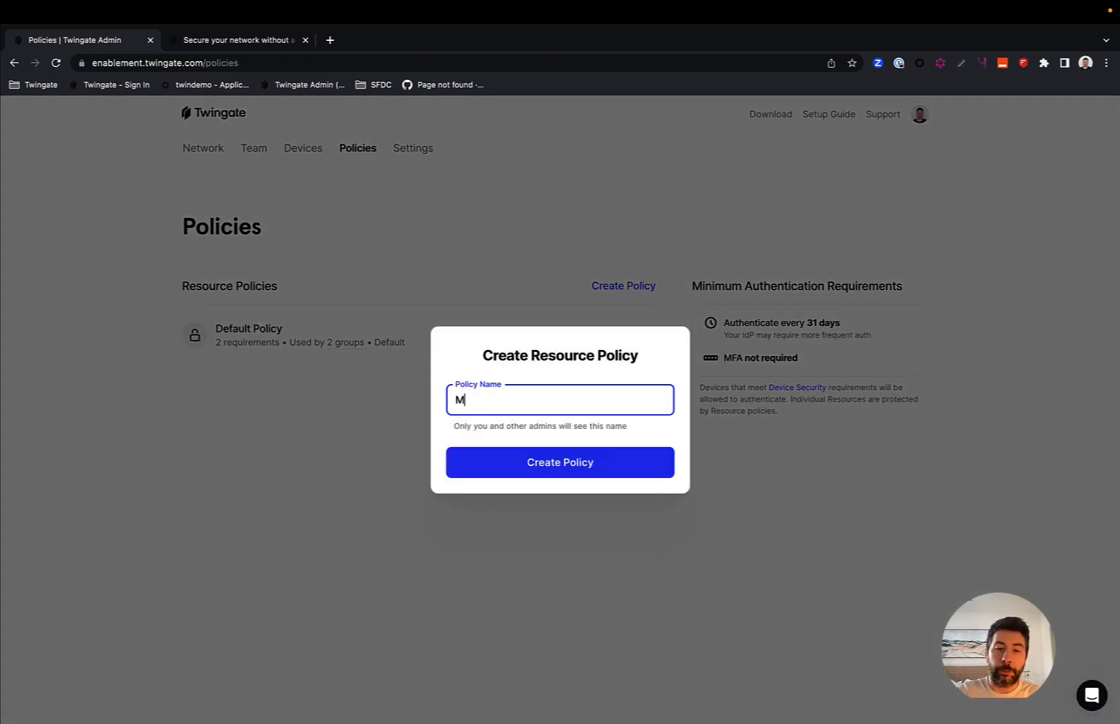
Step: Name the policy My Own Policy, create it and open its detail page
text(y Own Poli)
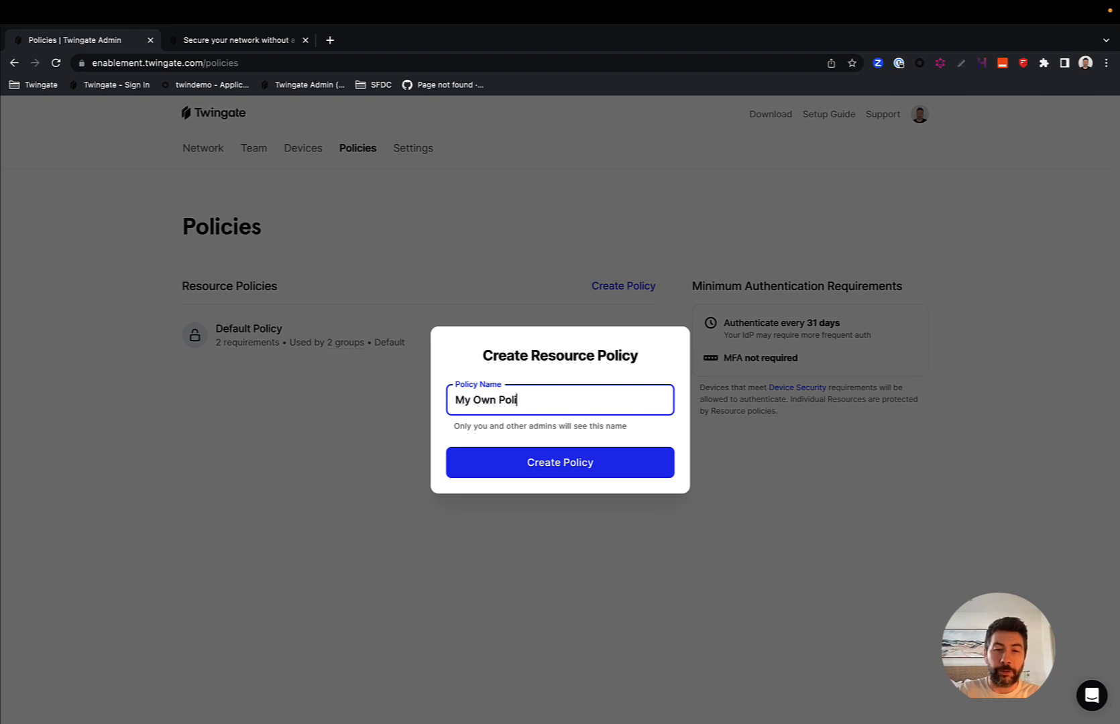
click(561, 463)
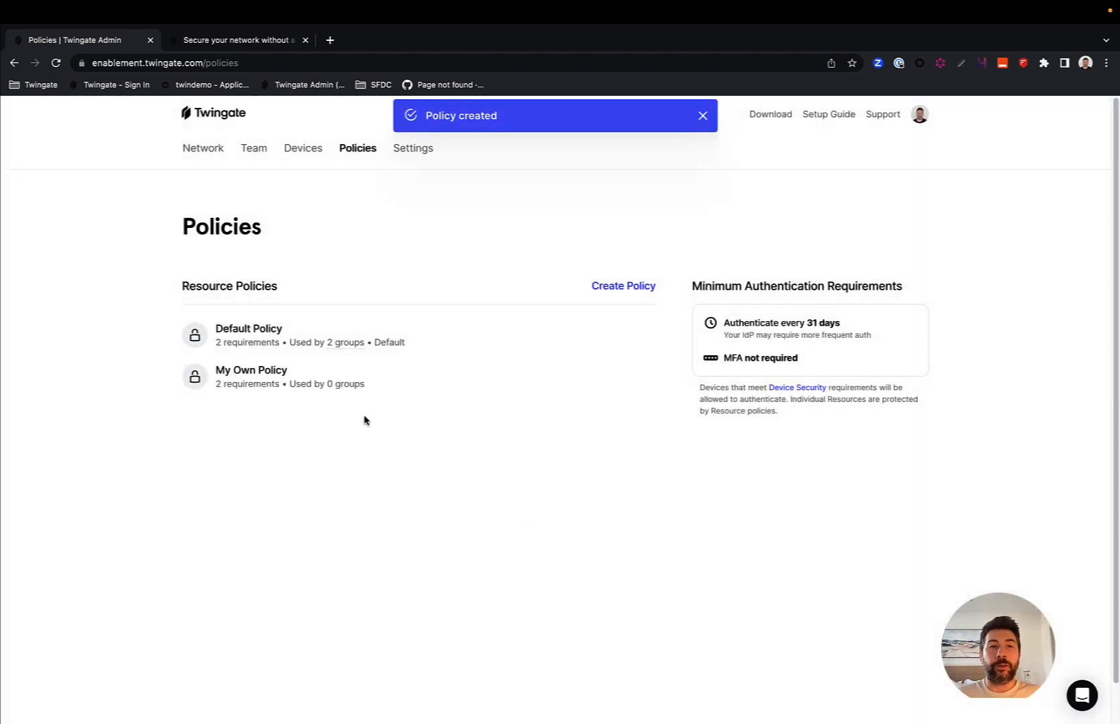
click(251, 370)
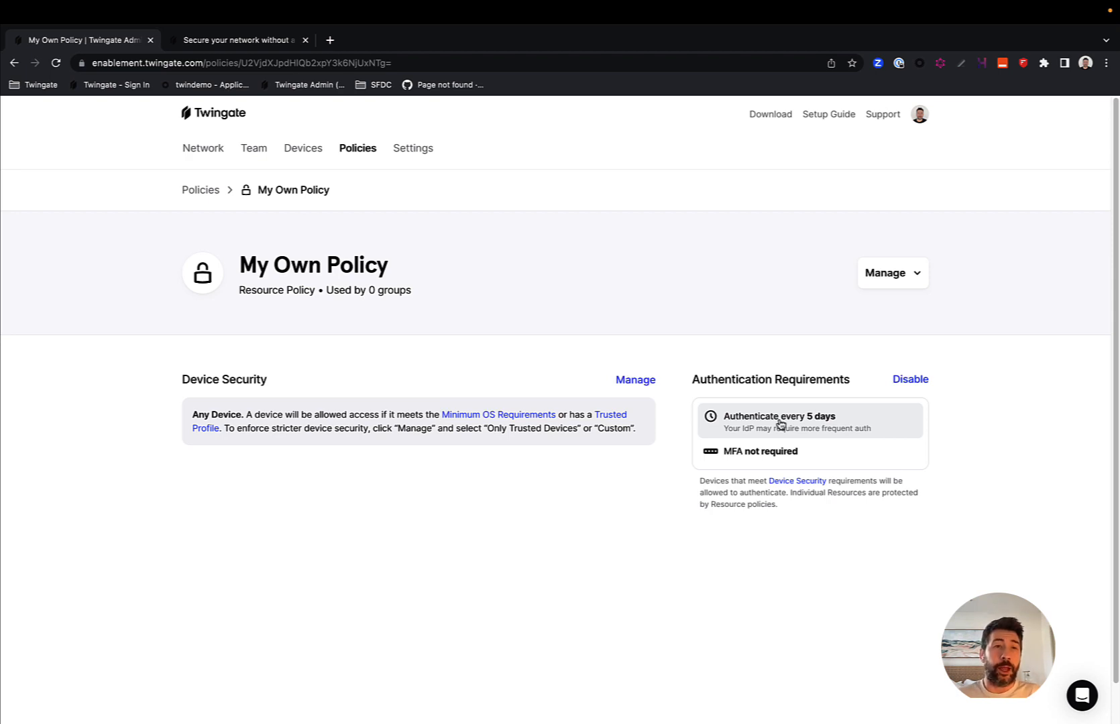
mouse_move(820, 418)
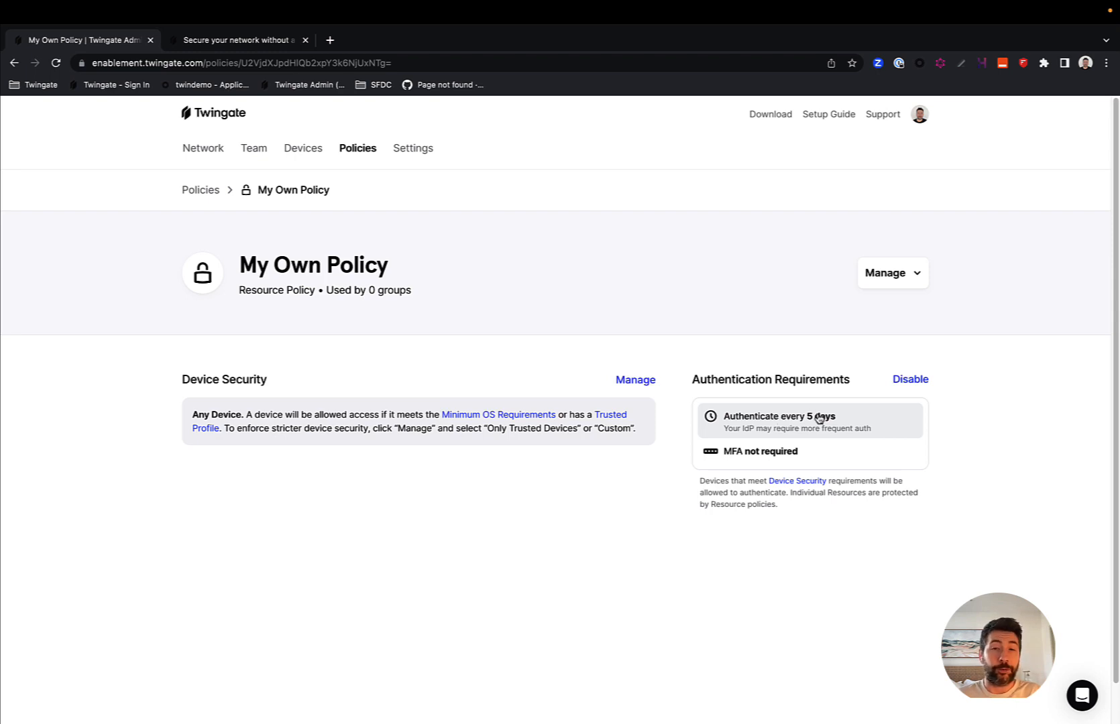
mouse_move(830, 419)
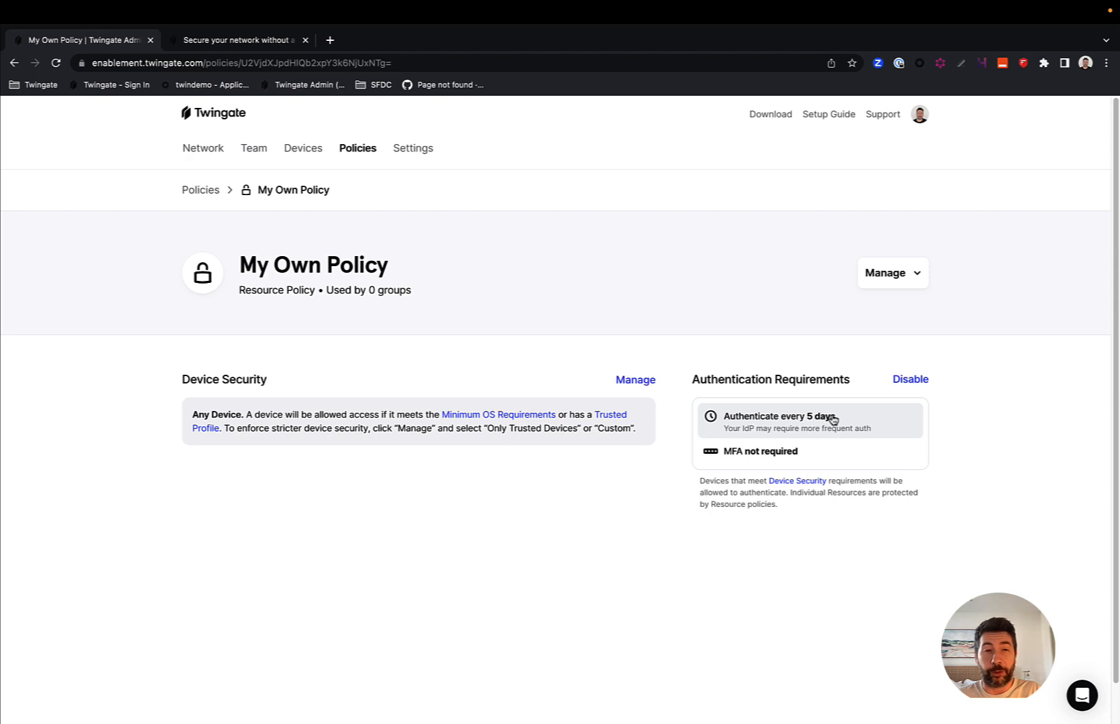
mouse_move(786, 437)
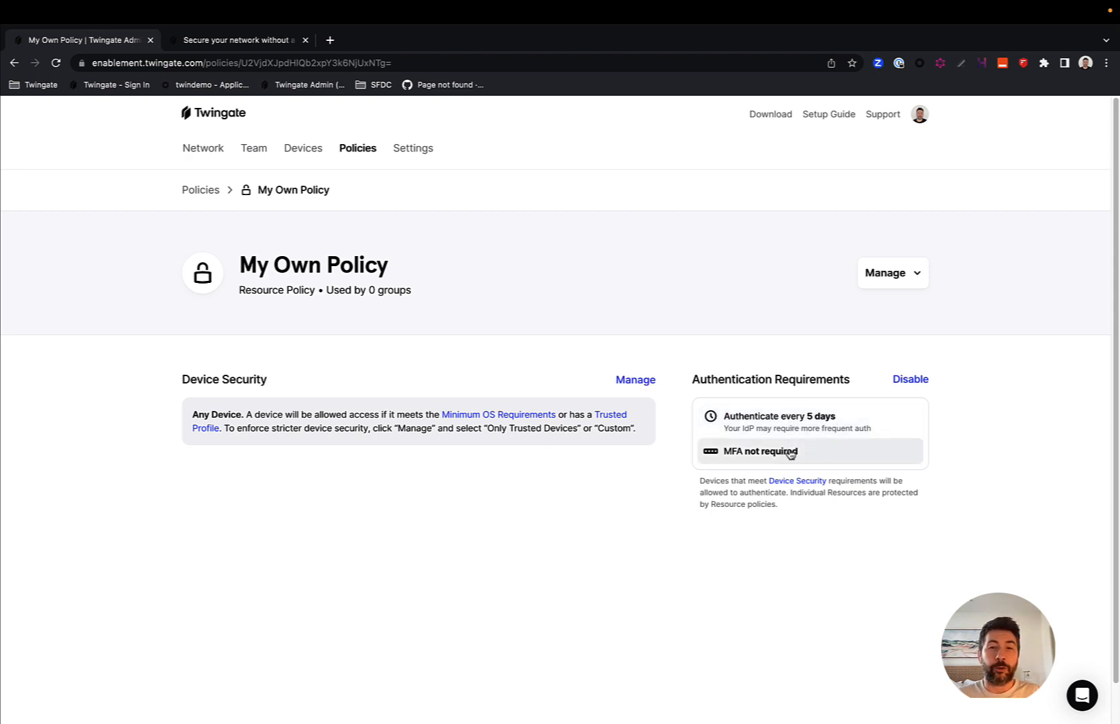
mouse_move(814, 456)
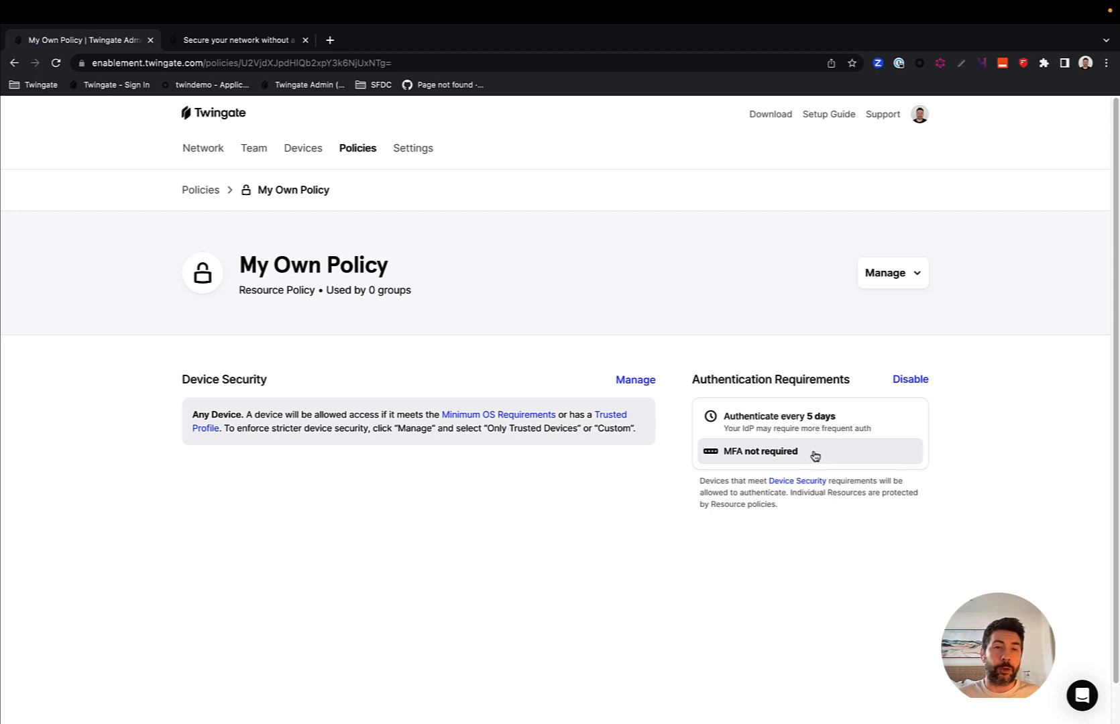
mouse_move(845, 469)
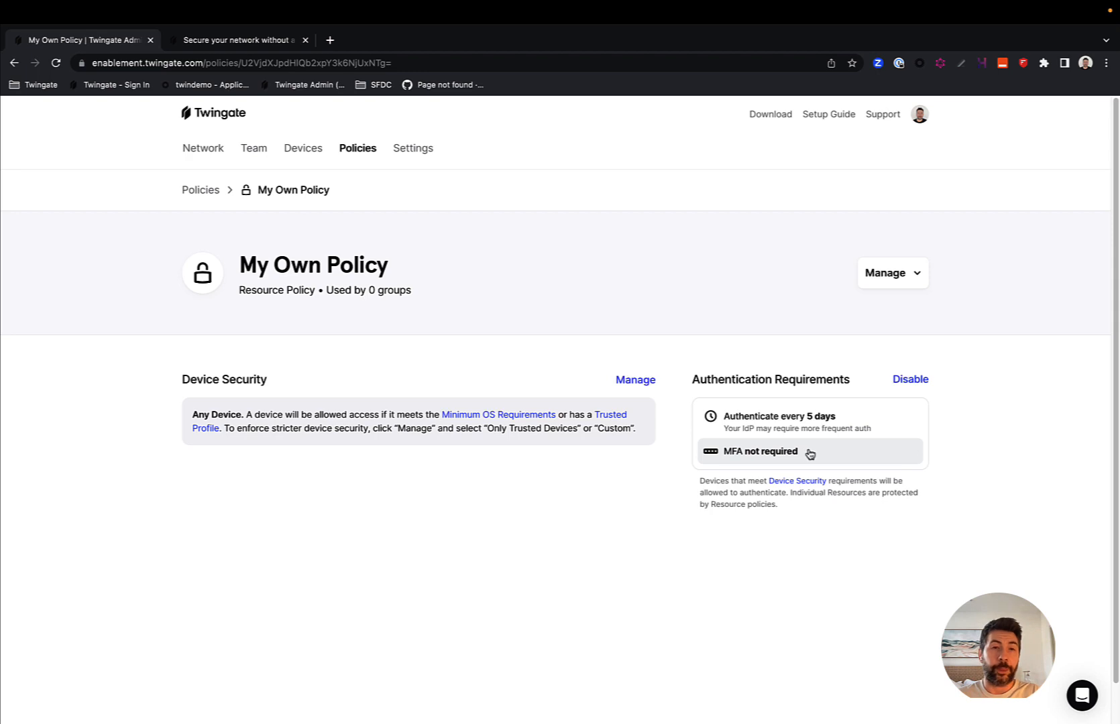
mouse_move(398, 420)
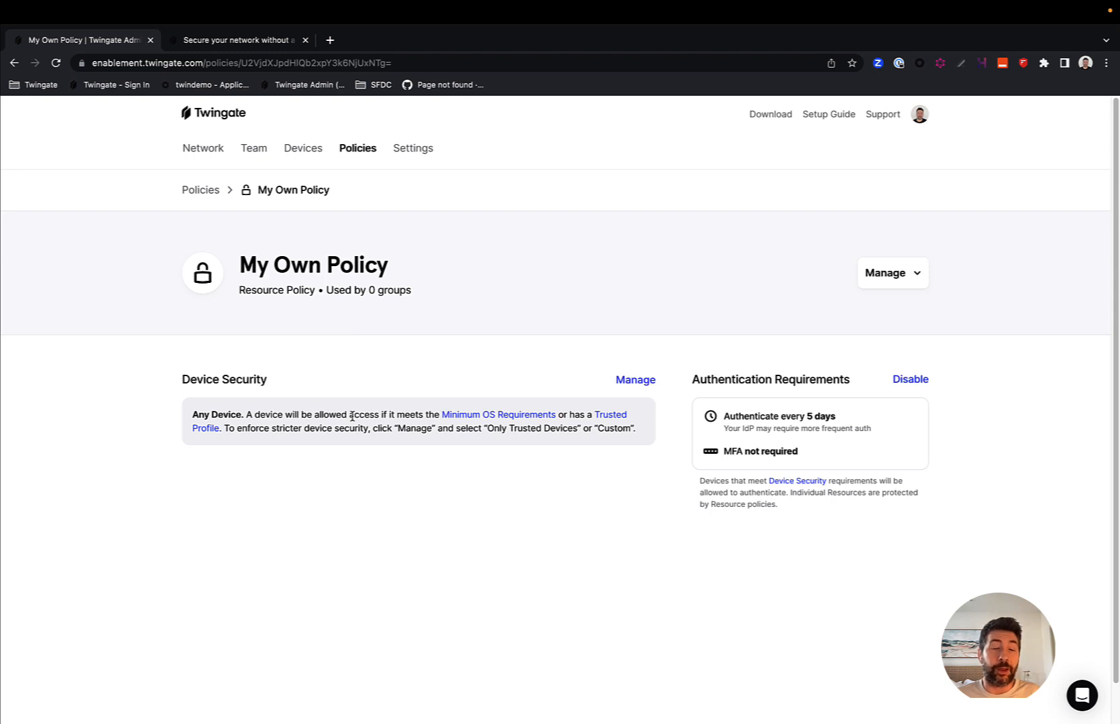
mouse_move(367, 324)
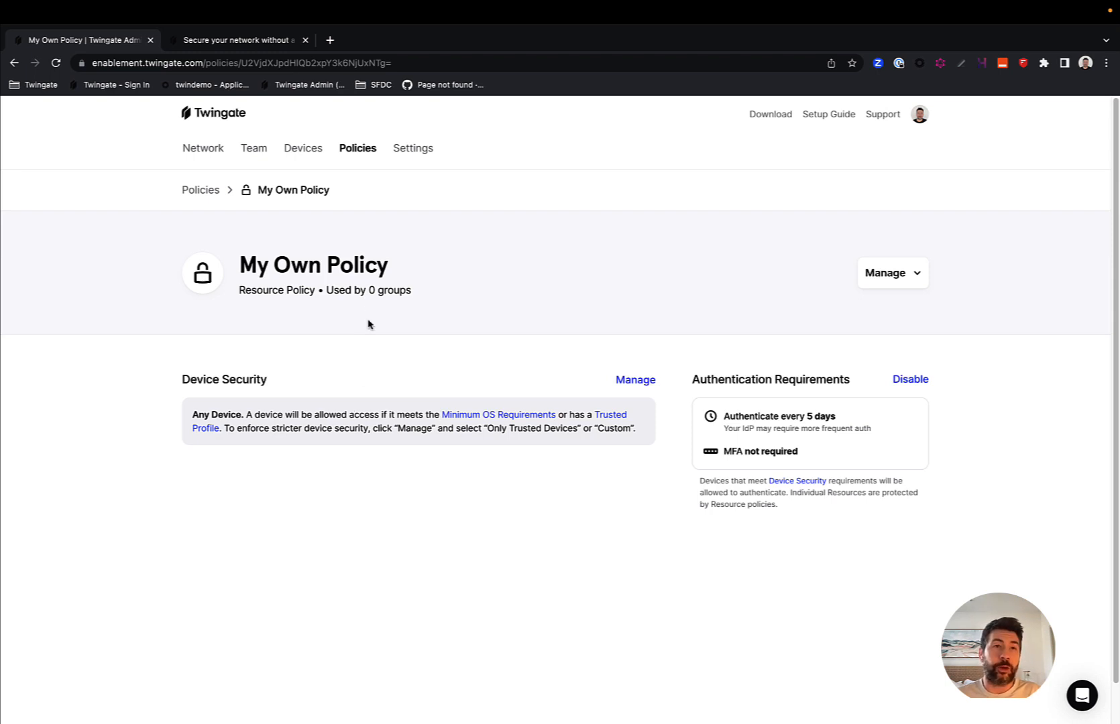
Step: Switch via the Dock's Chrome menu to the Twingate (Intro) Excalidraw Plus window
click(240, 40)
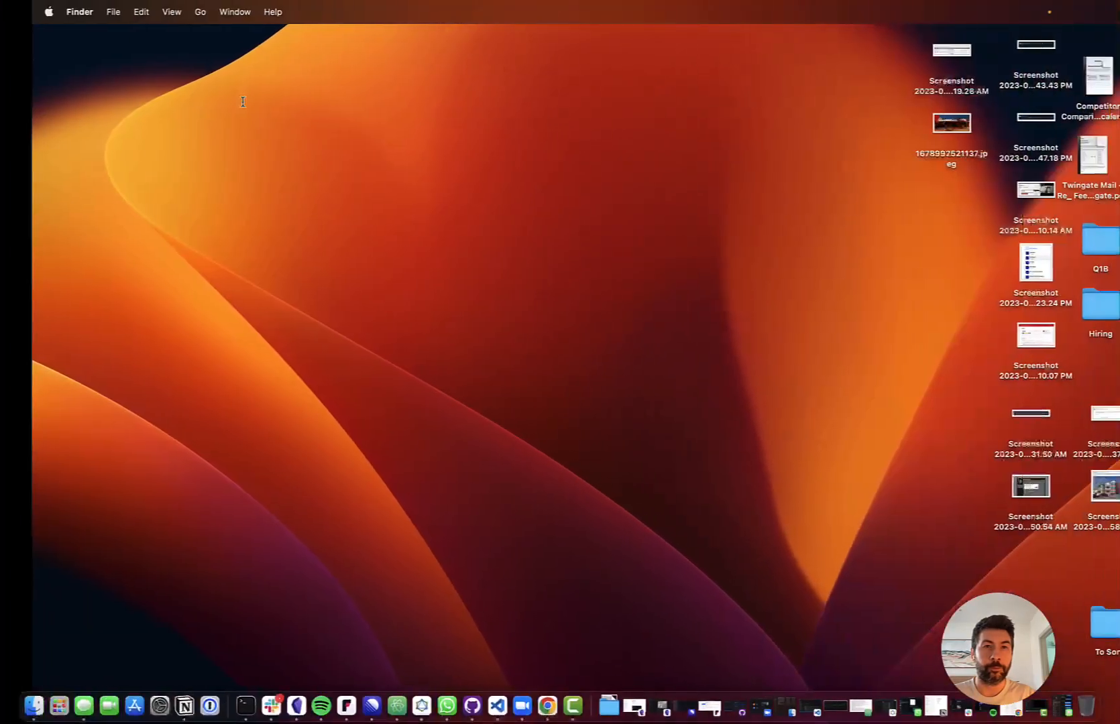
right_click(547, 705)
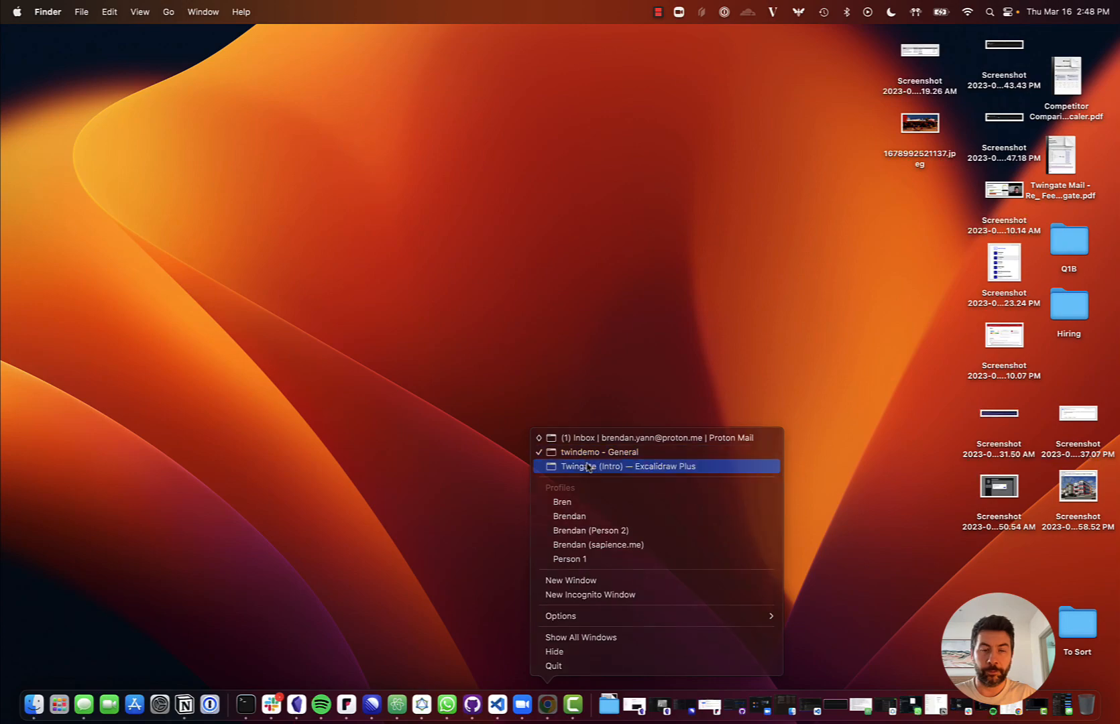
click(600, 452)
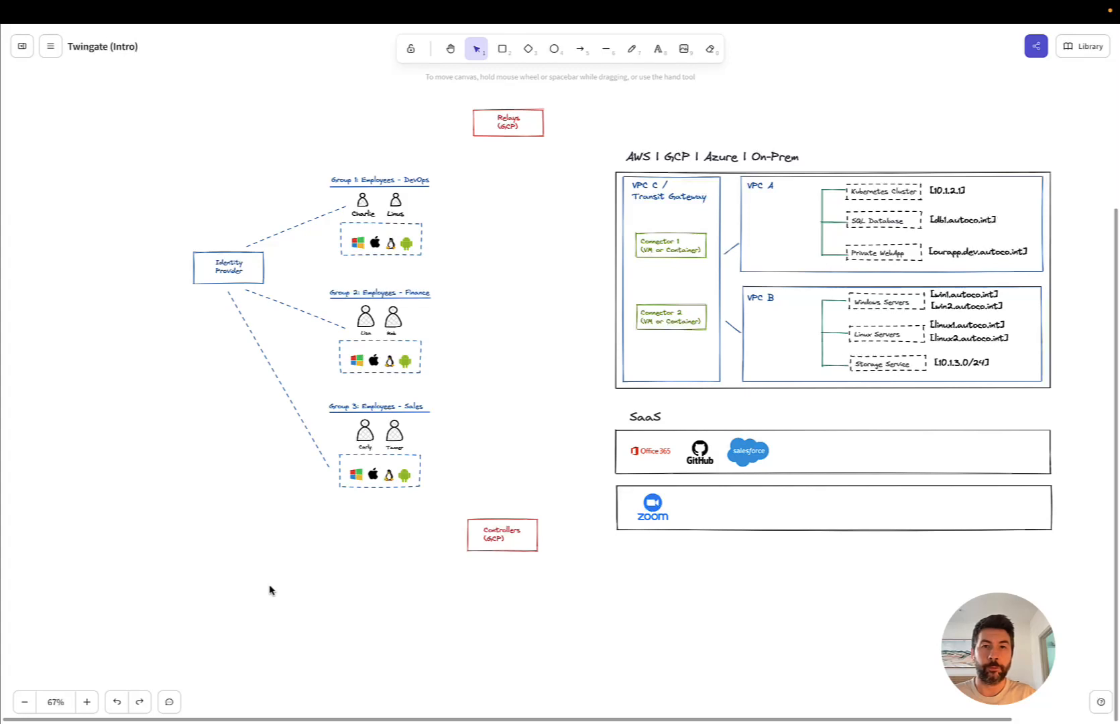
mouse_move(312, 619)
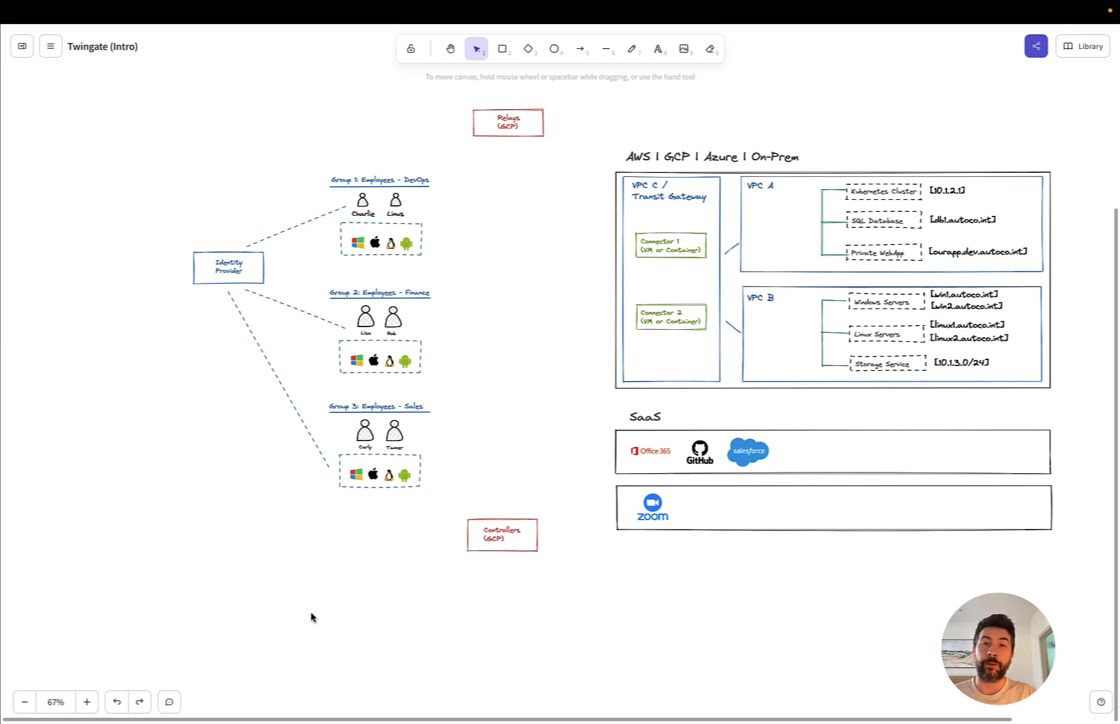
mouse_move(574, 501)
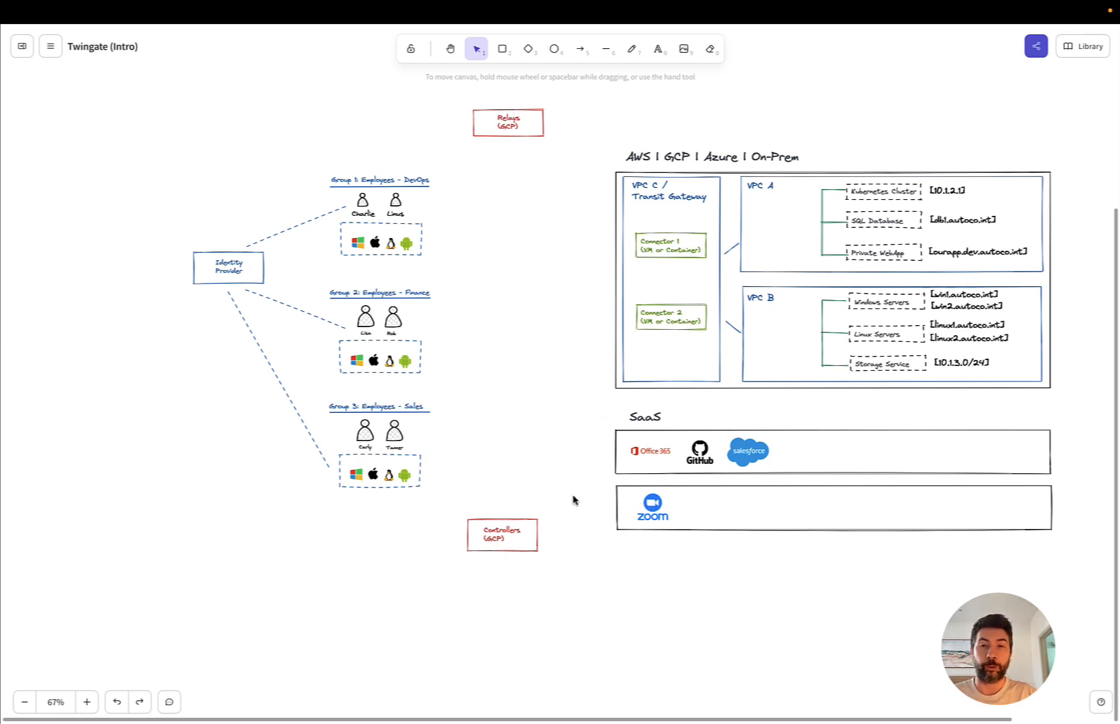
mouse_move(549, 557)
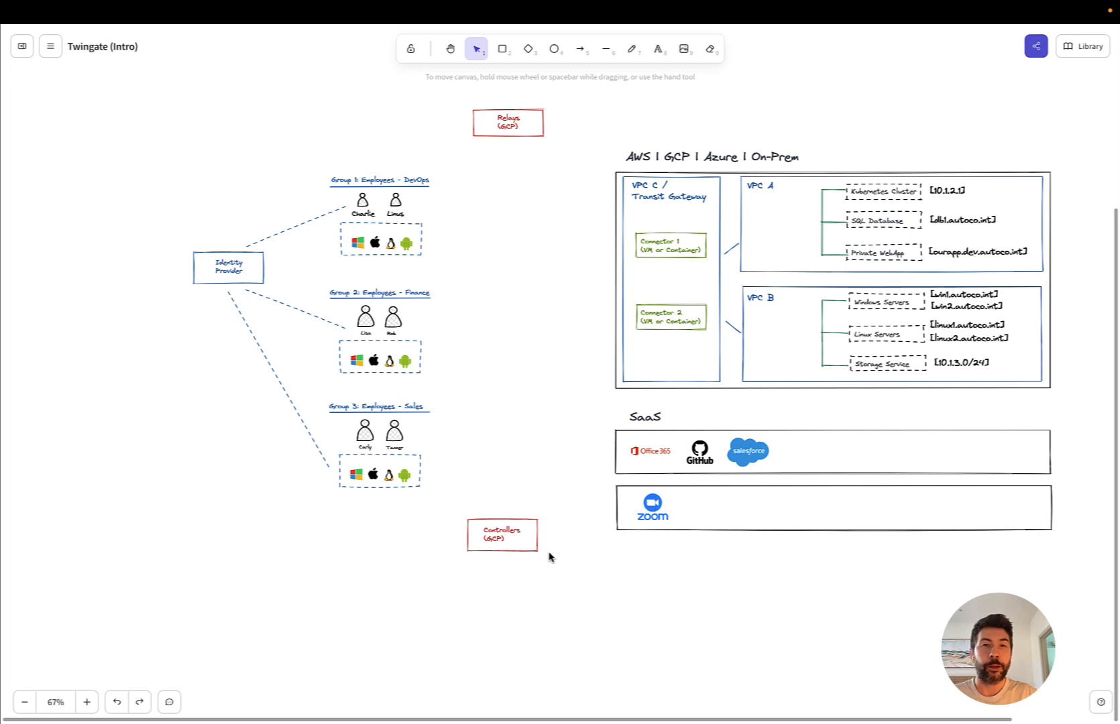
mouse_move(559, 577)
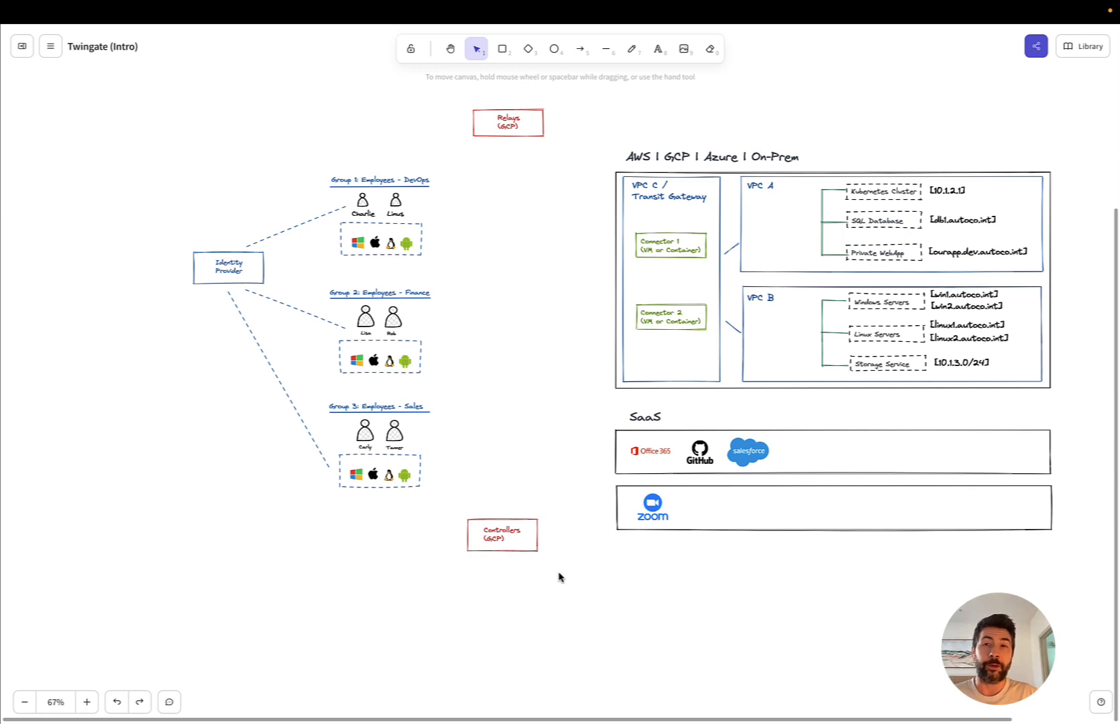
mouse_move(497, 225)
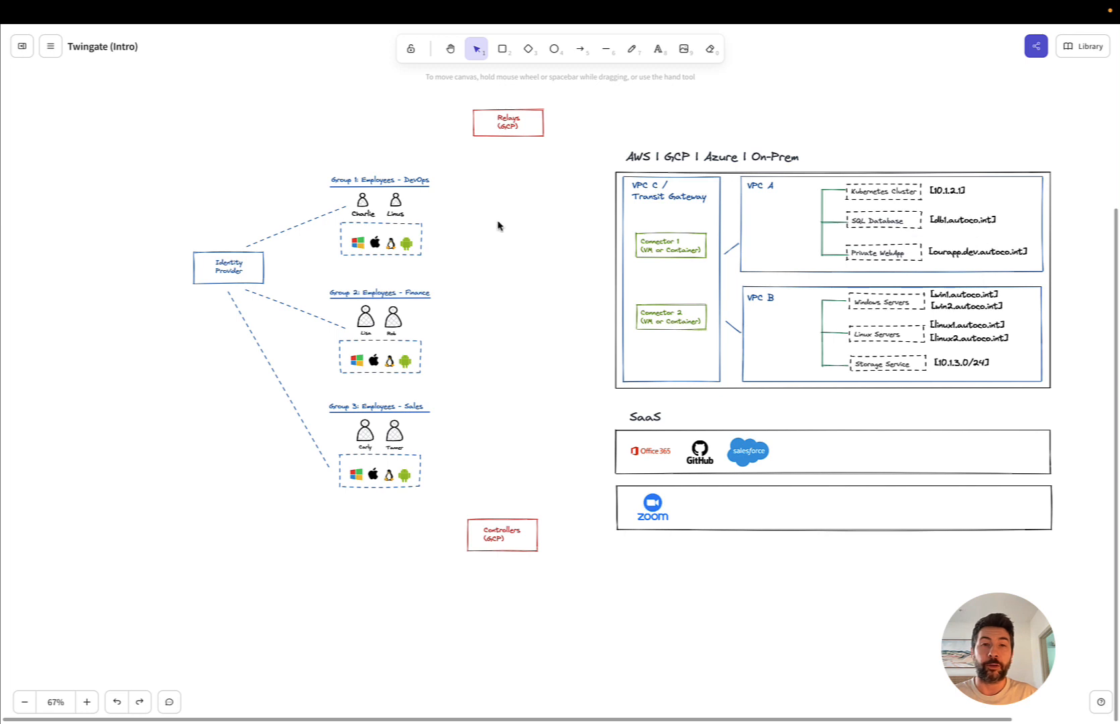
mouse_move(350, 242)
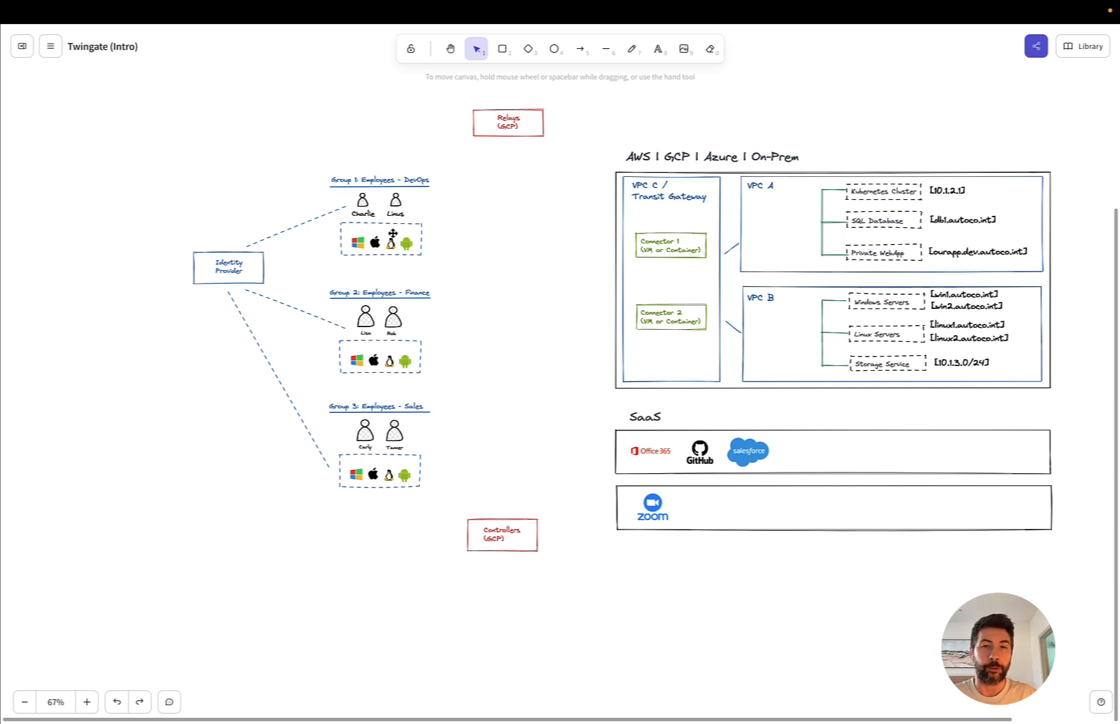
mouse_move(691, 644)
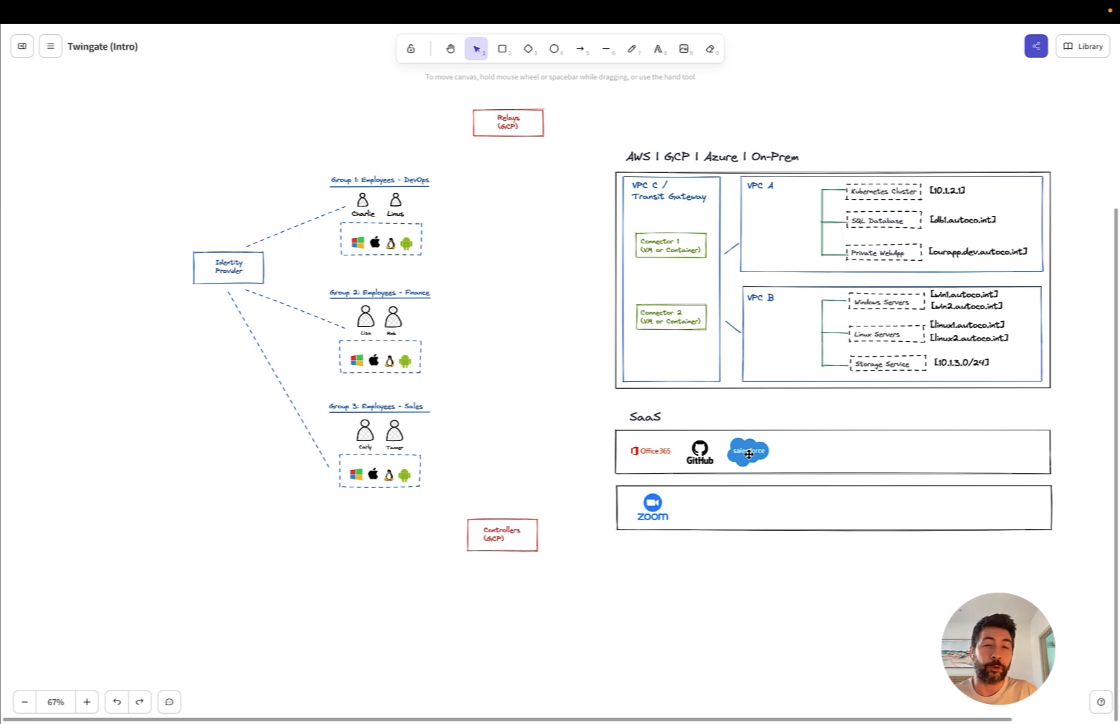
mouse_move(493, 256)
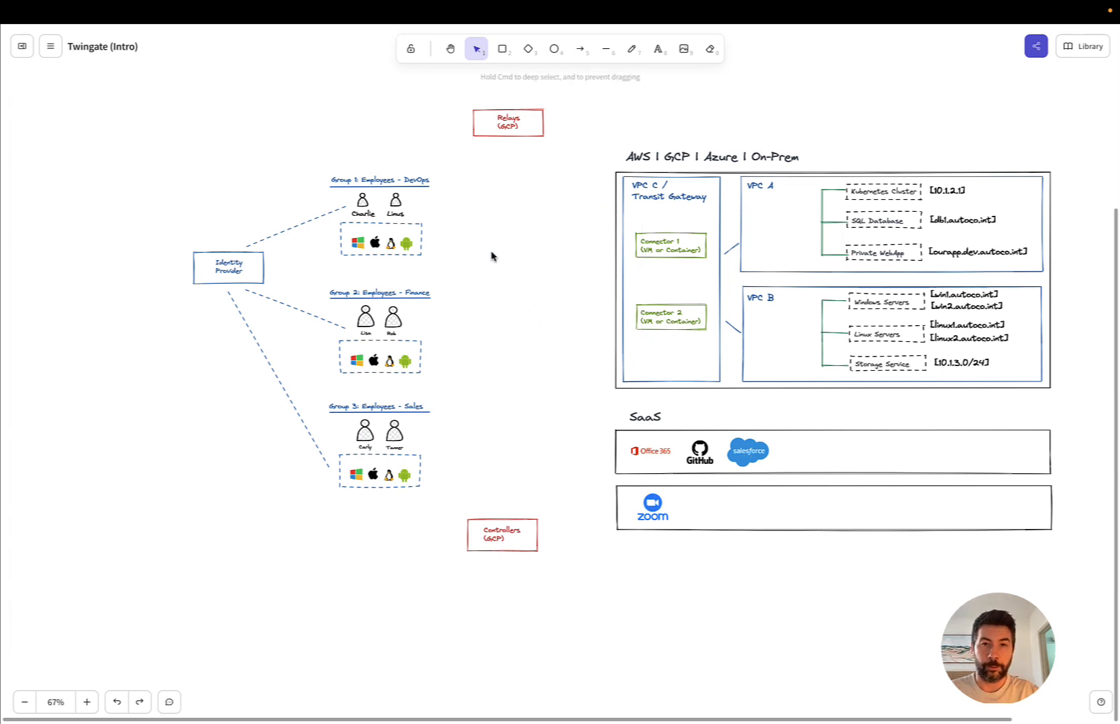
mouse_move(535, 311)
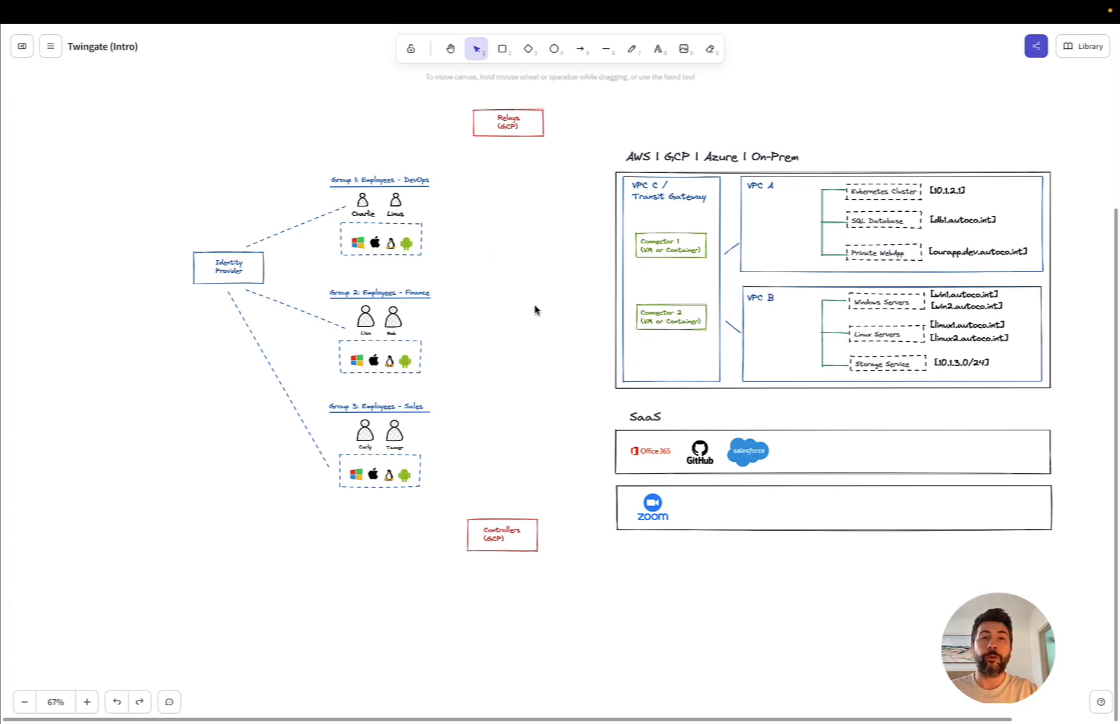
mouse_move(526, 225)
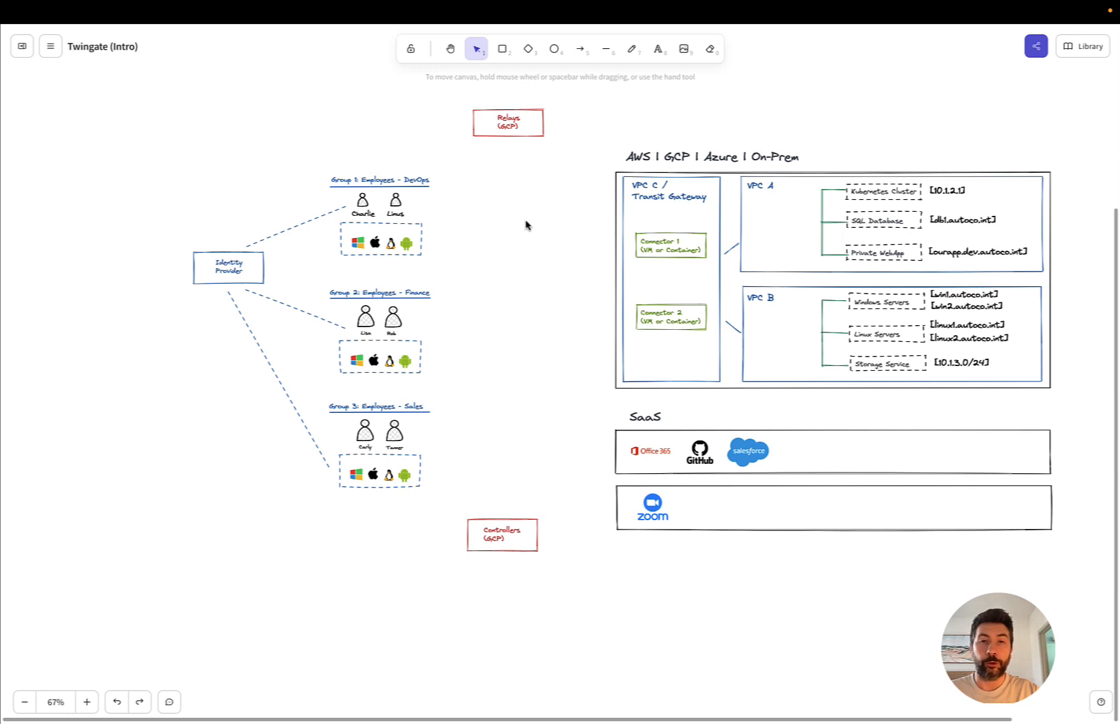
mouse_move(530, 218)
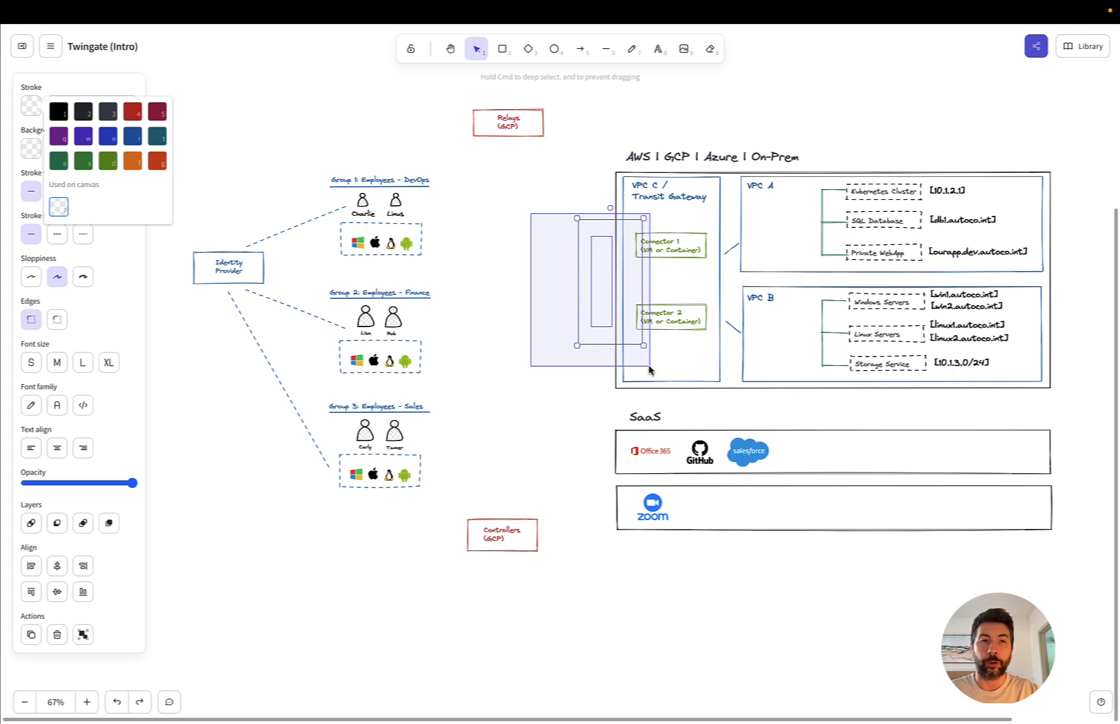
click(506, 329)
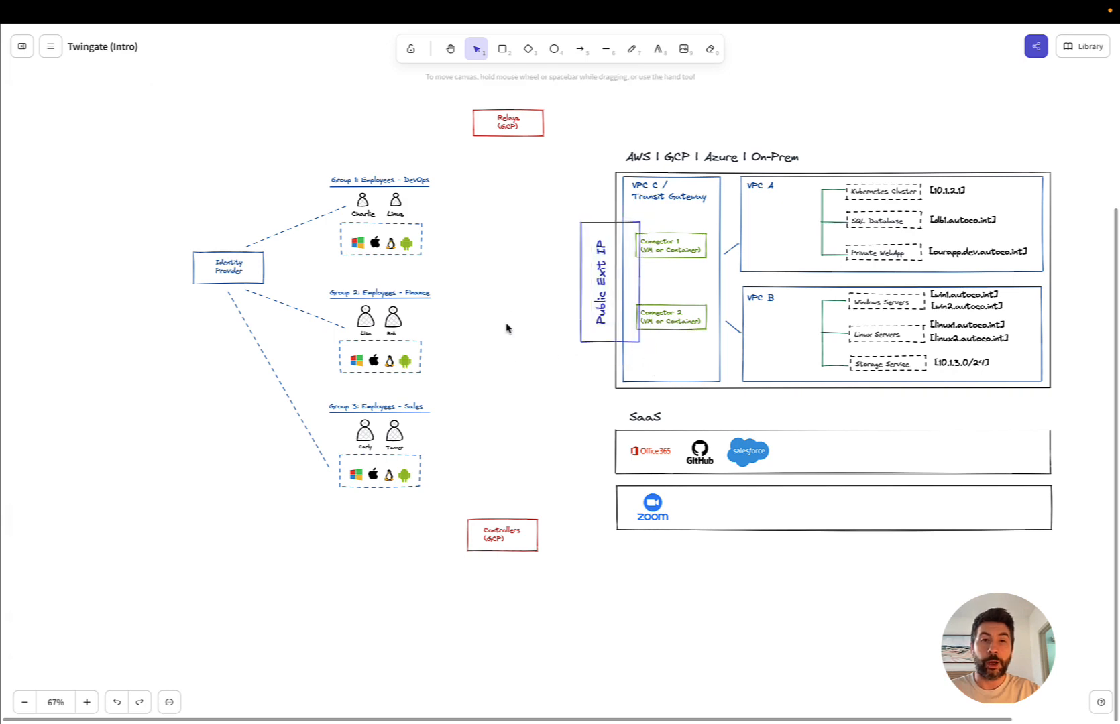
mouse_move(586, 251)
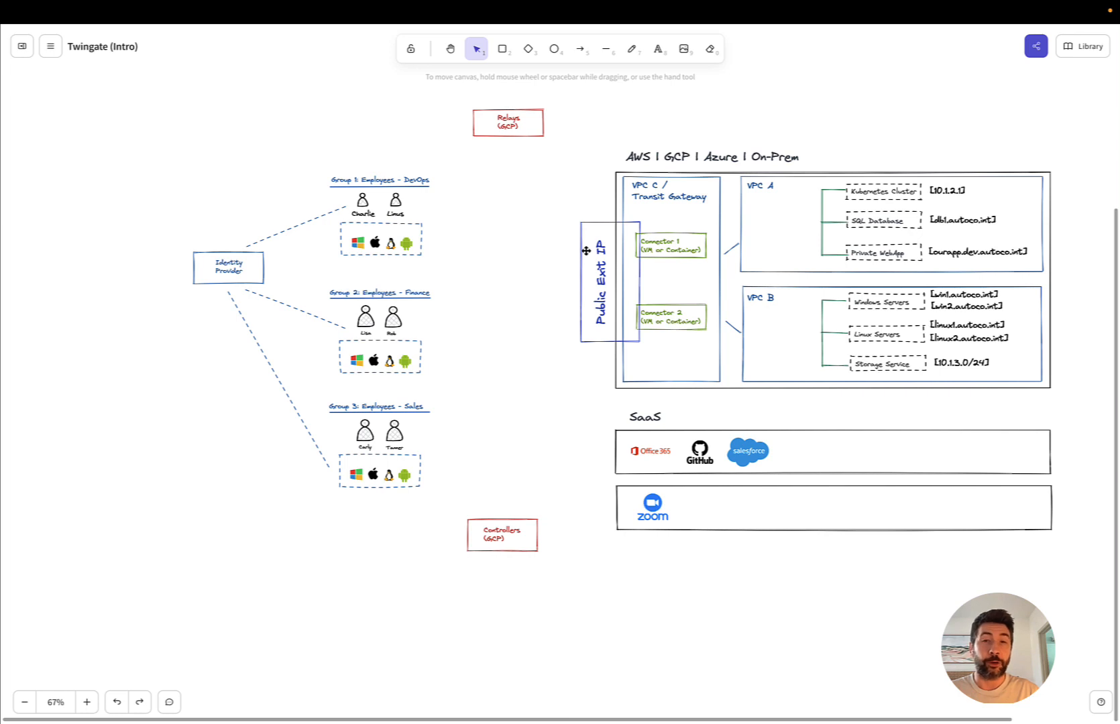
mouse_move(545, 386)
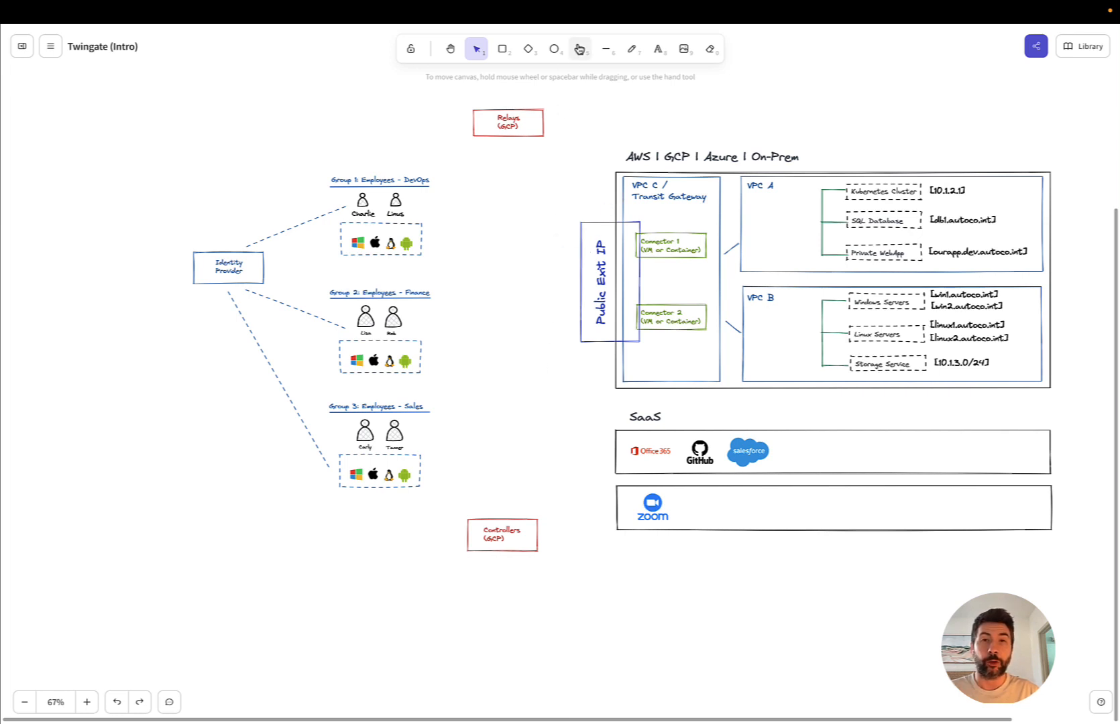
Step: Draw an arrow from the Public Exit IP box to GitHub and colour it green
click(579, 48)
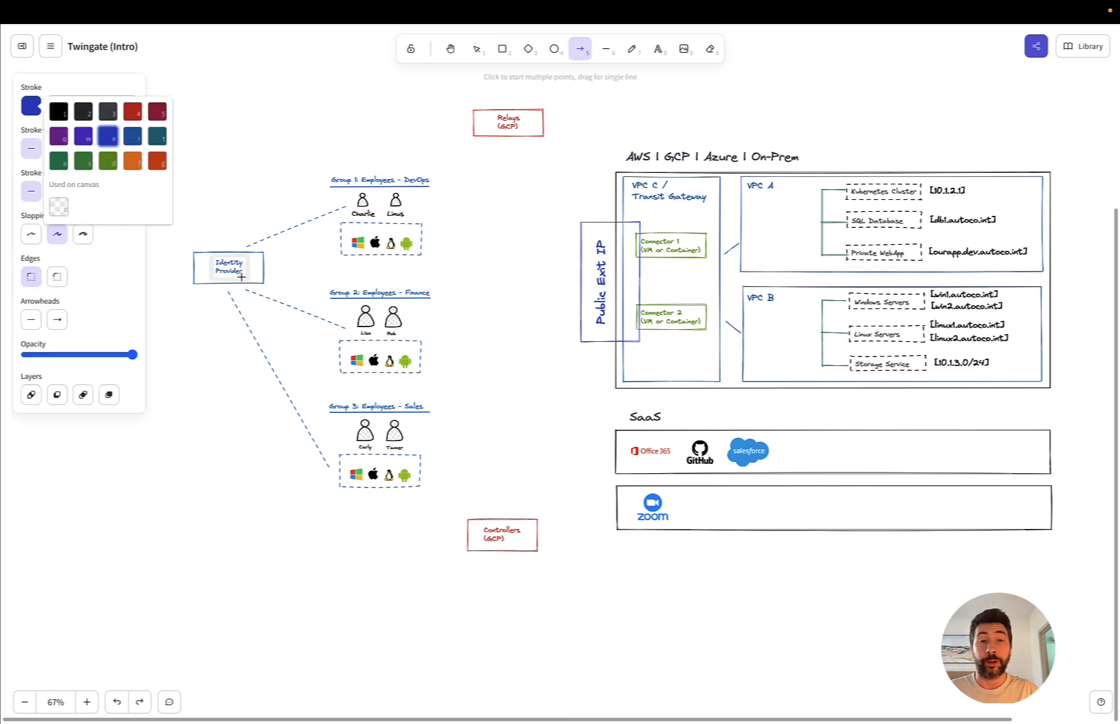
mouse_move(211, 321)
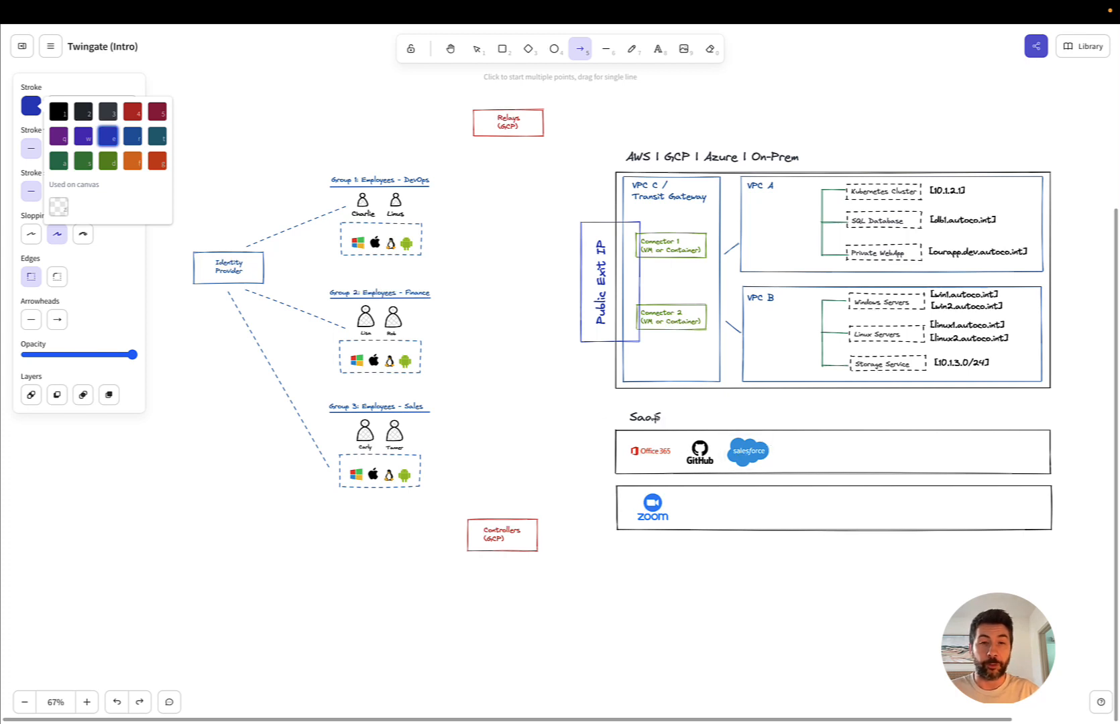
mouse_move(240, 283)
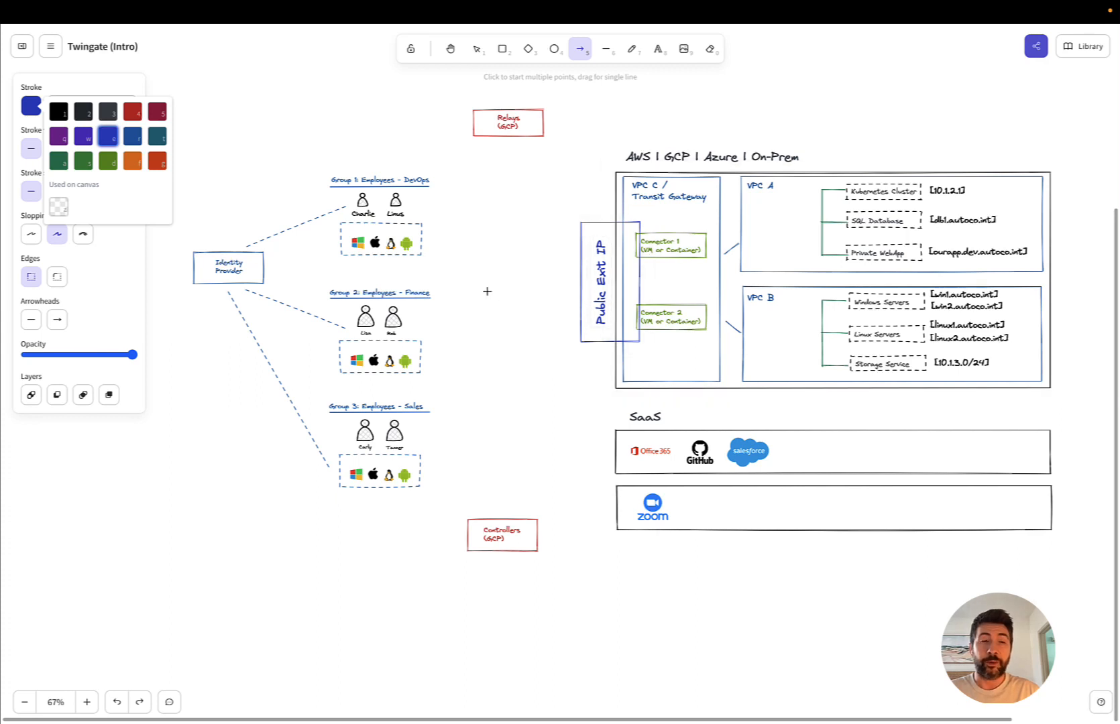
mouse_move(277, 287)
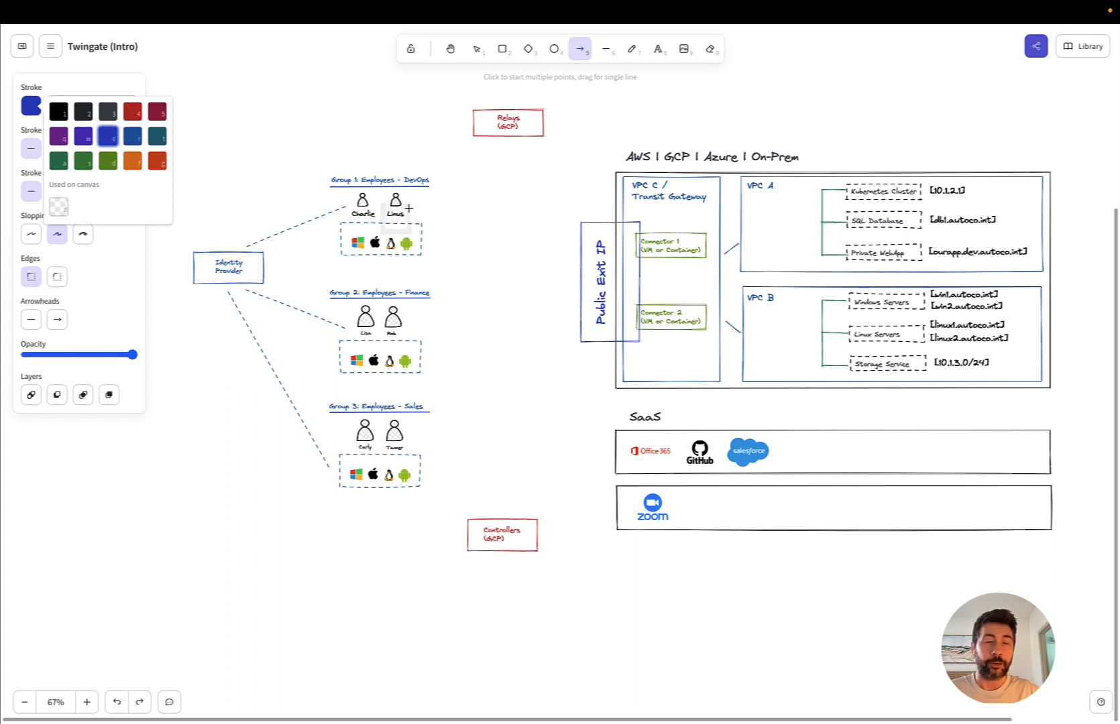
mouse_move(630, 412)
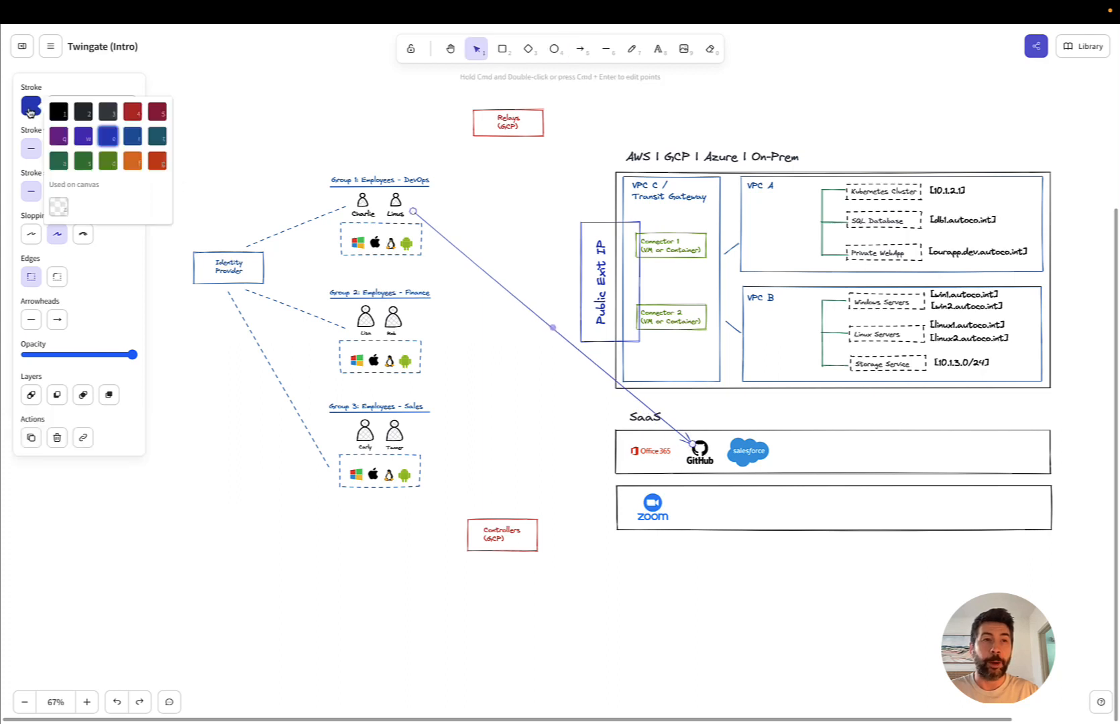
click(133, 113)
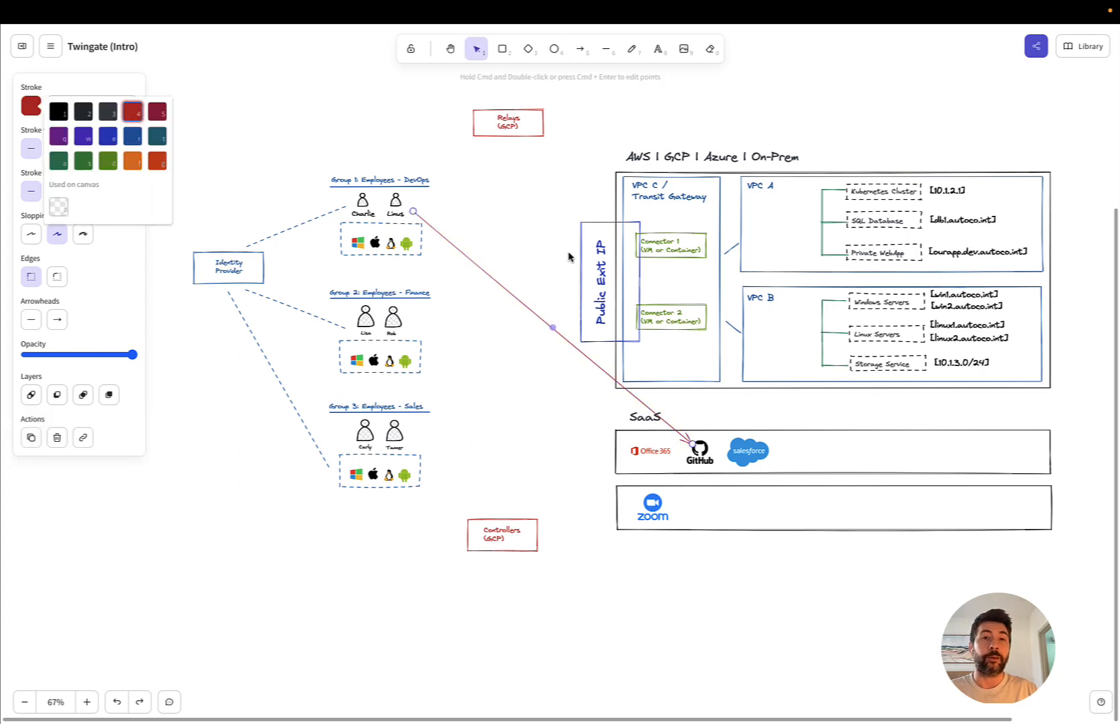
mouse_move(477, 242)
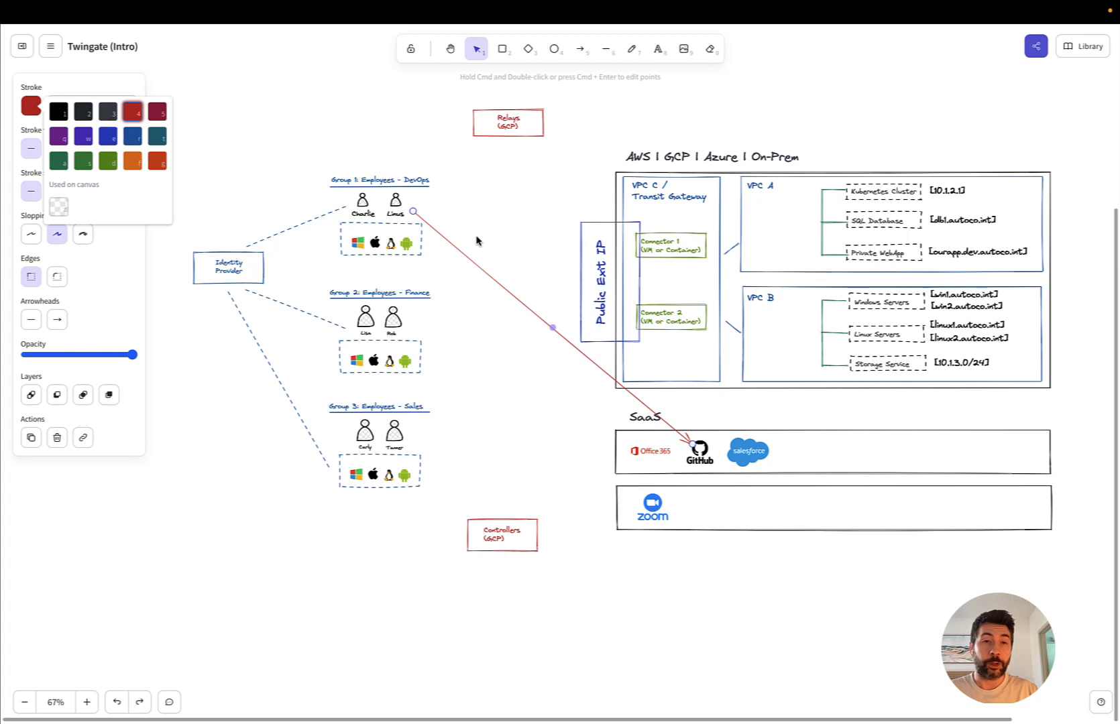
mouse_move(577, 310)
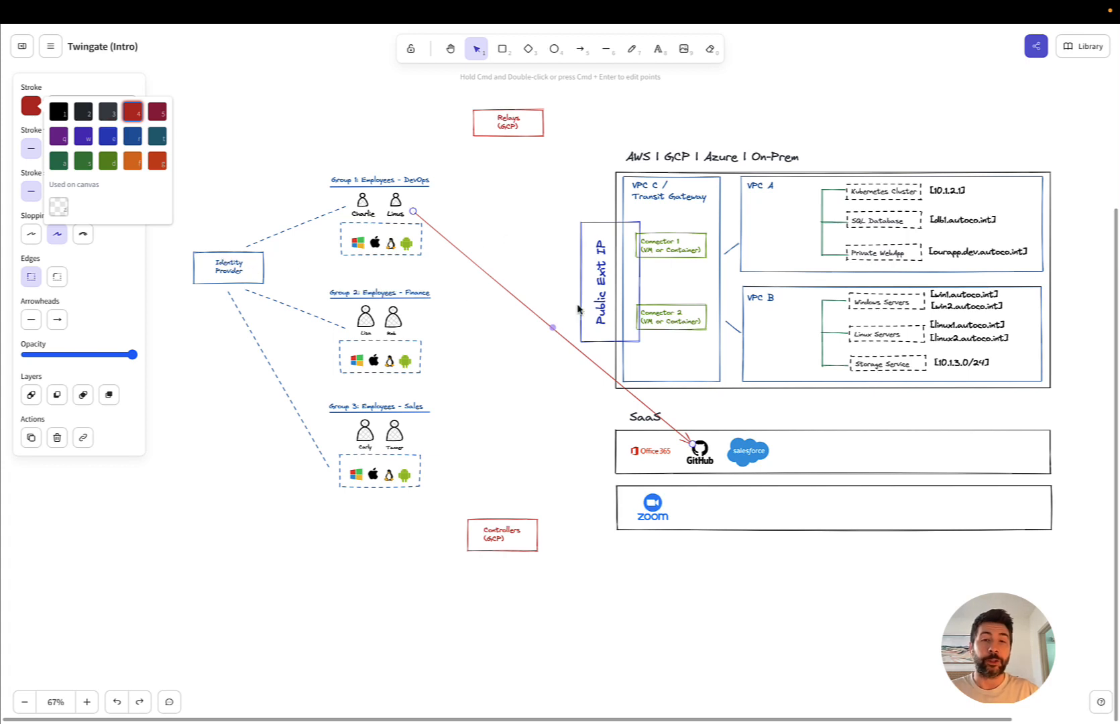
mouse_move(679, 420)
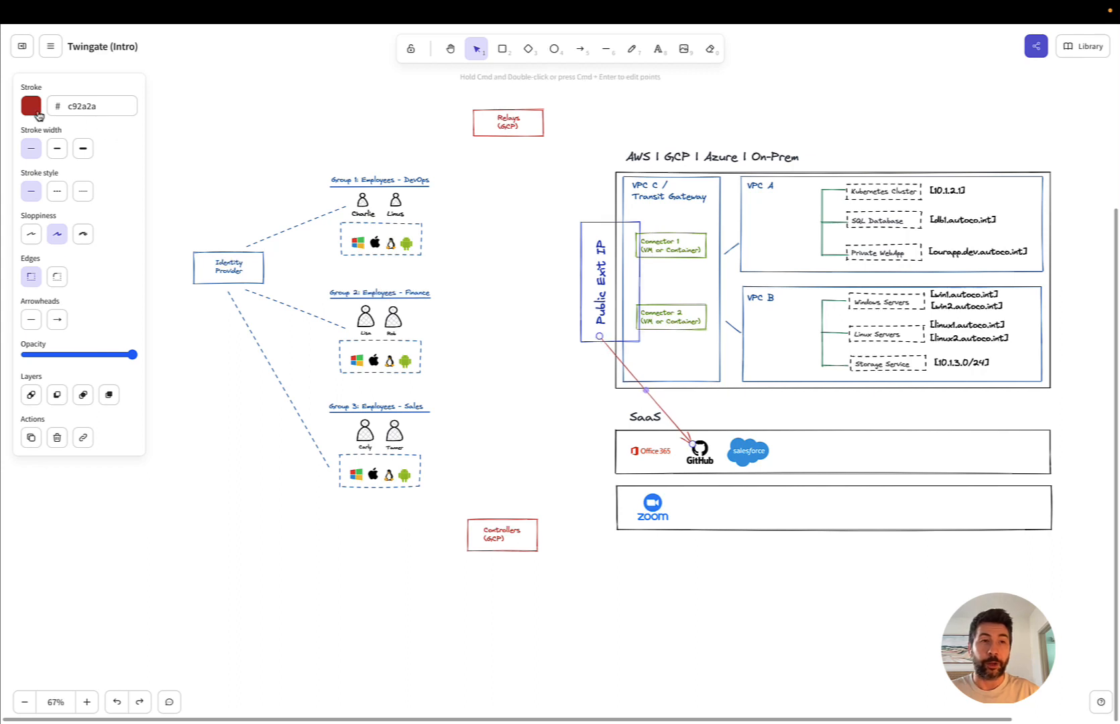
click(31, 105)
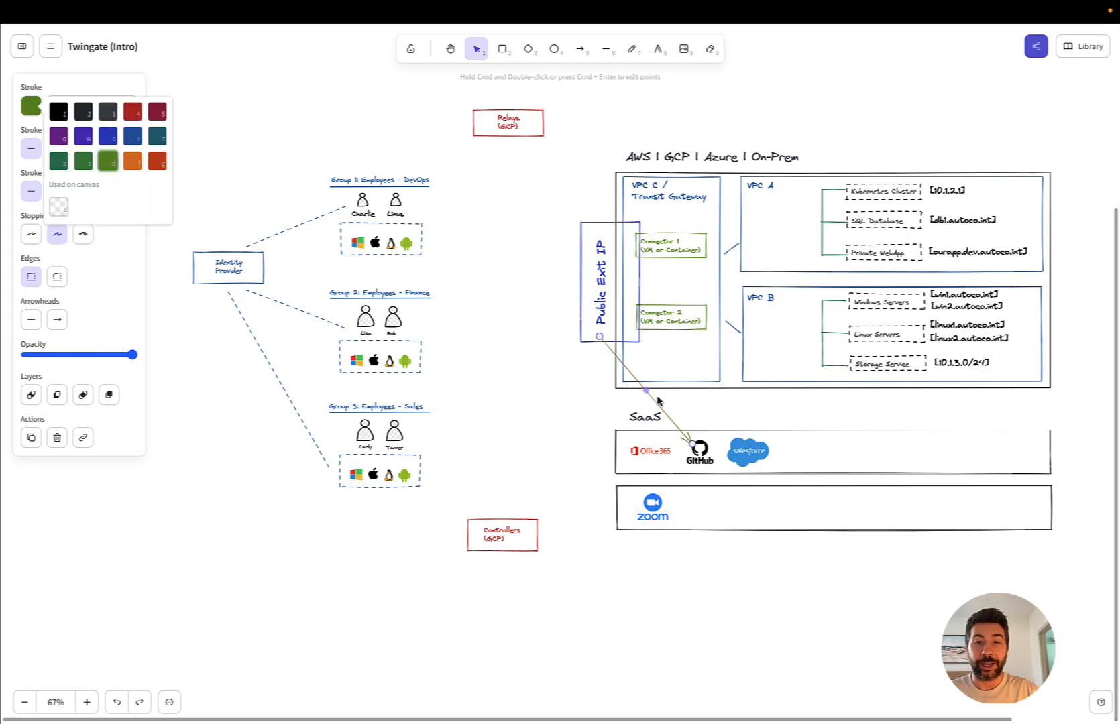
click(581, 48)
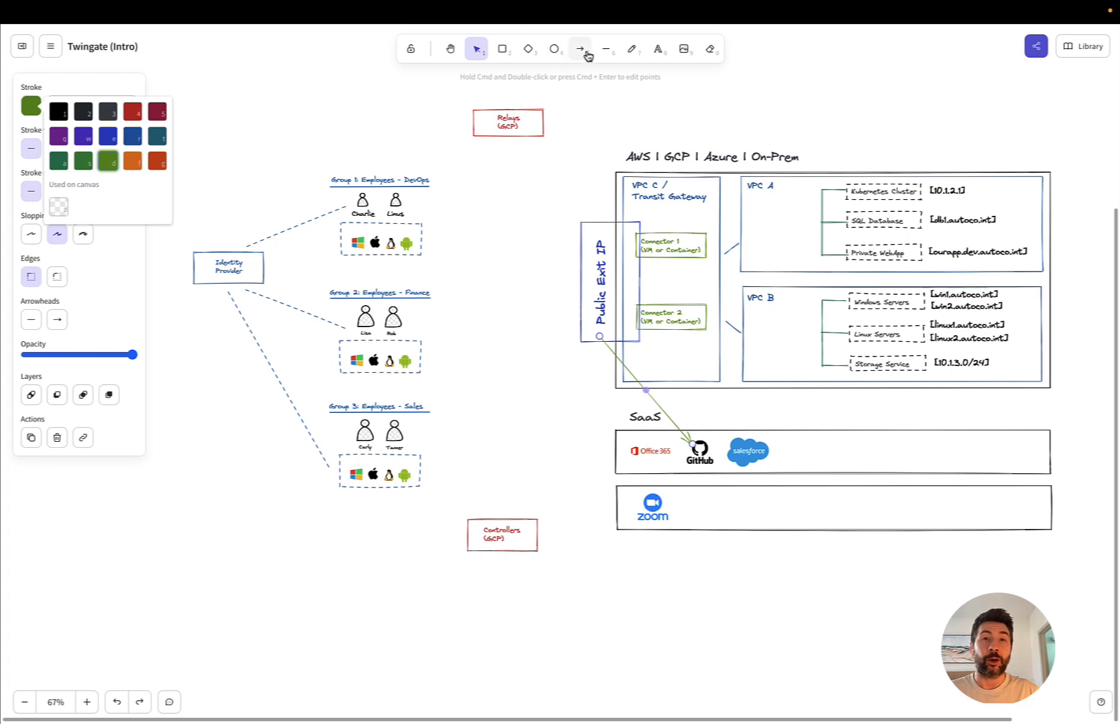
Step: Draw a second green arrow from Linus's devices to Connector 1
click(579, 48)
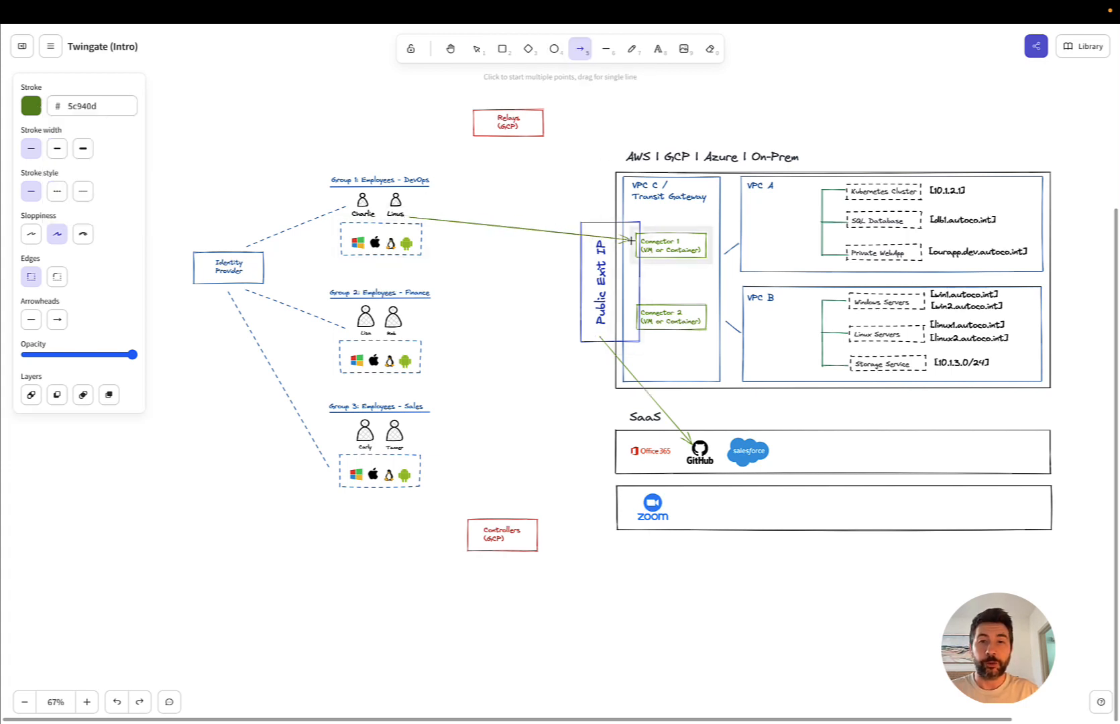
click(475, 49)
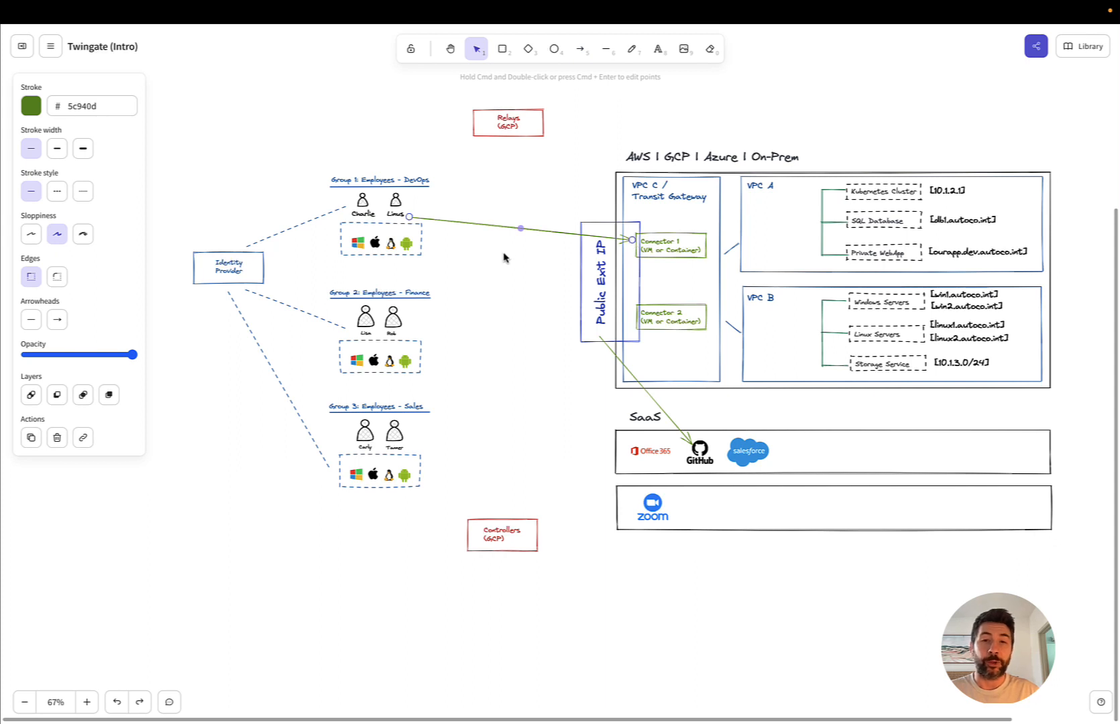
mouse_move(499, 398)
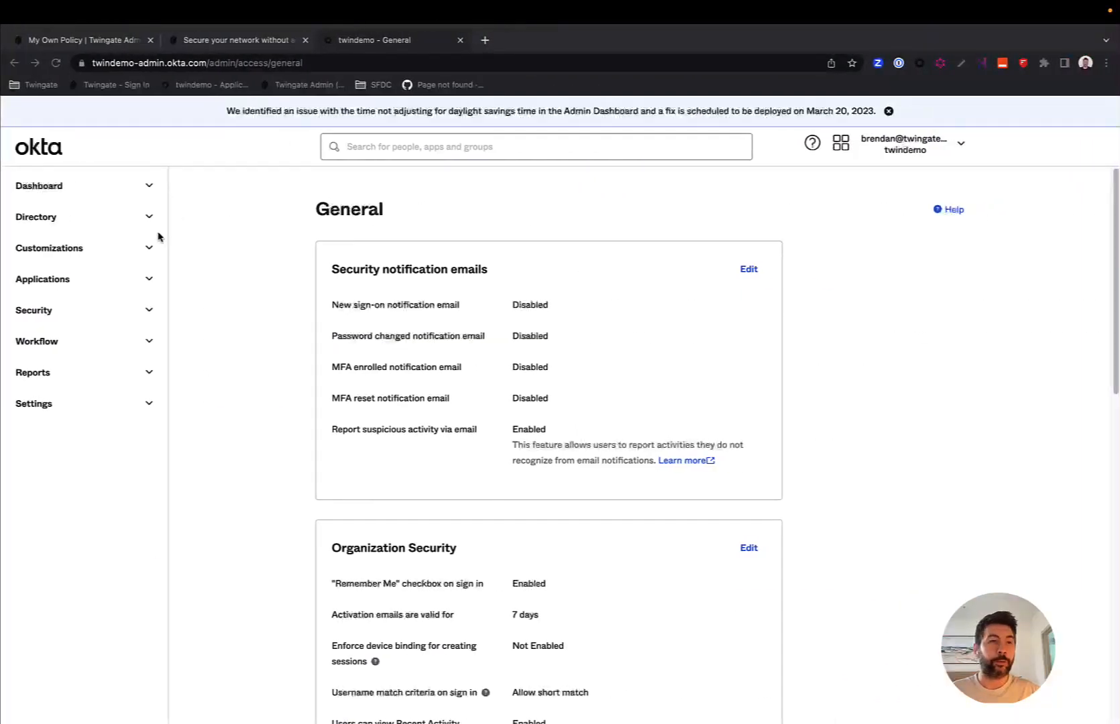
Step: View the Twingate AWS Twindemo Exit IP zone under Security > Networks, then go to the Applications list
click(34, 310)
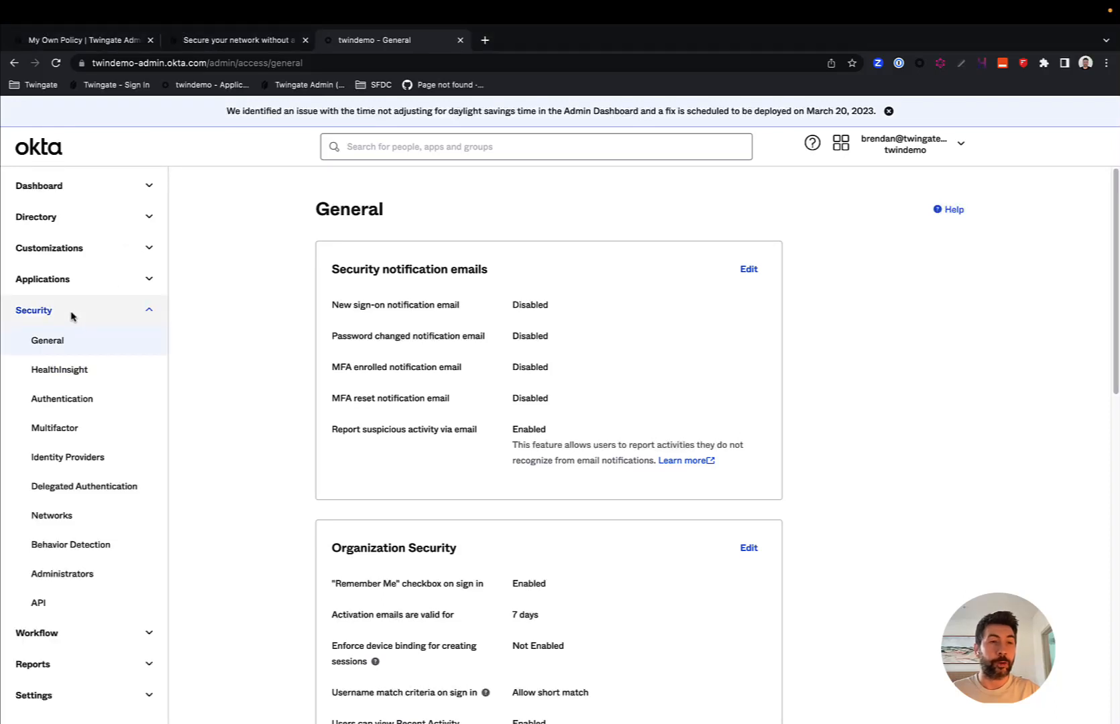
click(50, 515)
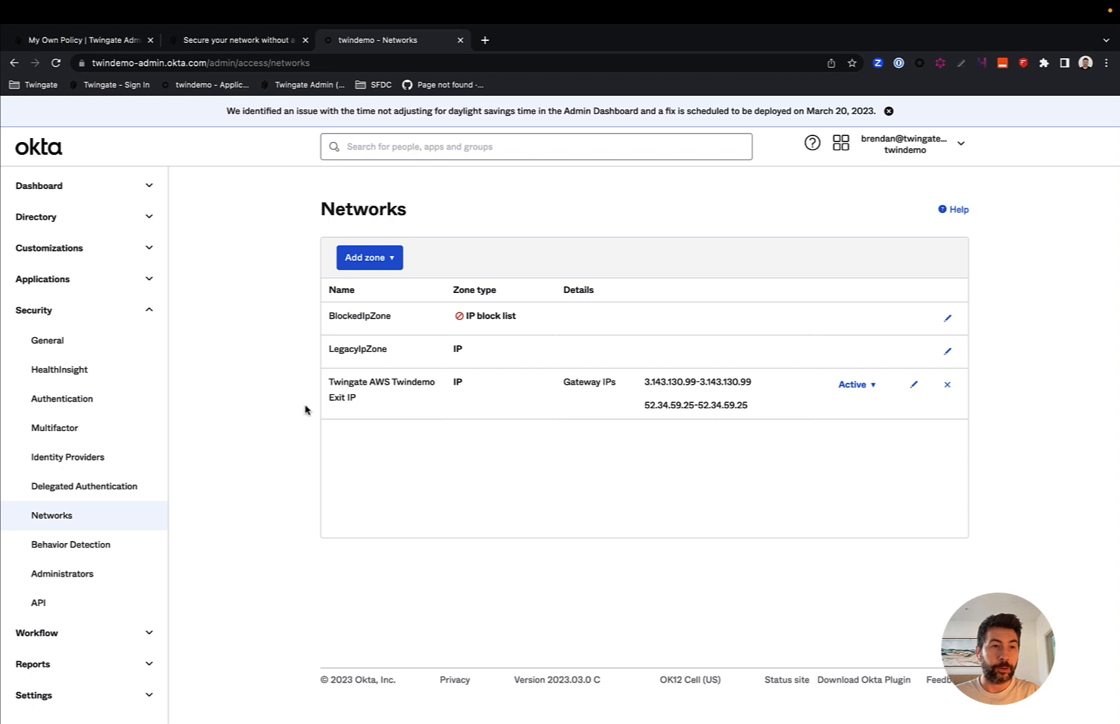
click(42, 279)
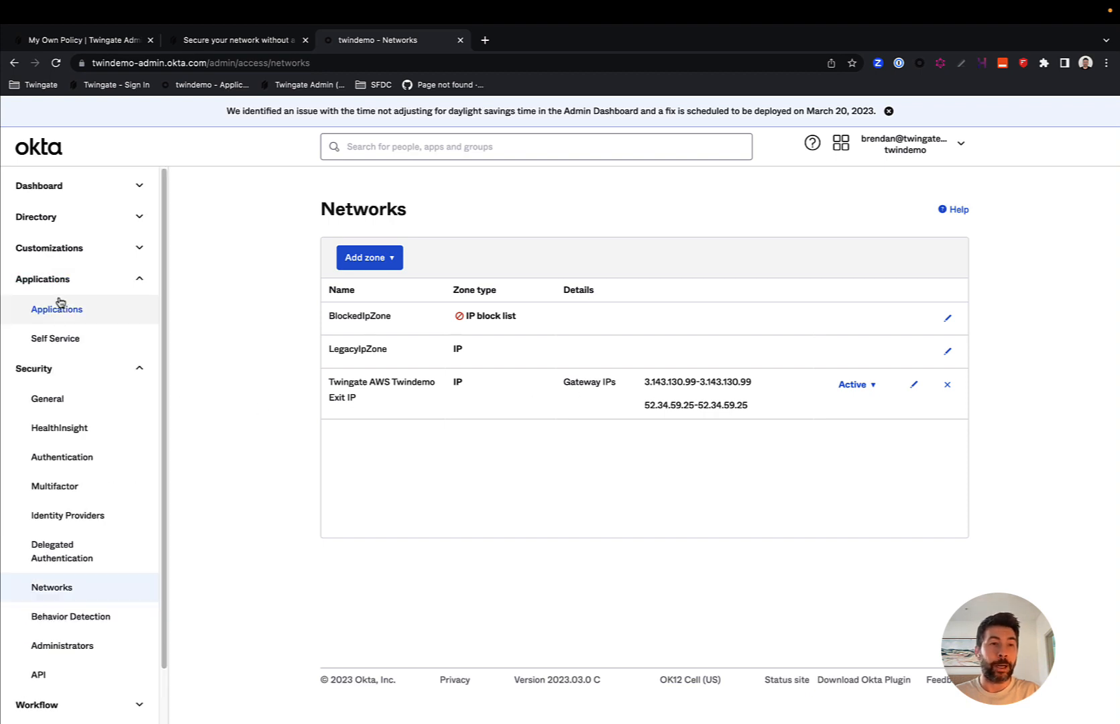
click(57, 310)
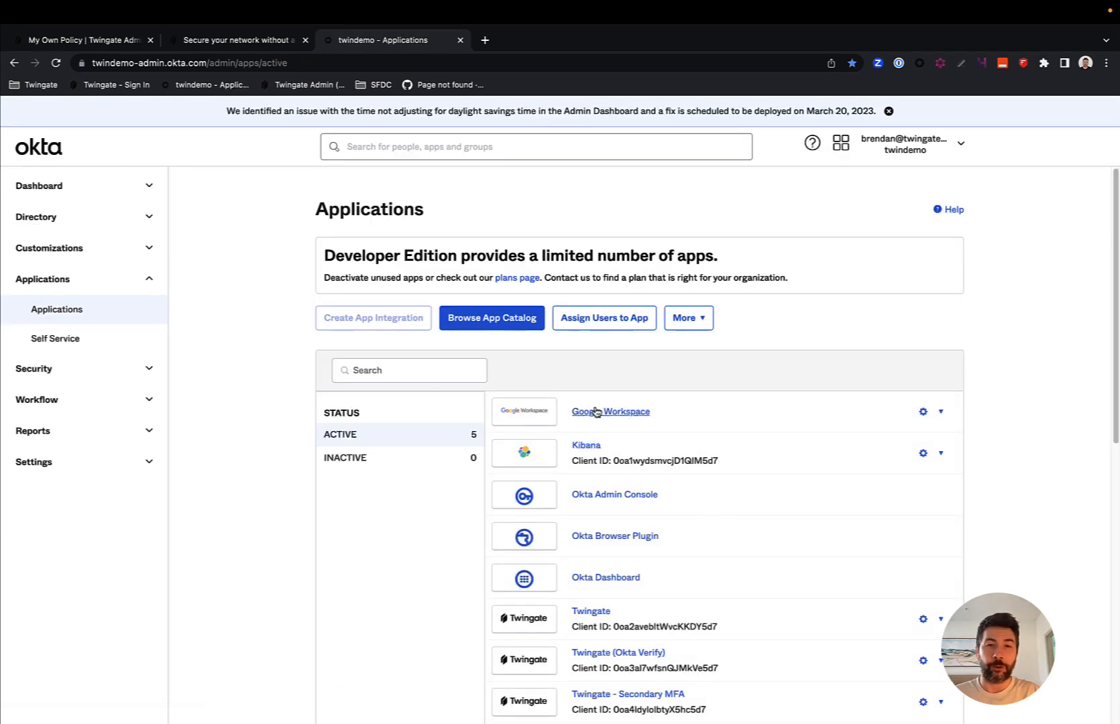
mouse_move(609, 412)
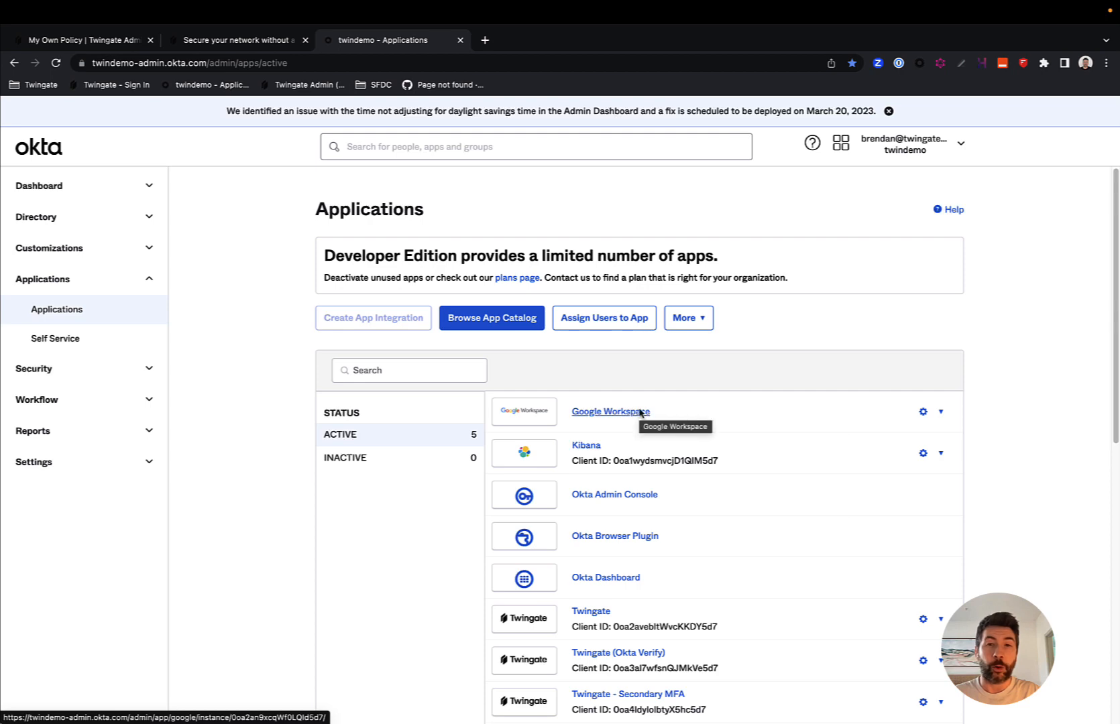
Step: Show Google Workspace's Sign On policy with its Twingate-secured SaaS deny rule
click(609, 411)
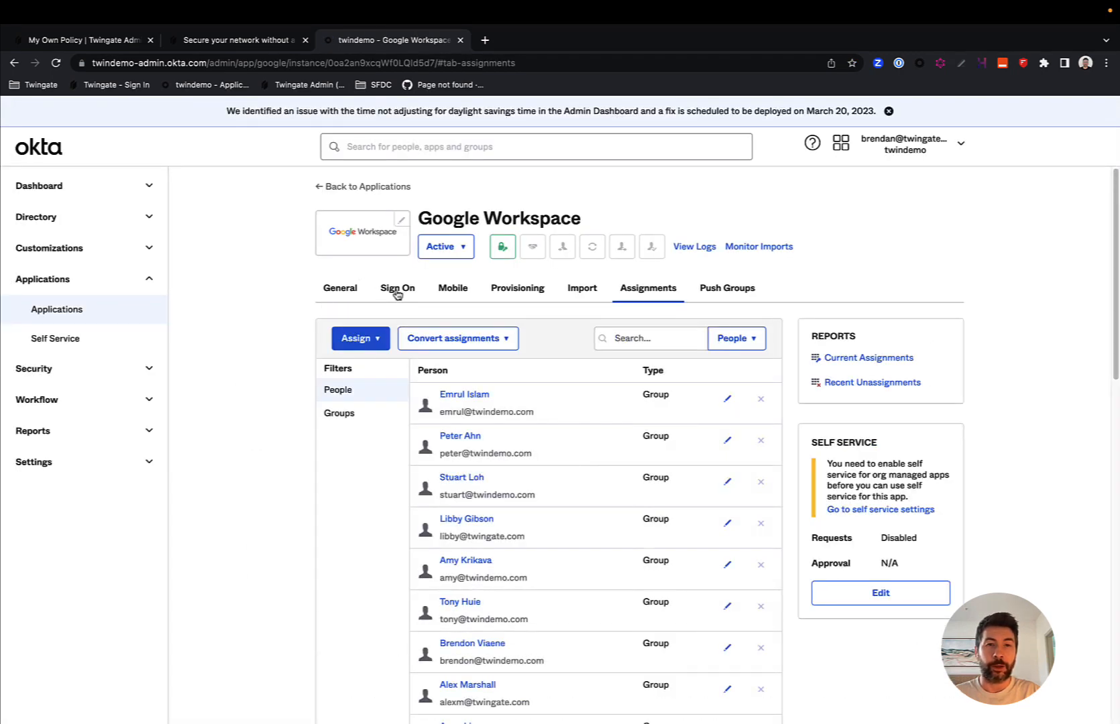
click(397, 288)
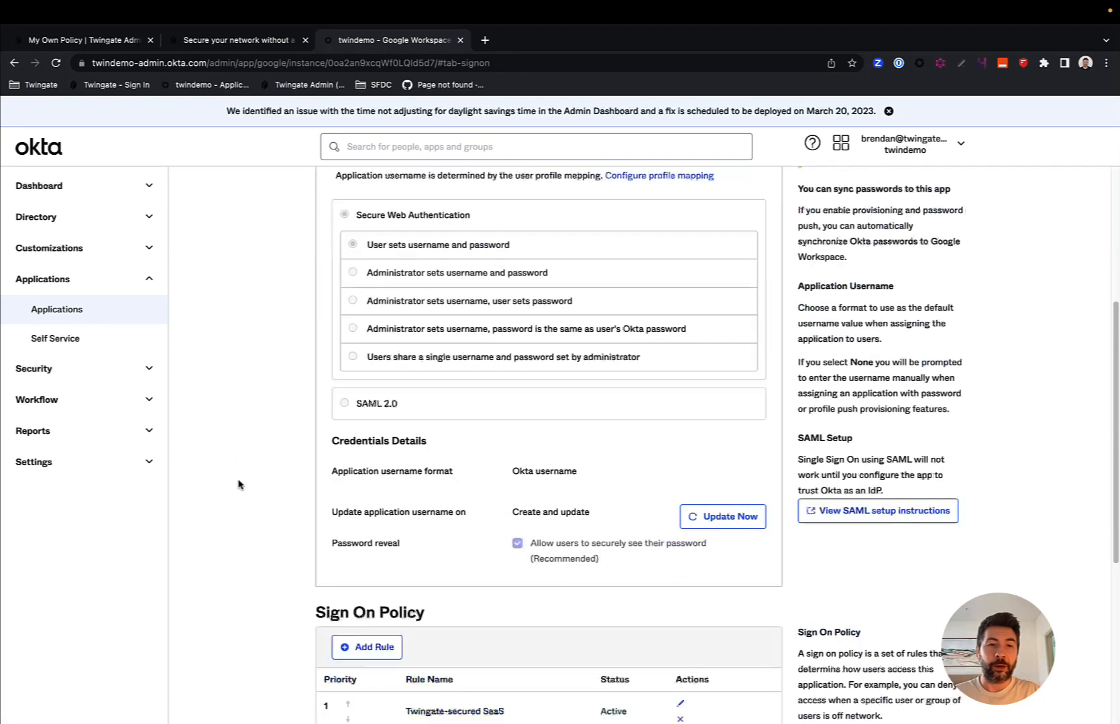
scroll(down, 3)
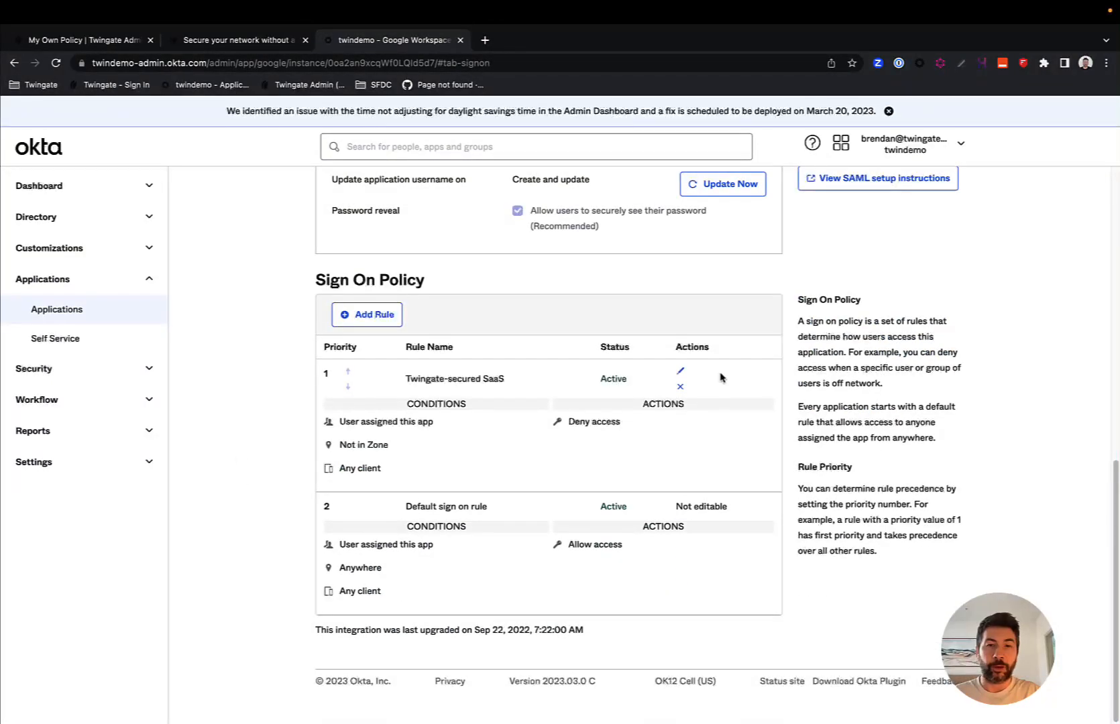
mouse_move(649, 377)
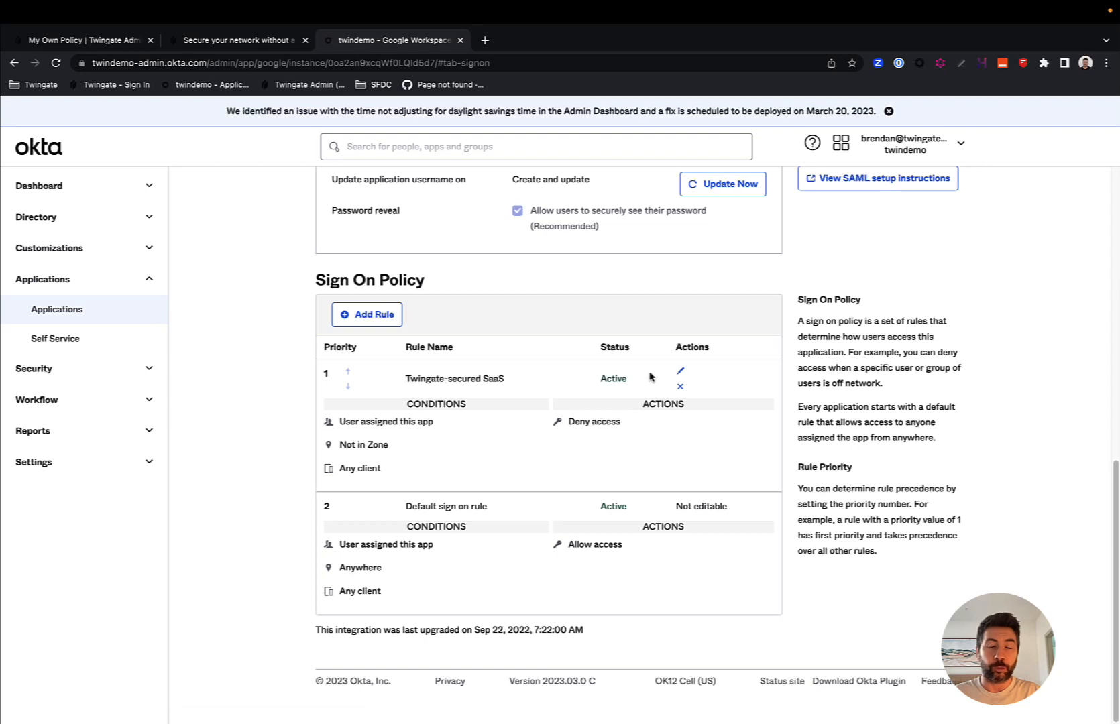
click(679, 370)
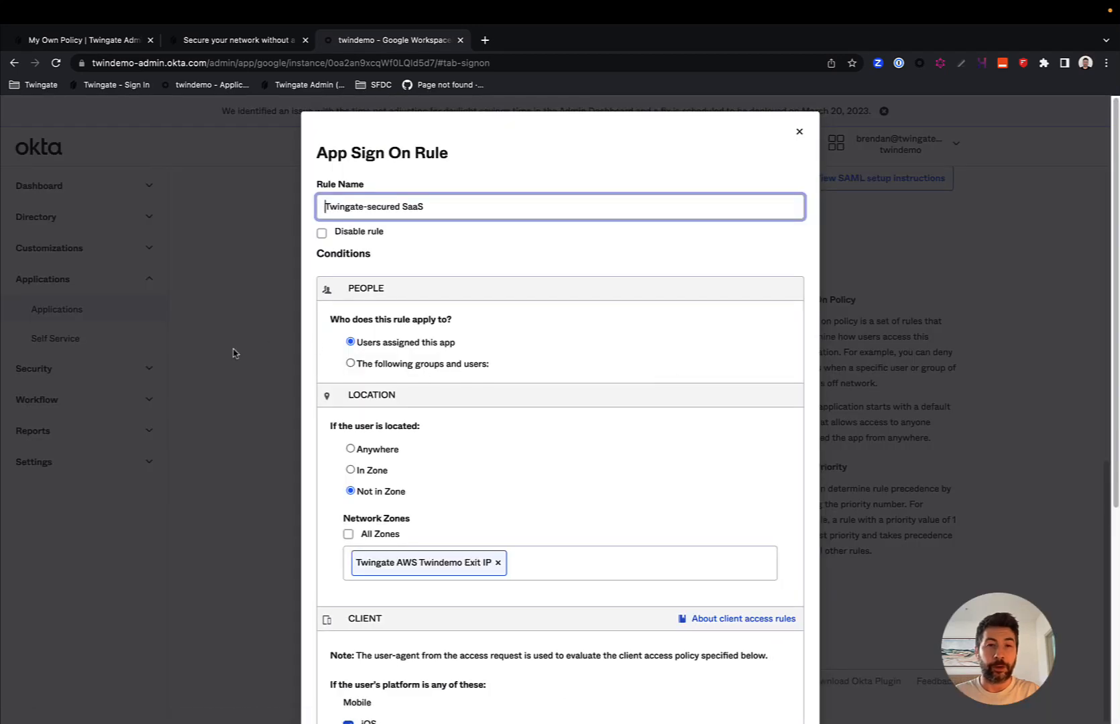
mouse_move(280, 372)
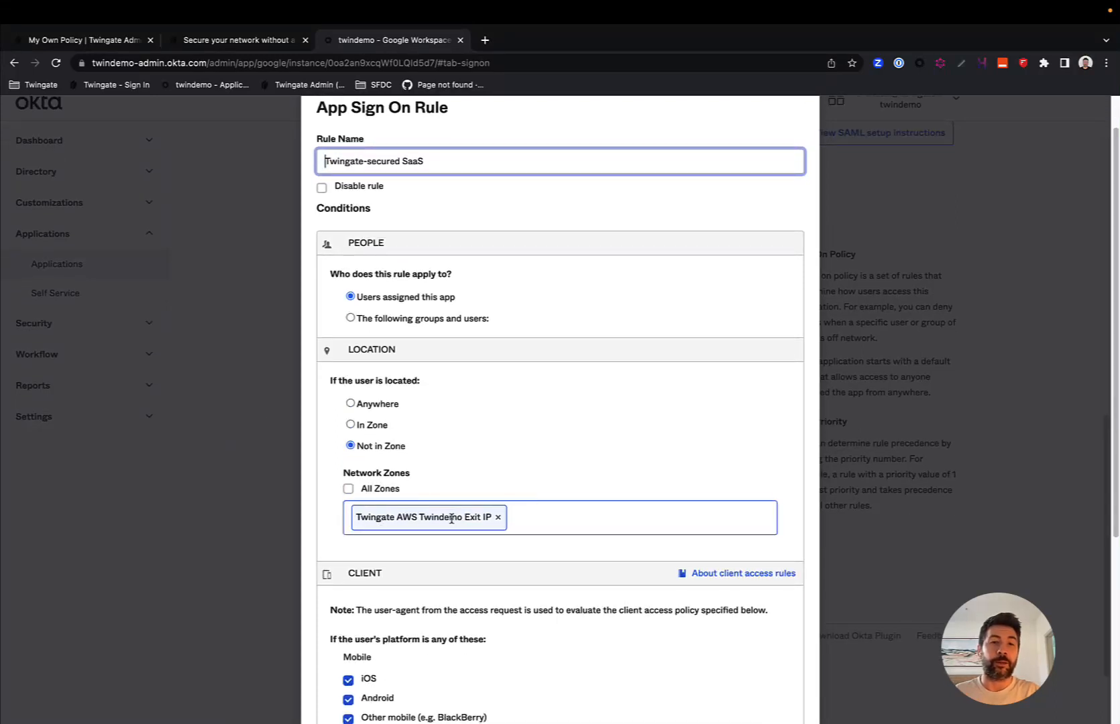
scroll(down, 3)
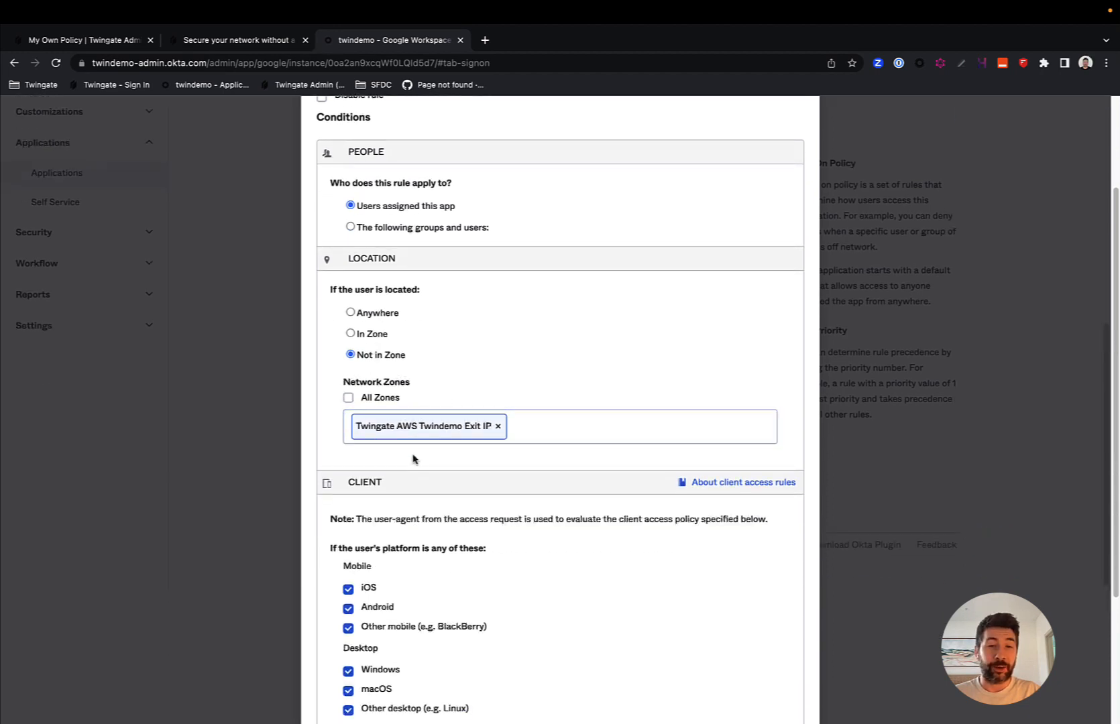
scroll(down, 3)
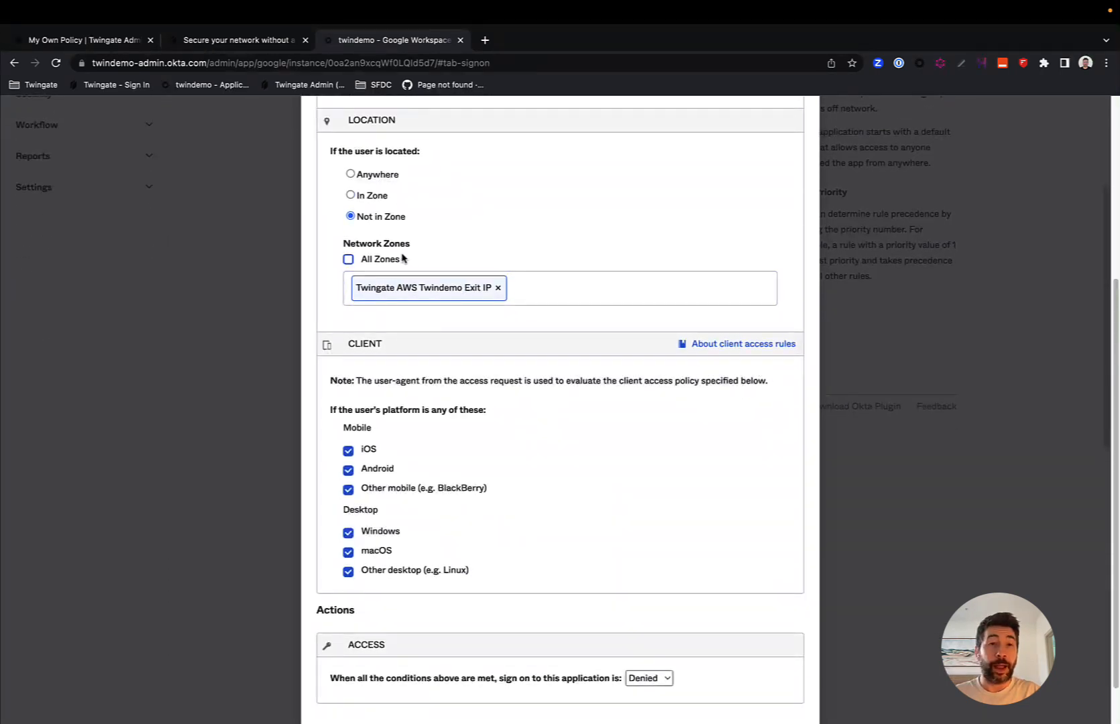
scroll(down, 3)
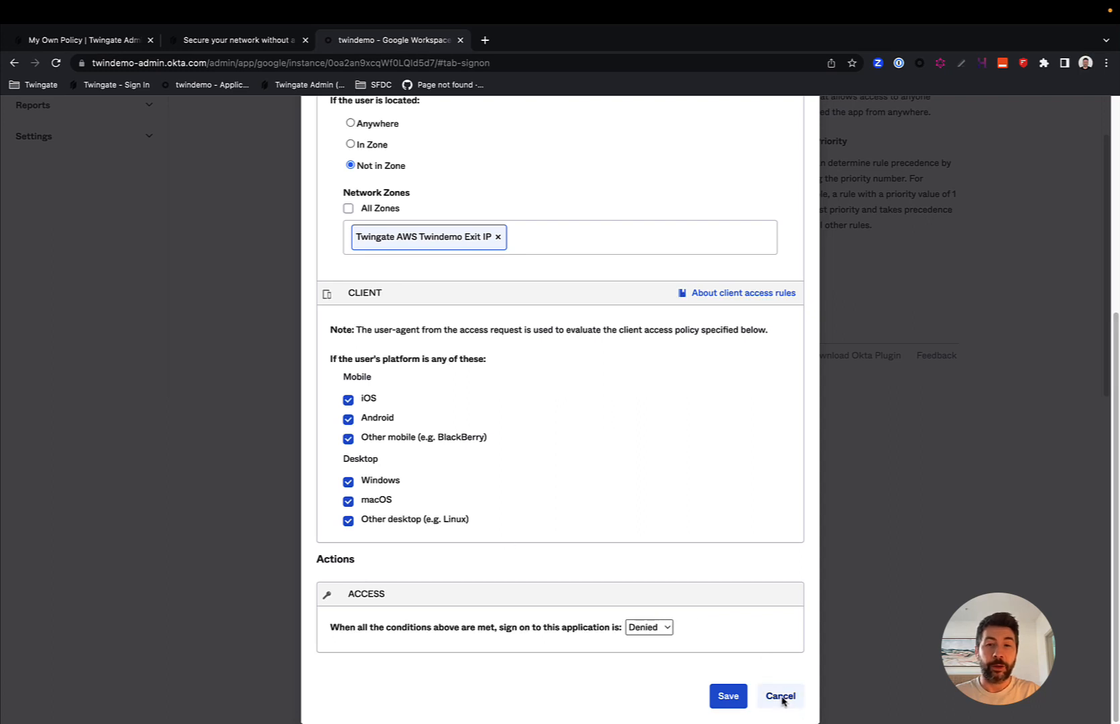
click(778, 700)
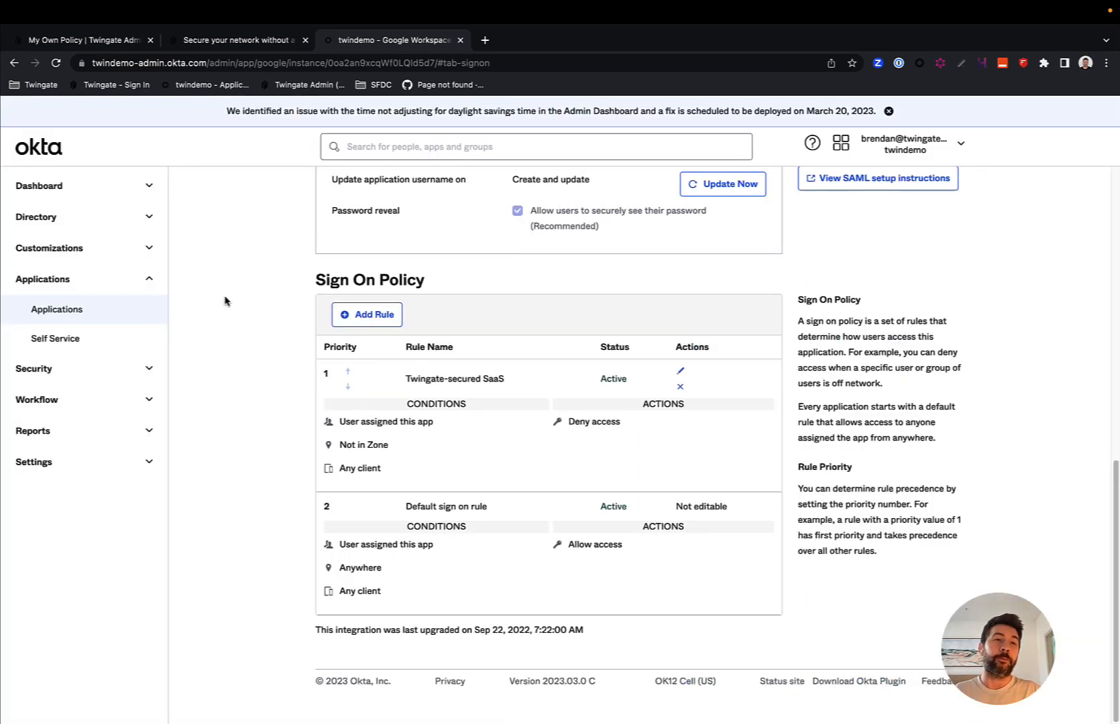